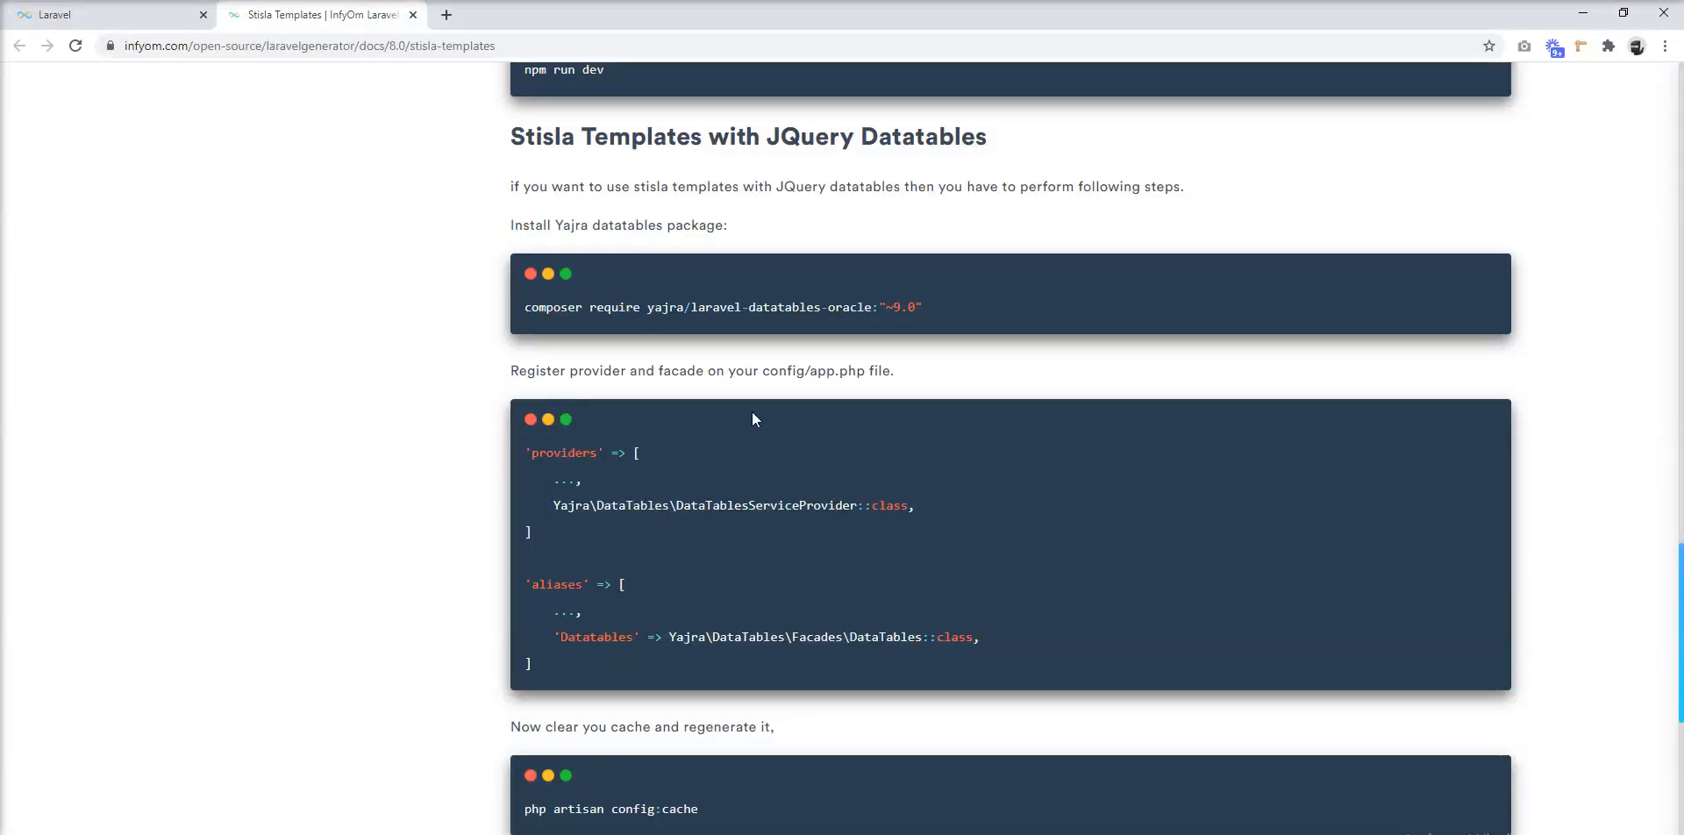
{"action": "mouse_move", "coordinate": [934, 583]}
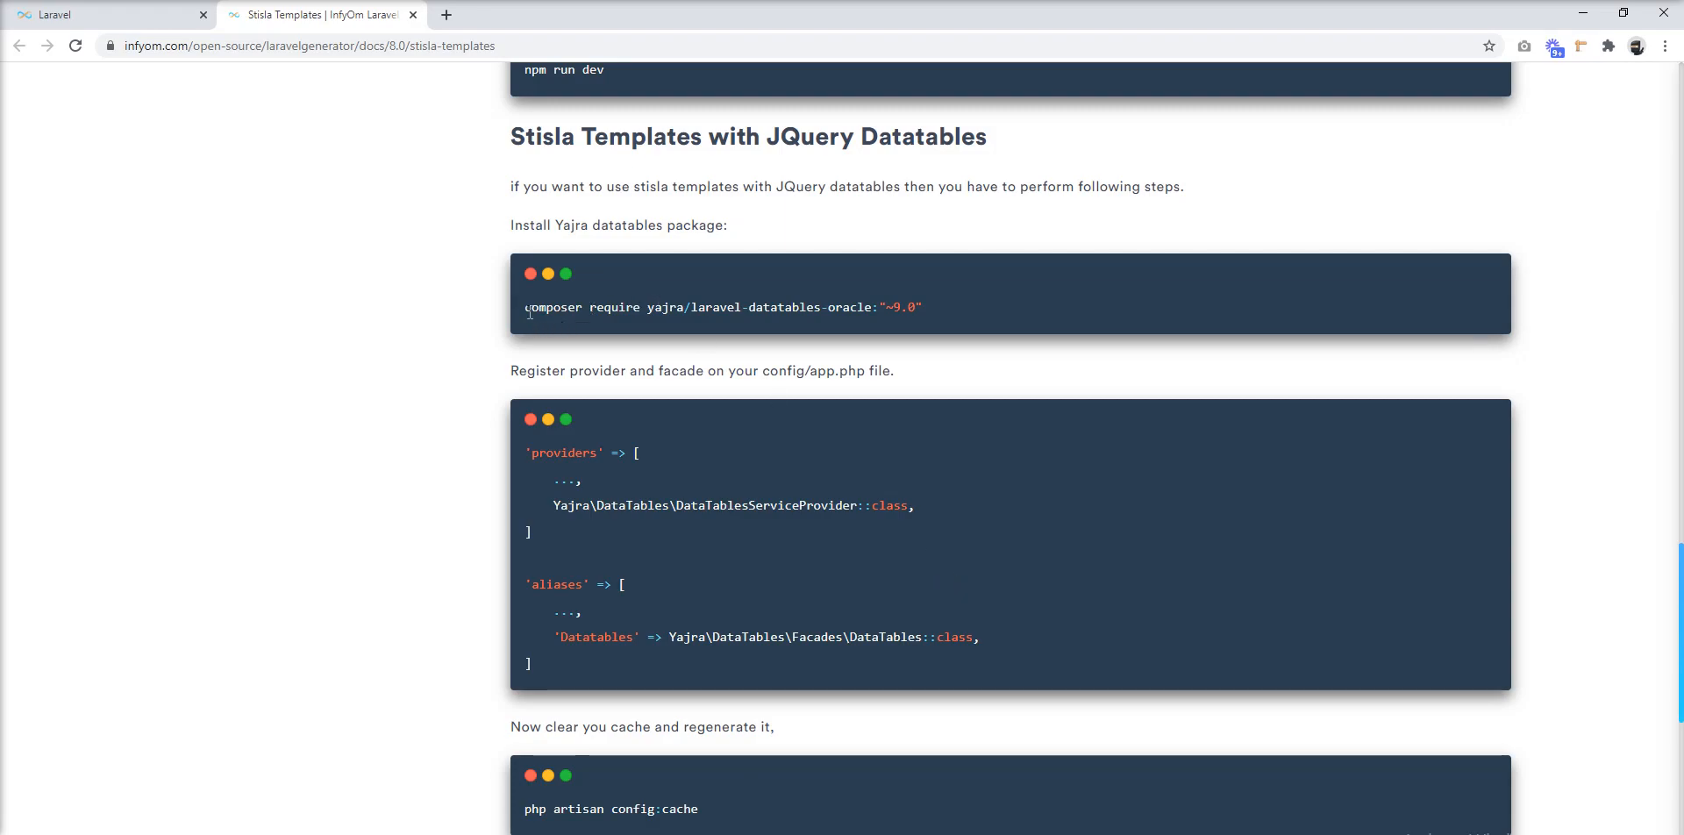
{"action": "mouse_move", "coordinate": [618, 311]}
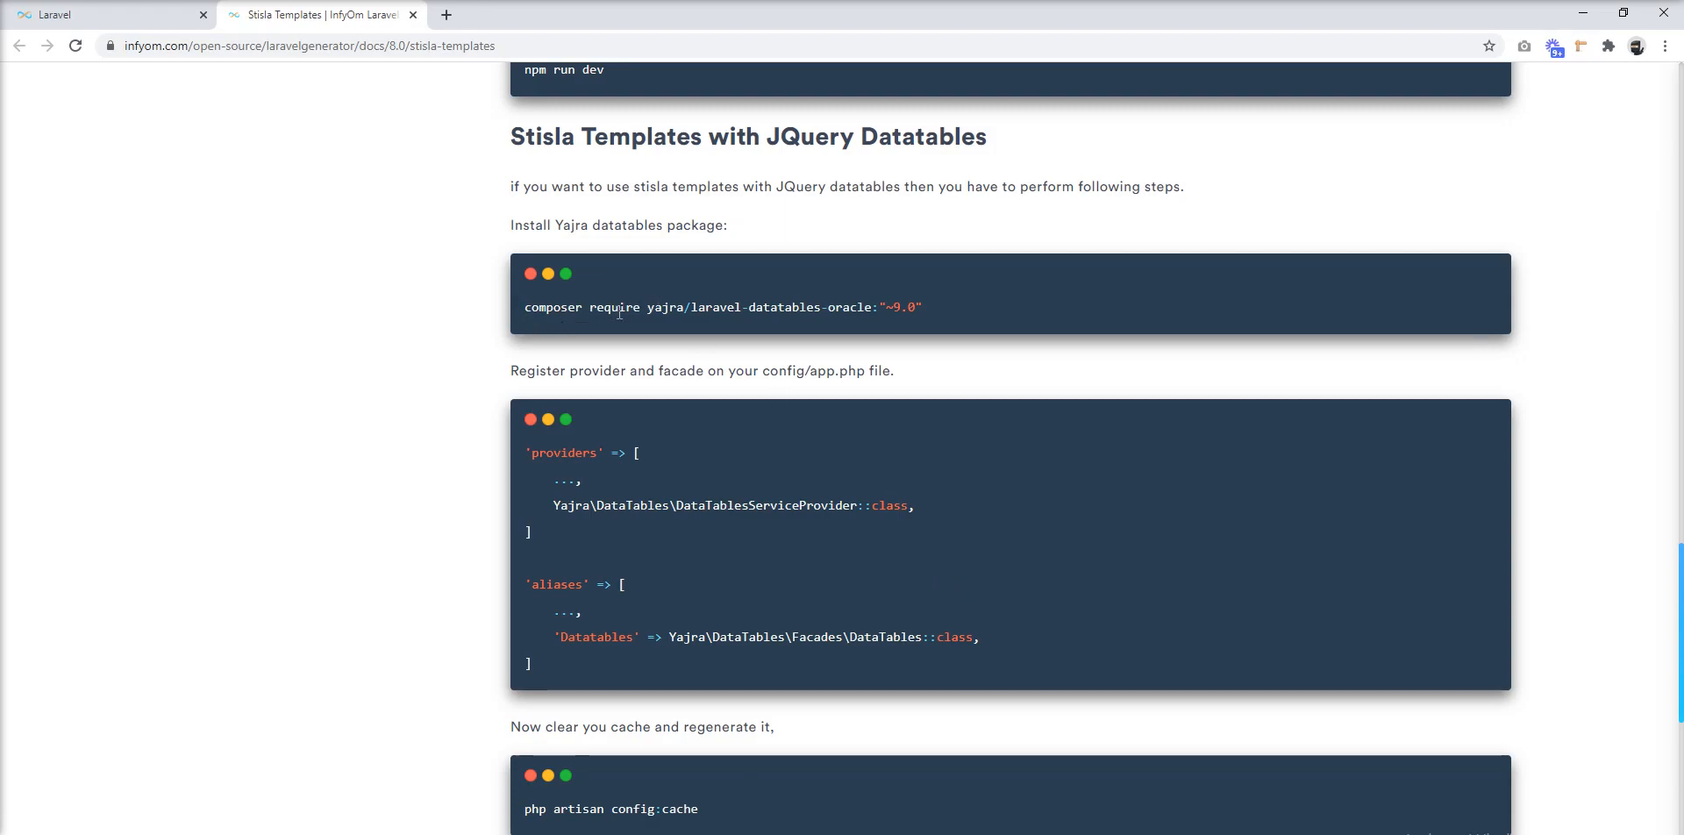
{"action": "mouse_move", "coordinate": [798, 452]}
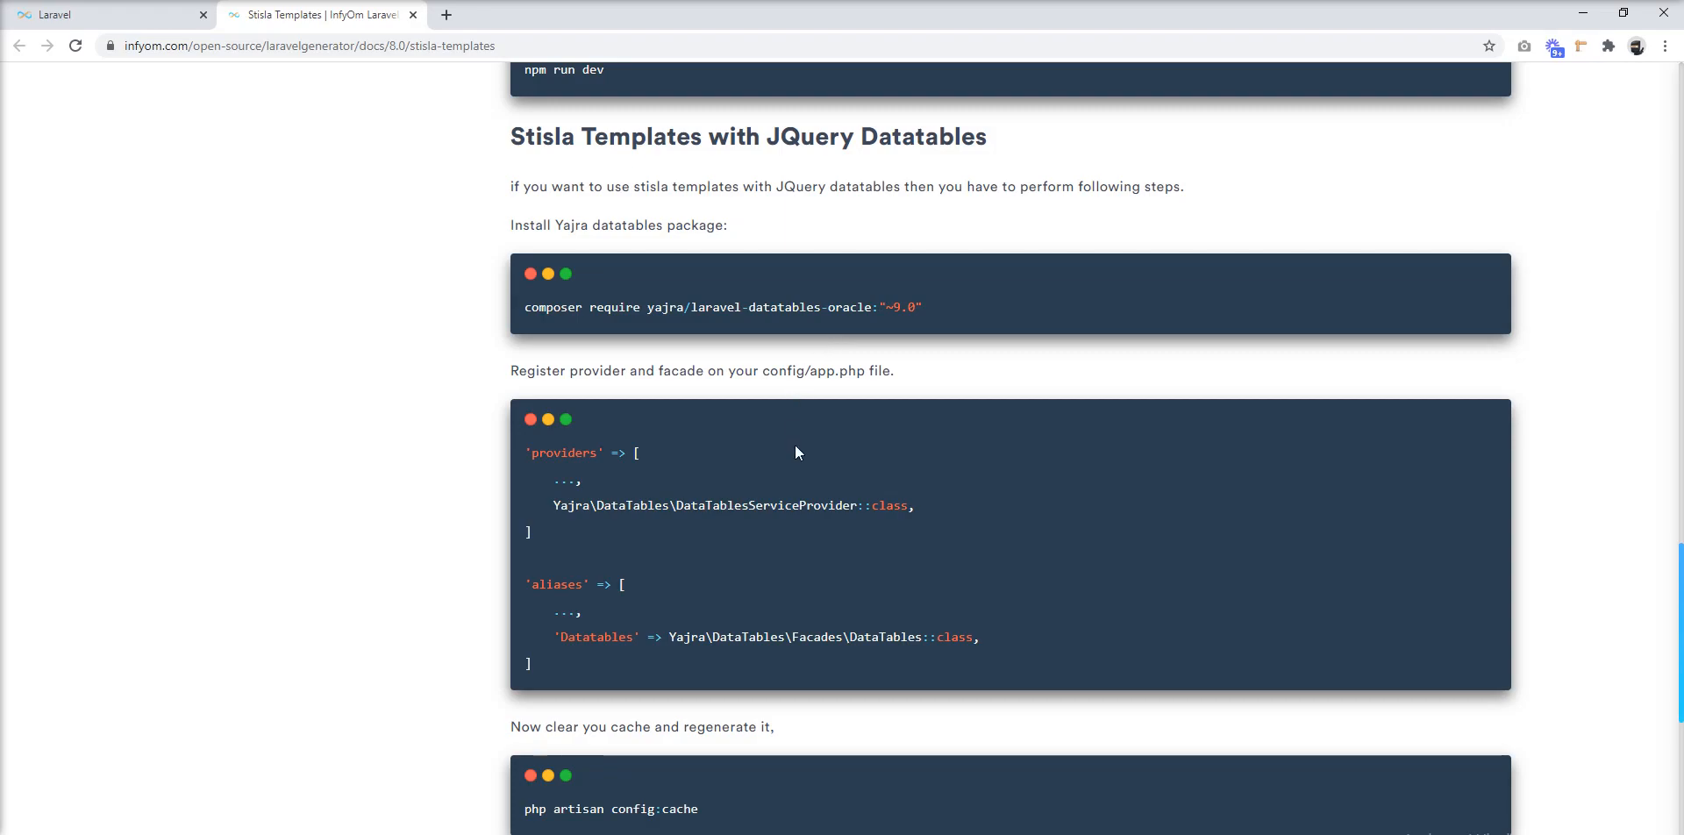
{"action": "mouse_move", "coordinate": [705, 427]}
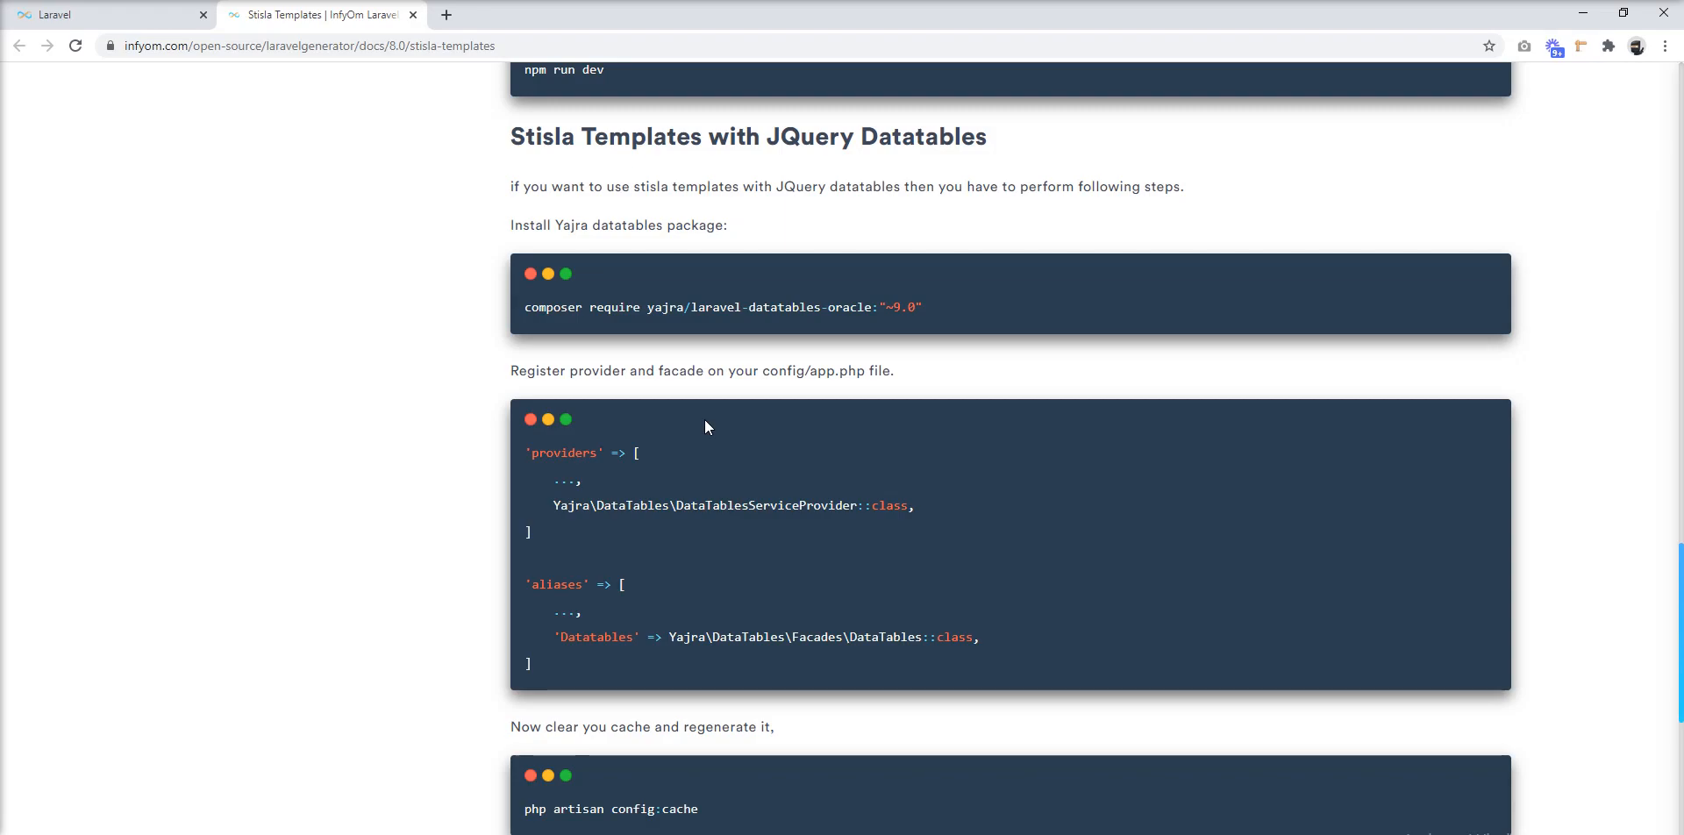
{"action": "mouse_move", "coordinate": [545, 305]}
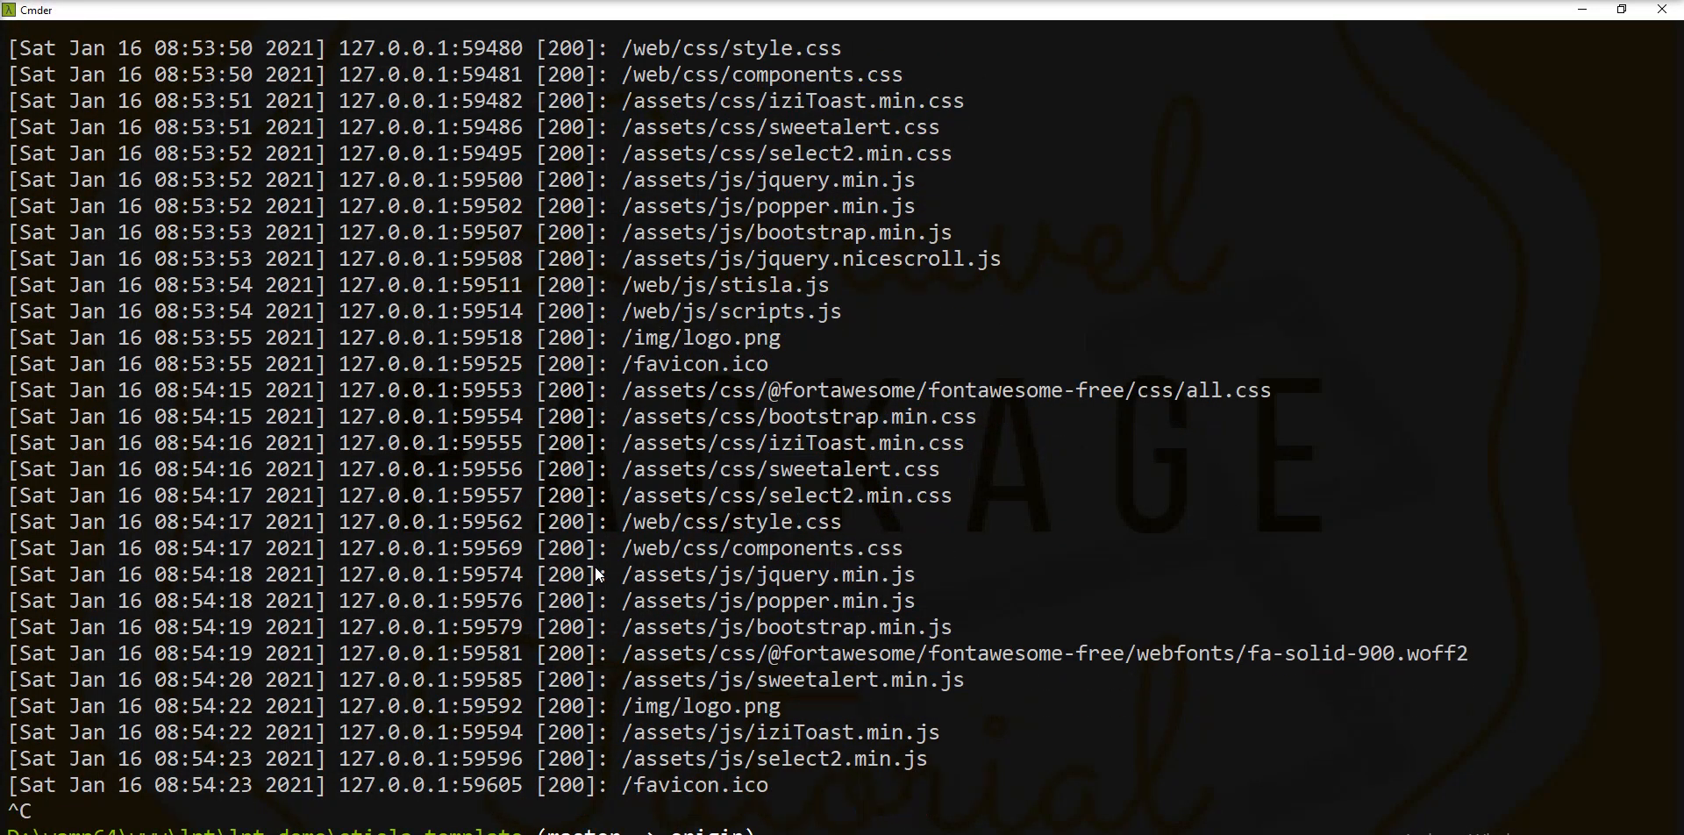
Step: Run composer require yajra/laravel-datatables-oracle:"~9.0" at the project prompt
{"action": "type", "text": "composer require yajra/laravel-datatables-oracle:\"~9.0\""}
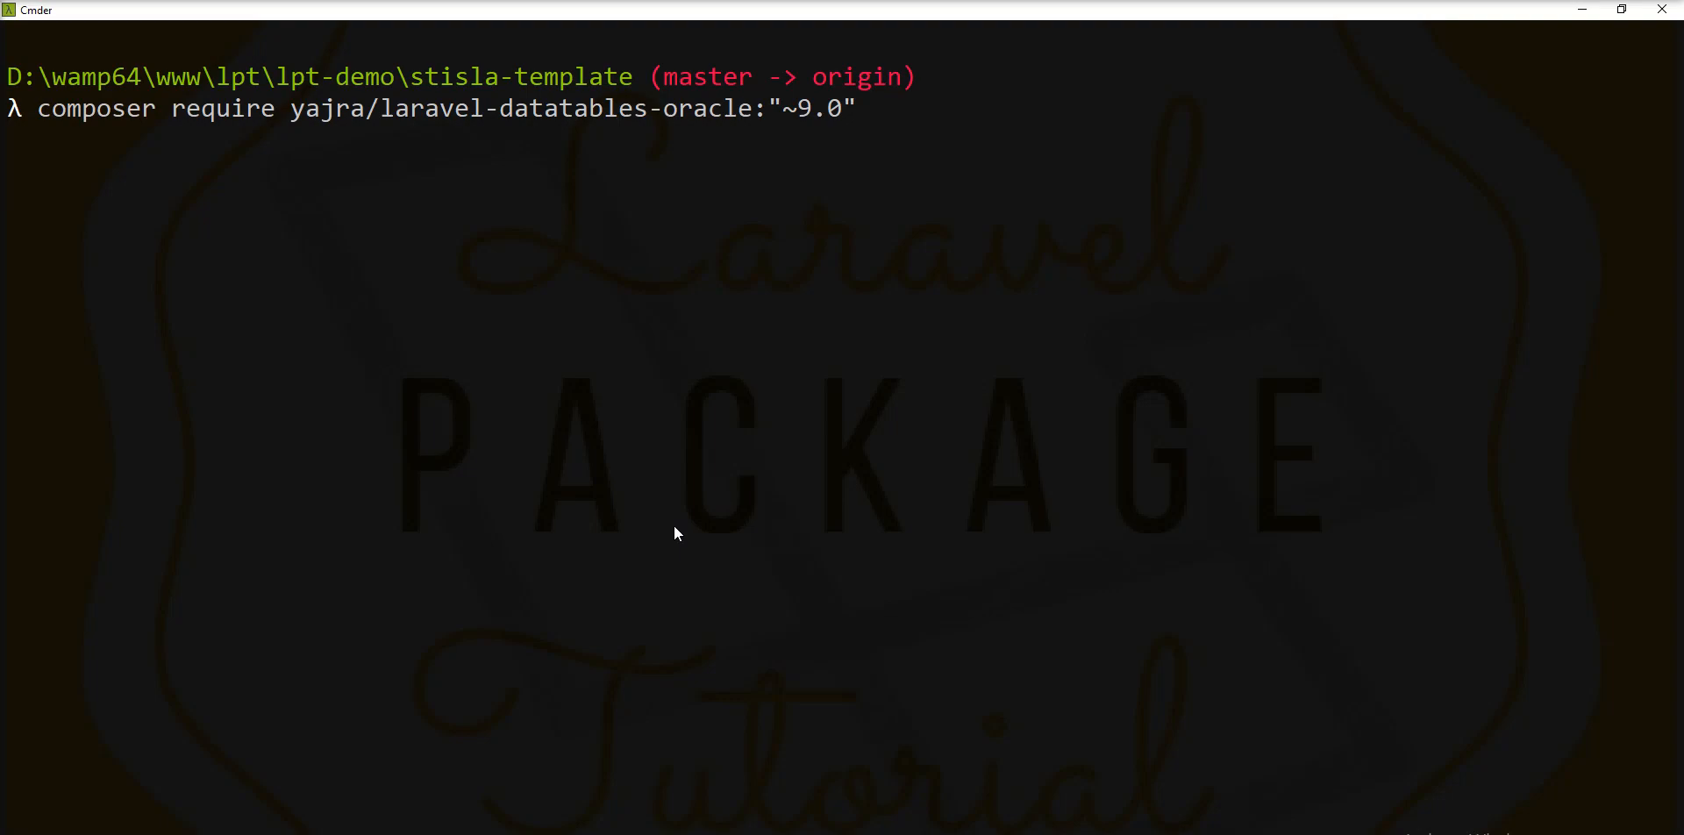
{"action": "key", "text": "Return"}
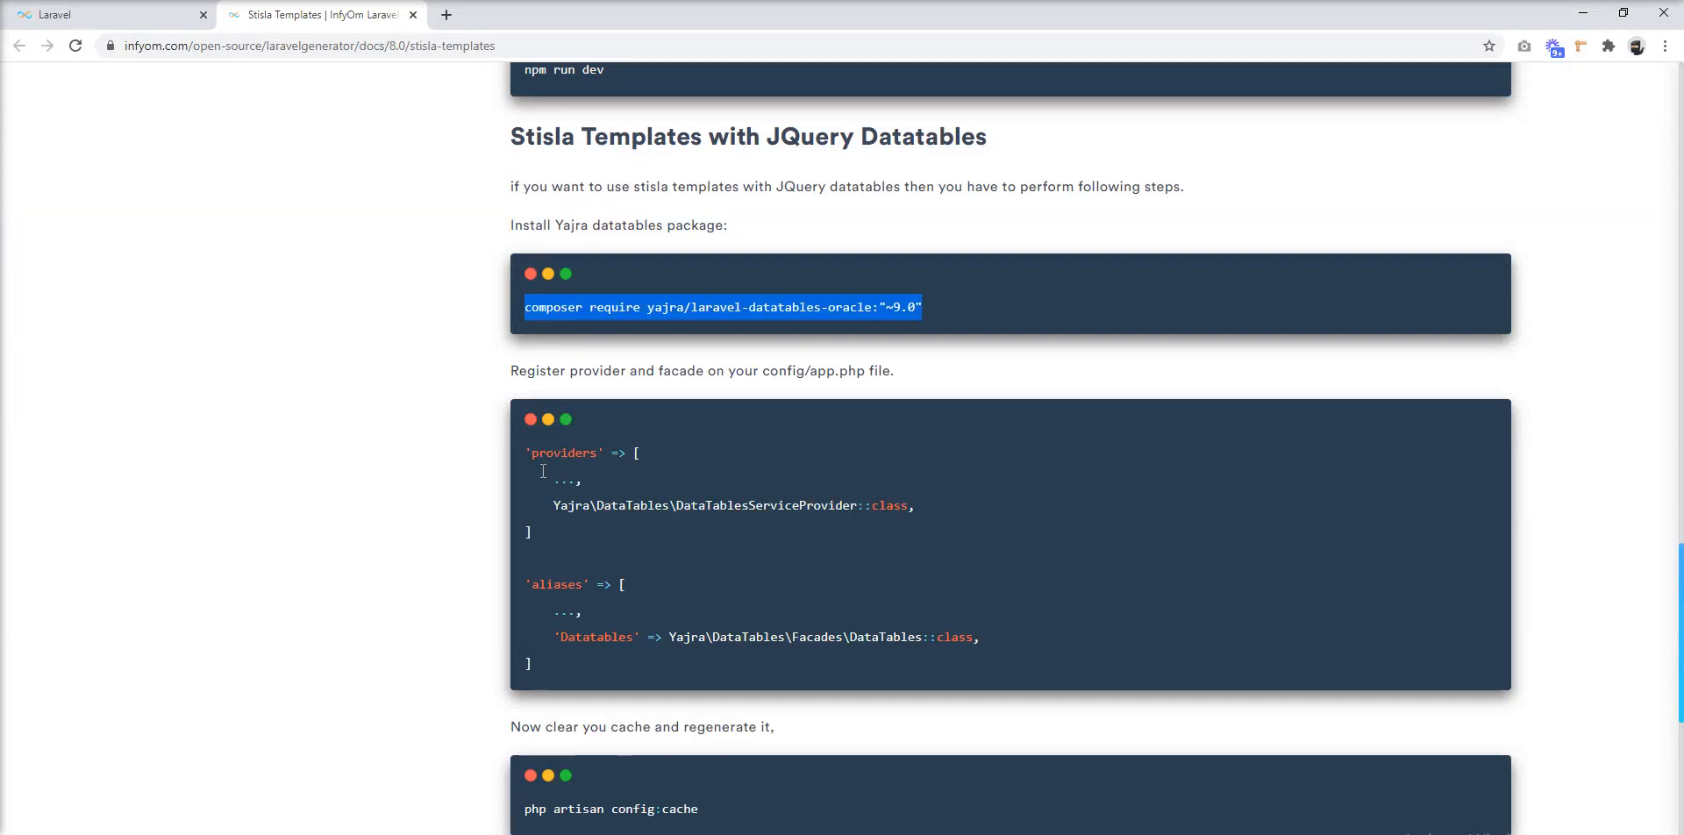
Step: Scroll the docs and highlight --jqueryDT and the Post model name in the scaffold command
{"action": "scroll", "scroll_direction": "down", "scroll_amount": 3}
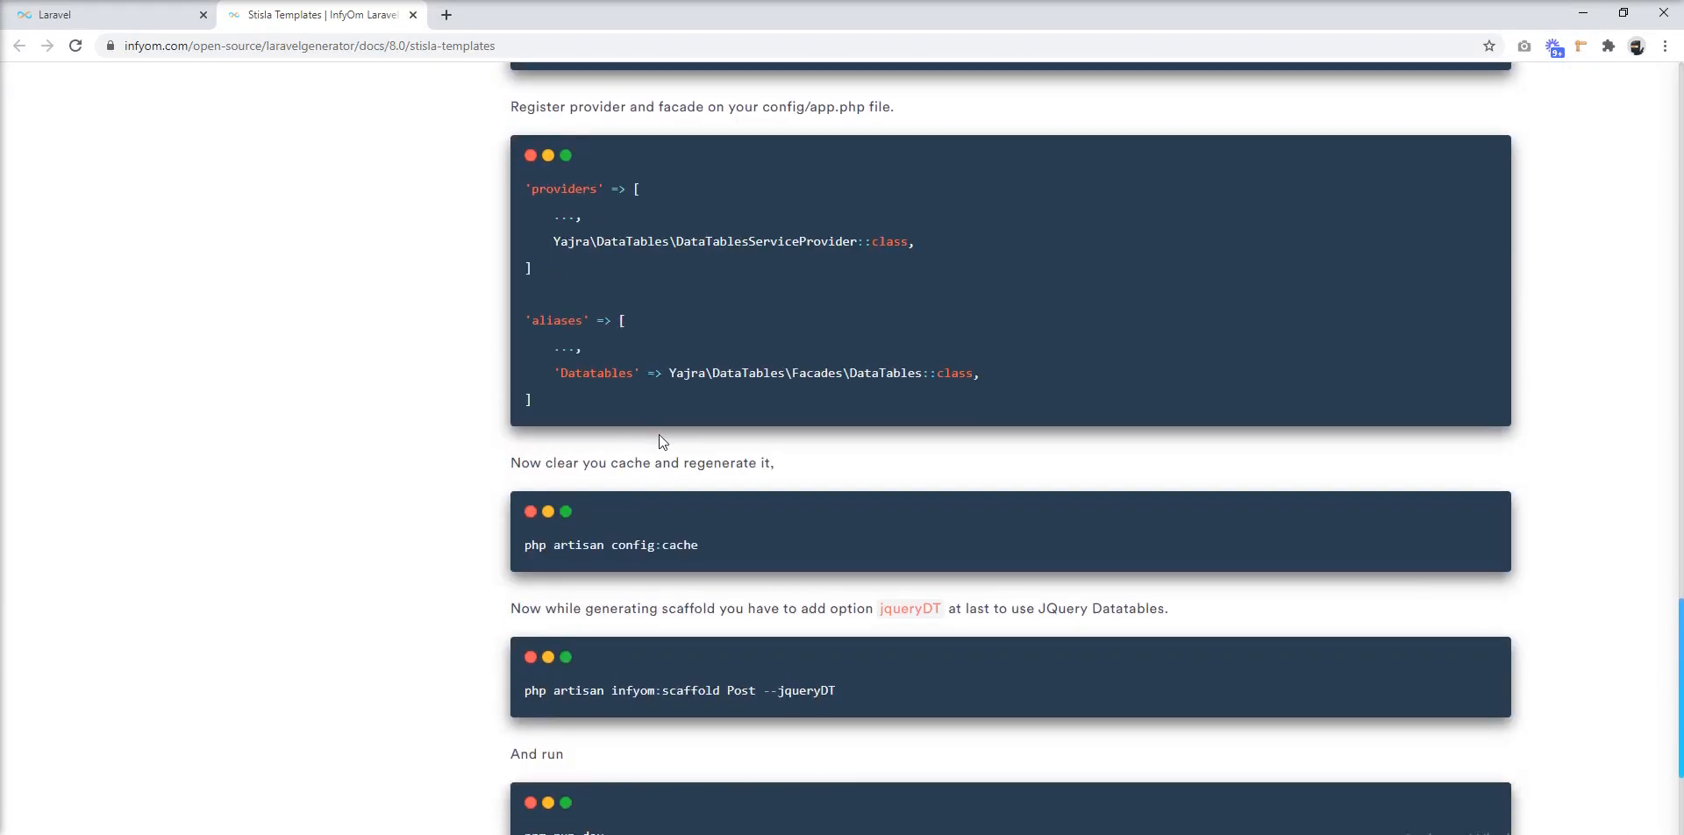
{"action": "scroll", "scroll_direction": "down", "scroll_amount": 3}
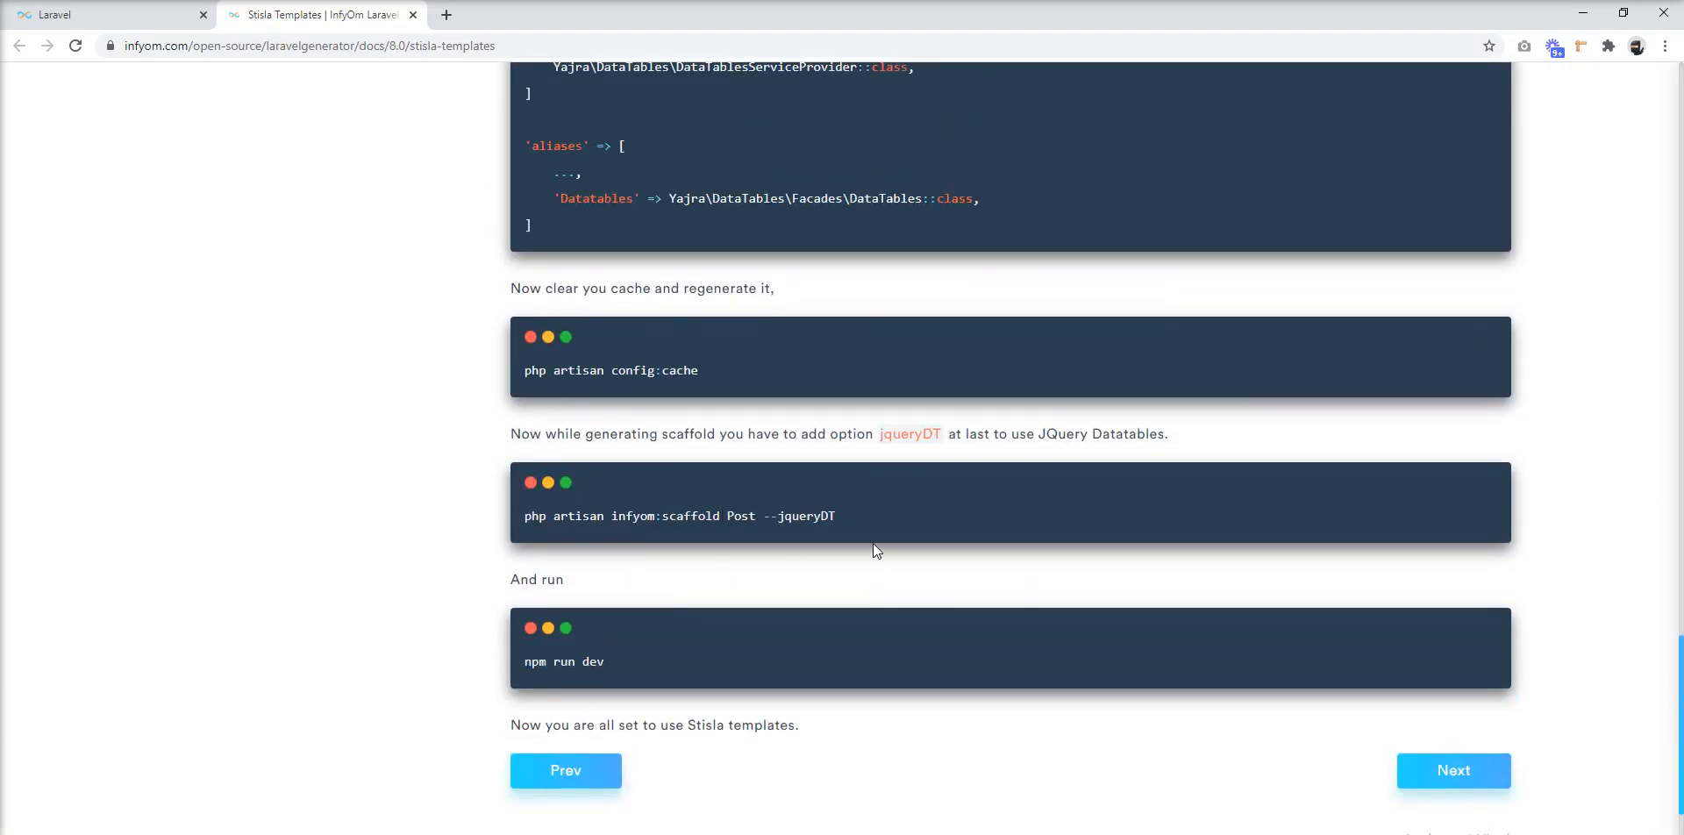
{"action": "mouse_move", "coordinate": [722, 532]}
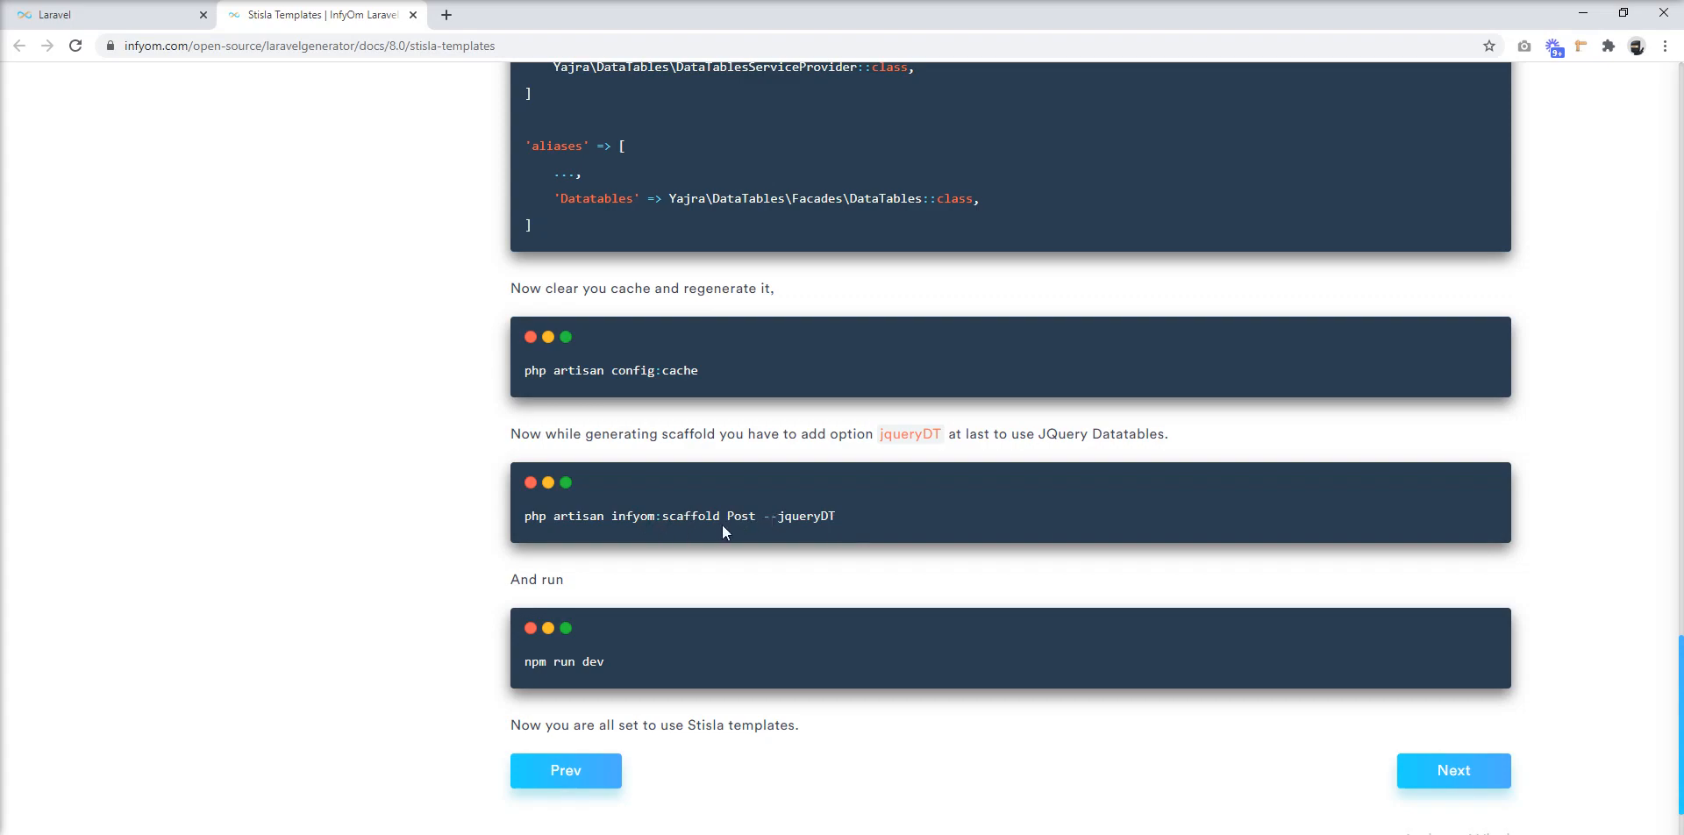
{"action": "mouse_move", "coordinate": [765, 516]}
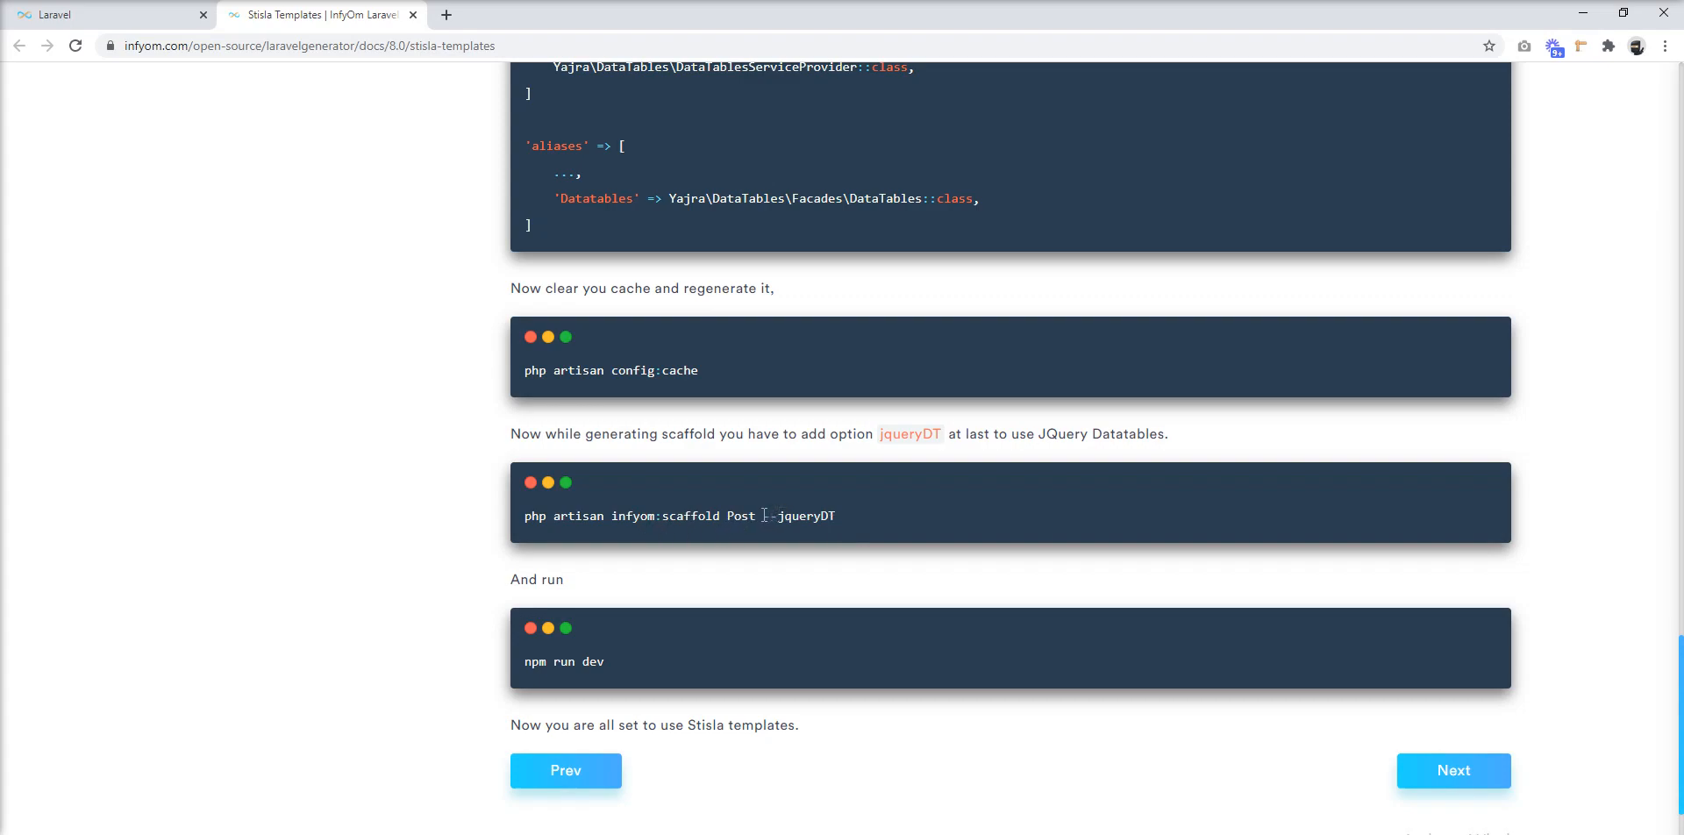
{"action": "double_click", "coordinate": [799, 516]}
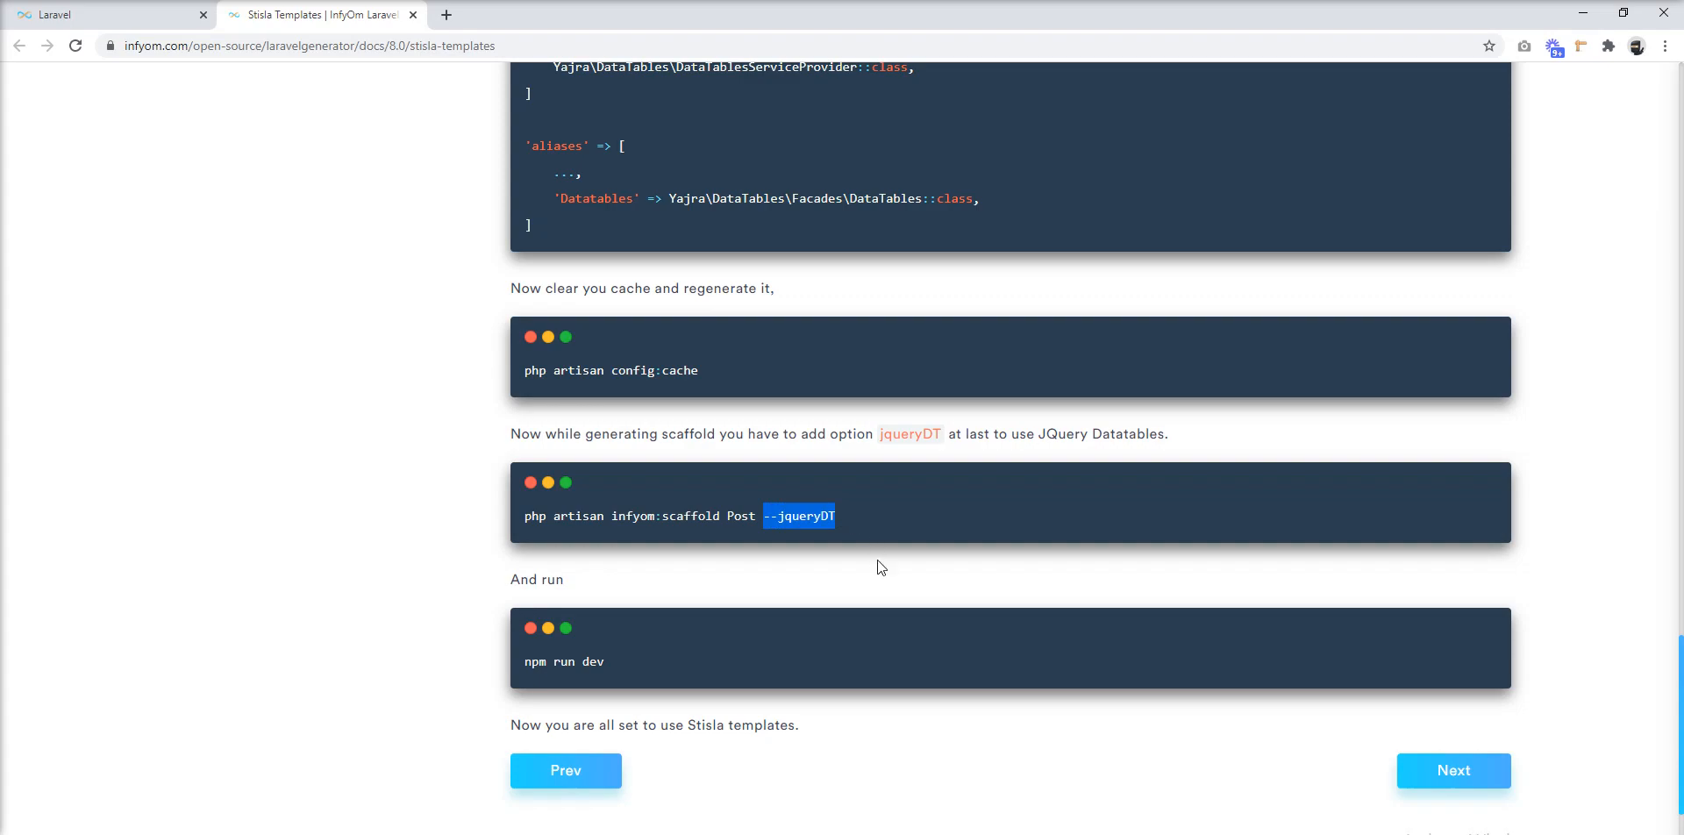
{"action": "mouse_move", "coordinate": [810, 562]}
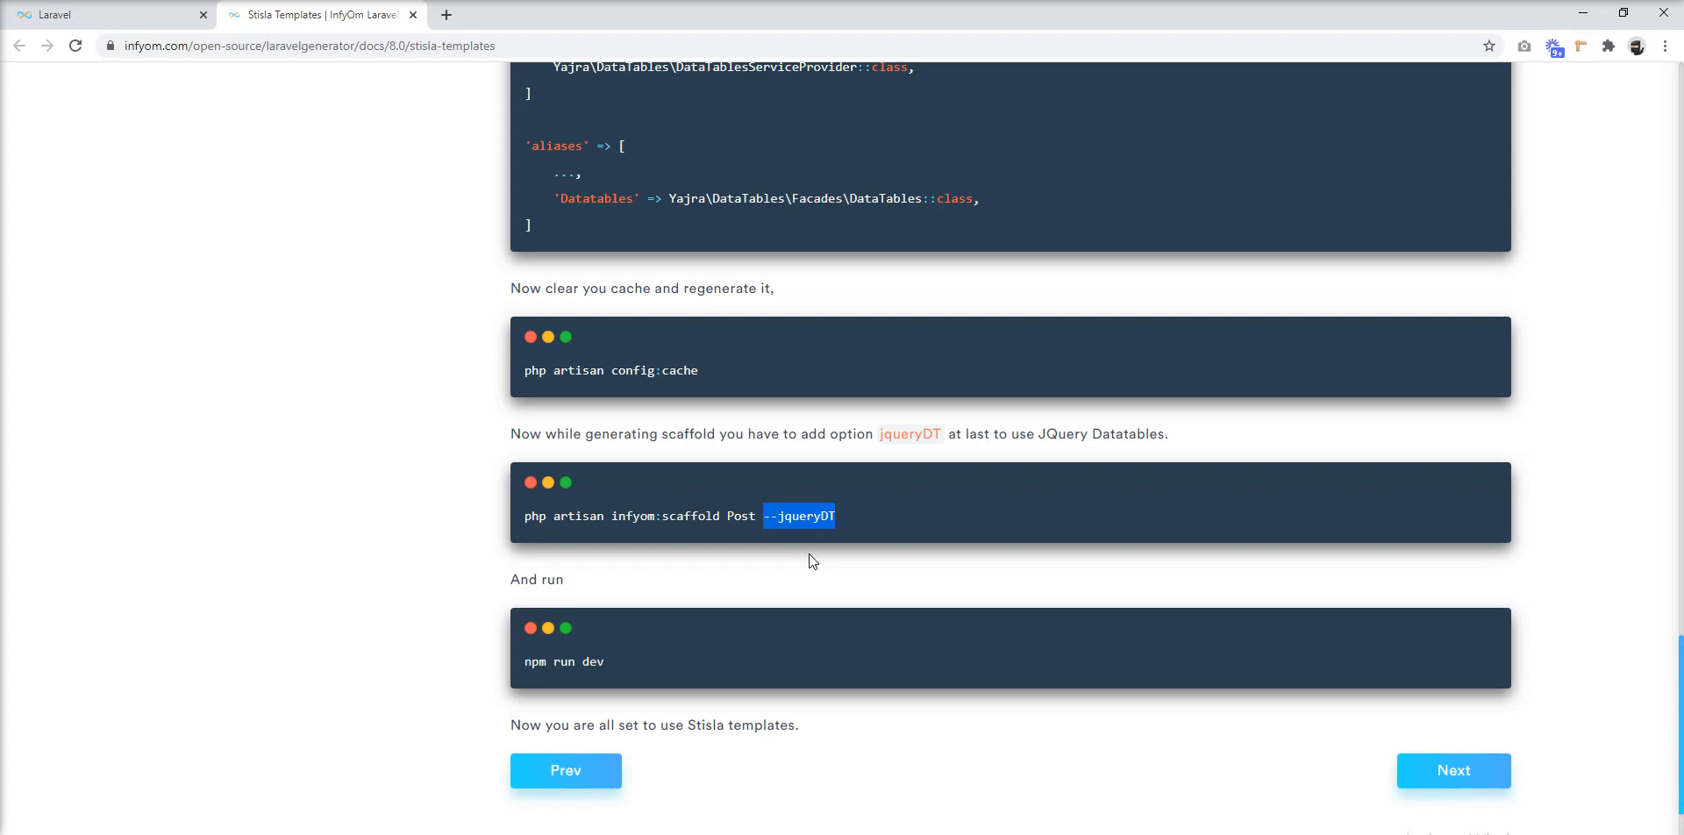
{"action": "mouse_move", "coordinate": [579, 677]}
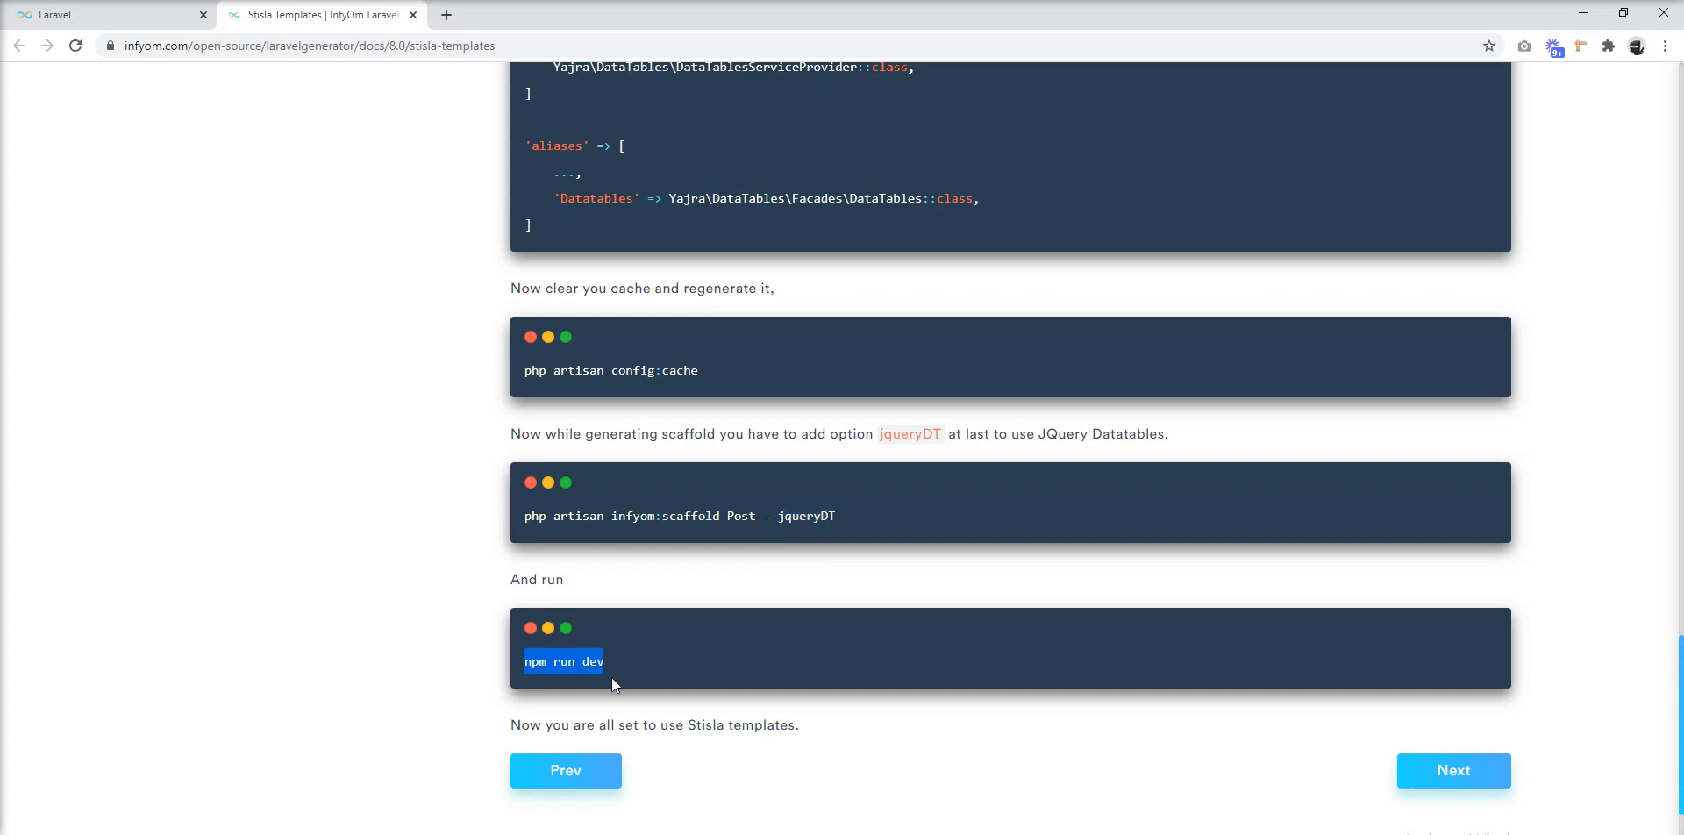
{"action": "mouse_move", "coordinate": [760, 515]}
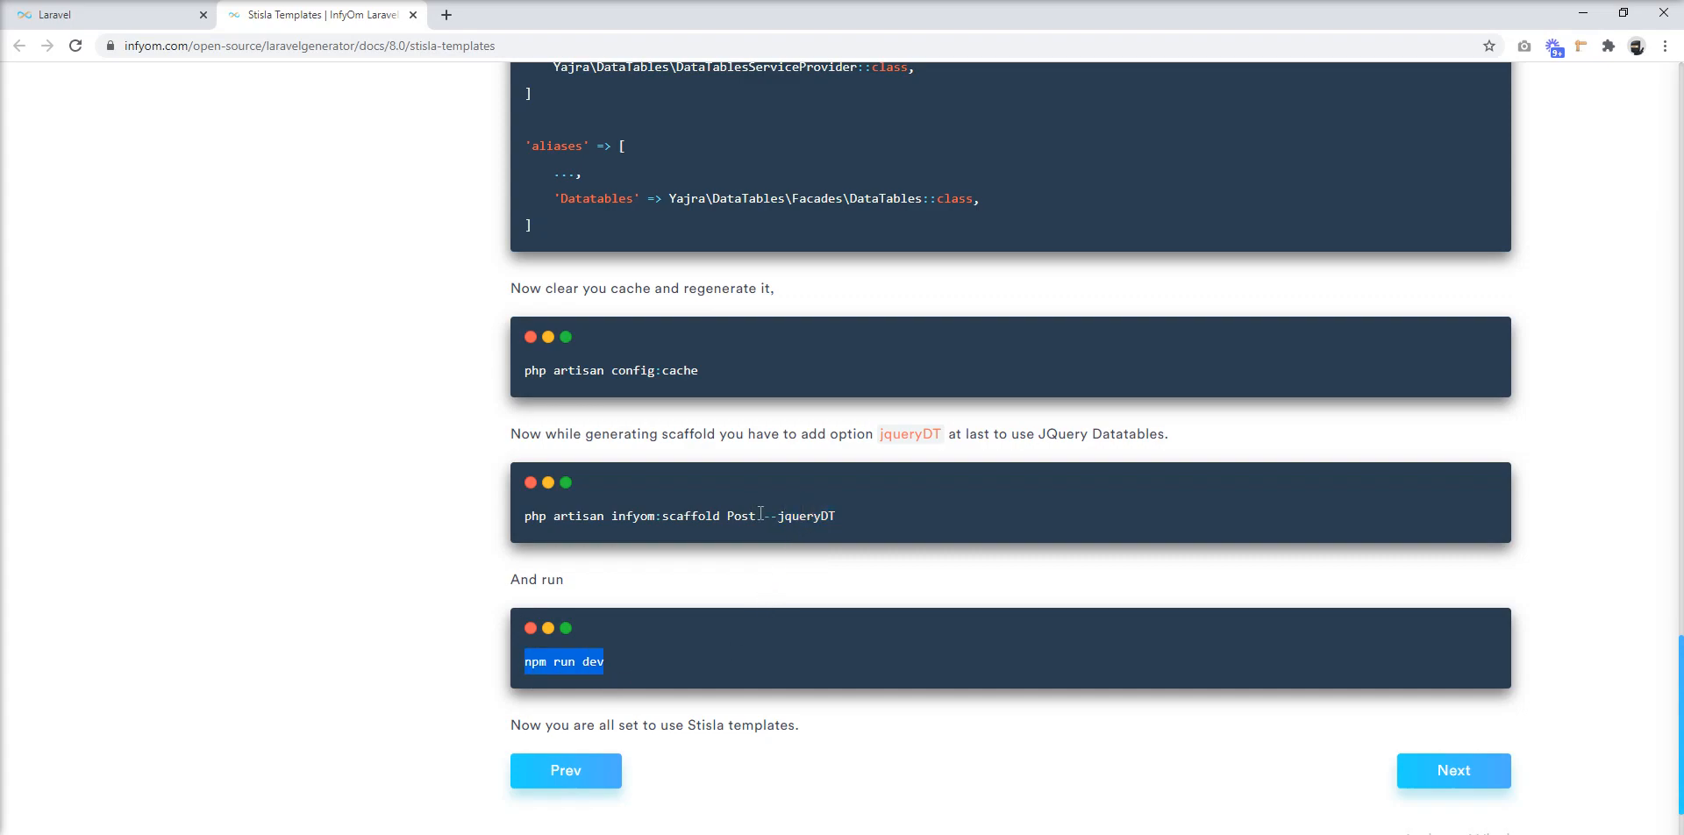
{"action": "double_click", "coordinate": [799, 515]}
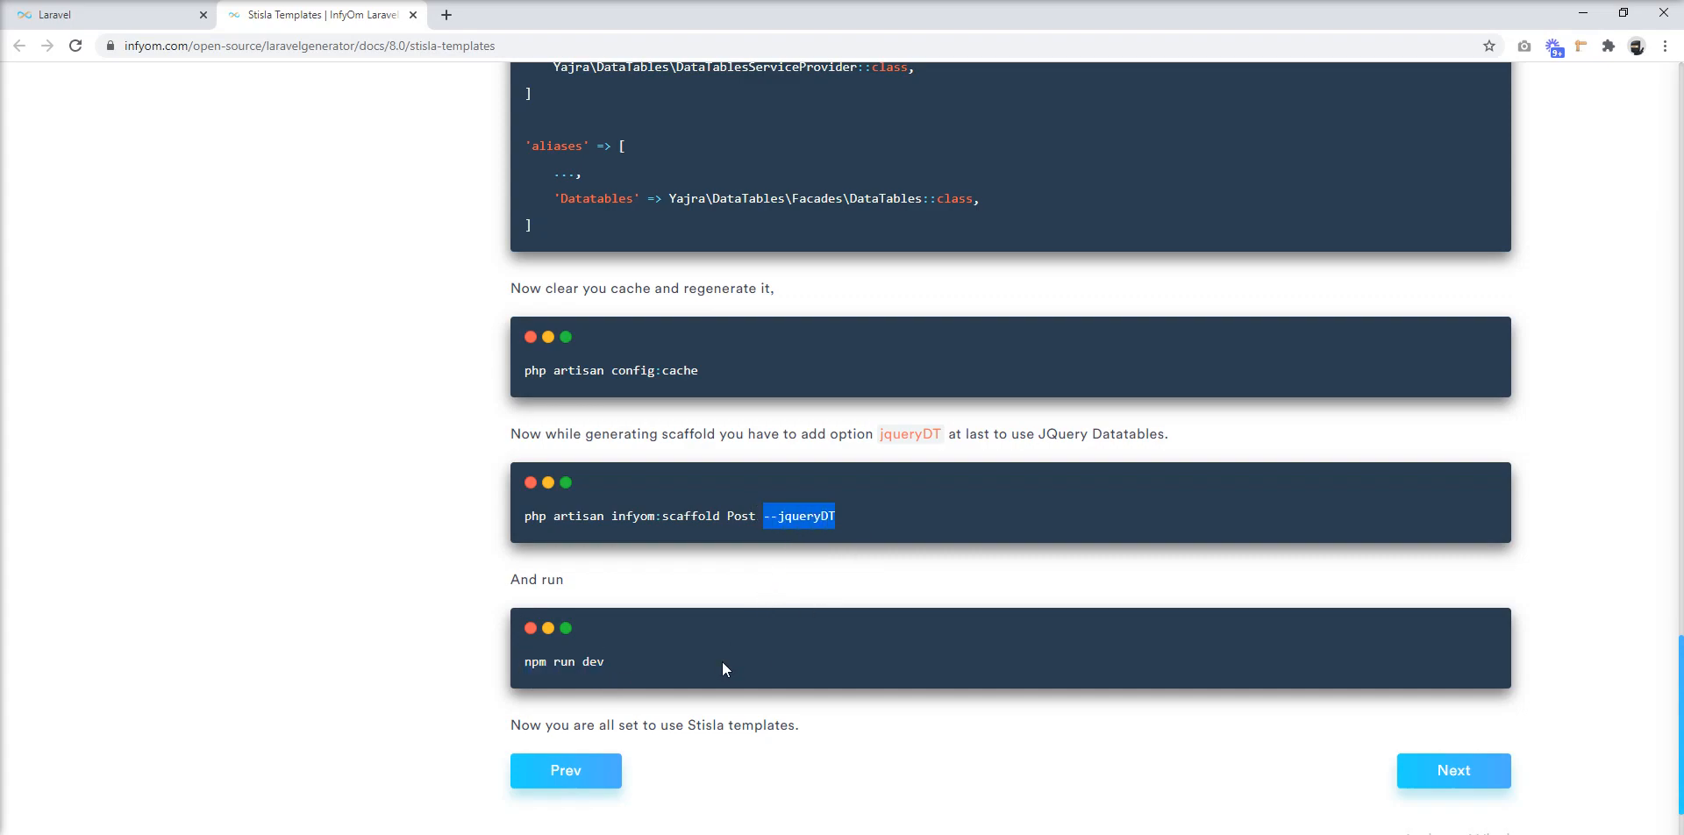
{"action": "double_click", "coordinate": [740, 516]}
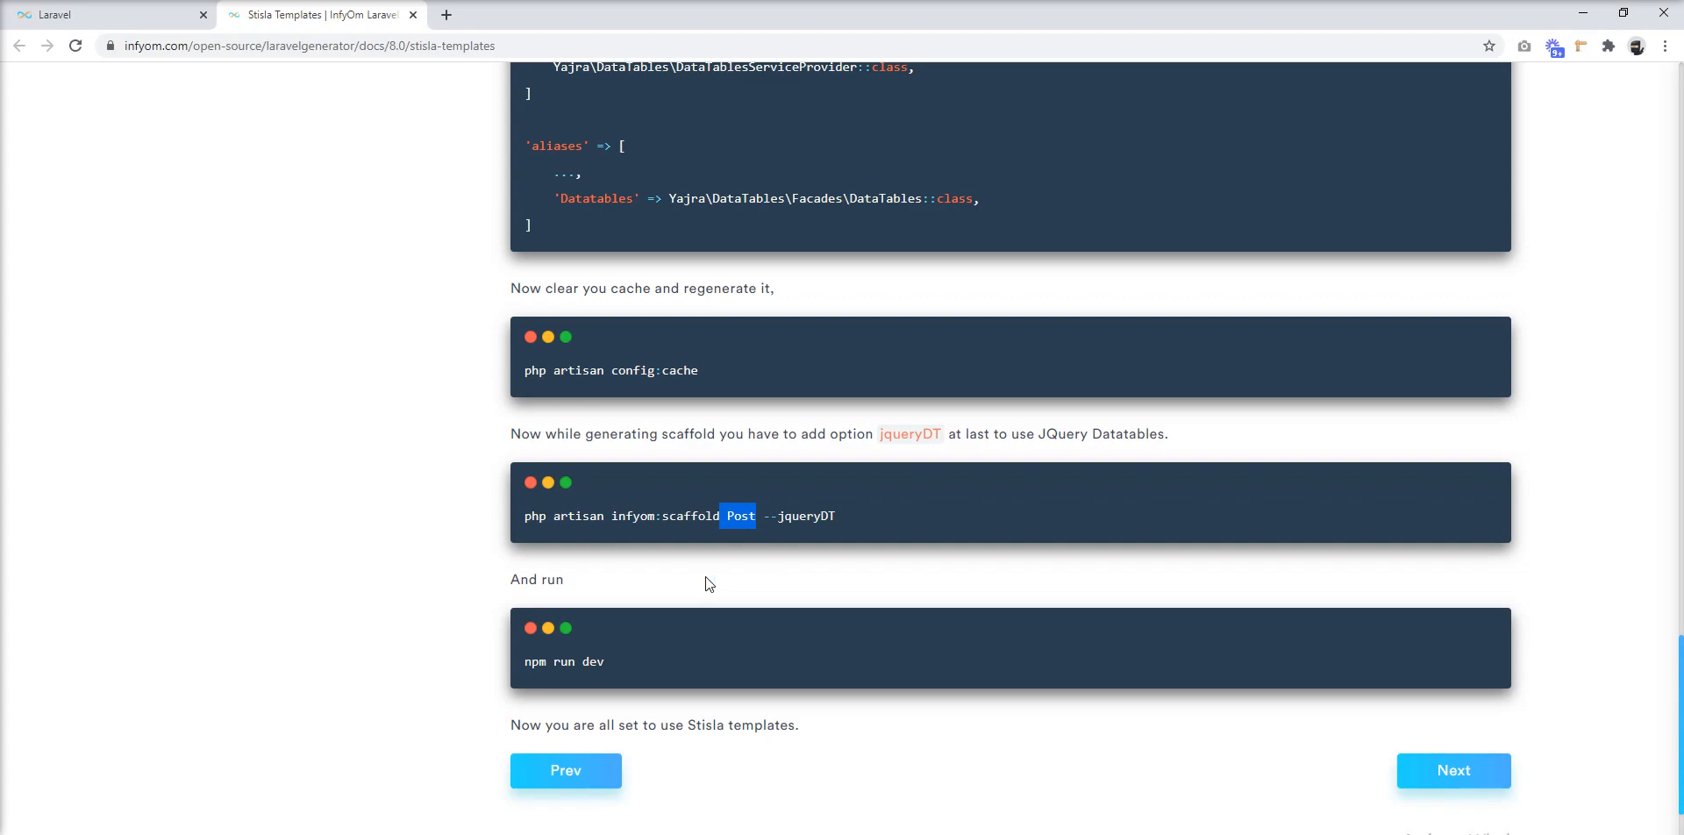
{"action": "mouse_move", "coordinate": [751, 690]}
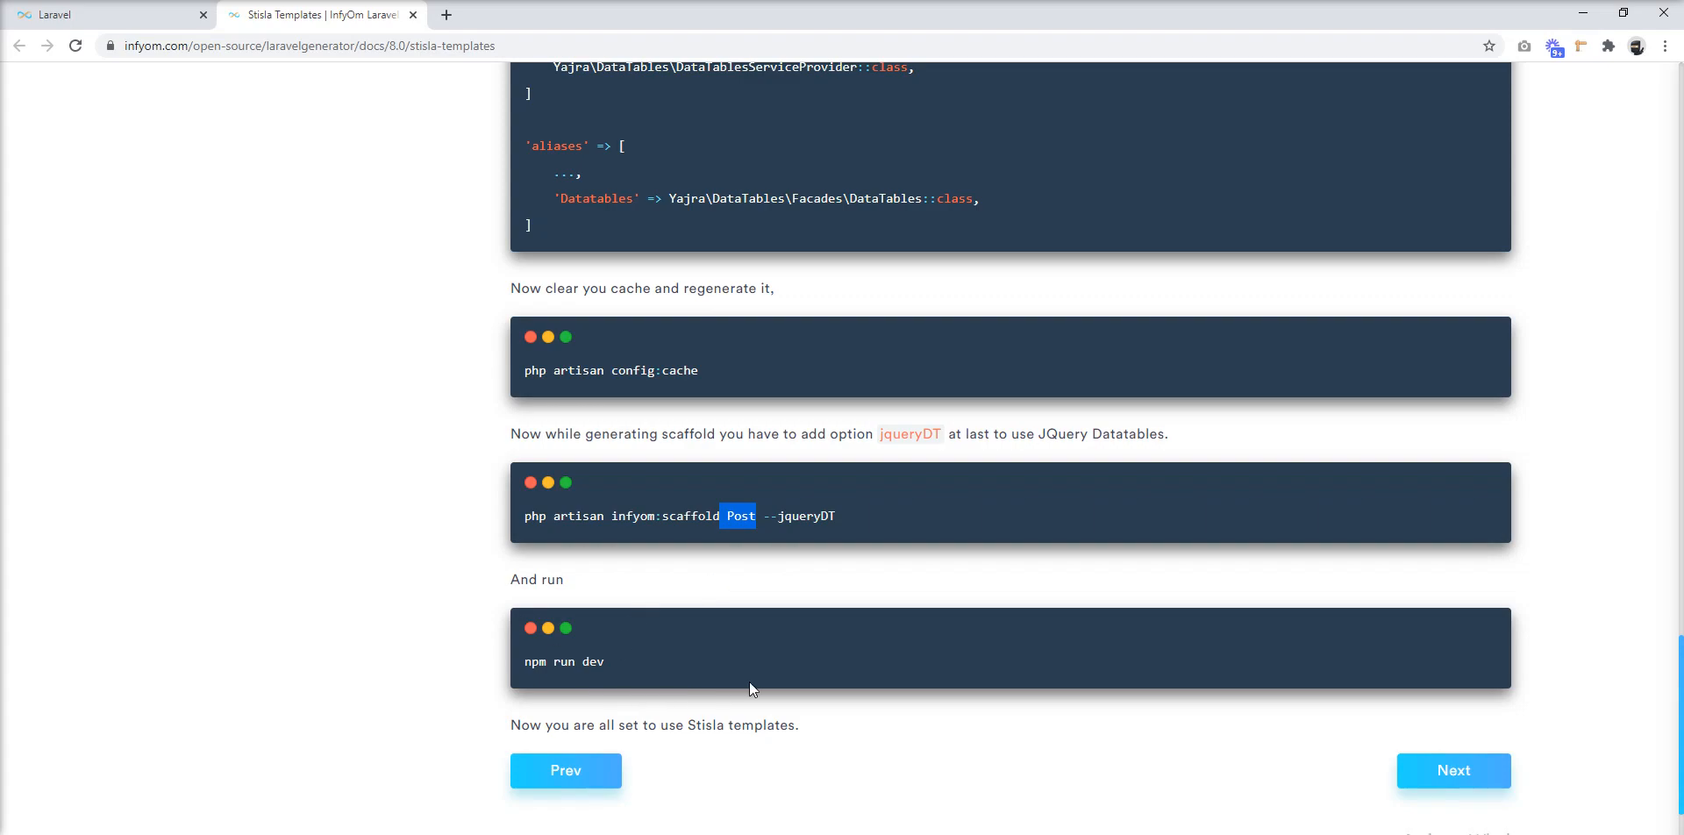
{"action": "mouse_move", "coordinate": [711, 715]}
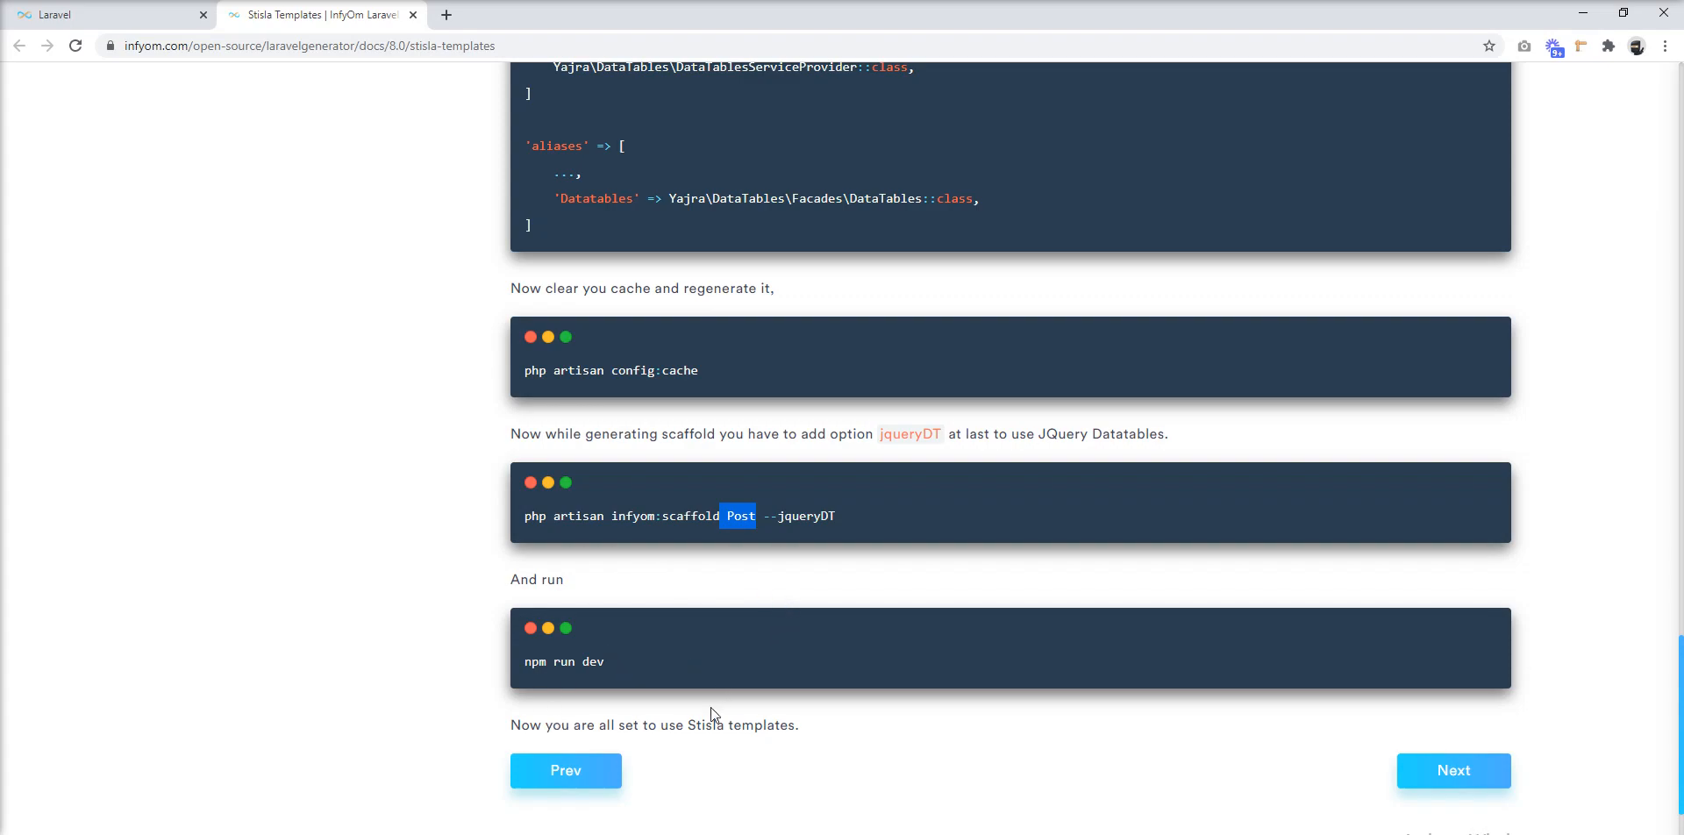
{"action": "mouse_move", "coordinate": [719, 663]}
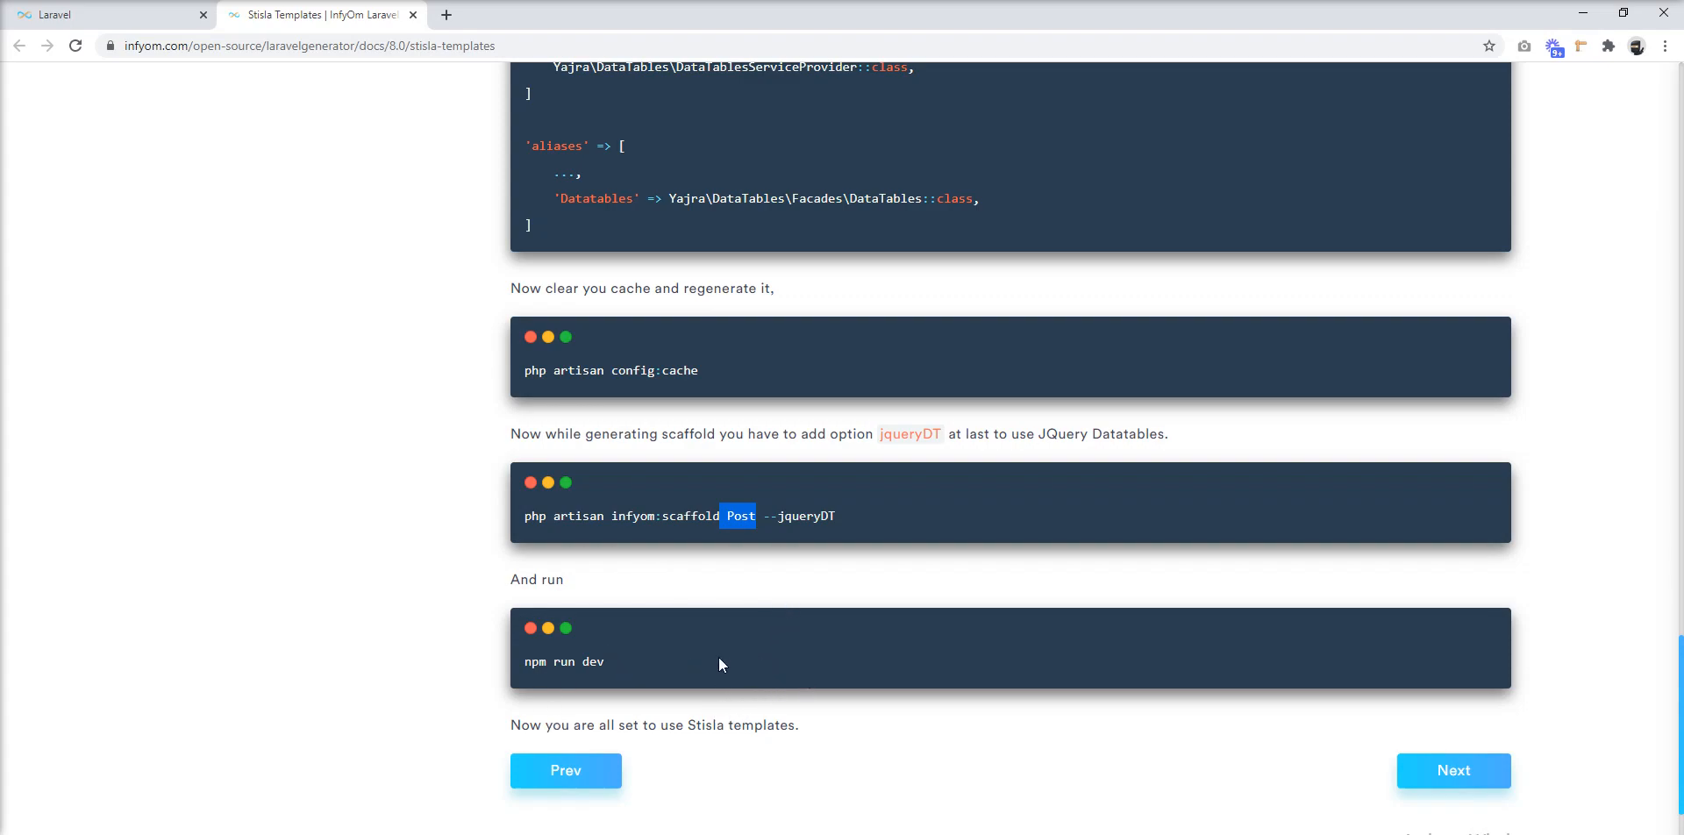
{"action": "mouse_move", "coordinate": [752, 749]}
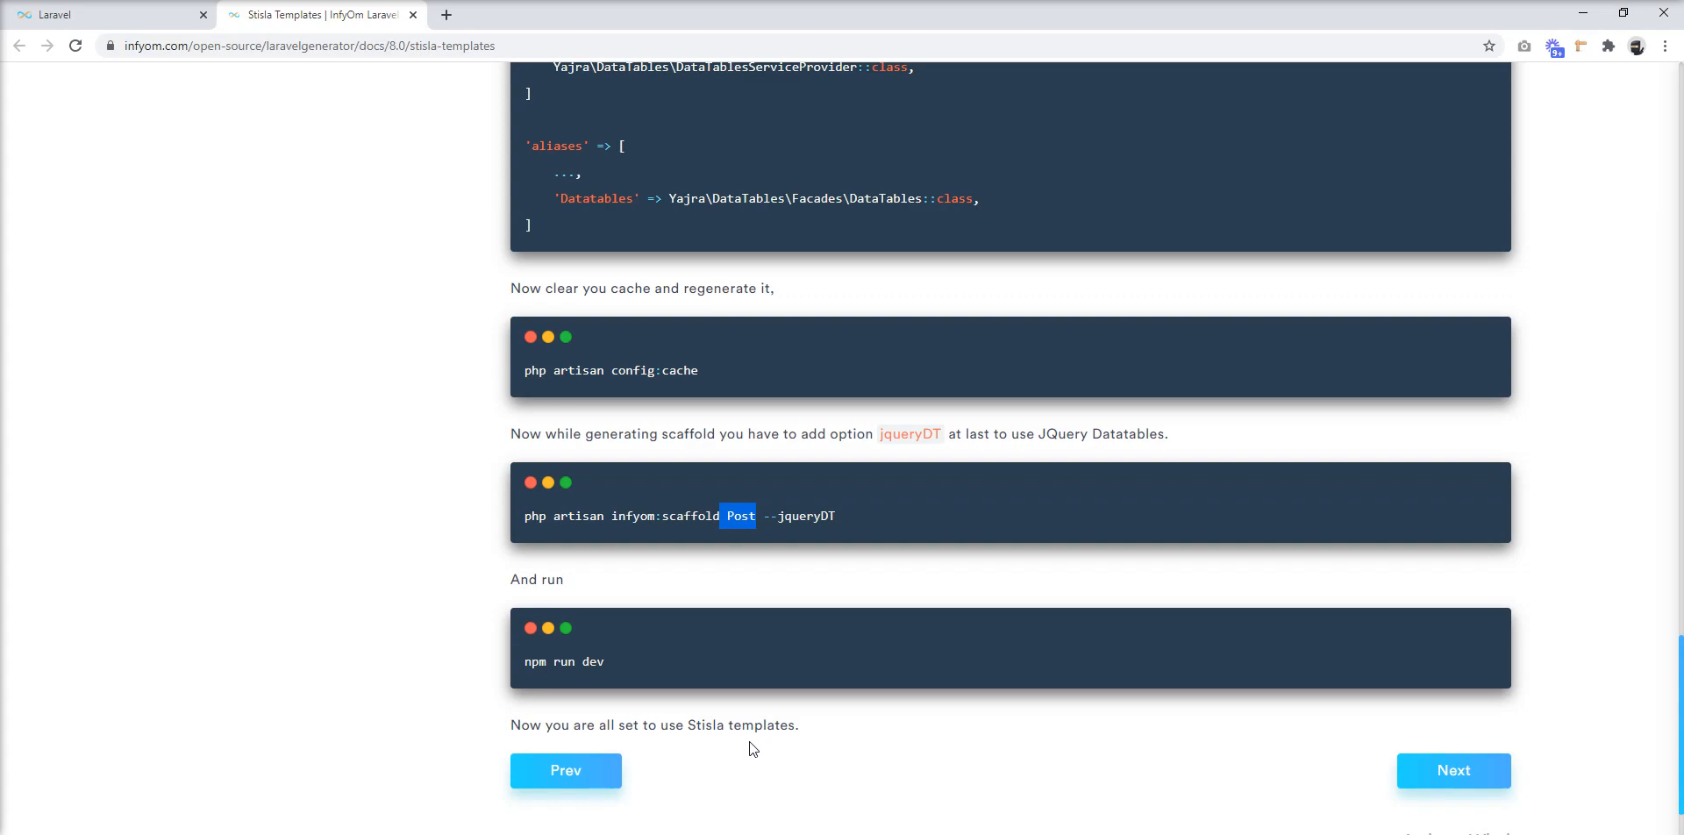
{"action": "mouse_move", "coordinate": [526, 677]}
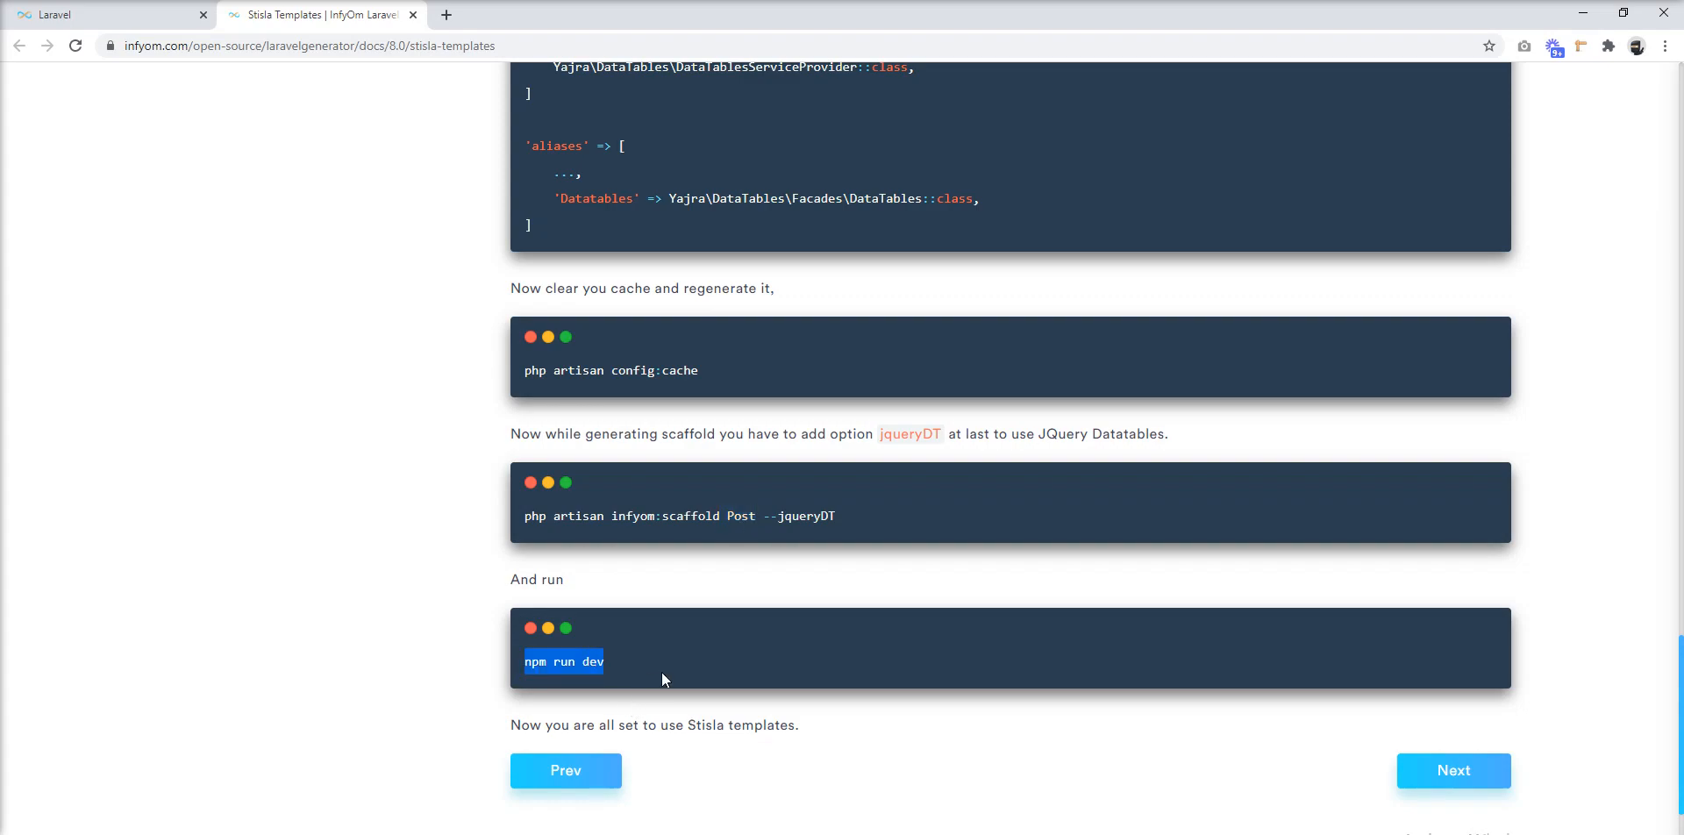
{"action": "mouse_move", "coordinate": [811, 668]}
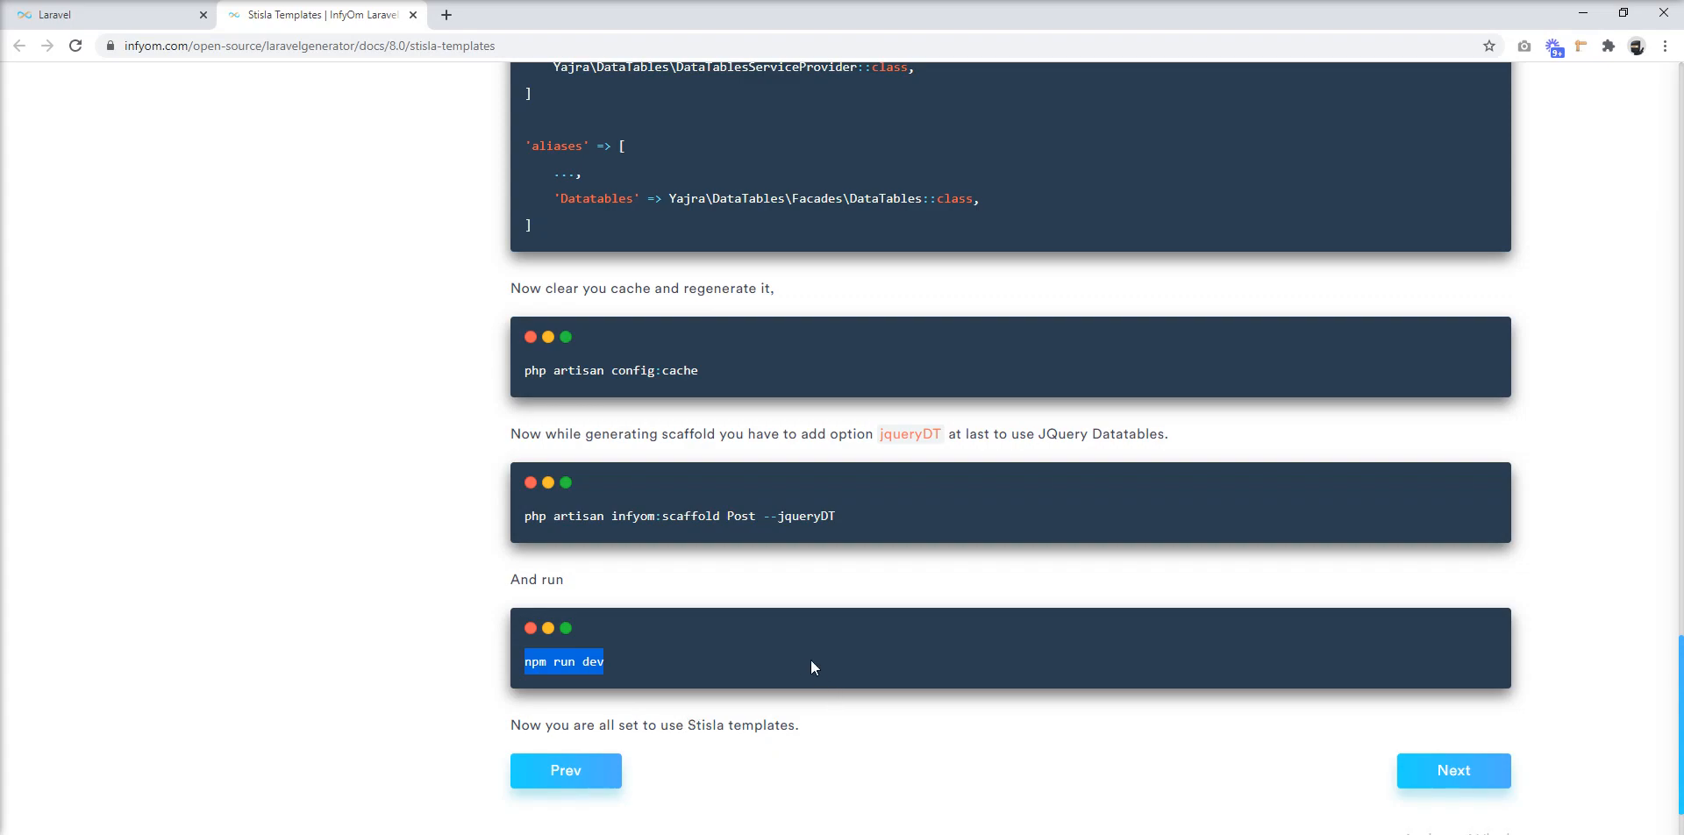
{"action": "mouse_move", "coordinate": [787, 597]}
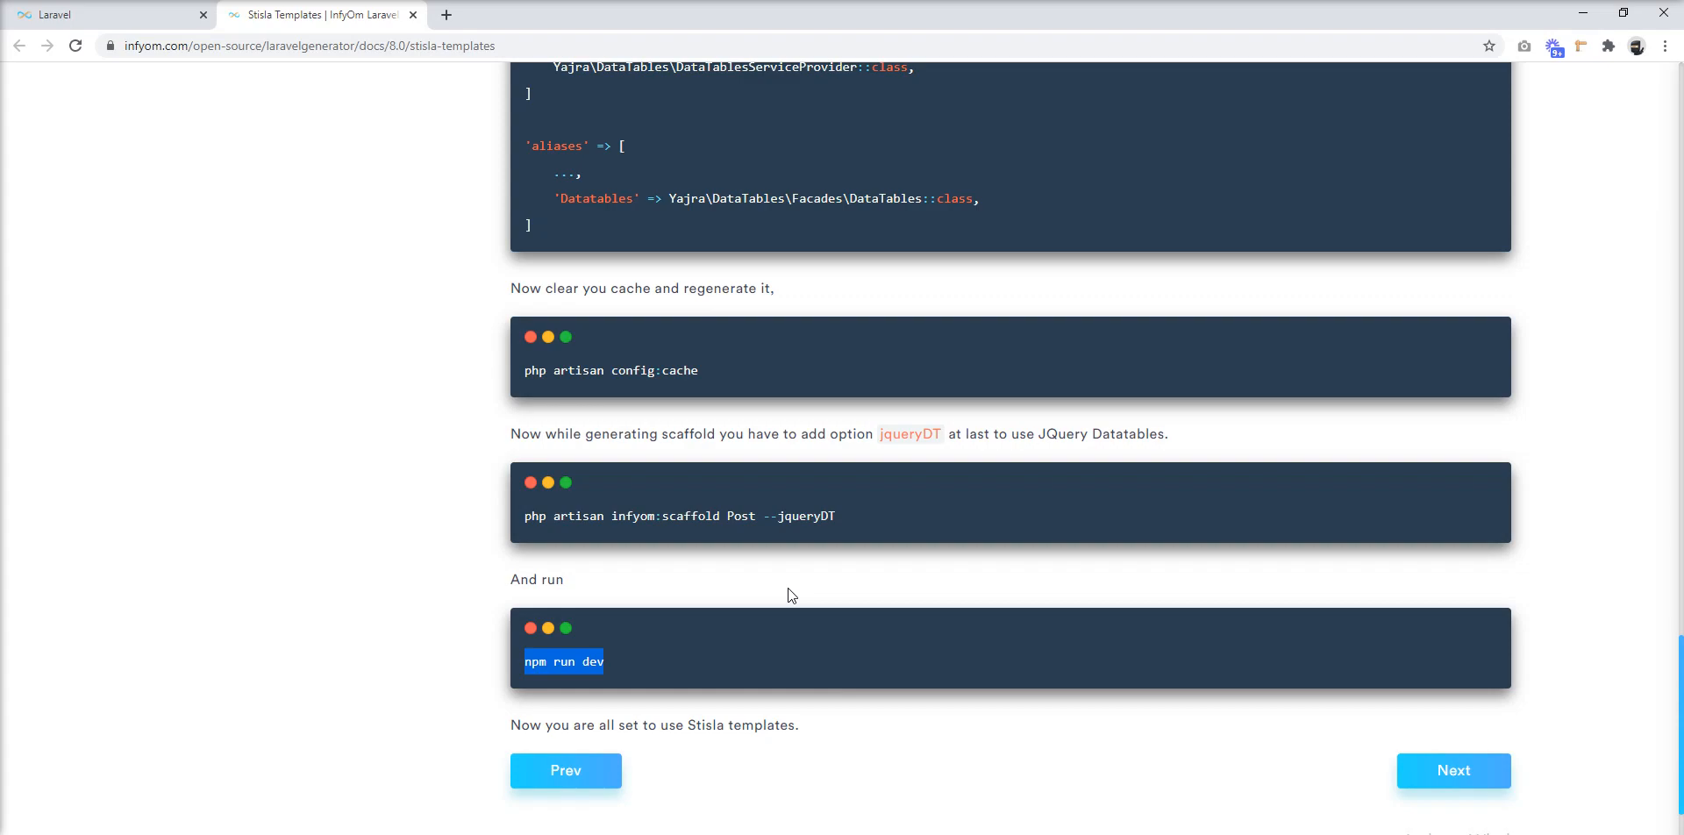
{"action": "scroll", "scroll_direction": "up", "scroll_amount": 3}
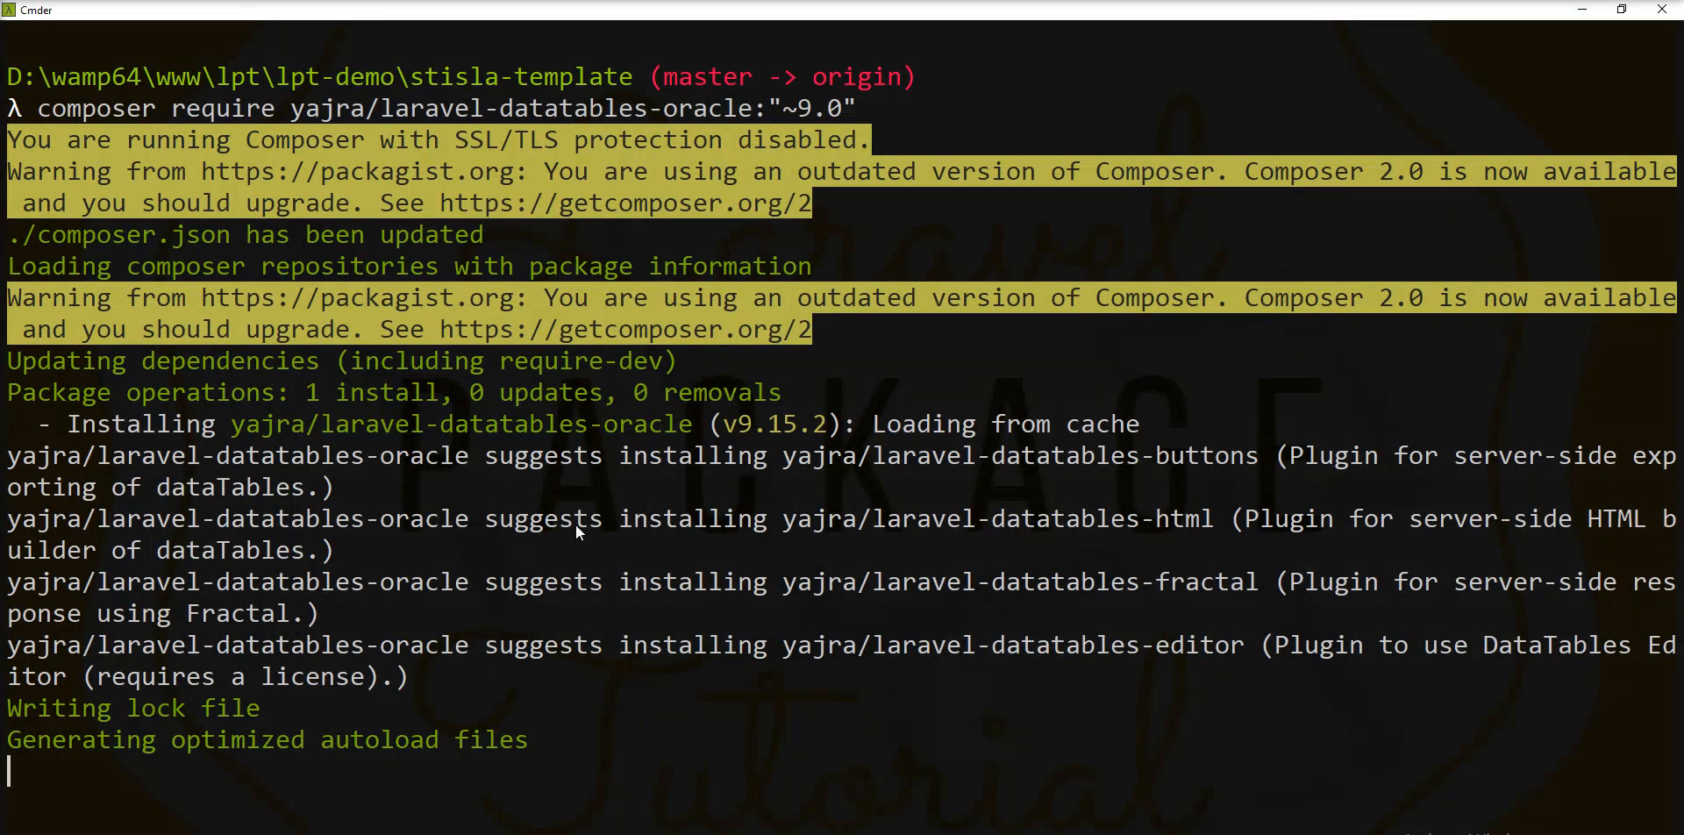
{"action": "mouse_move", "coordinate": [268, 267]}
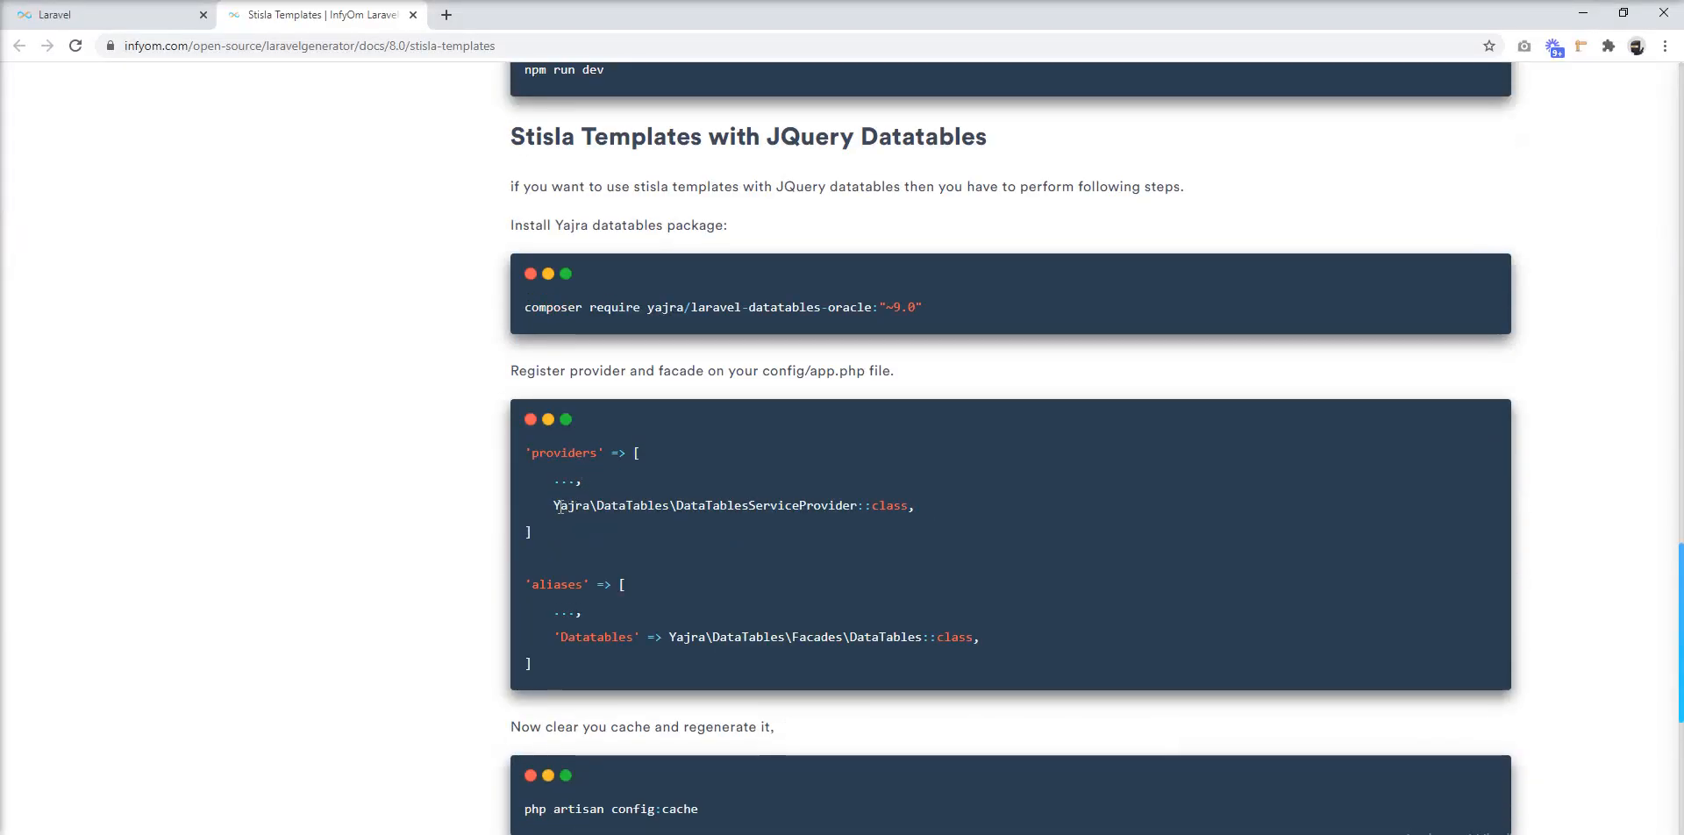
Step: Add Yajra\DataTables\DataTablesServiceProvider::class to the providers list in config/app.php
{"action": "double_click", "coordinate": [733, 506]}
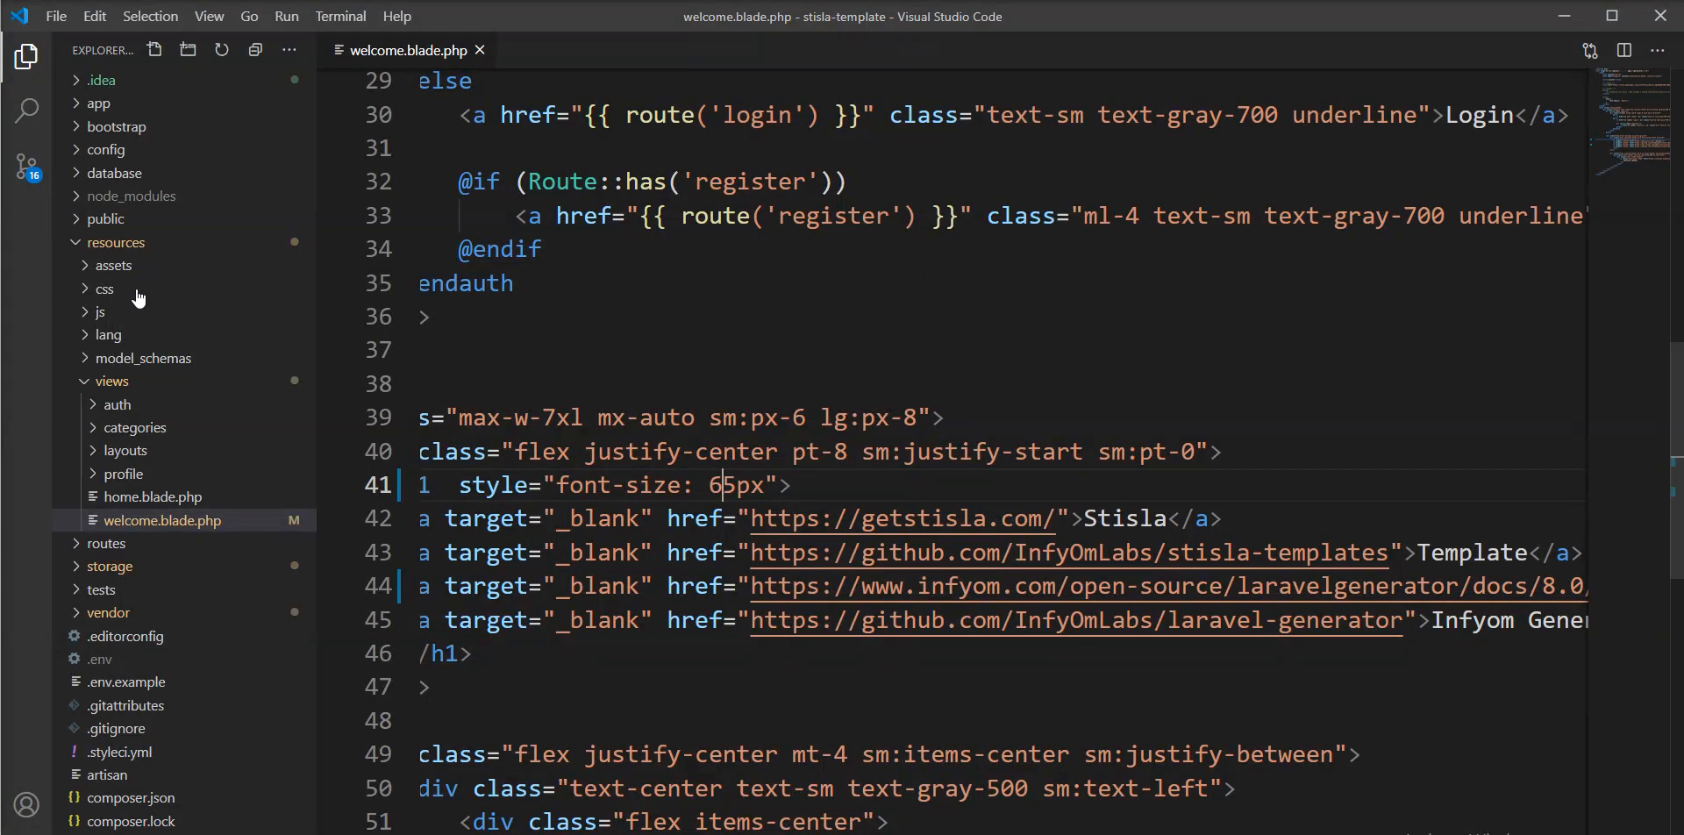
{"action": "left_click", "coordinate": [97, 104]}
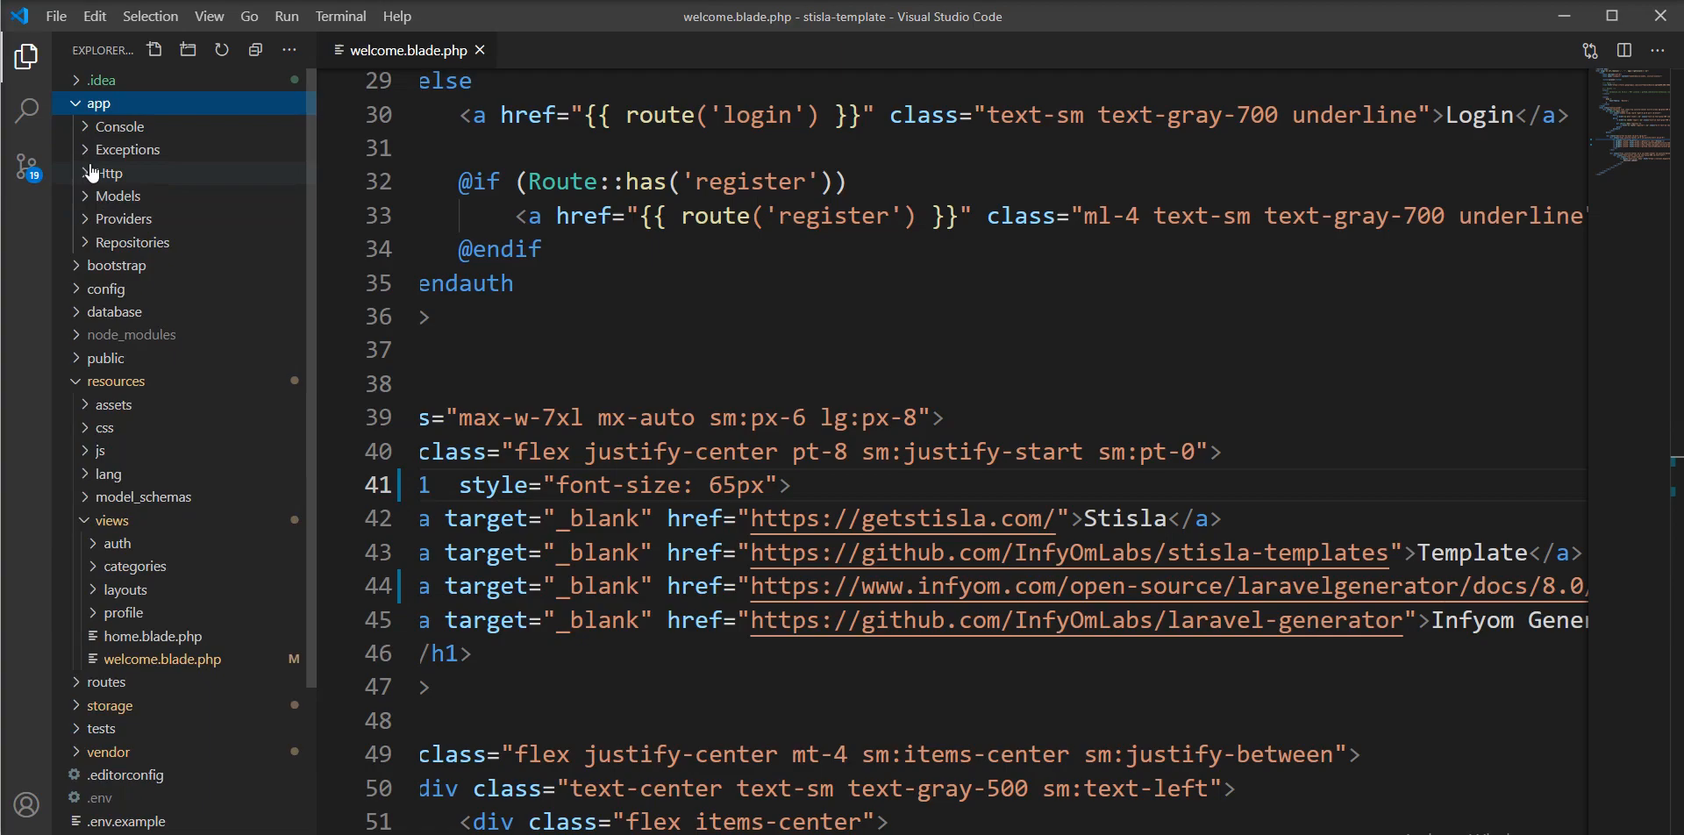
{"action": "left_click", "coordinate": [105, 288]}
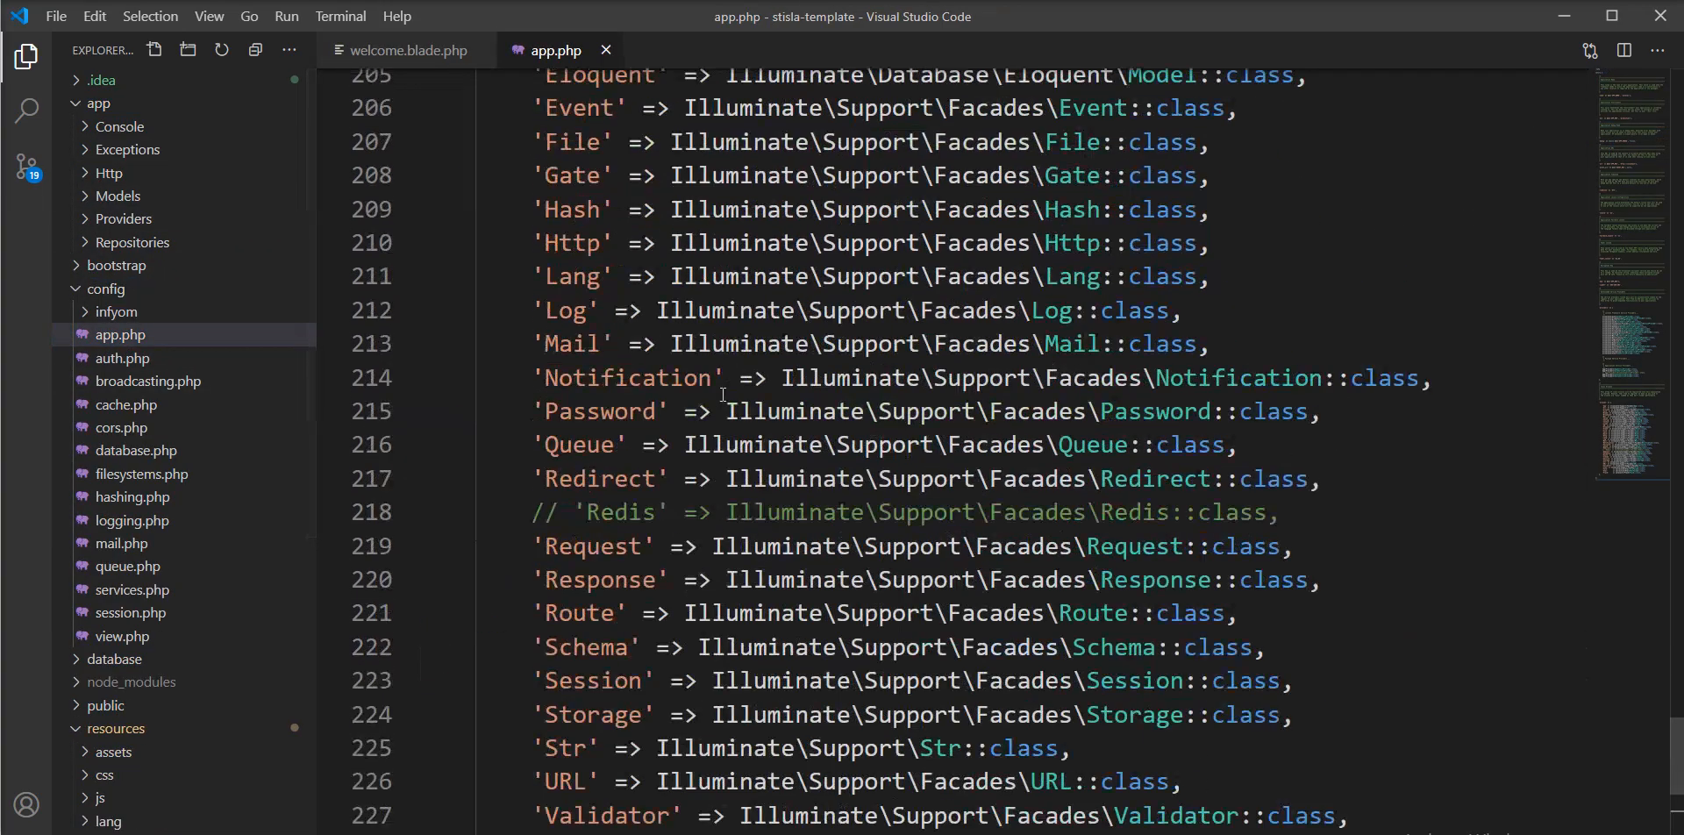
{"action": "scroll", "scroll_direction": "up", "scroll_amount": 3}
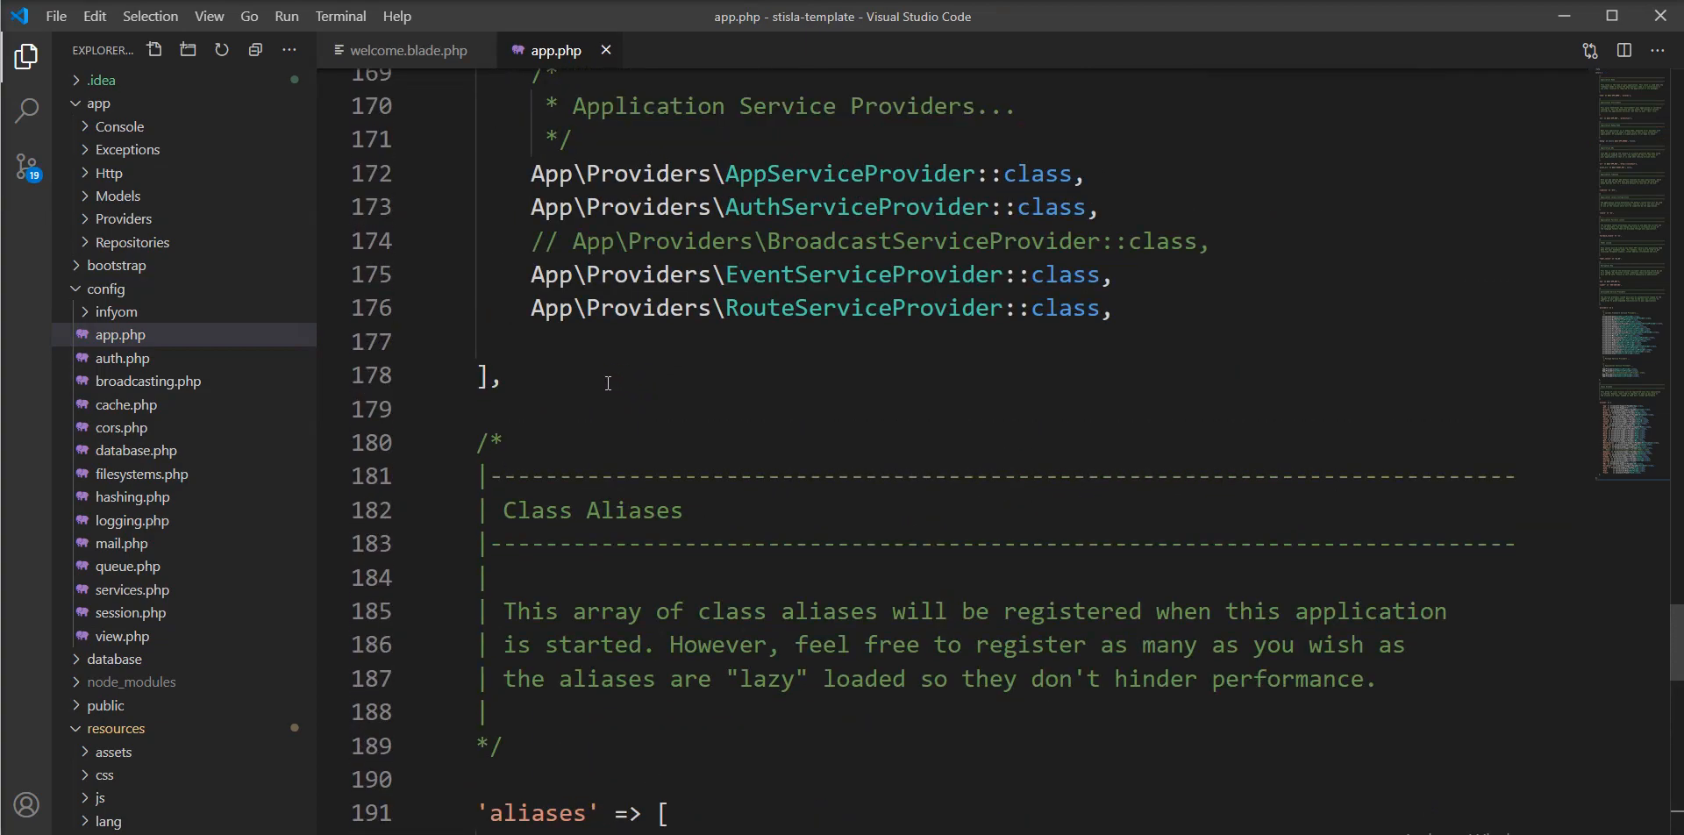
{"action": "type", "text": "Yajra\\DataTables\\DataTablesServiceProvider::class,"}
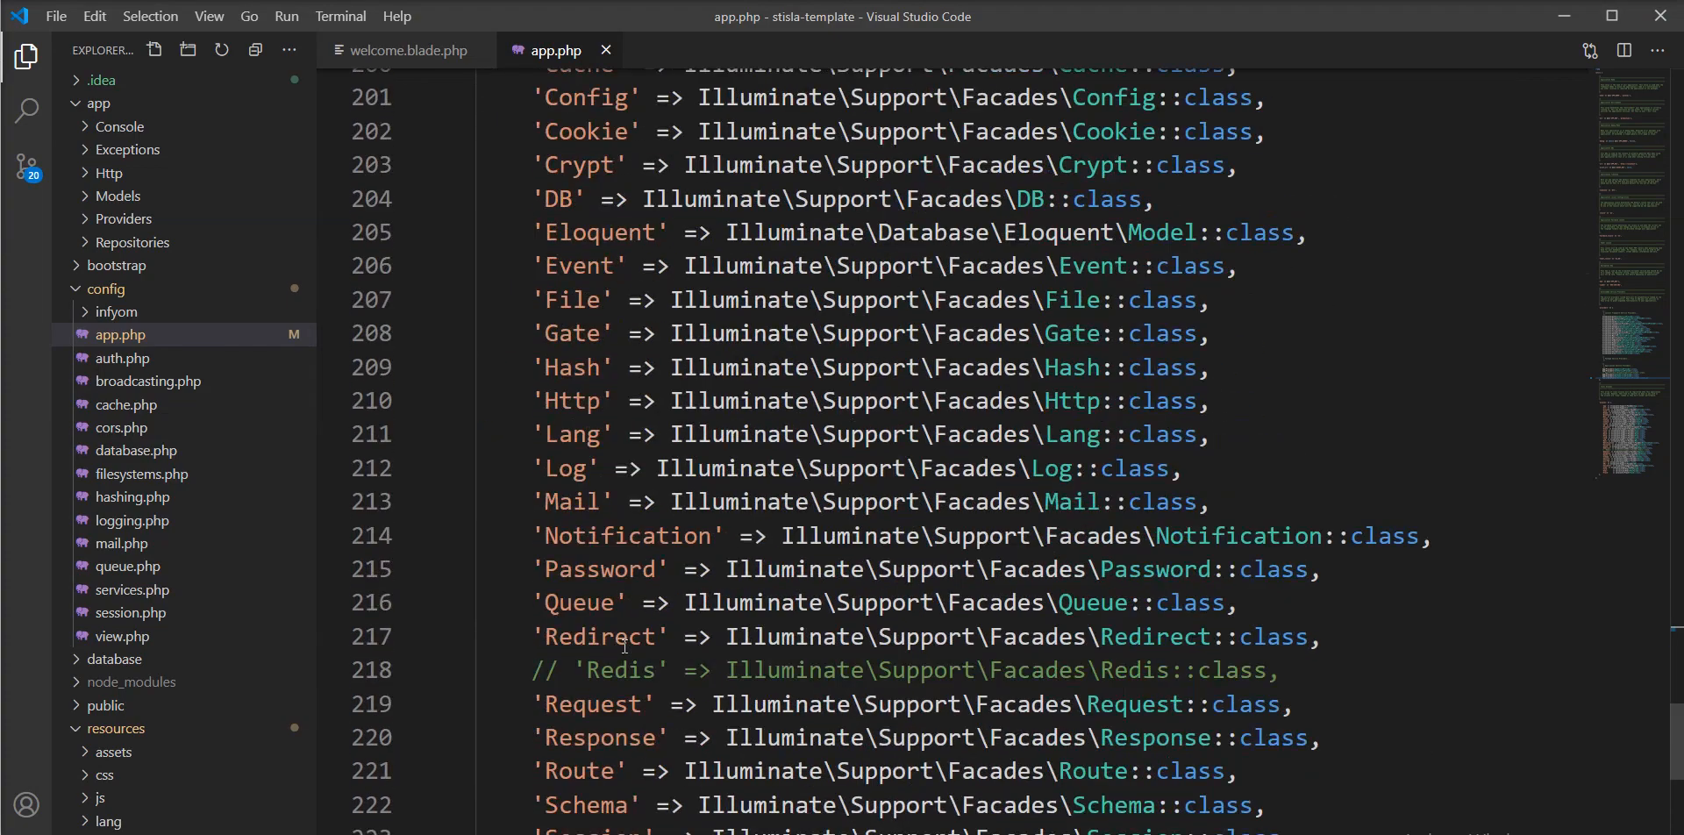
{"action": "scroll", "scroll_direction": "down", "scroll_amount": 3}
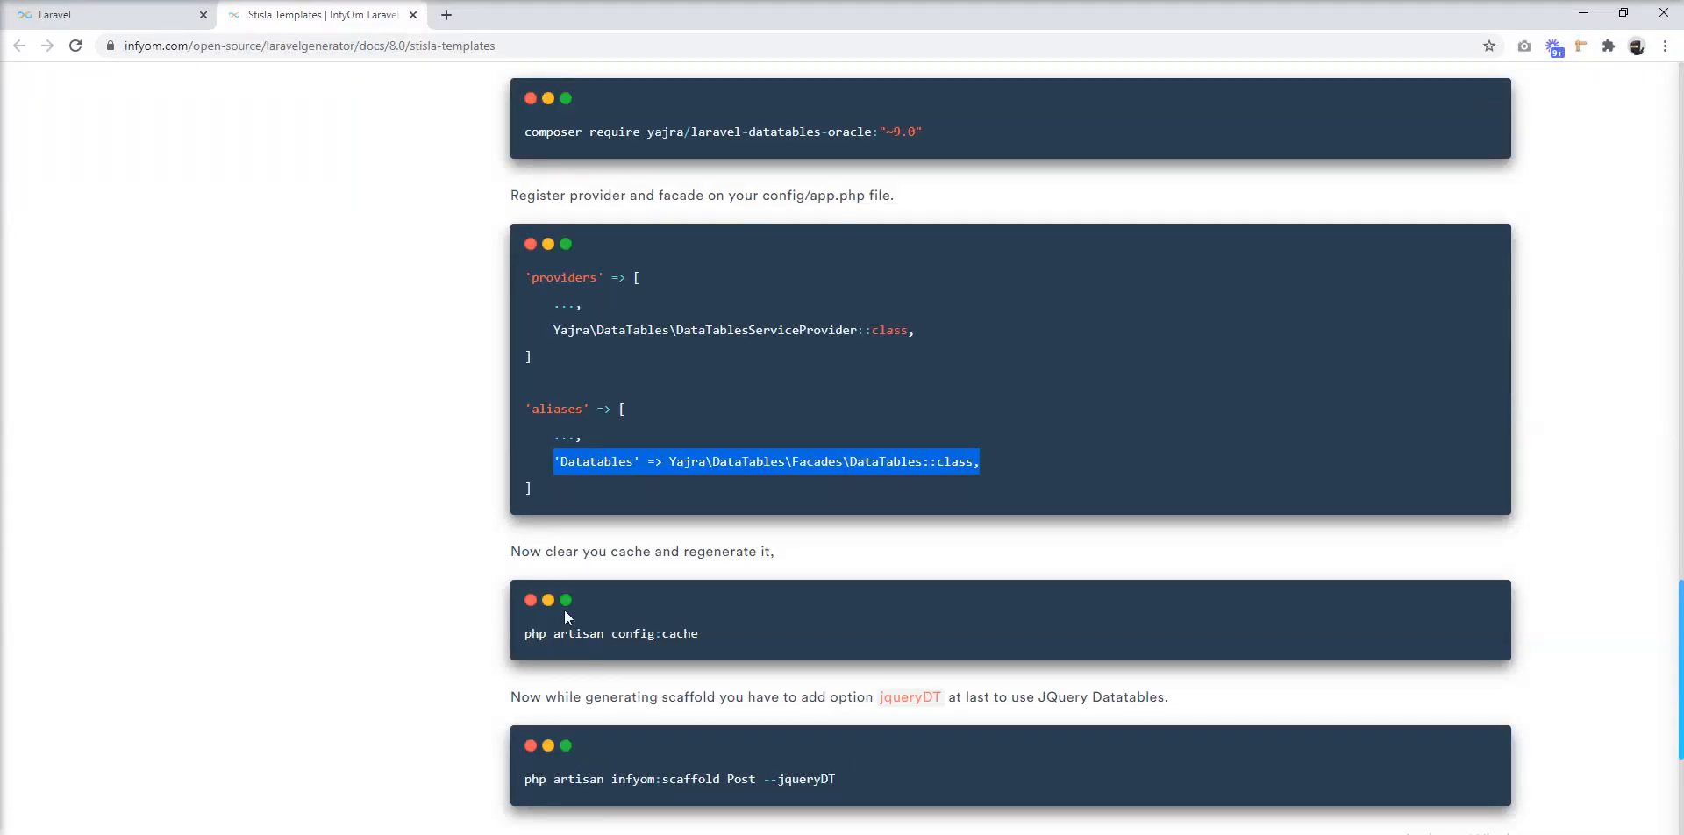
{"action": "mouse_move", "coordinate": [589, 637]}
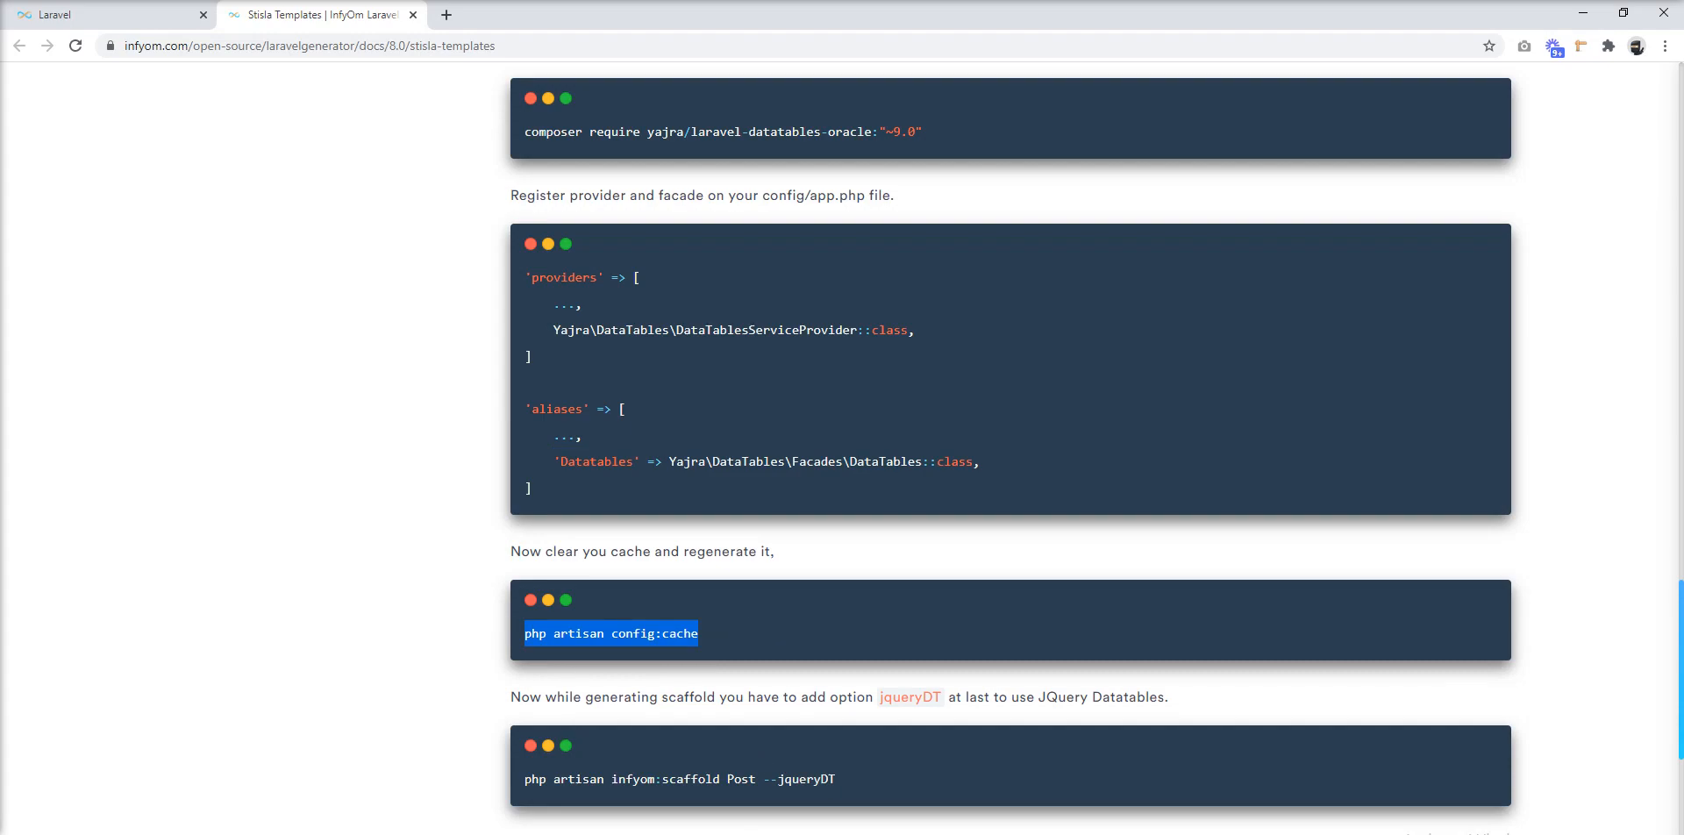
Step: Scroll the InfyOm docs down to the php artisan config:cache command
{"action": "scroll", "scroll_direction": "down", "scroll_amount": 3}
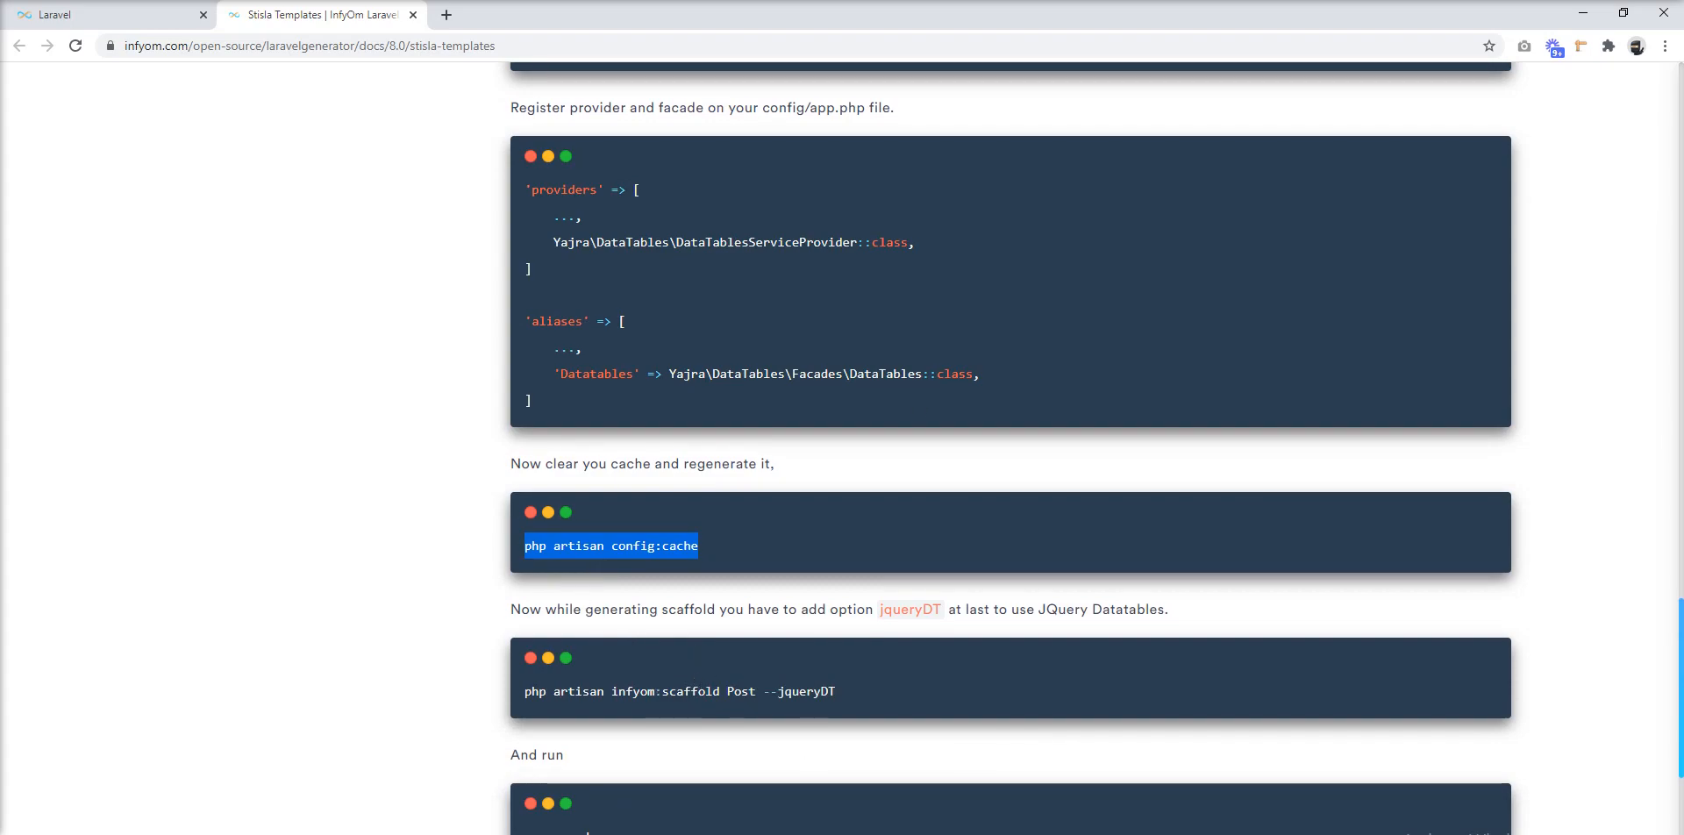
{"action": "mouse_move", "coordinate": [663, 584]}
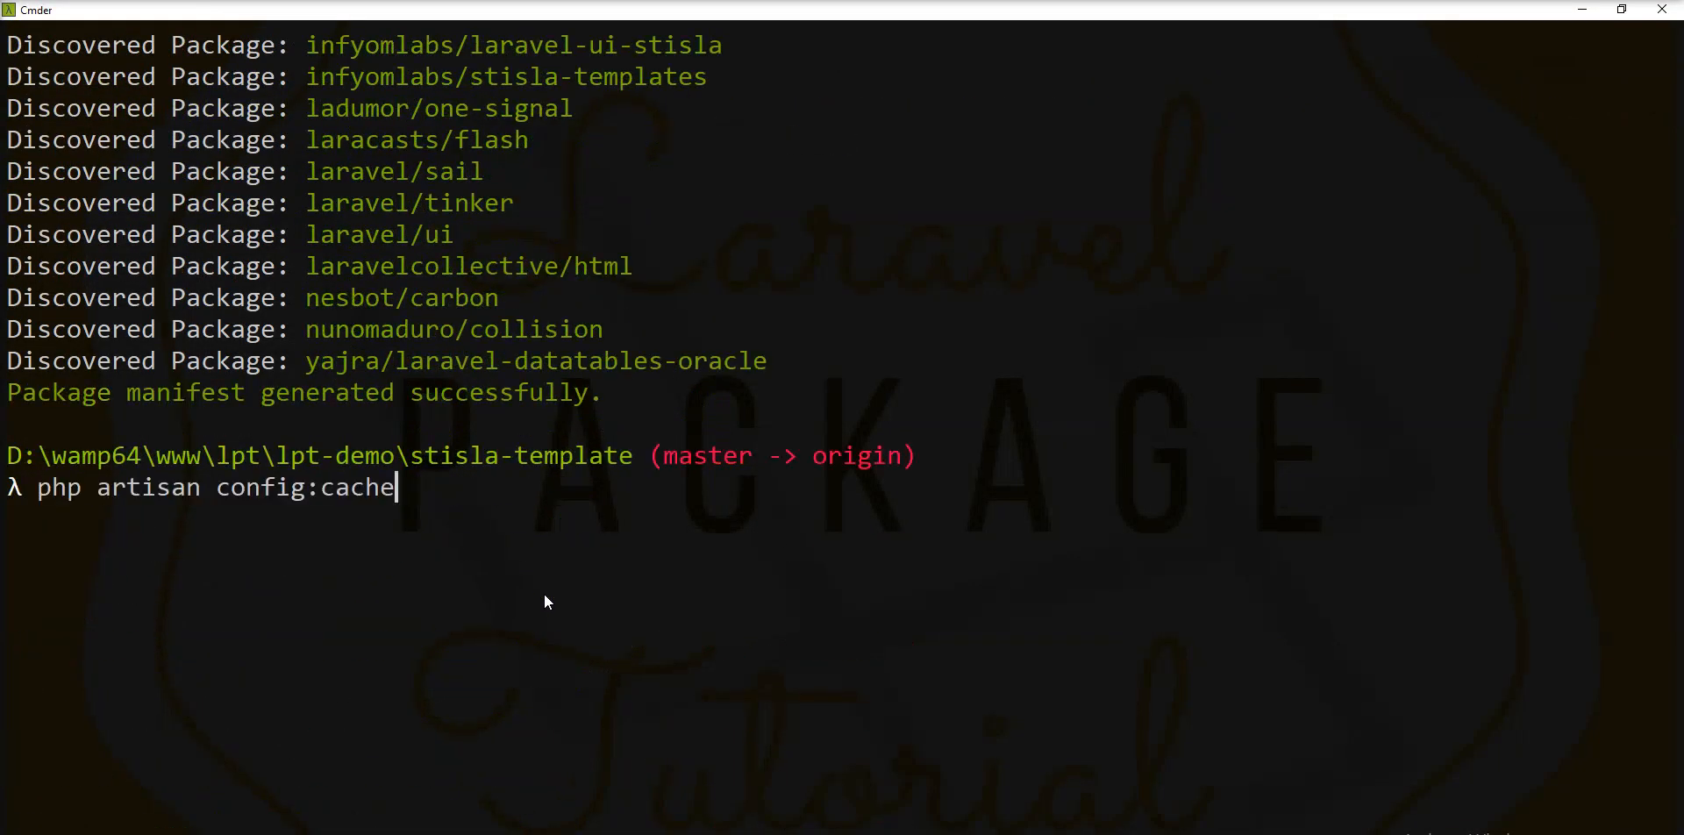
Step: Run php artisan config:cache to rebuild the configuration cache
{"action": "key", "text": "Return"}
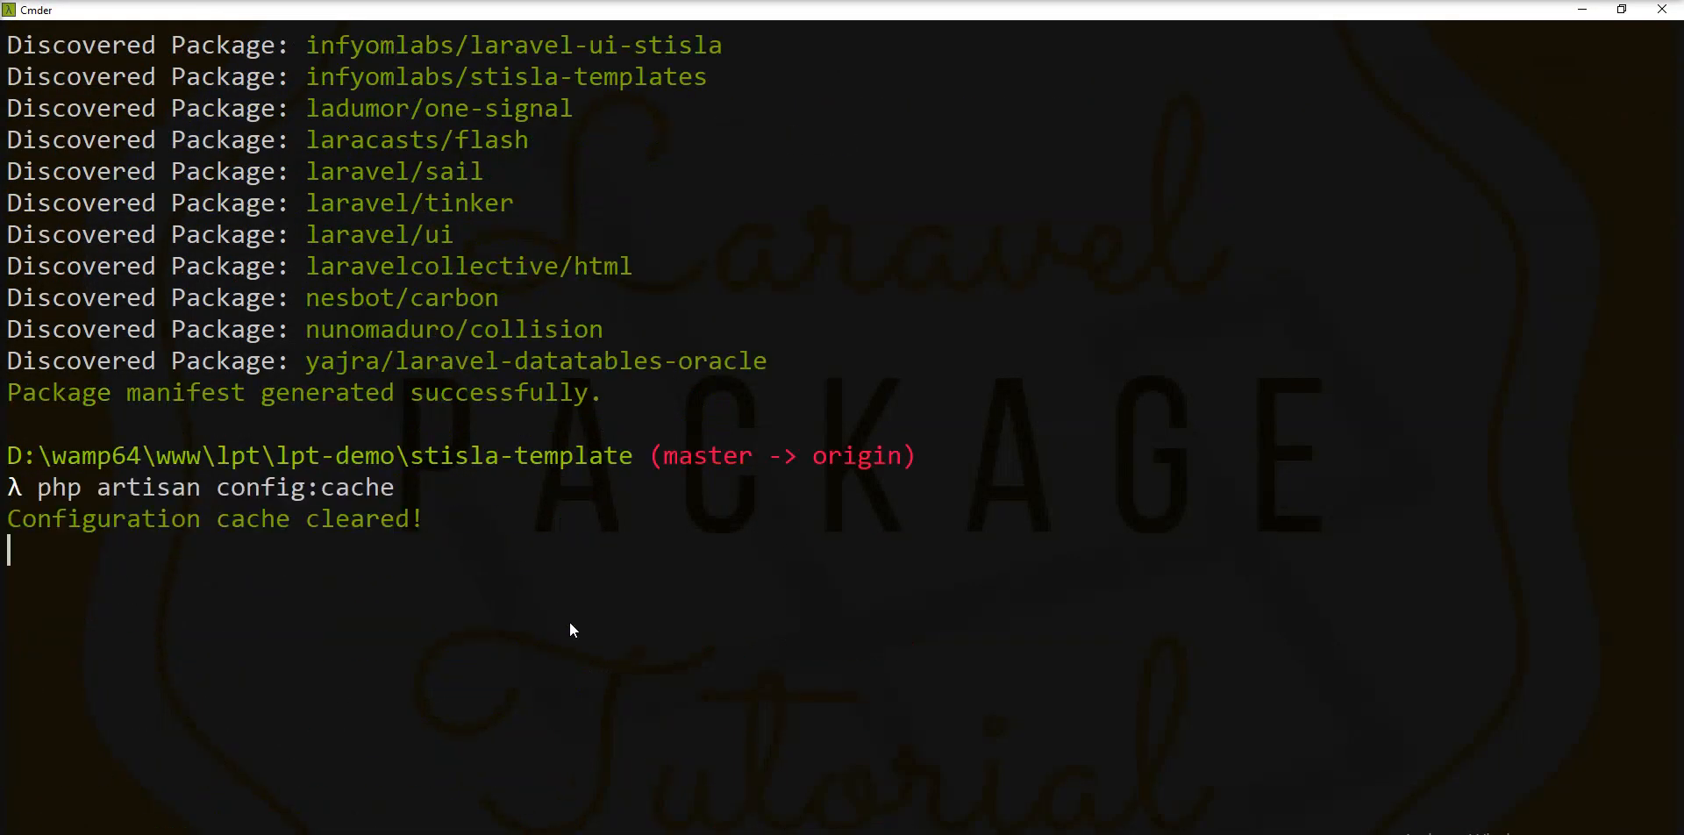
{"action": "key", "text": "Return"}
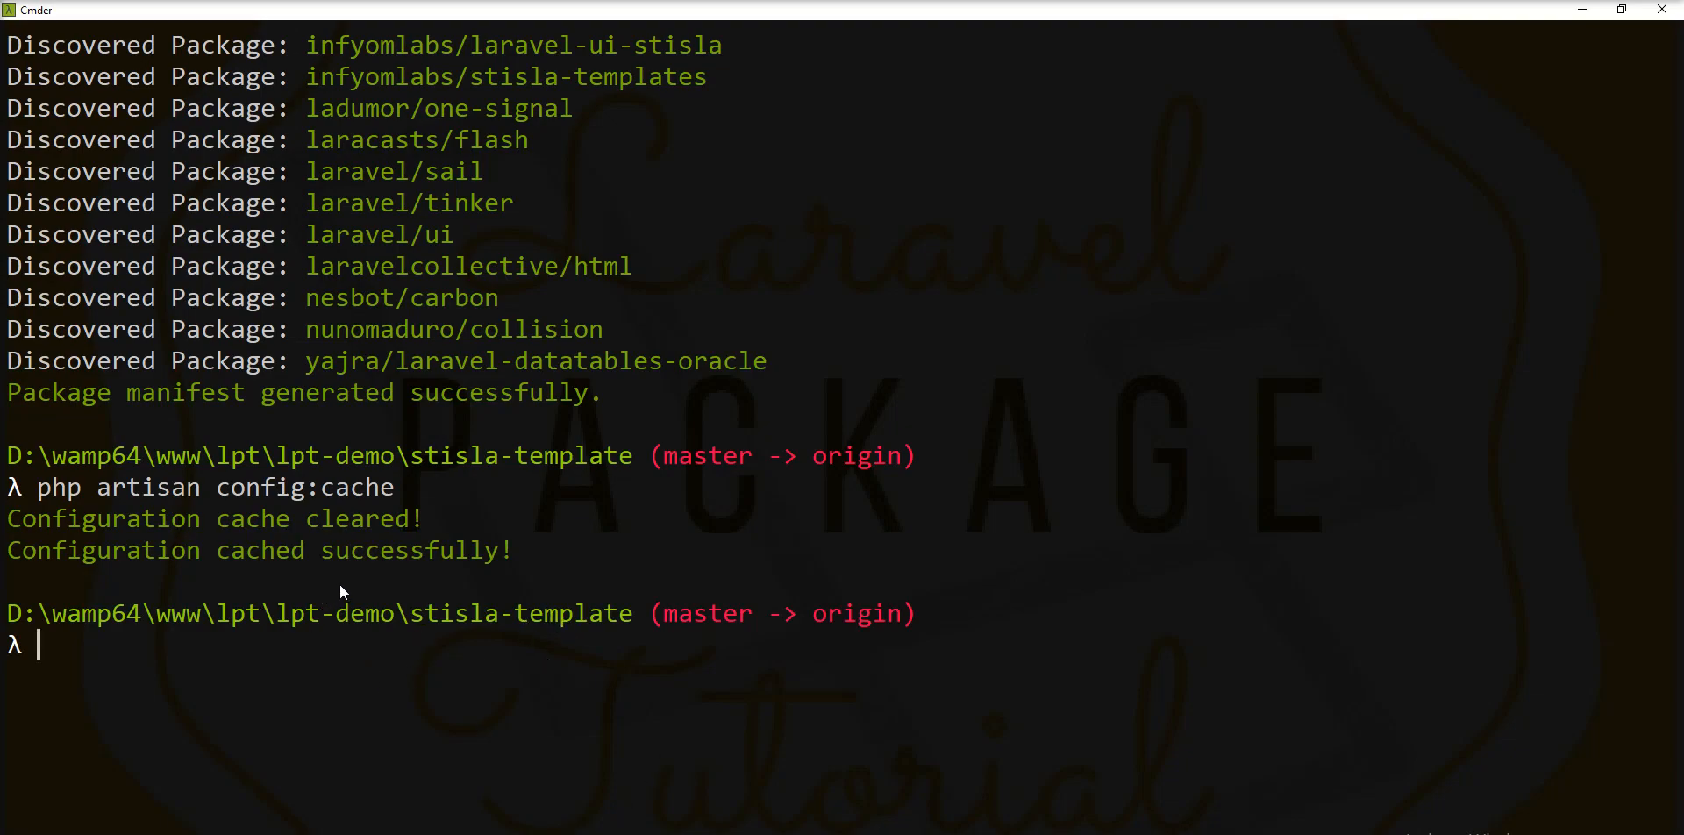
{"action": "mouse_move", "coordinate": [336, 652]}
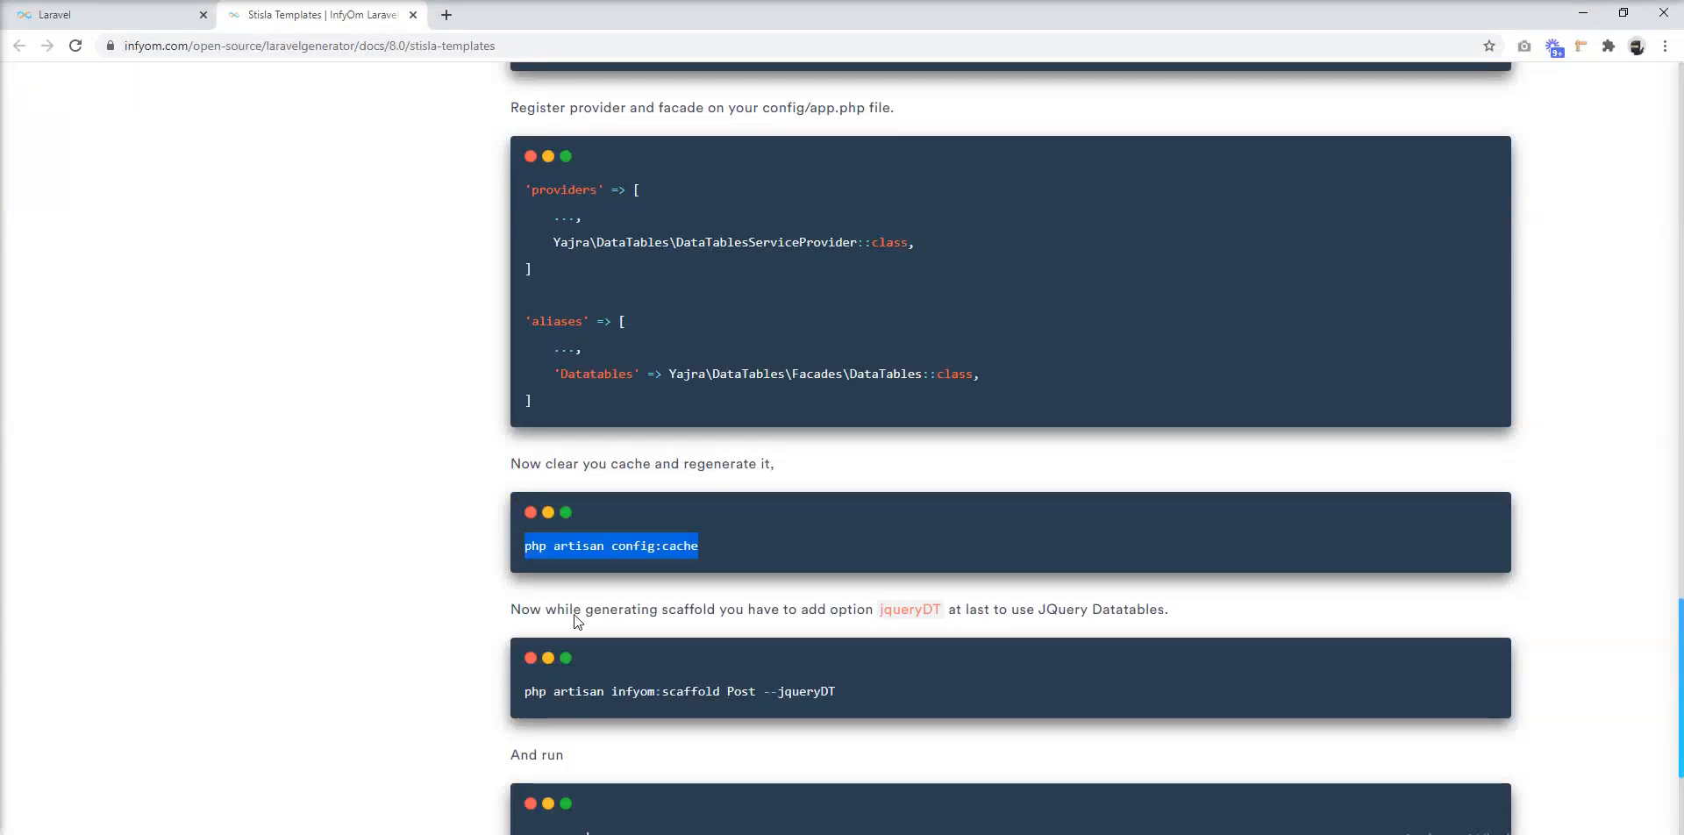
Step: Scroll to the php artisan infyom:scaffold Post --jqueryDT command and zoom the page in
{"action": "scroll", "scroll_direction": "down", "scroll_amount": 3}
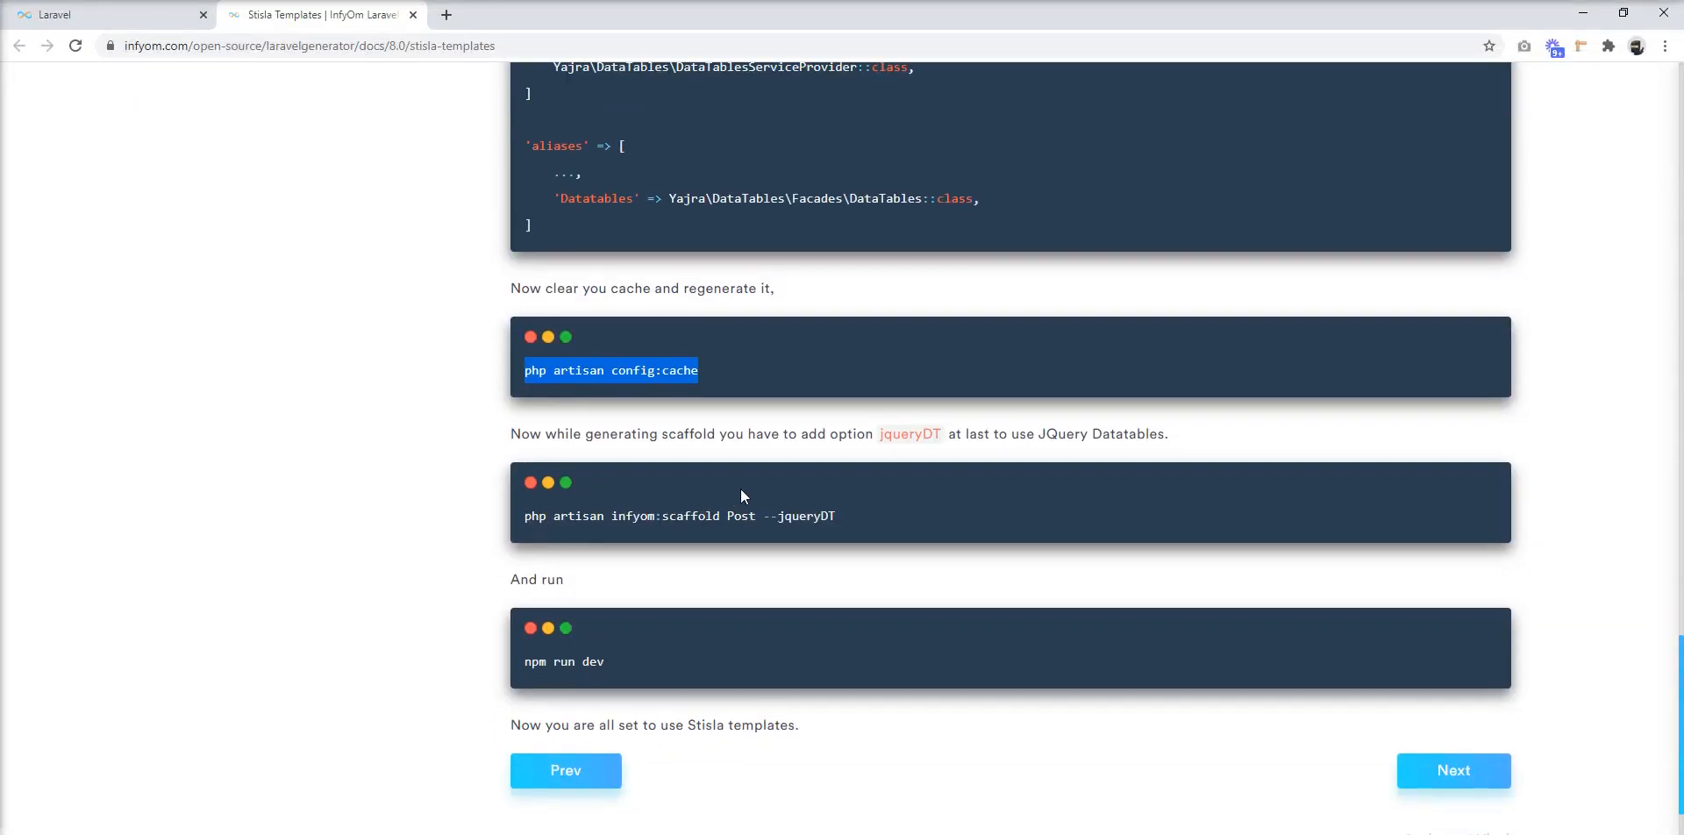
{"action": "scroll", "scroll_direction": "up", "scroll_amount": 3}
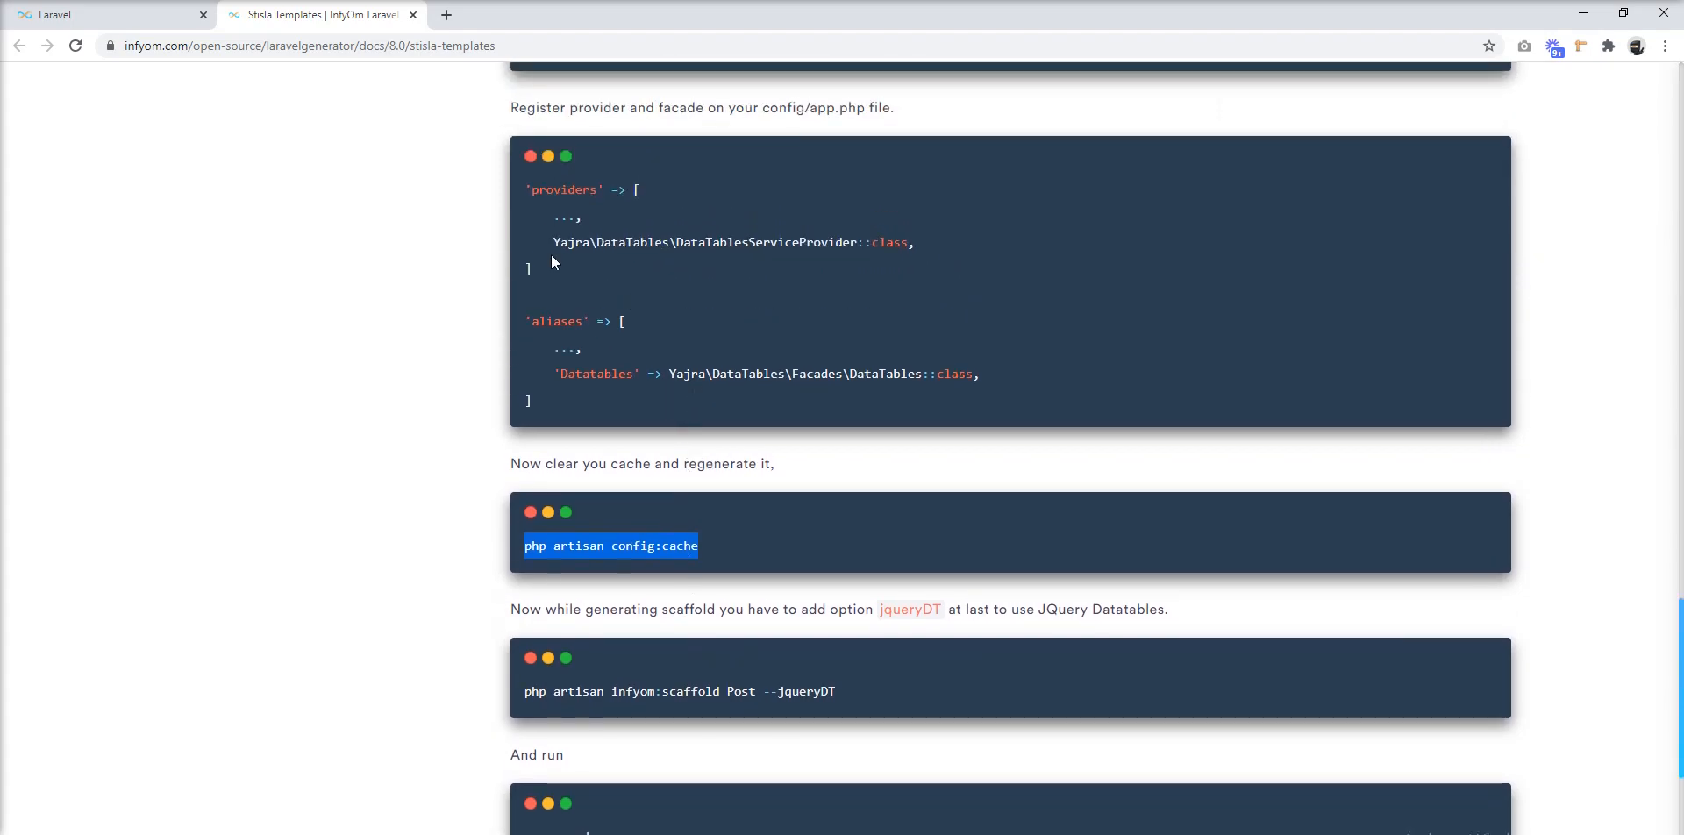
{"action": "mouse_move", "coordinate": [642, 353]}
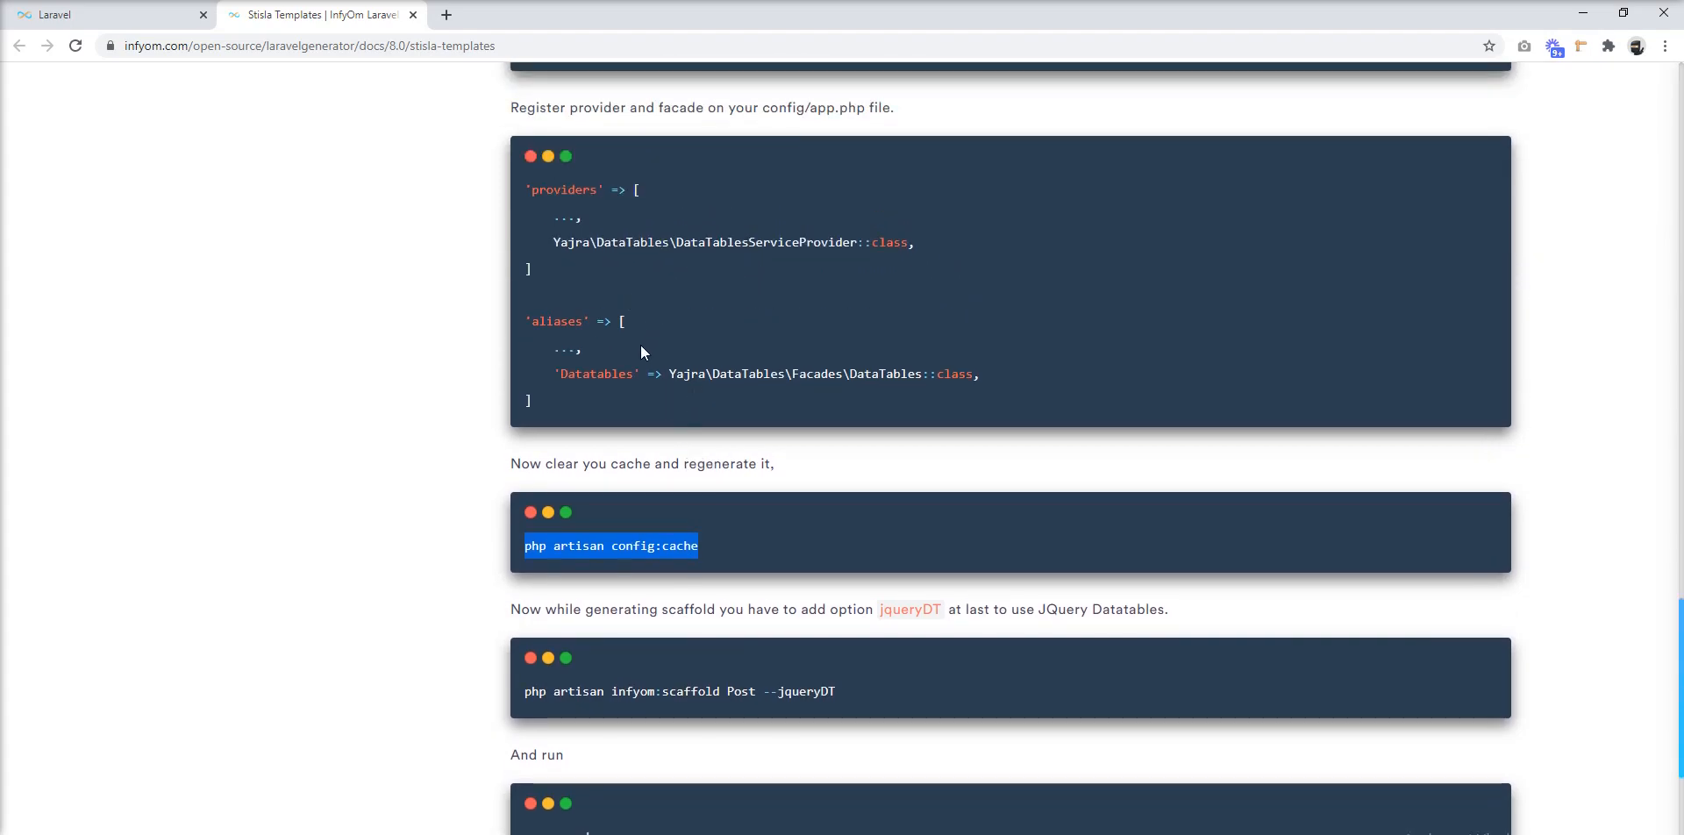
{"action": "scroll", "scroll_direction": "down", "scroll_amount": 3}
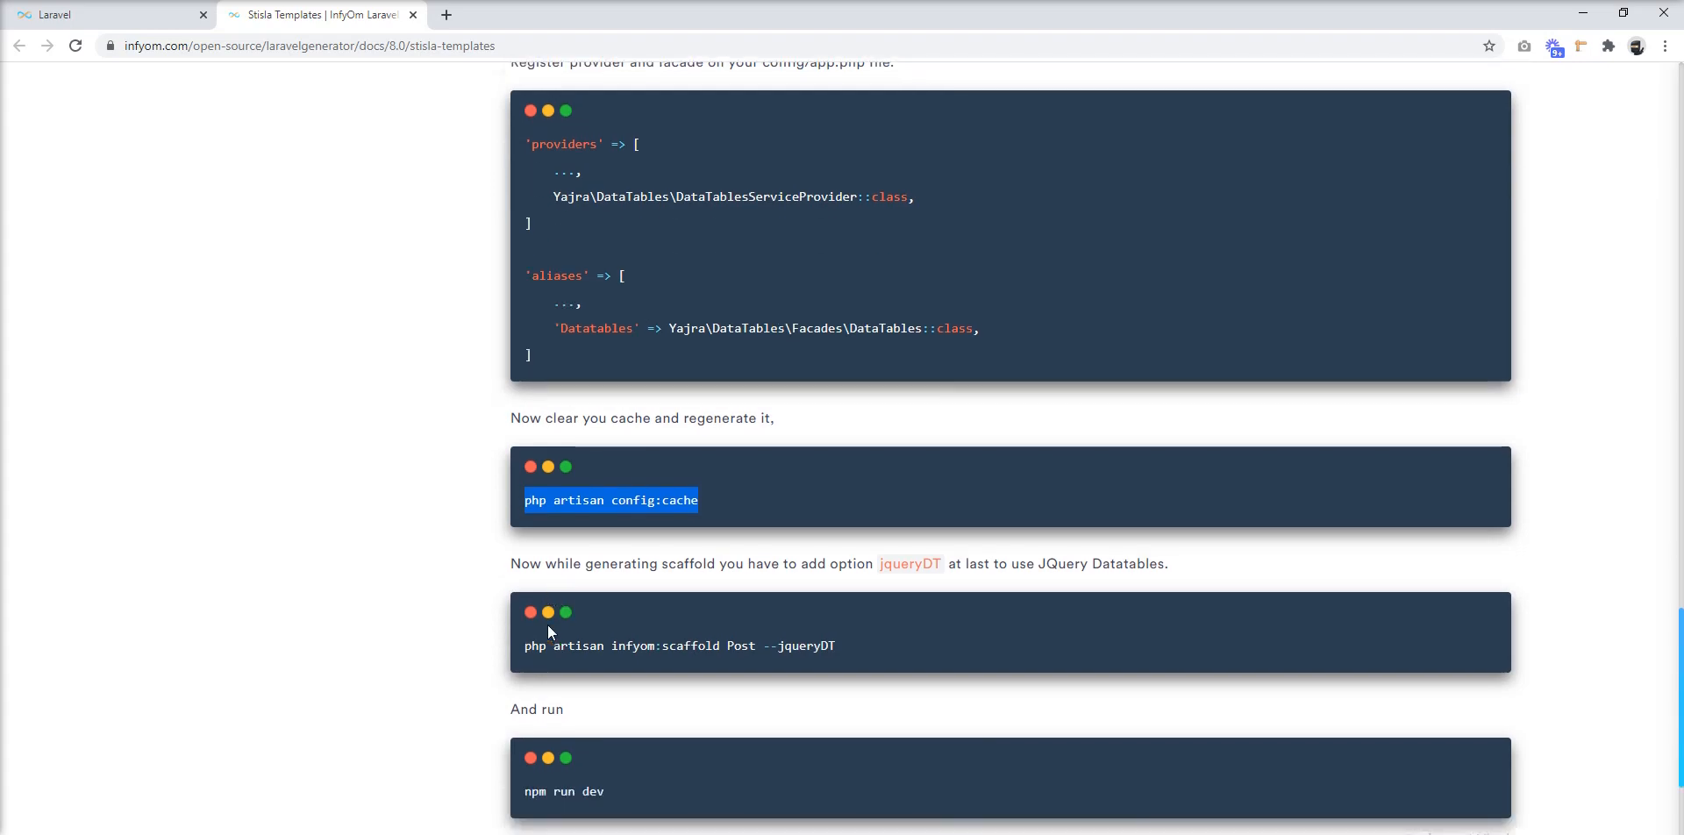
{"action": "scroll", "scroll_direction": "down", "scroll_amount": 3}
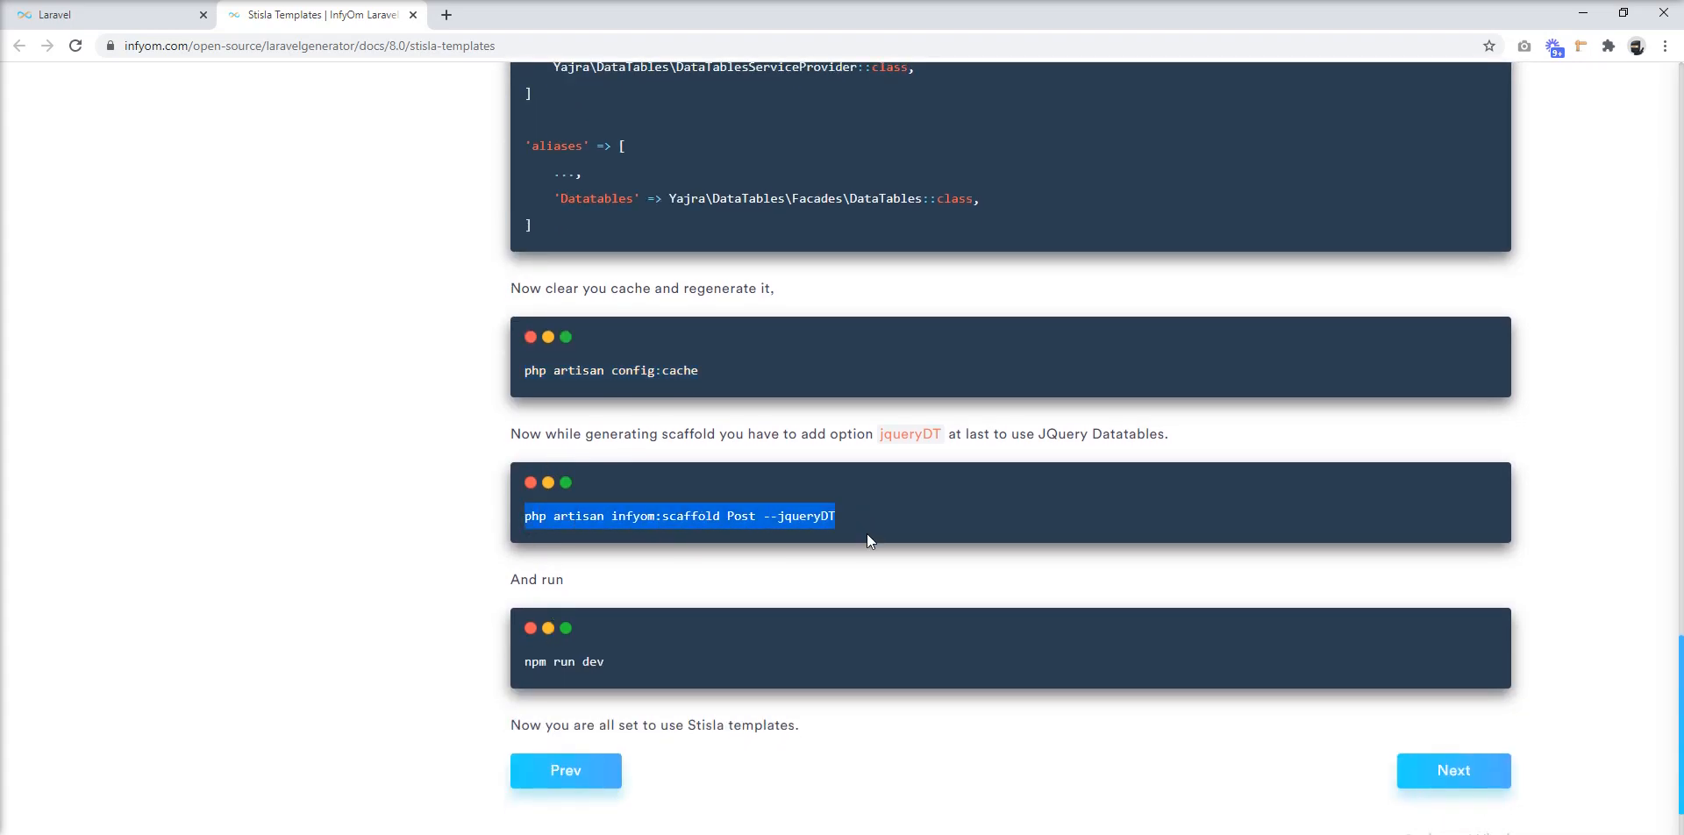
{"action": "mouse_move", "coordinate": [741, 721]}
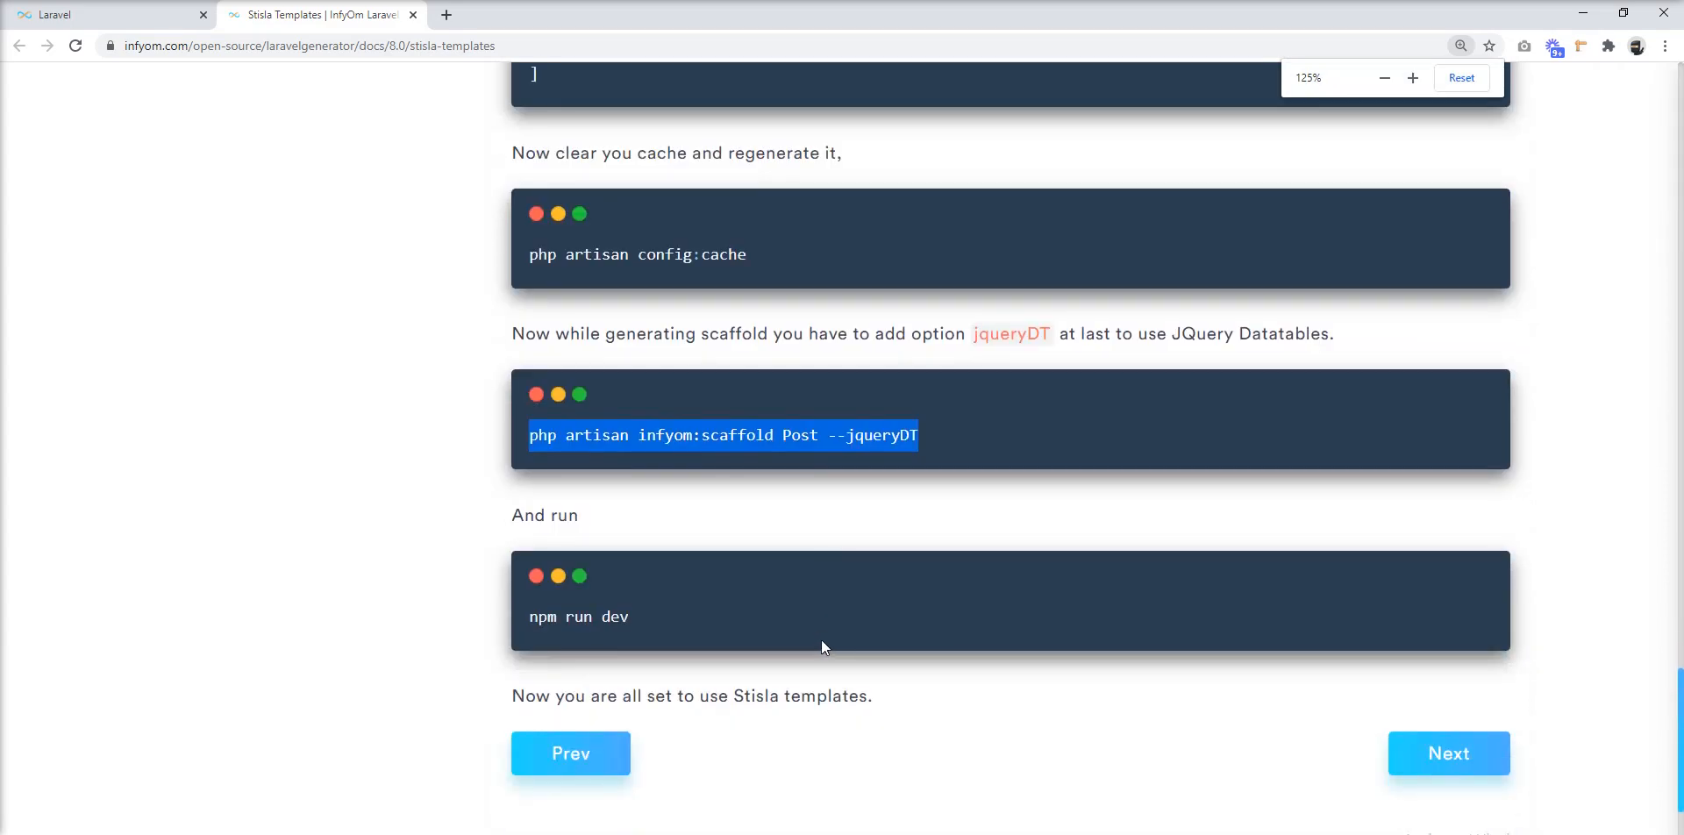
{"action": "left_click", "coordinate": [1412, 77]}
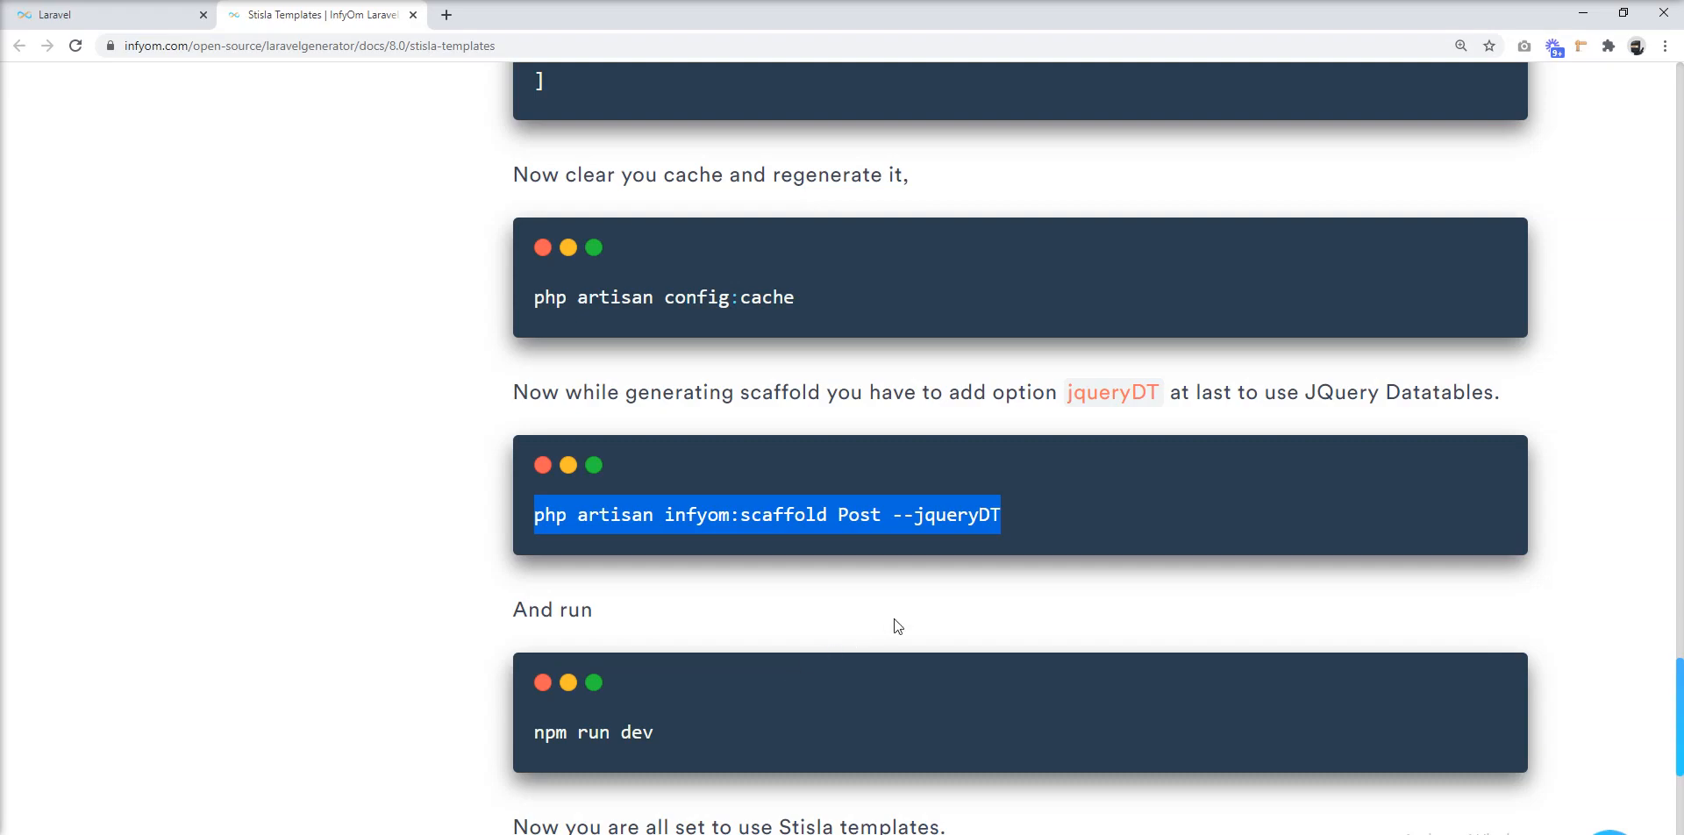
{"action": "mouse_move", "coordinate": [970, 540]}
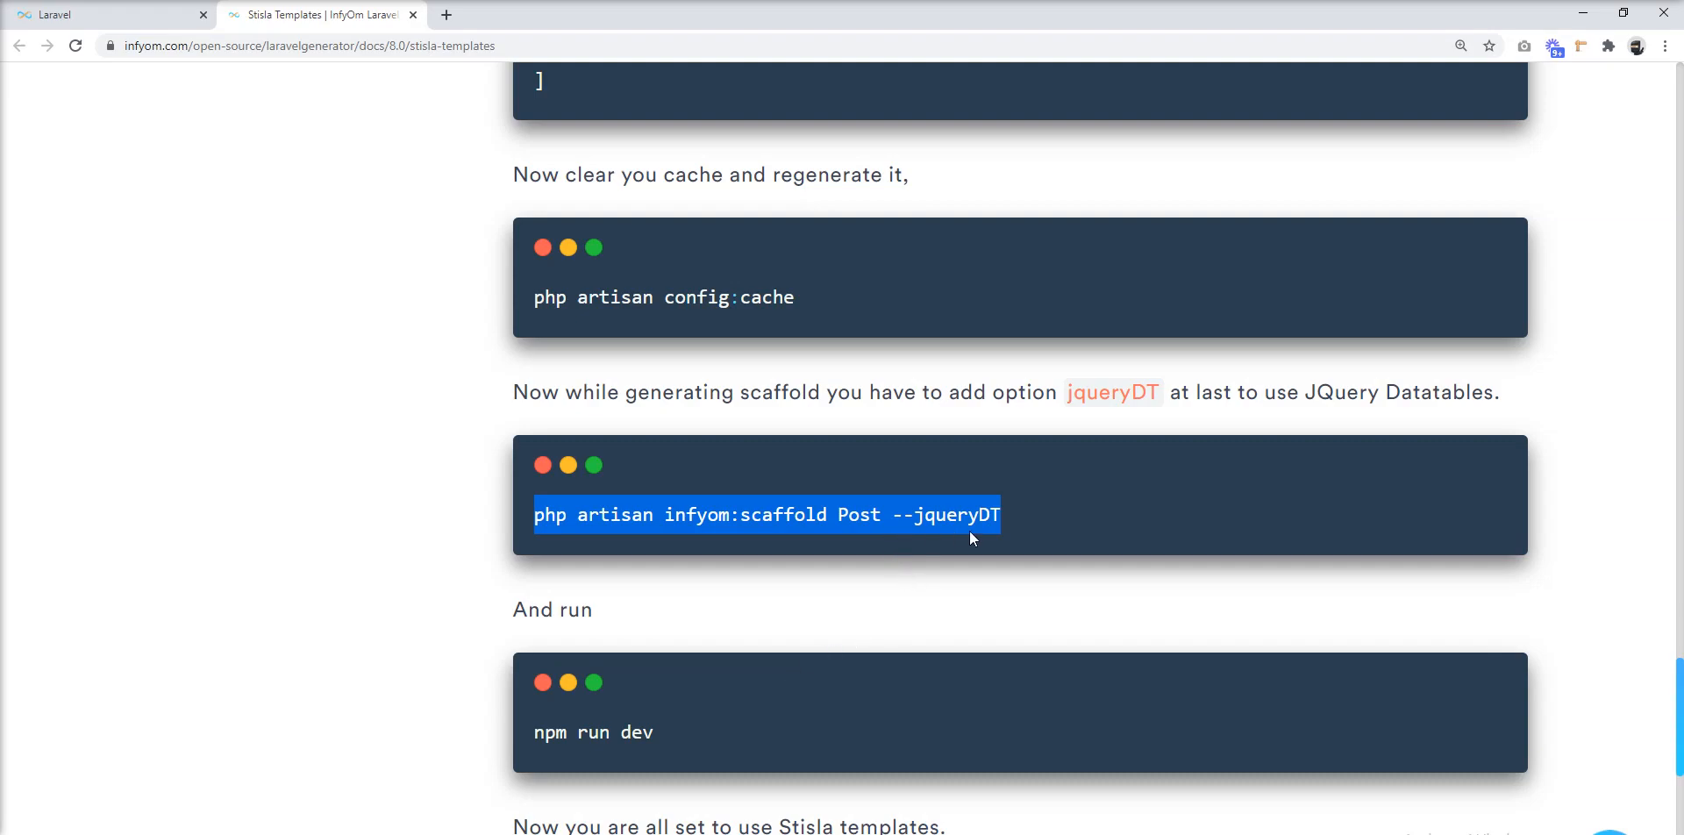
{"action": "mouse_move", "coordinate": [966, 552]}
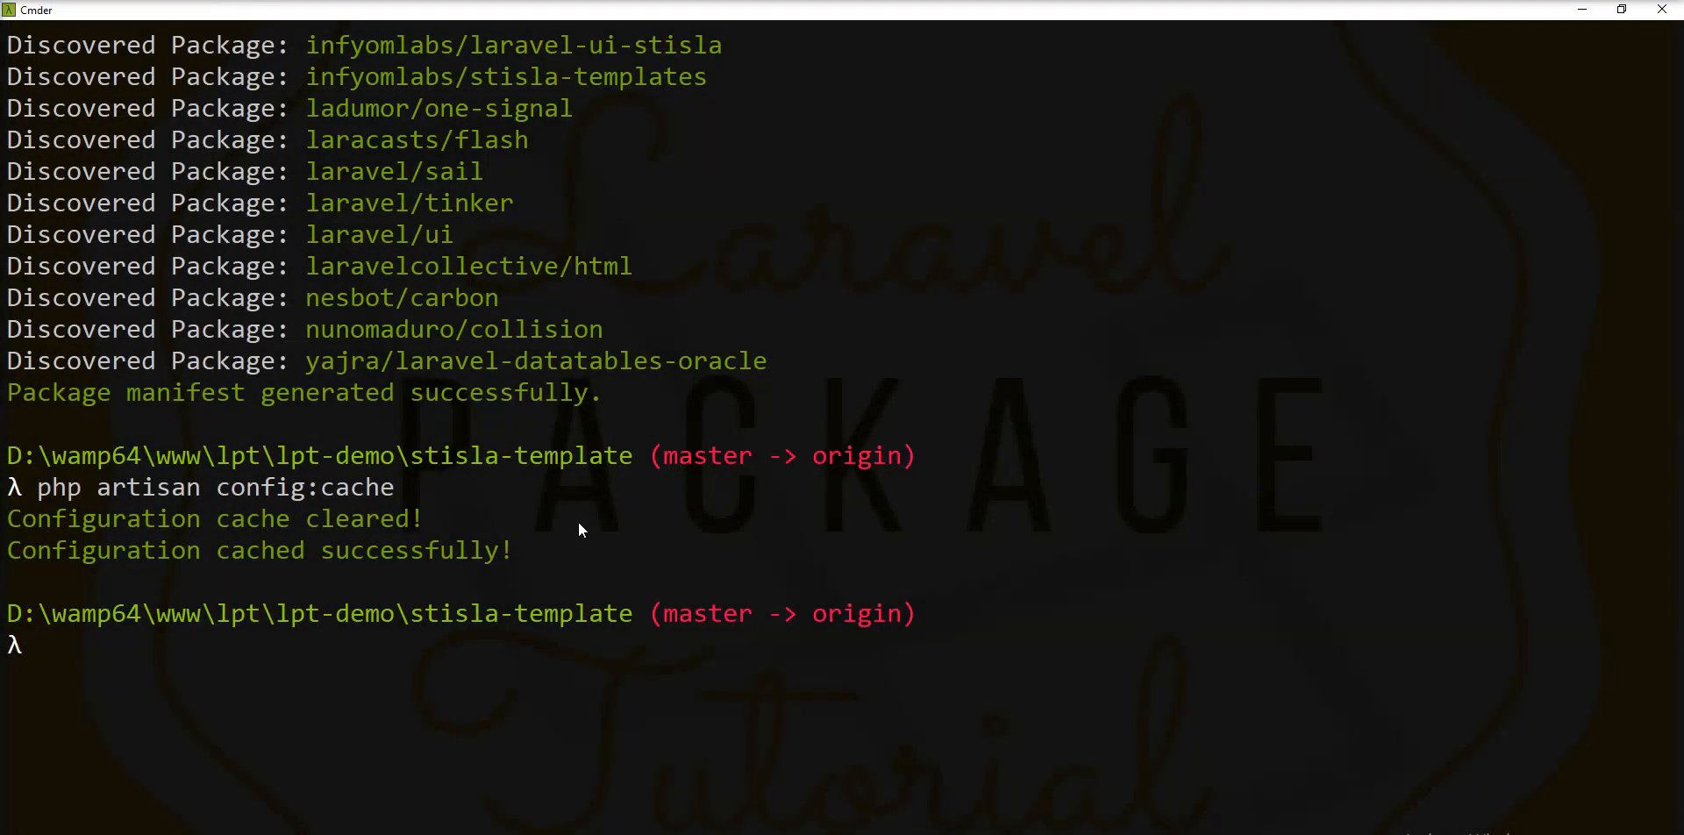
Step: Scaffold Post with --jqueryDT, defining a required 'name' string text field
{"action": "type", "text": "php artisan infyom:scaffold Post --jqueryDT"}
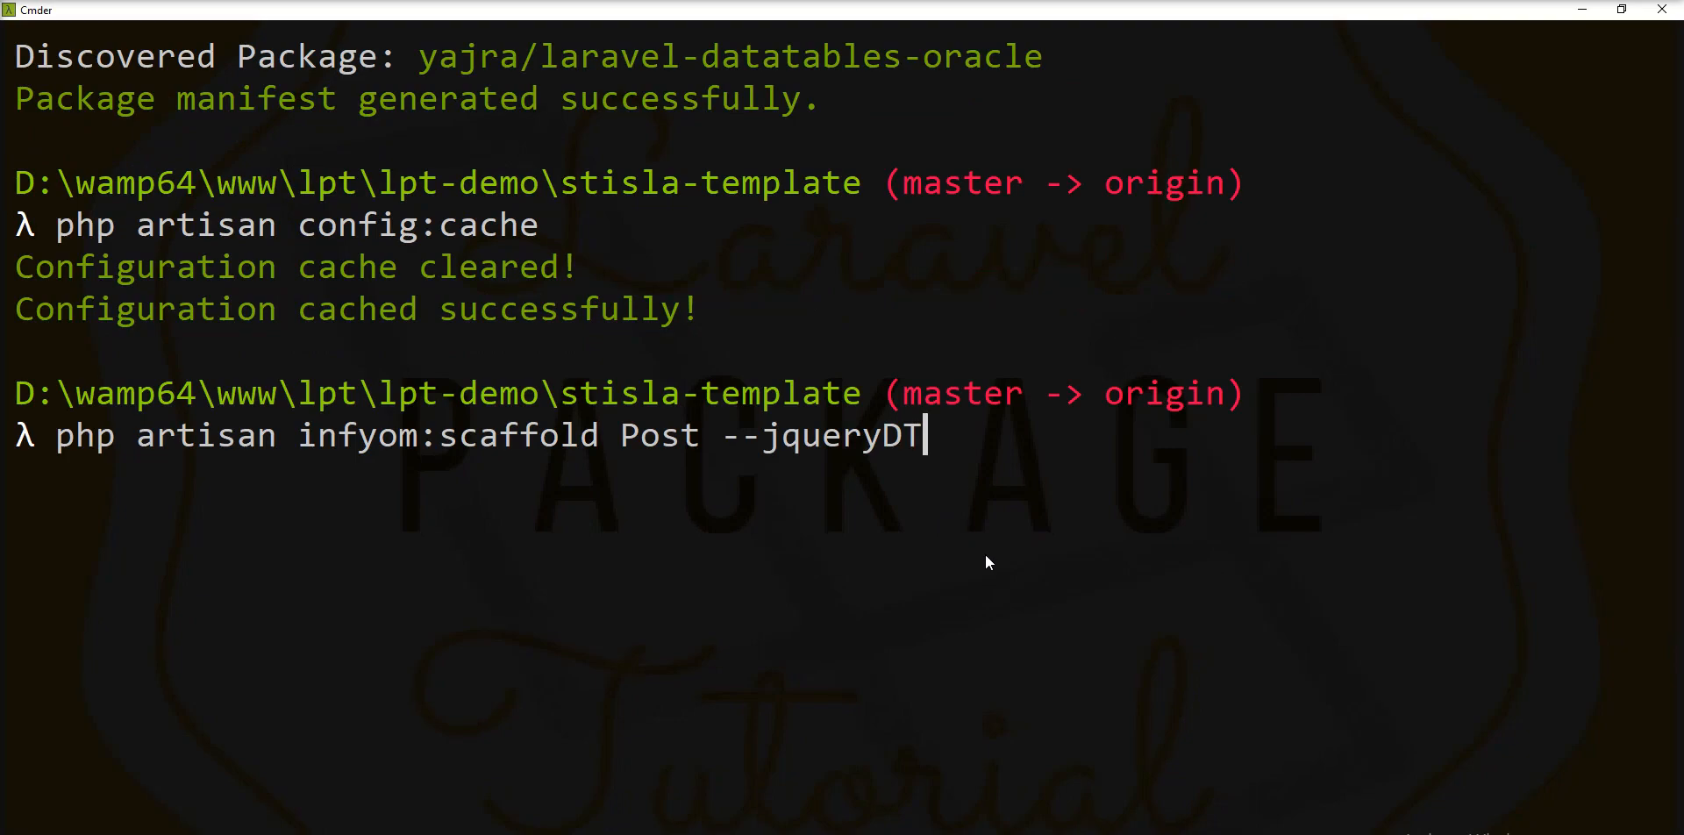
{"action": "key", "text": "Return"}
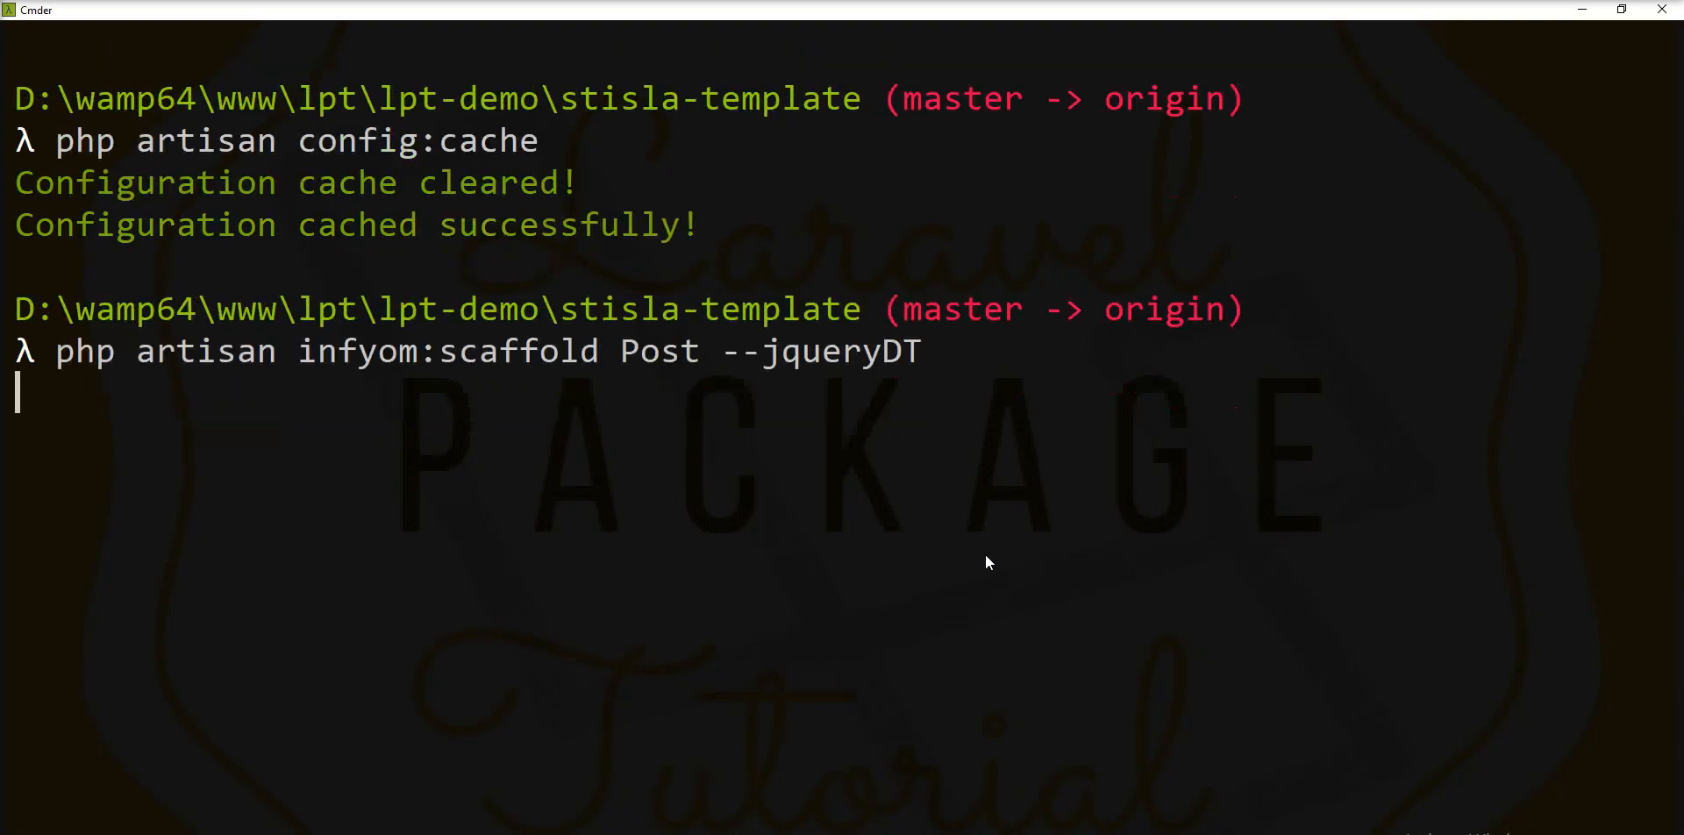
{"action": "type", "text": "name"}
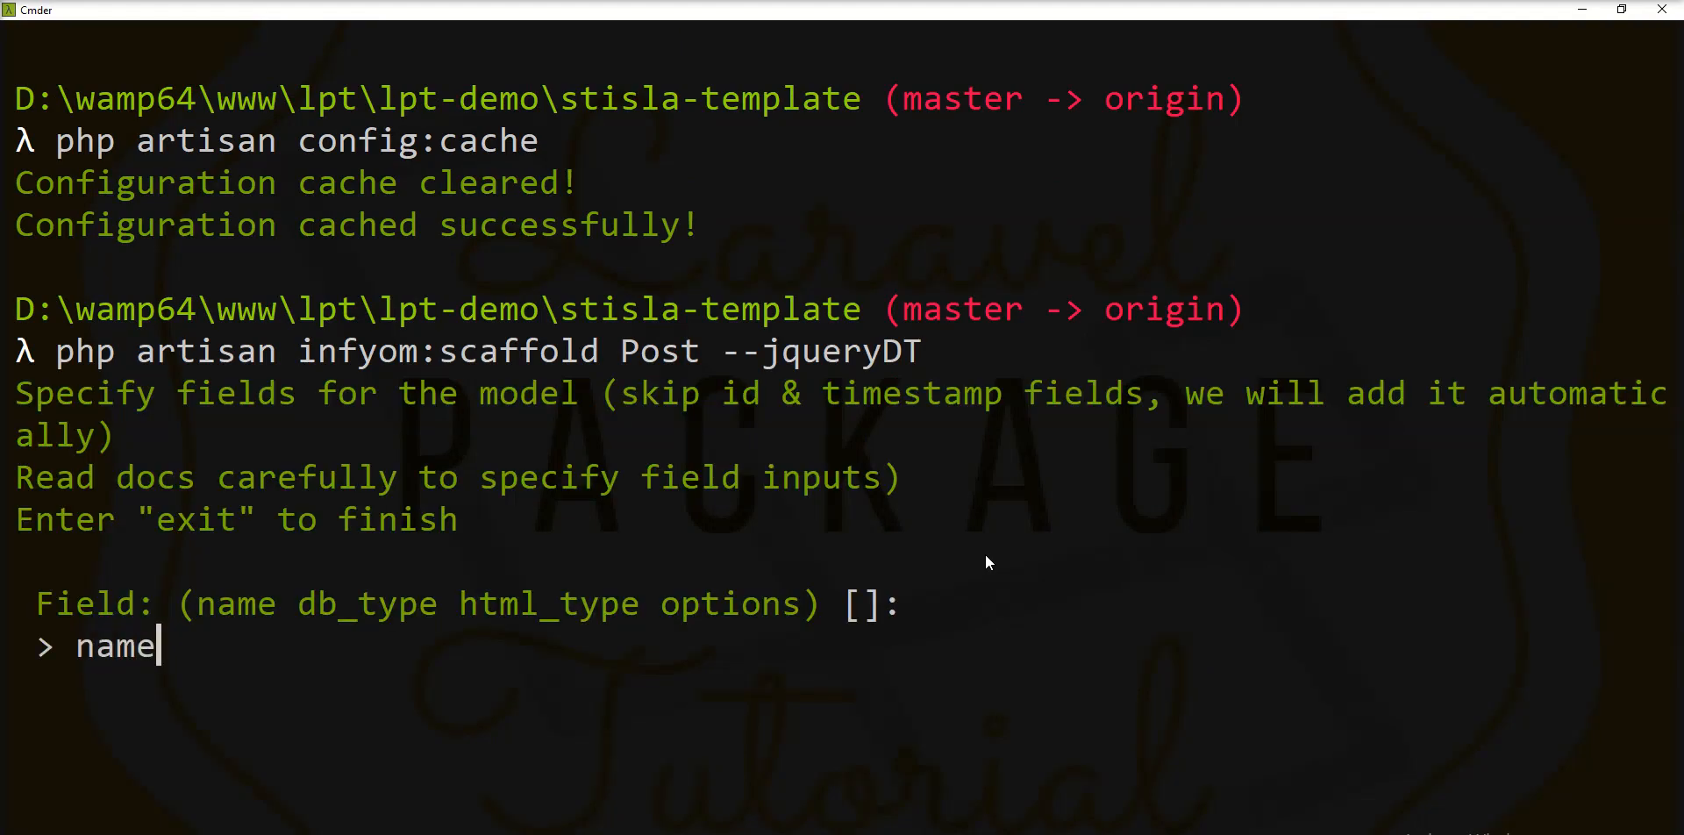
{"action": "type", "text": "st"}
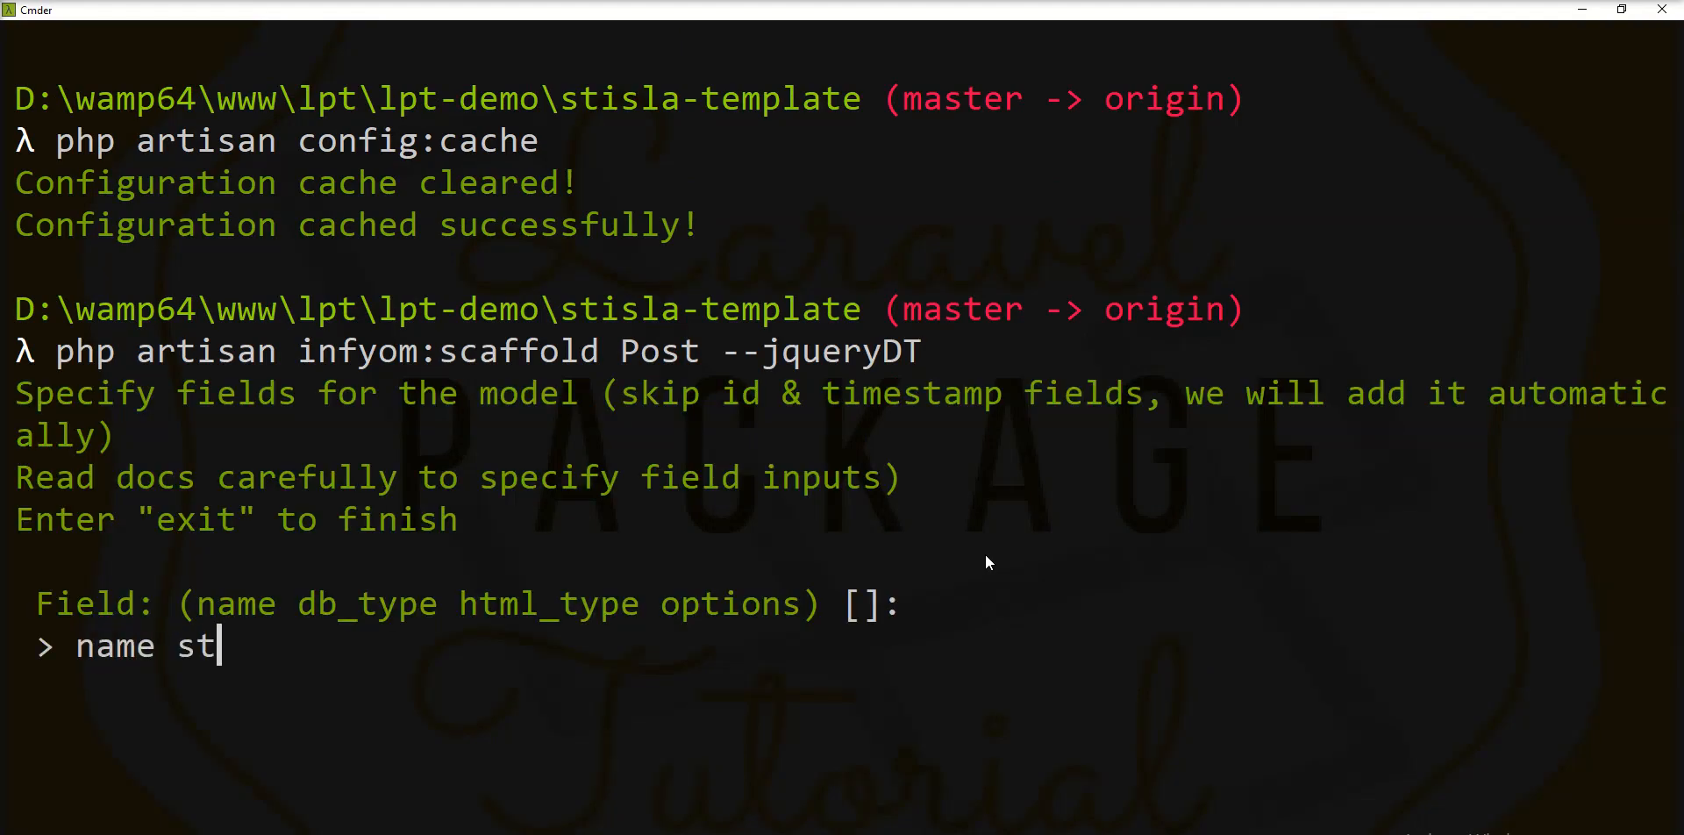
{"action": "type", "text": "ring text"}
{"action": "type", "text": "re"}
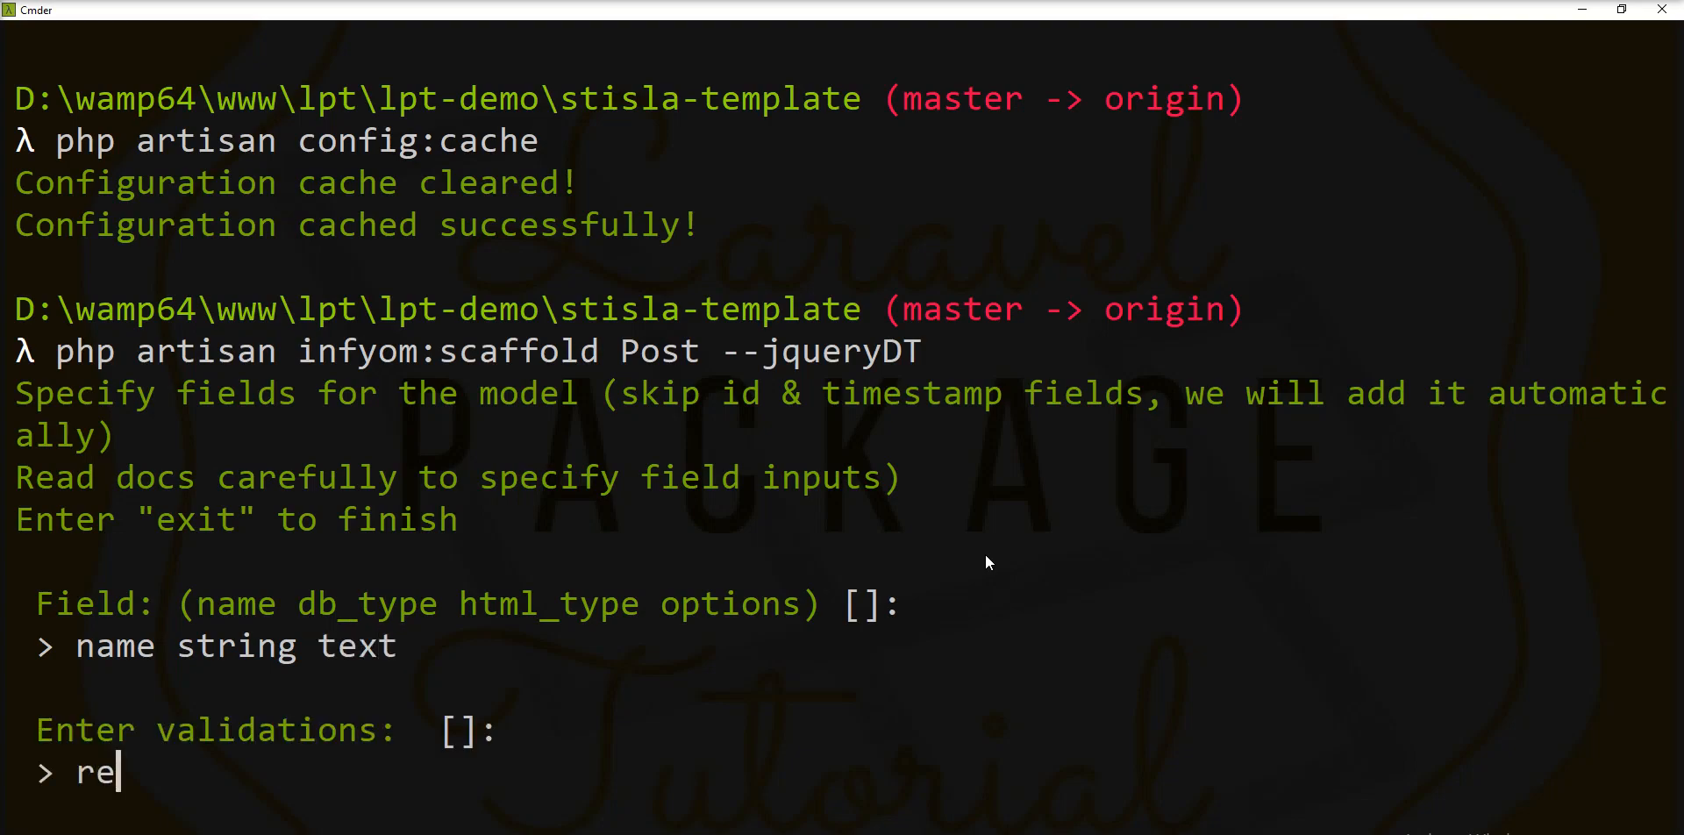
{"action": "type", "text": "quired"}
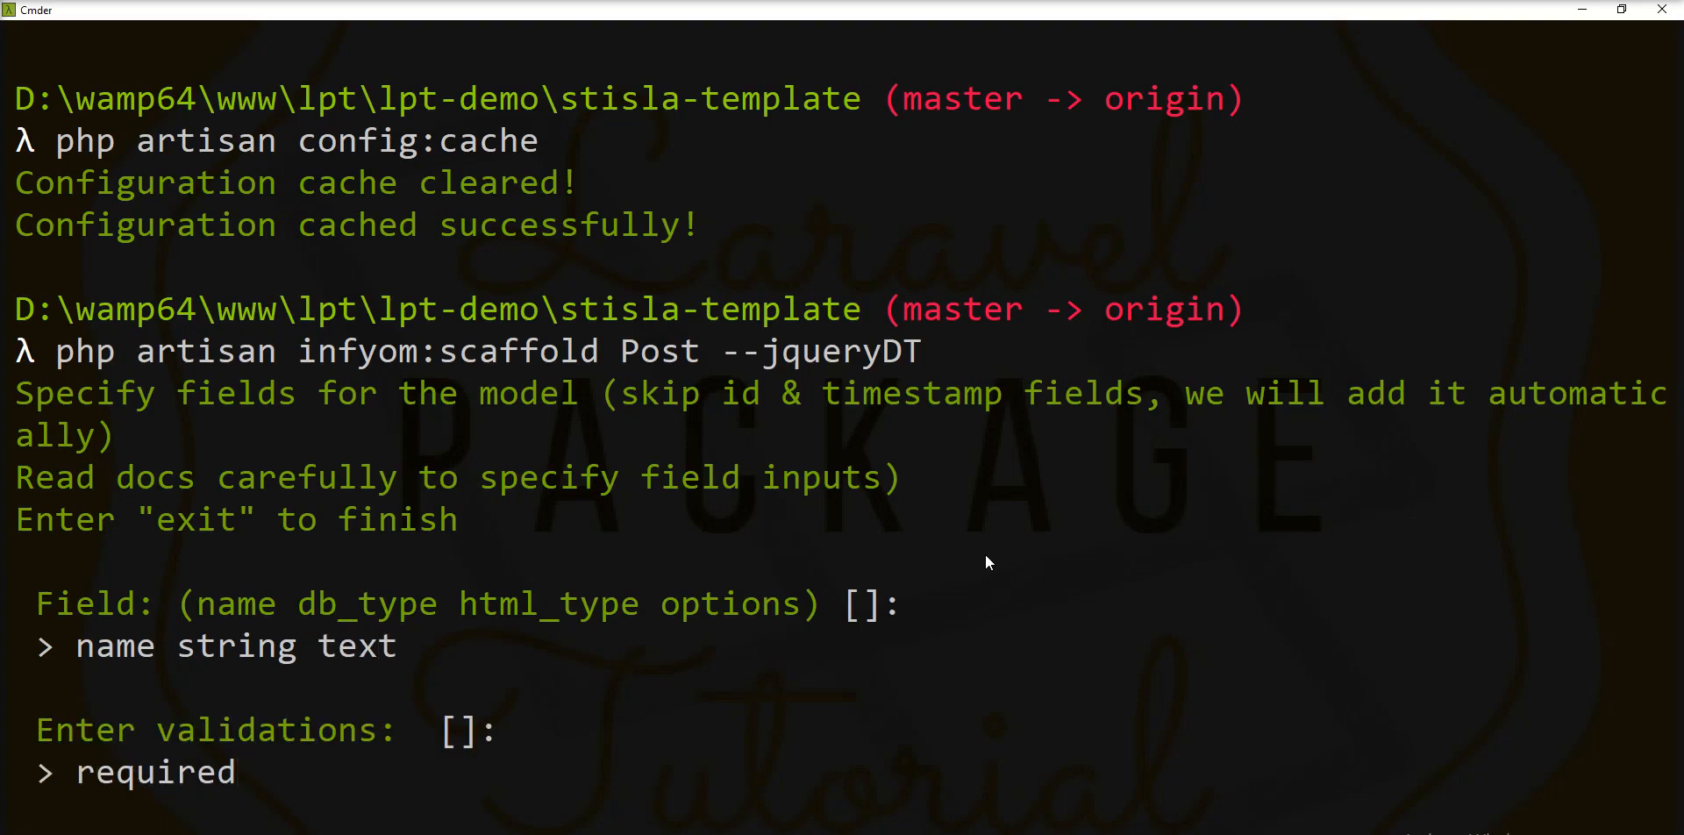
{"action": "key", "text": "Return"}
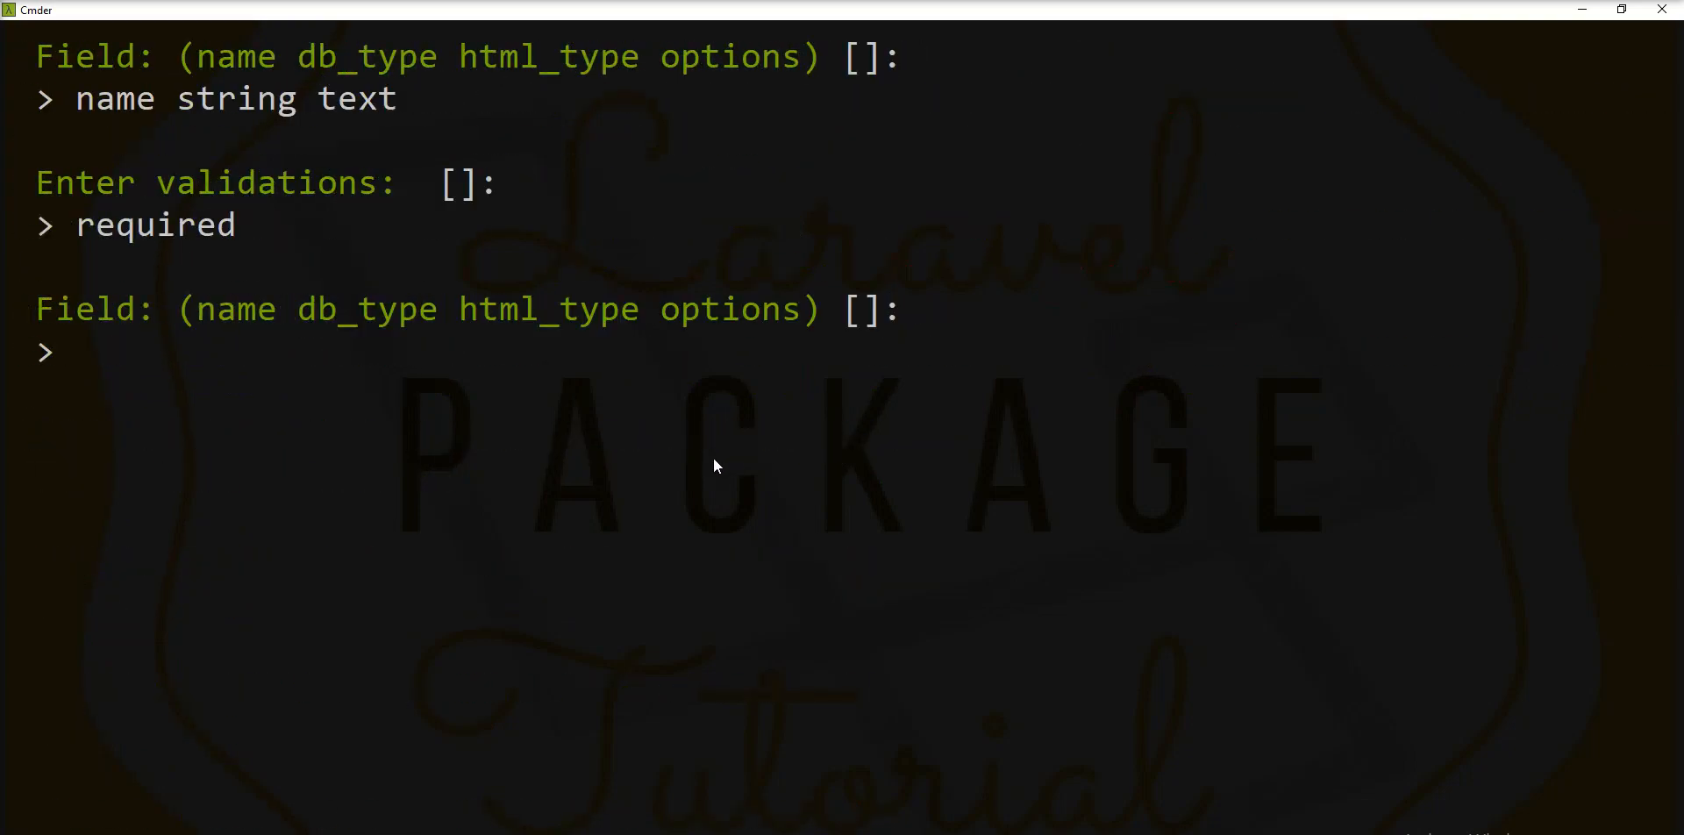
{"action": "type", "text": "exit"}
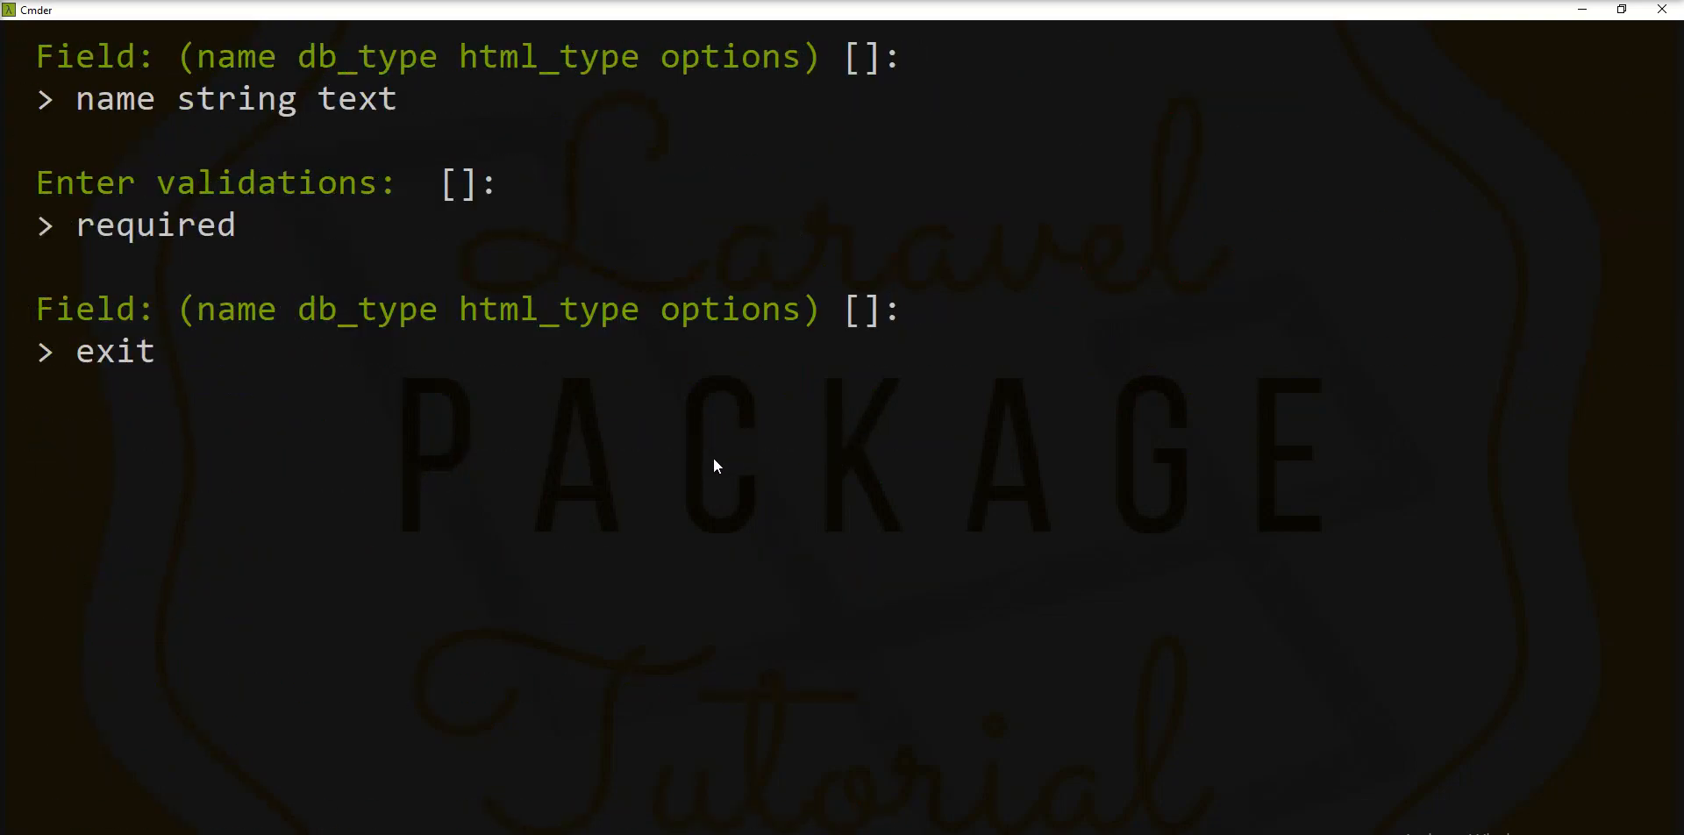
Step: Confirm migrating the posts table and start the server with php artisan serve
{"action": "type", "text": "yes"}
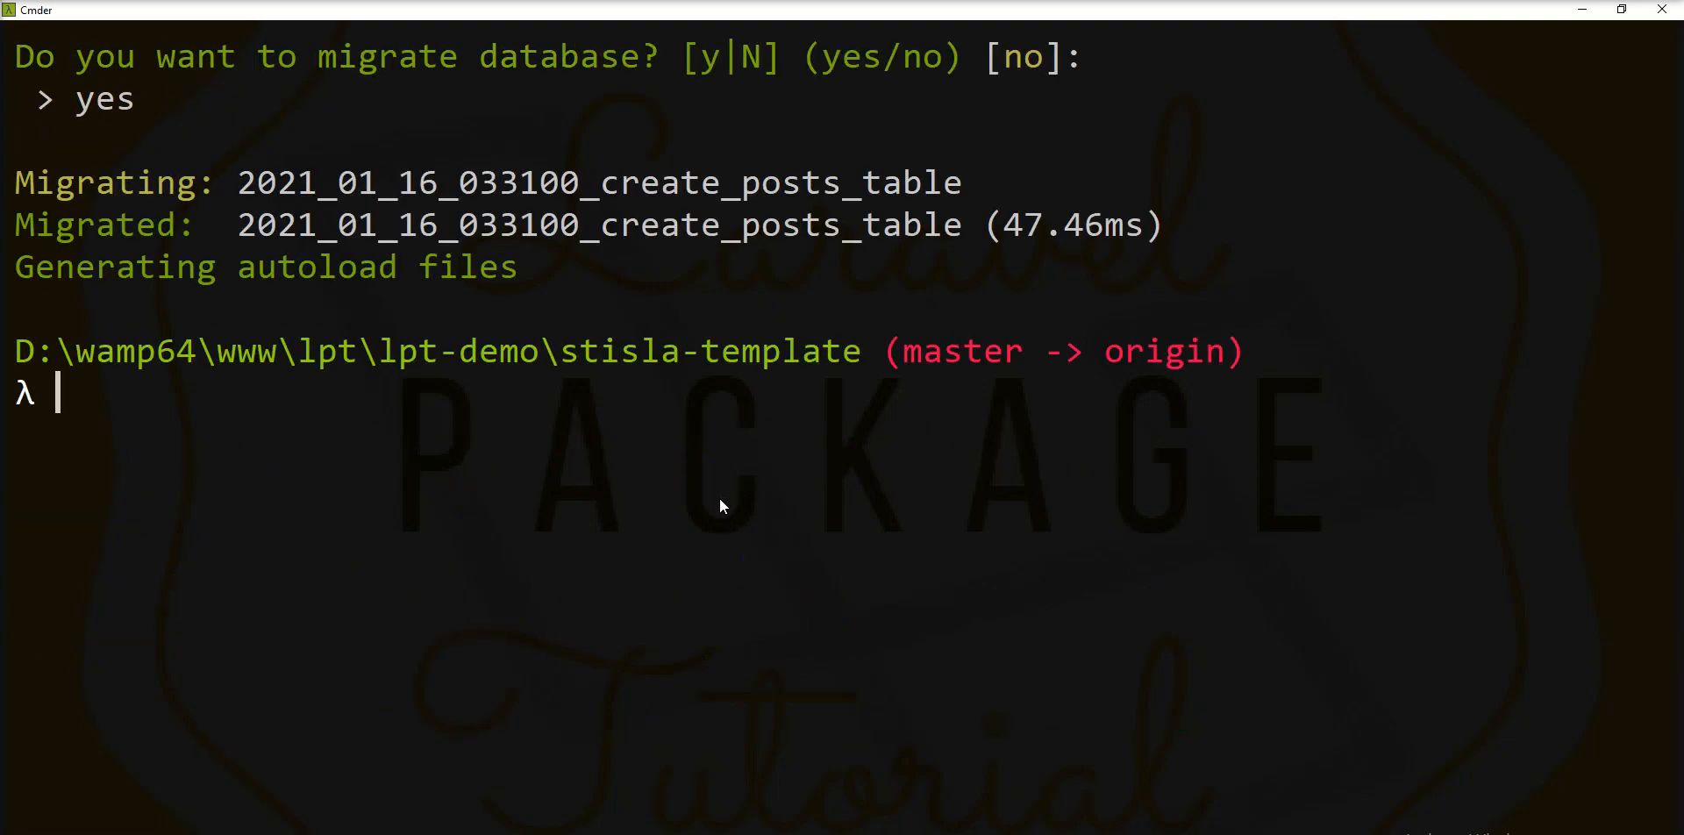
{"action": "type", "text": "p"}
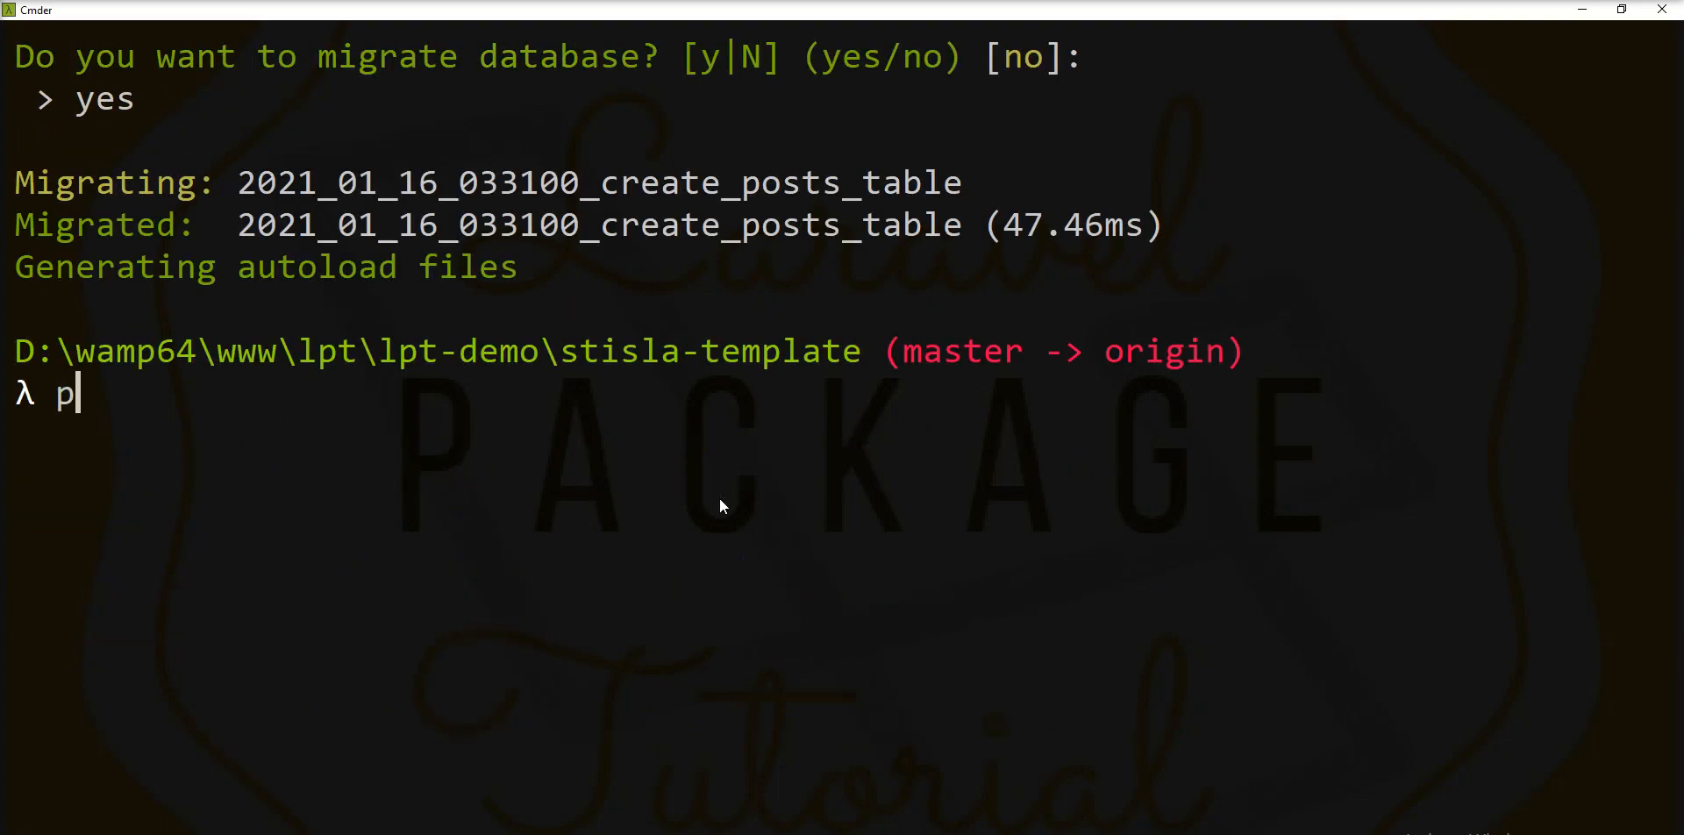
{"action": "type", "text": "hp a"}
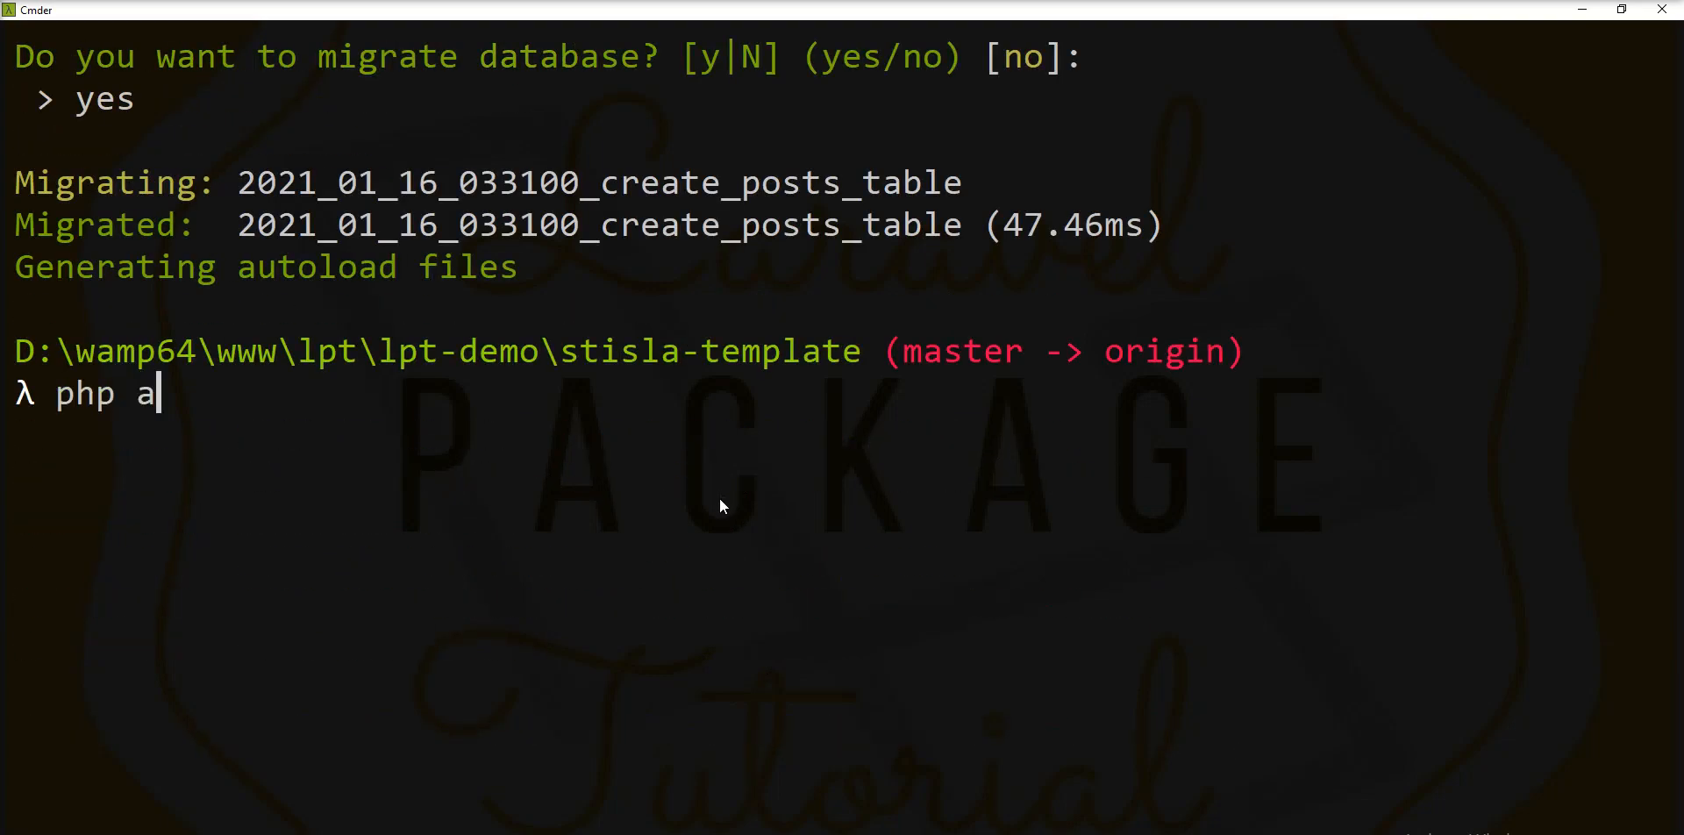
{"action": "type", "text": "rtisan serv"}
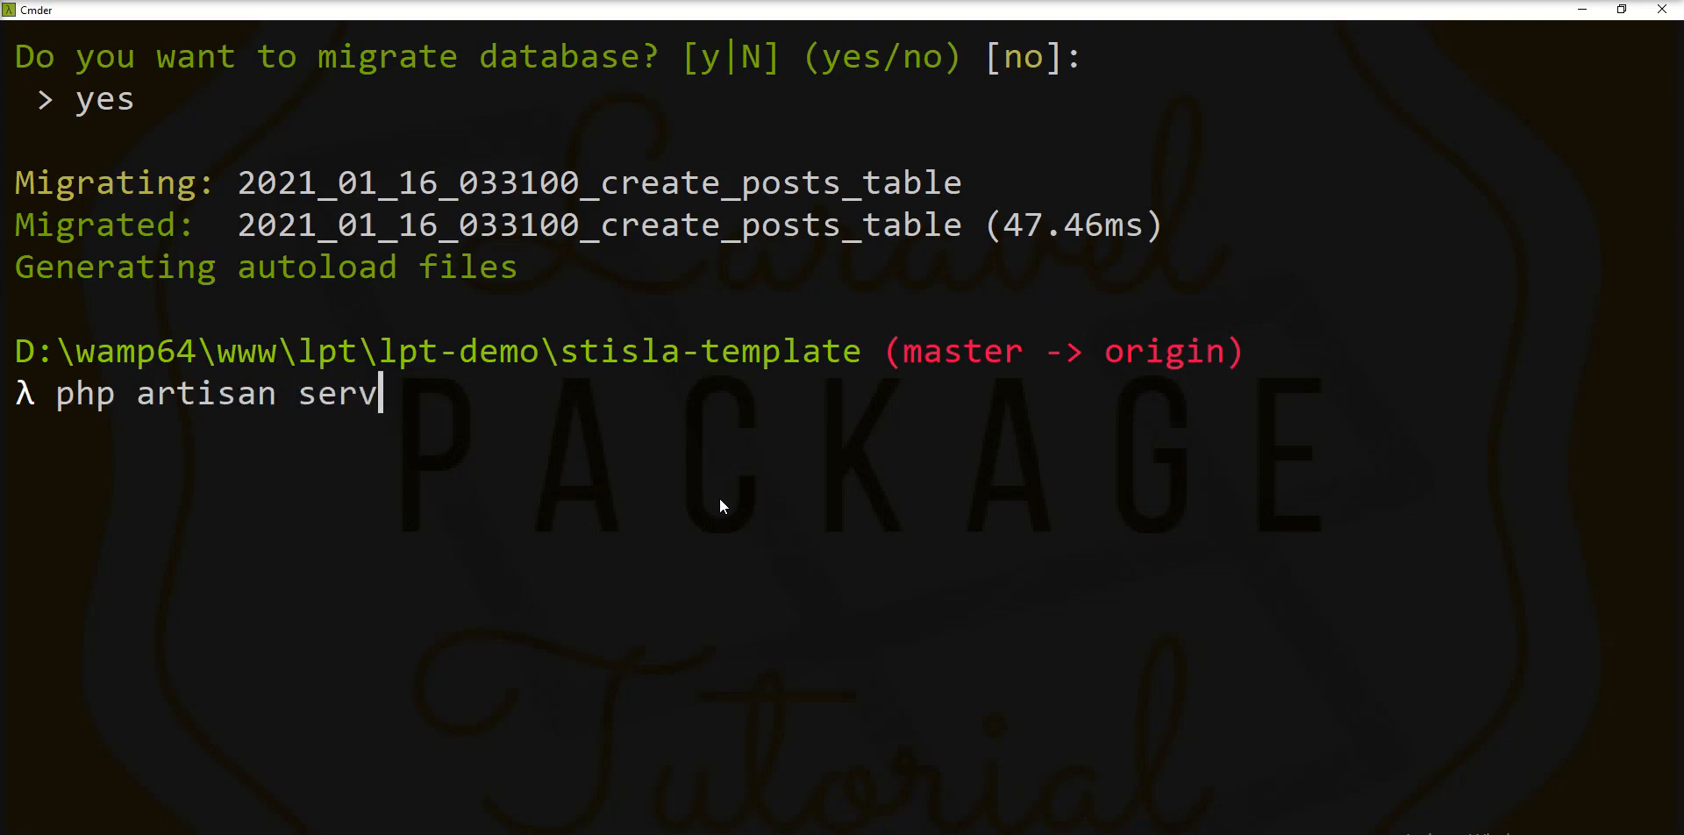
{"action": "key", "text": "Return"}
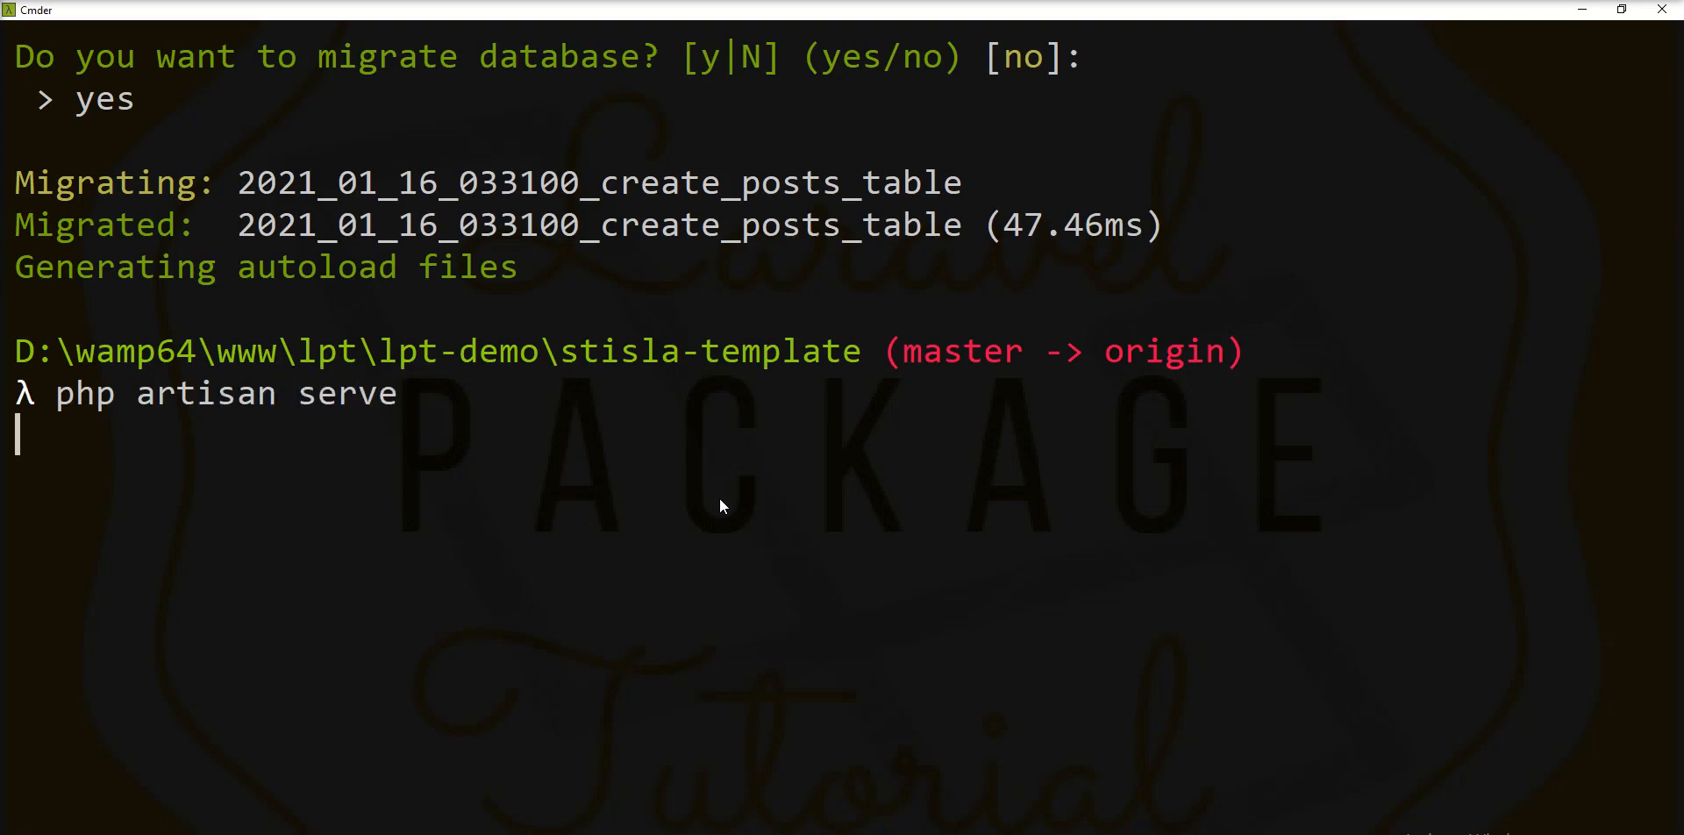
{"action": "key", "text": "Return"}
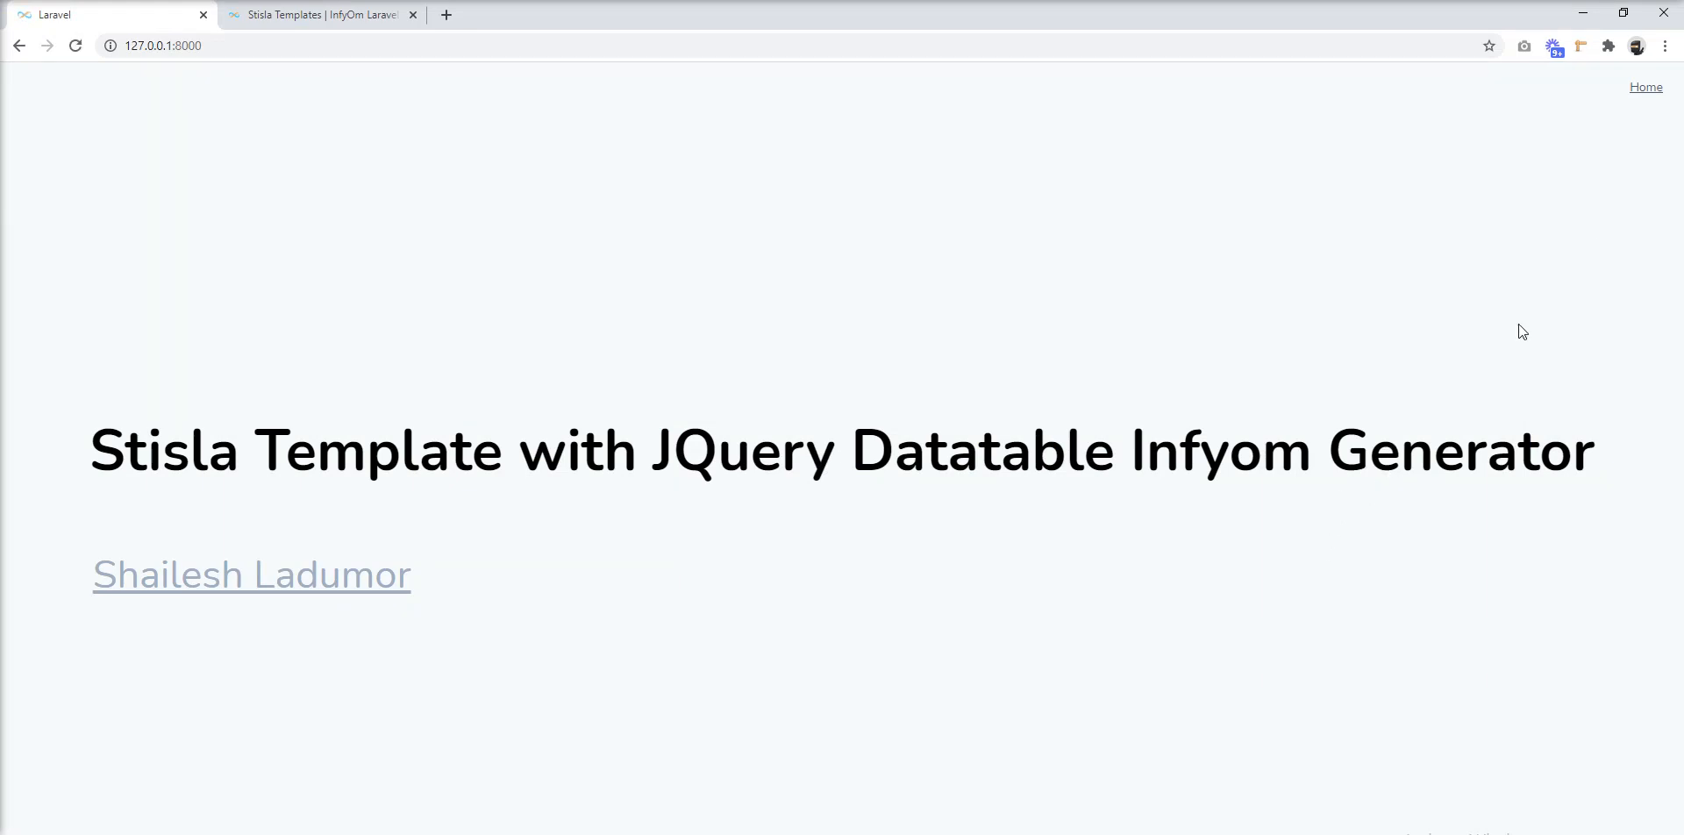
{"action": "mouse_move", "coordinate": [1644, 87]}
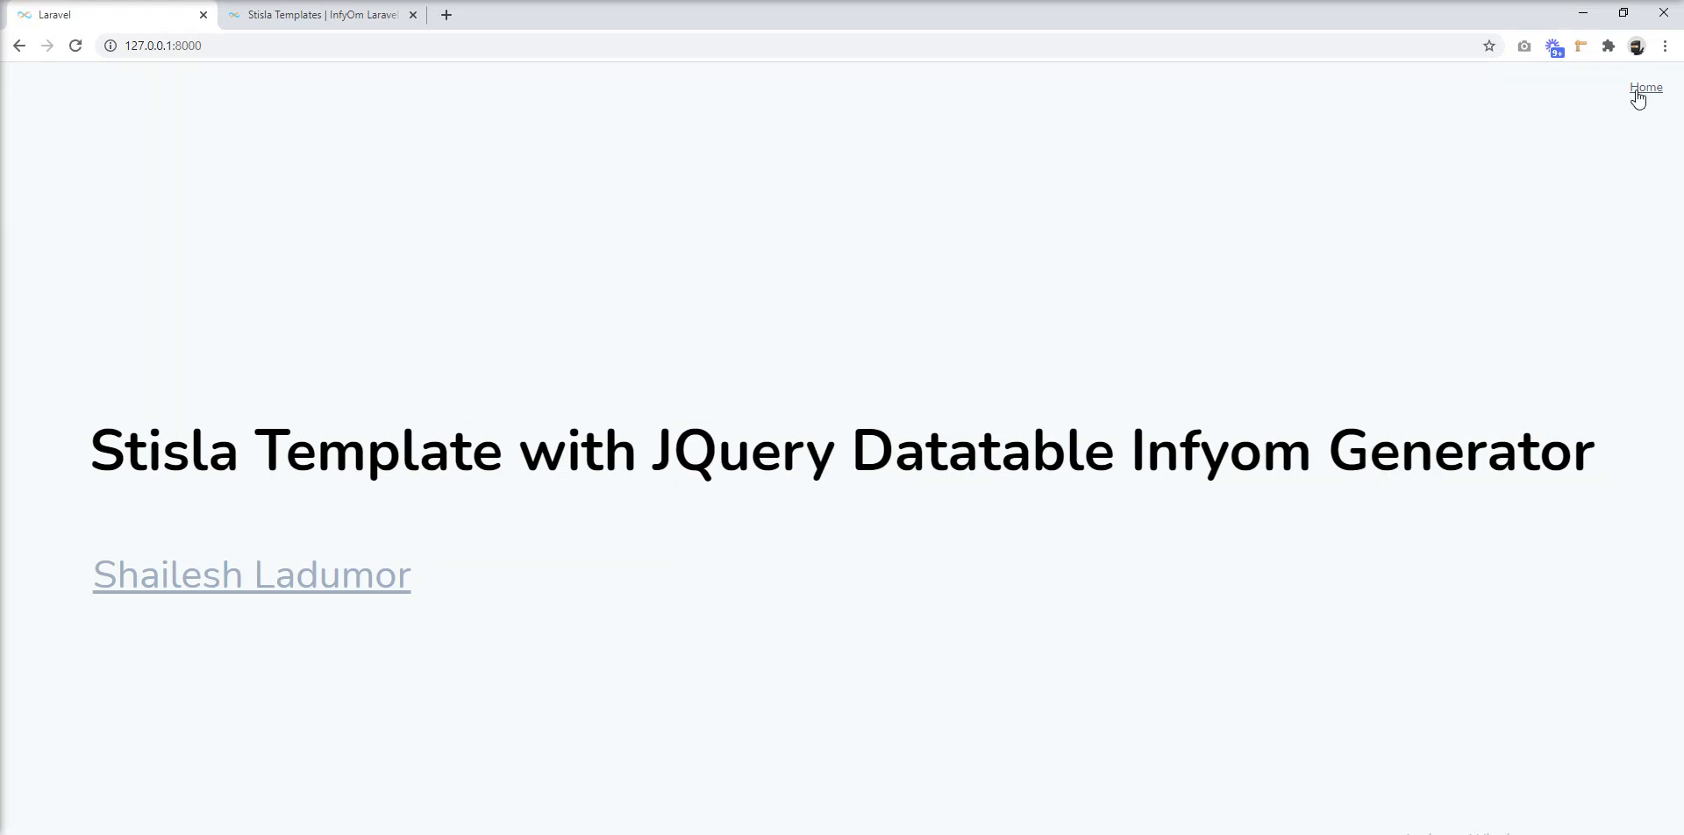
Step: Open the app's Posts page, which fails on a missing Mix file, then select npm run dev in the docs
{"action": "left_click", "coordinate": [1645, 87]}
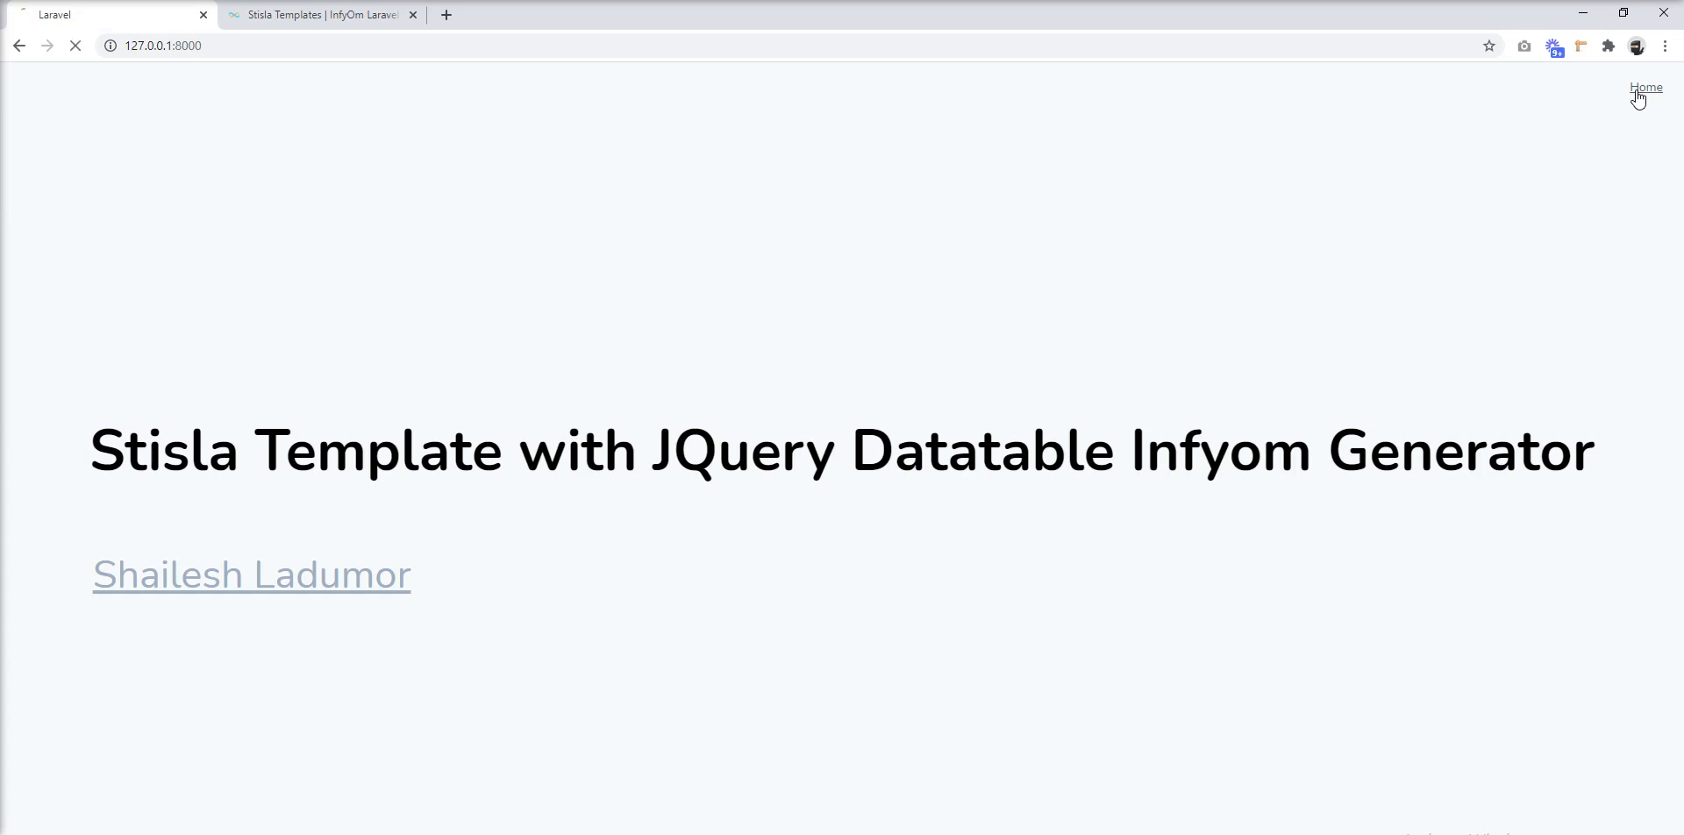
{"action": "left_click", "coordinate": [1646, 87]}
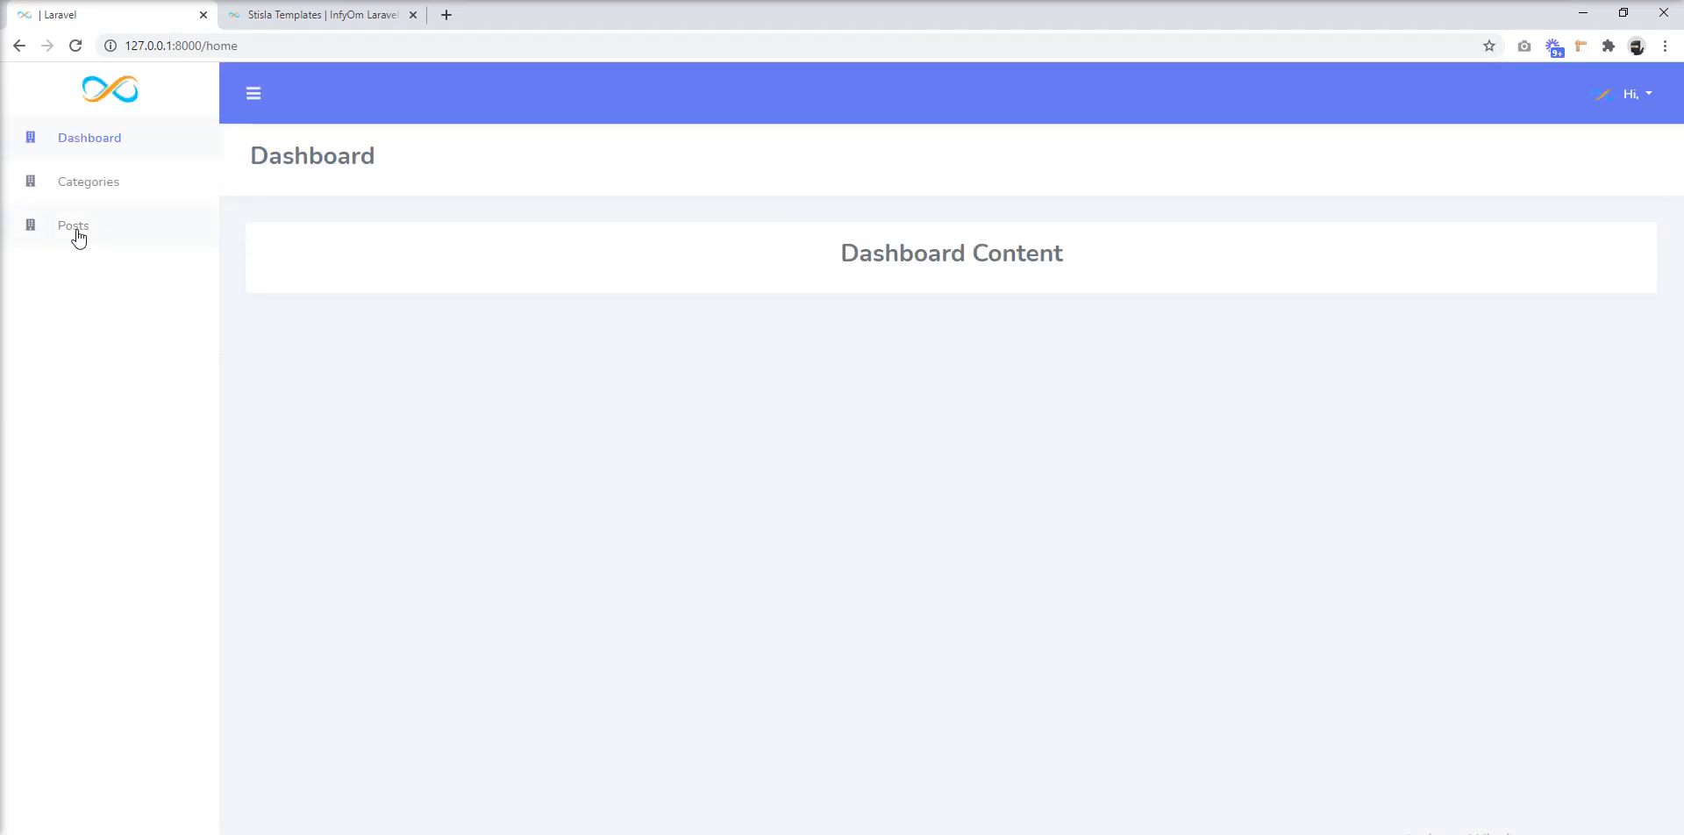
{"action": "left_click", "coordinate": [73, 226]}
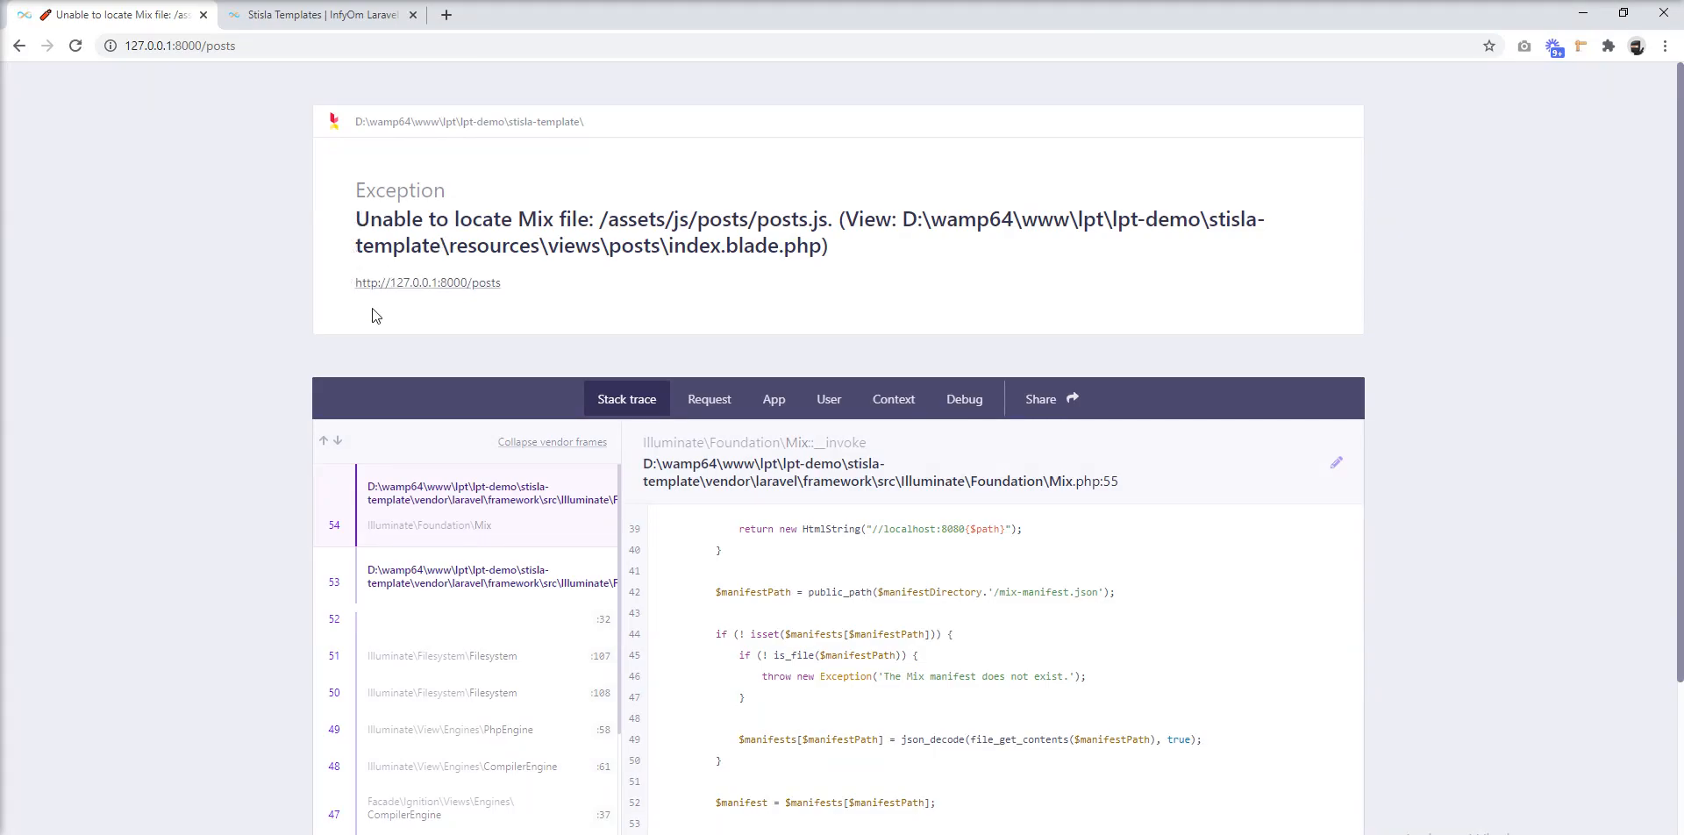
{"action": "mouse_move", "coordinate": [795, 381]}
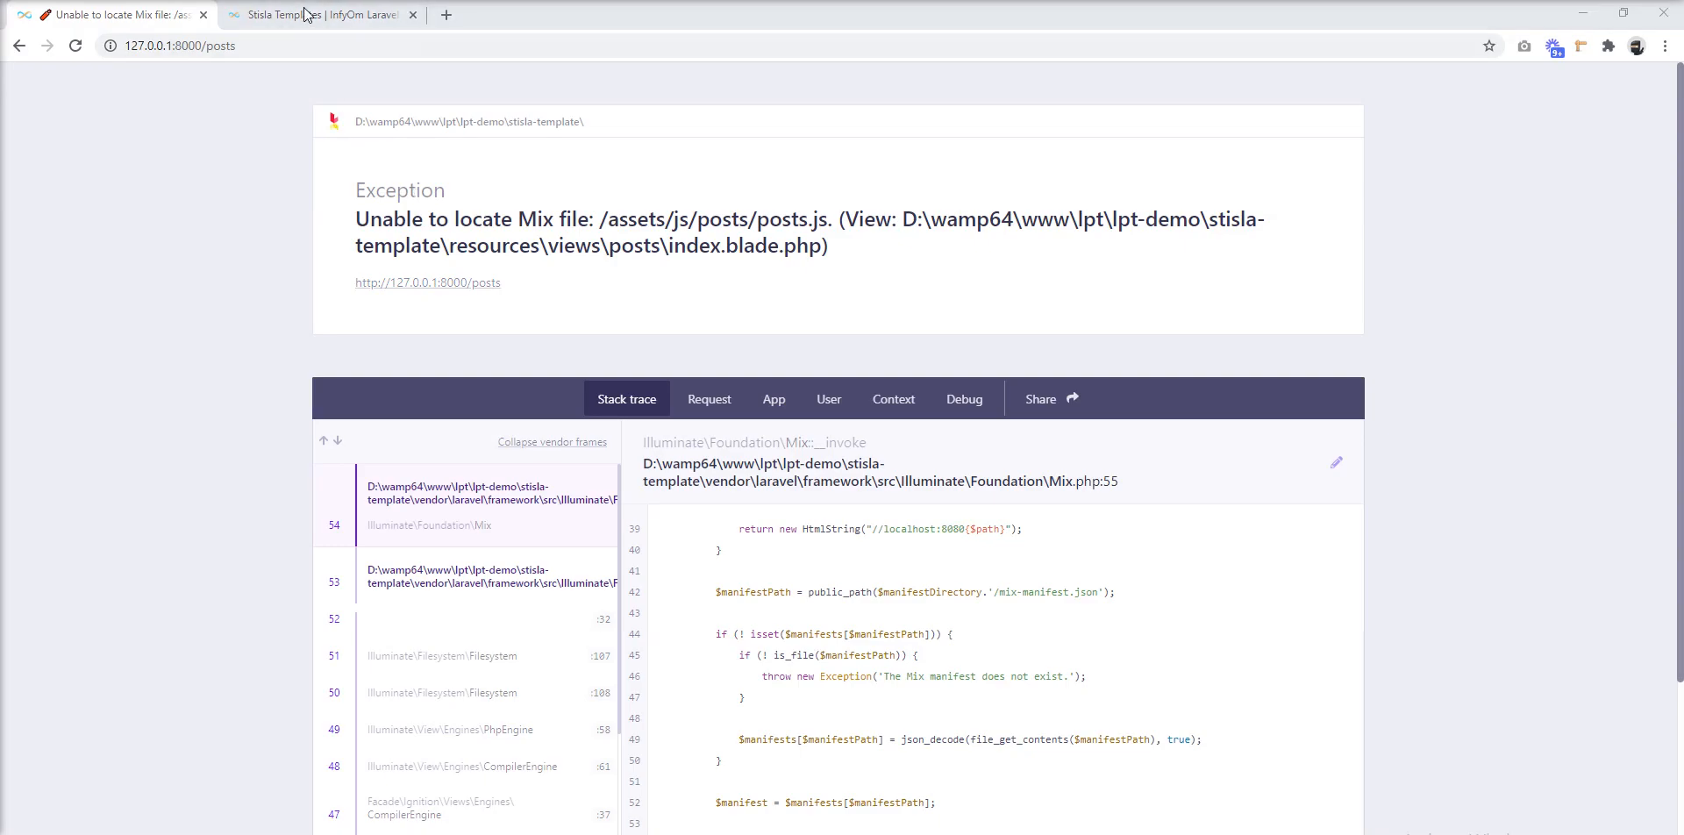
{"action": "left_click", "coordinate": [317, 14]}
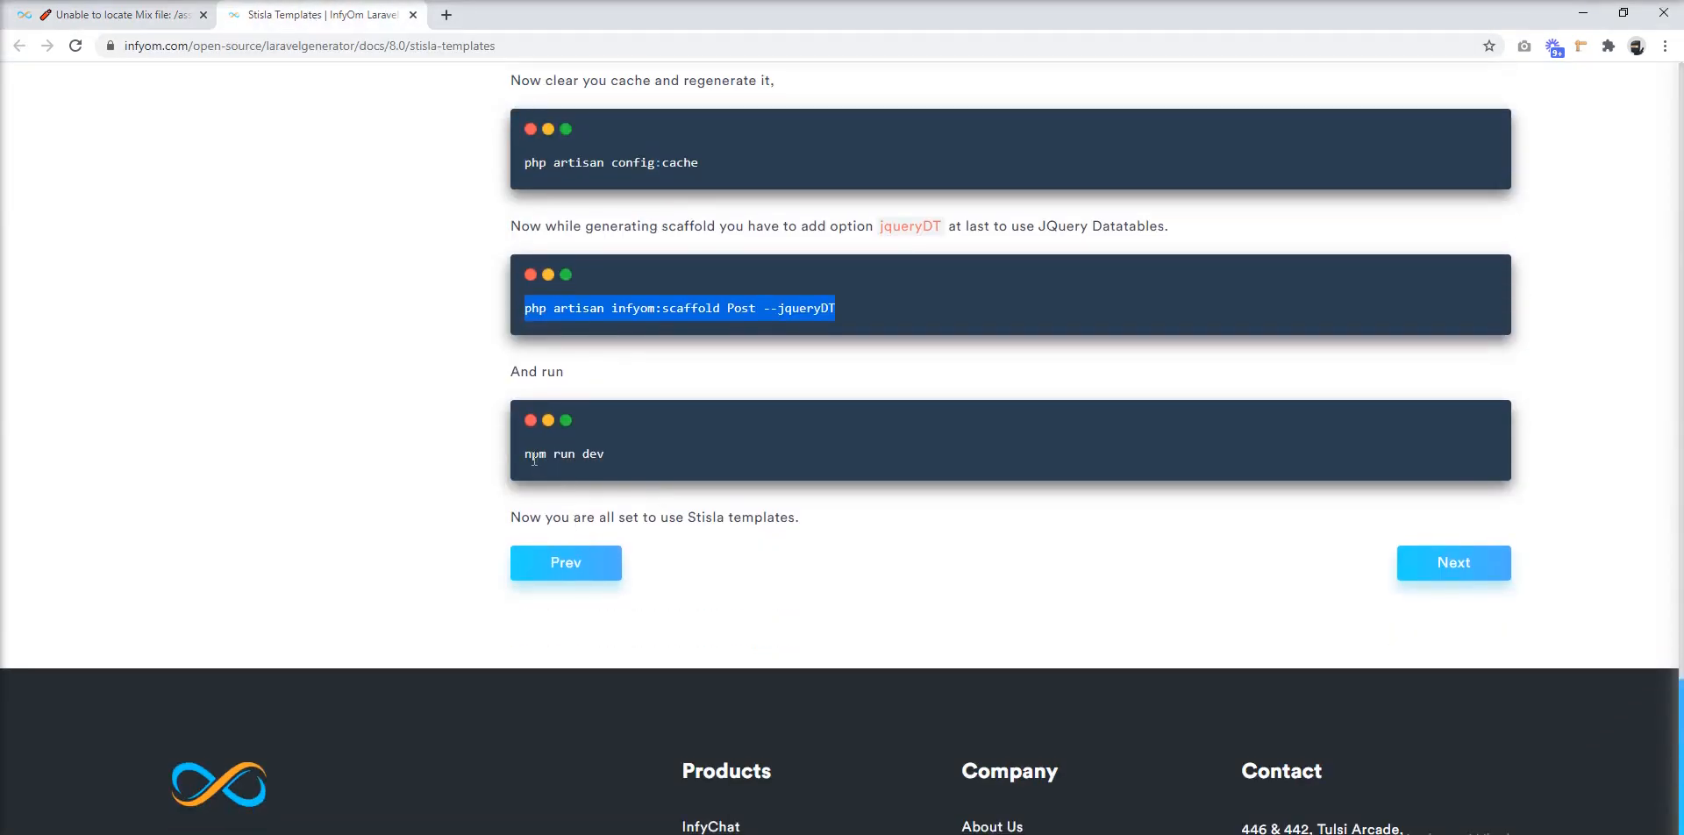
{"action": "double_click", "coordinate": [563, 453]}
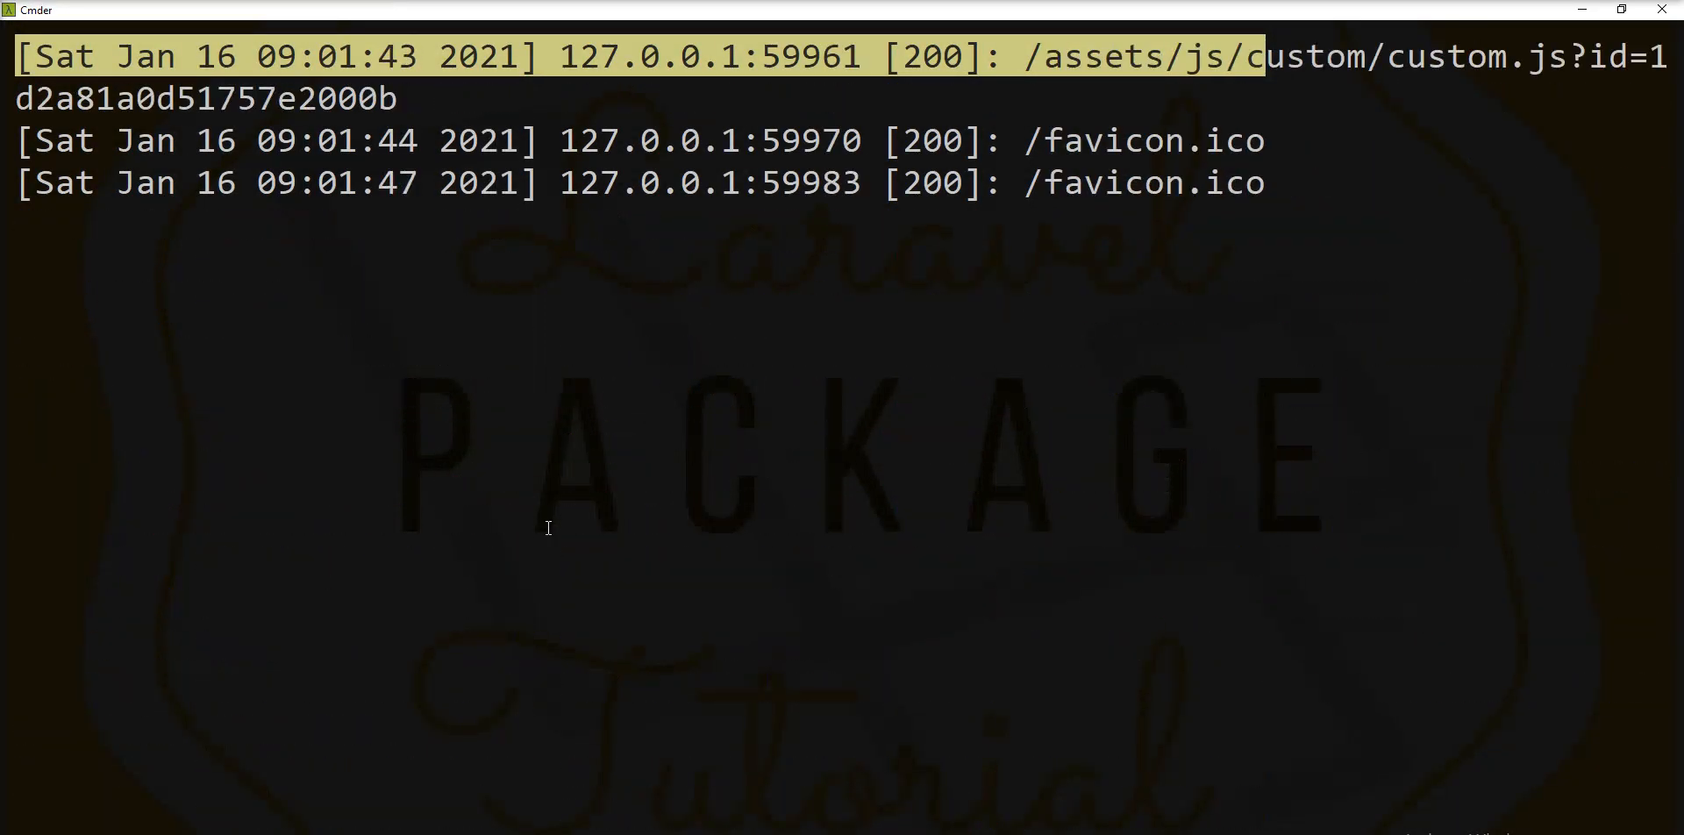
Step: Stop the server, build assets with npm run dev, and begin typing php artisan serve
{"action": "key", "text": "ctrl+c"}
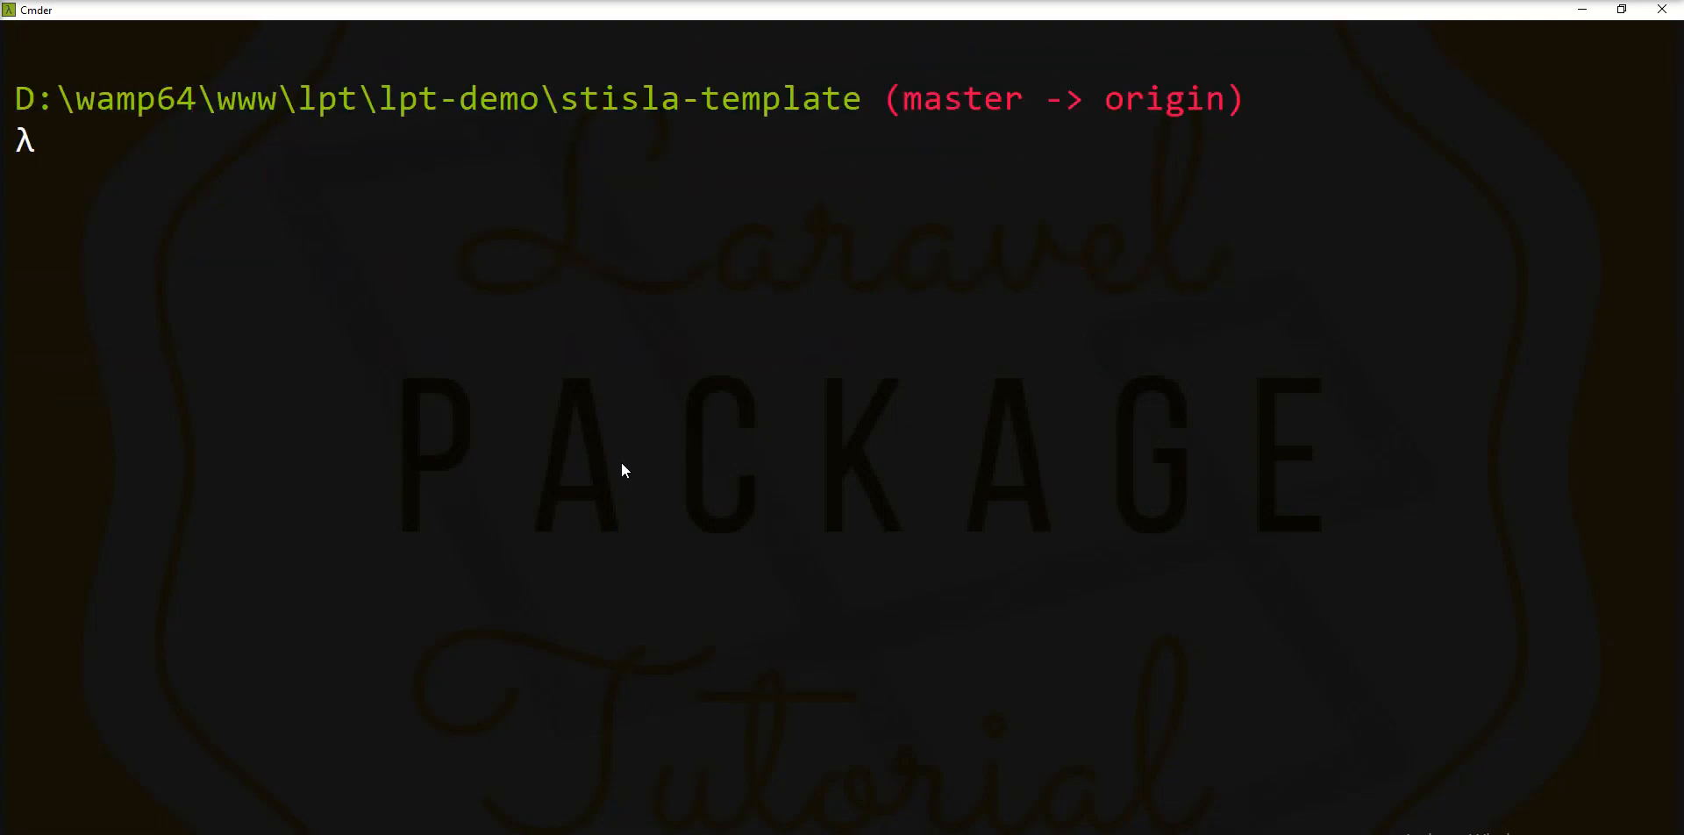
{"action": "type", "text": "npm"}
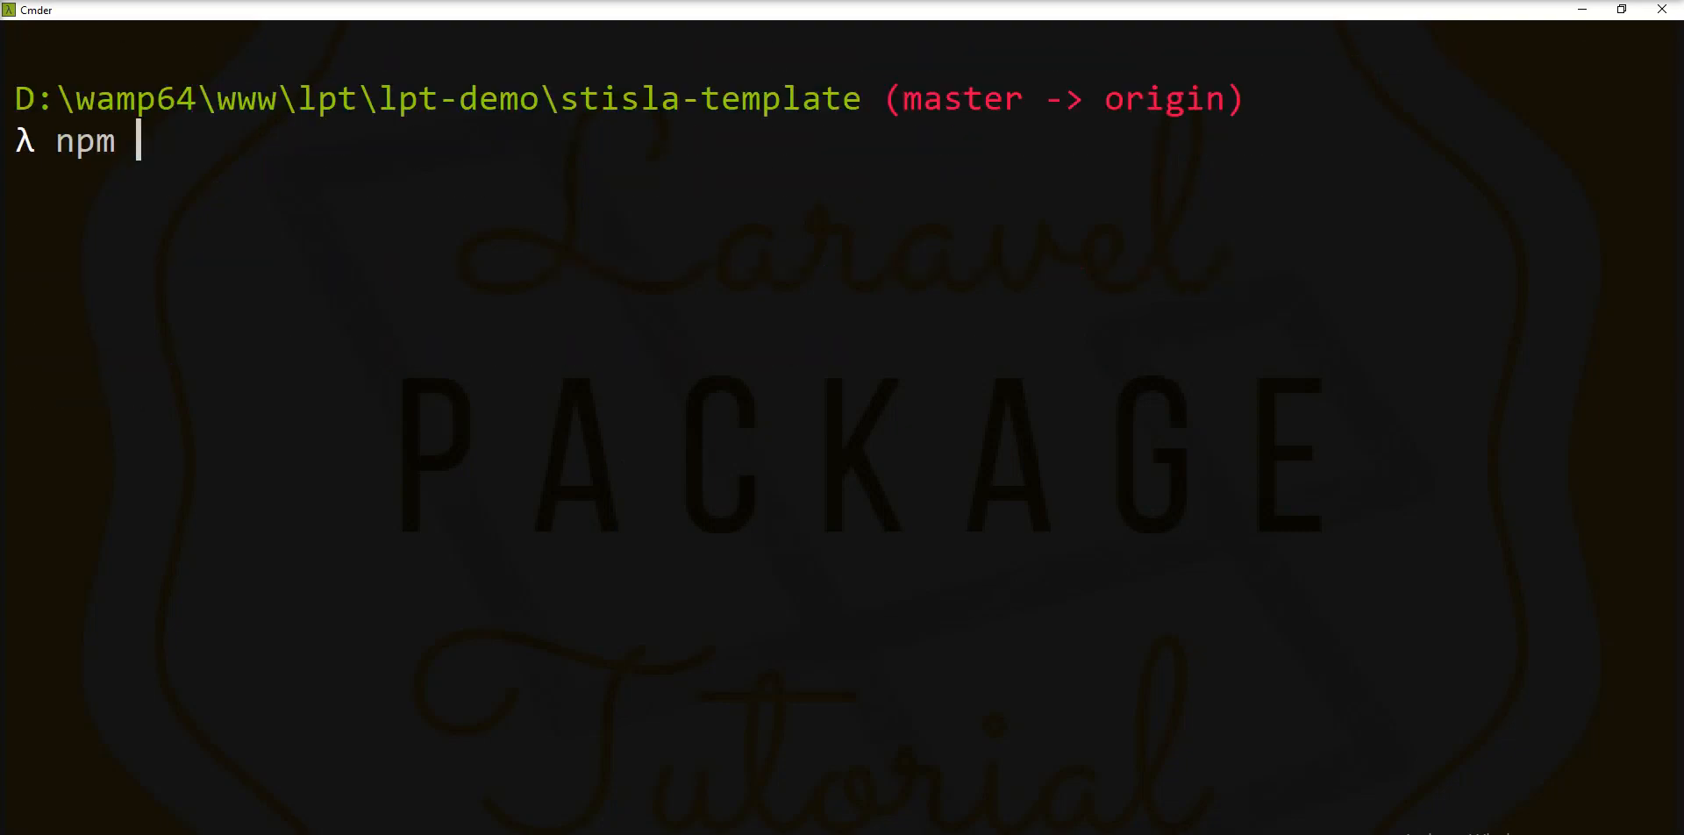
{"action": "type", "text": "run dev"}
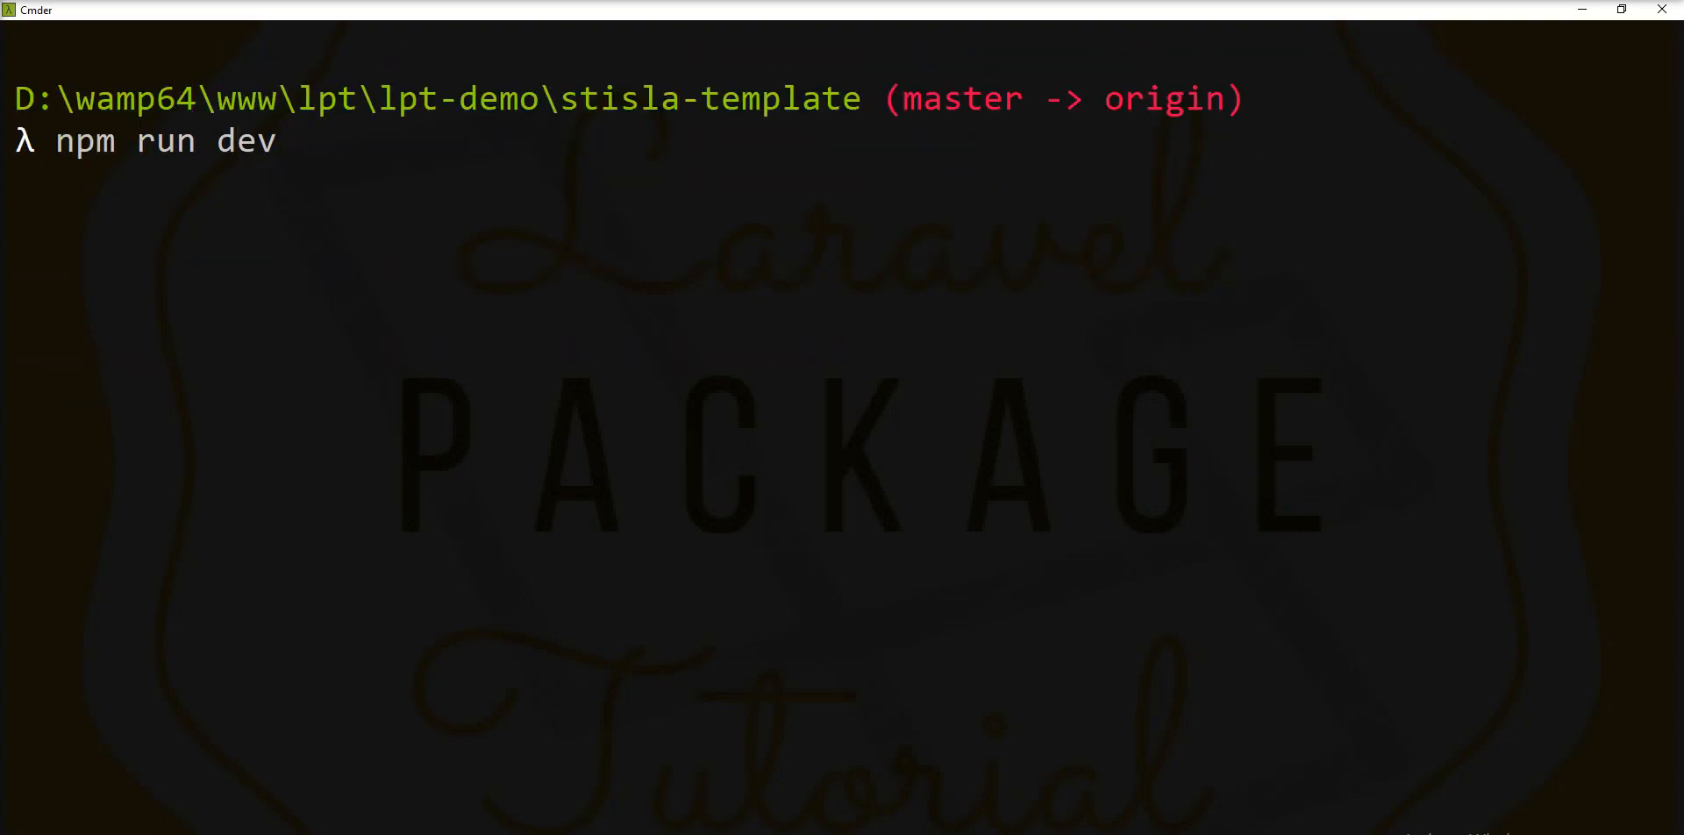
{"action": "key", "text": "Return"}
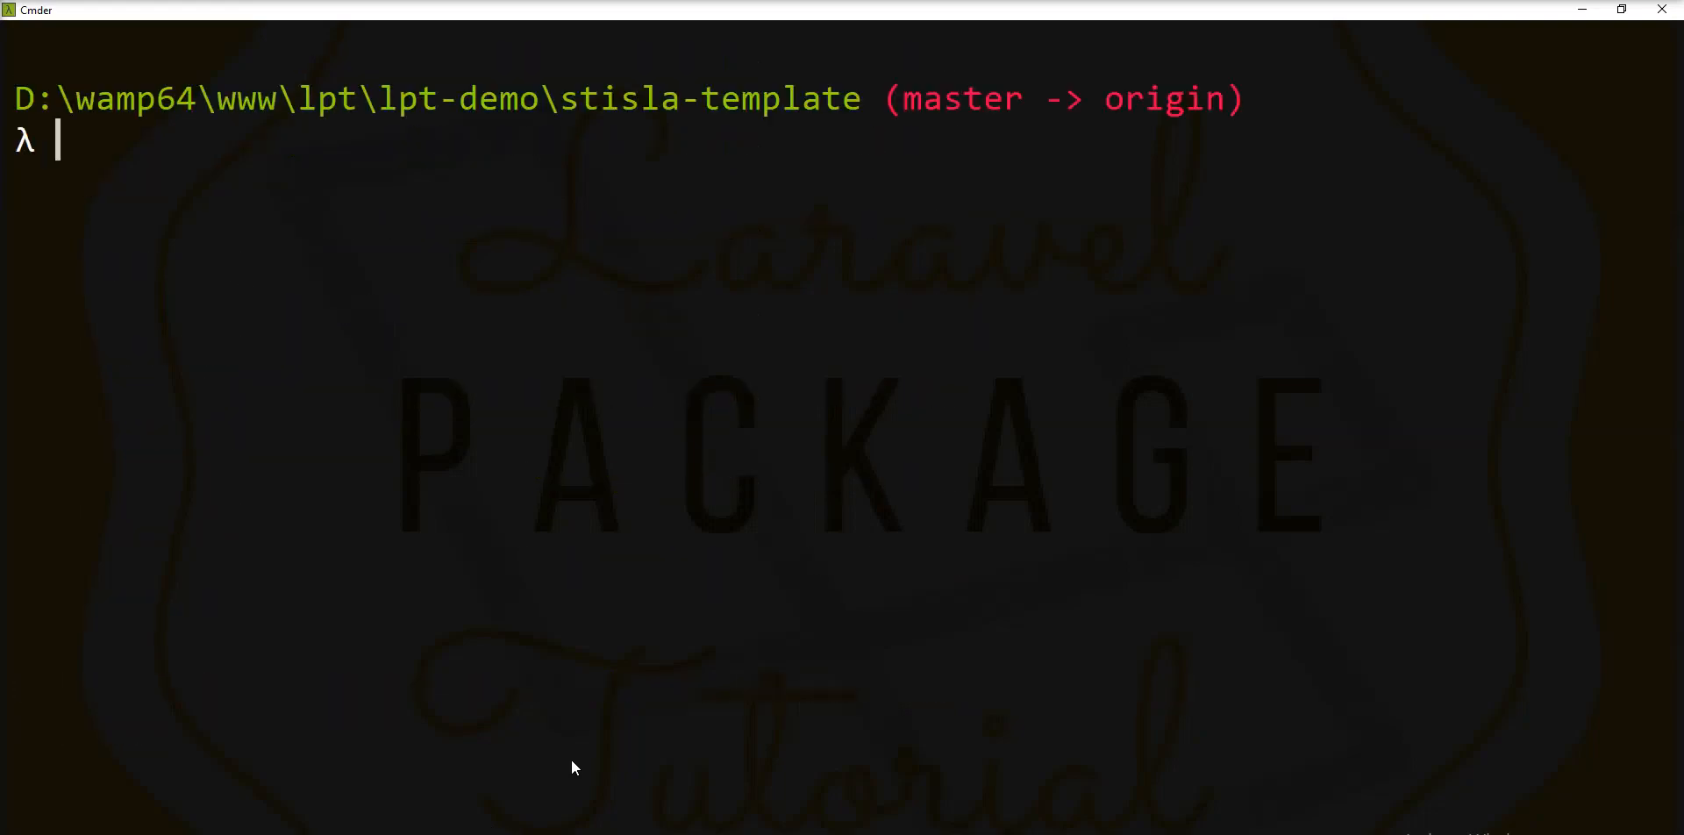
{"action": "type", "text": "p"}
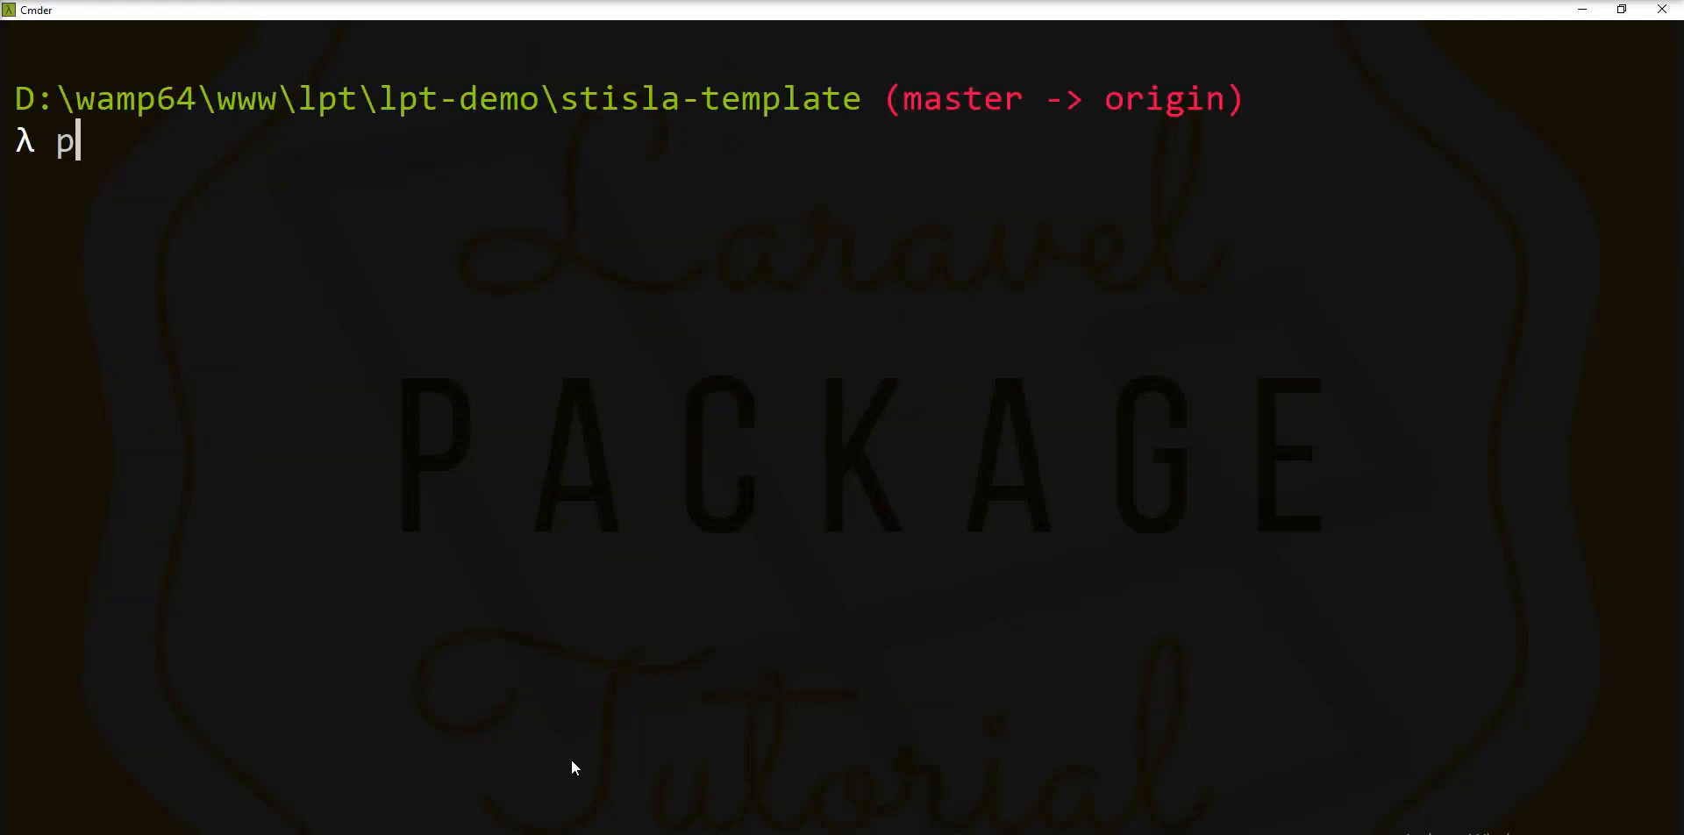
{"action": "type", "text": "hp arti"}
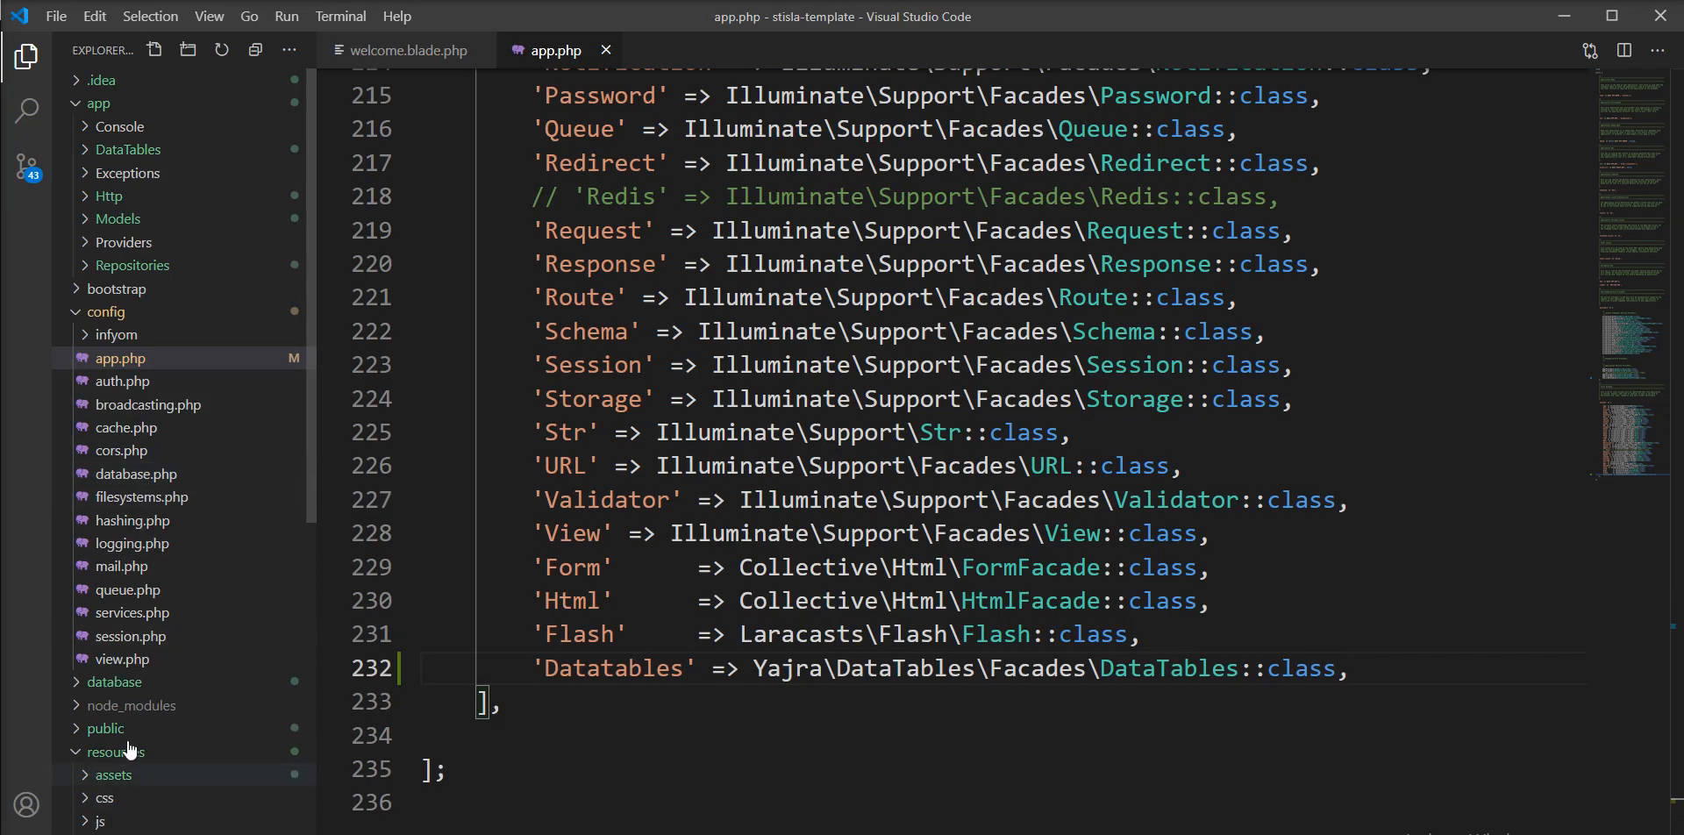
Step: Collapse app and config, open posts/templates/templates.php, and expand resources/assets/js
{"action": "left_click", "coordinate": [105, 311]}
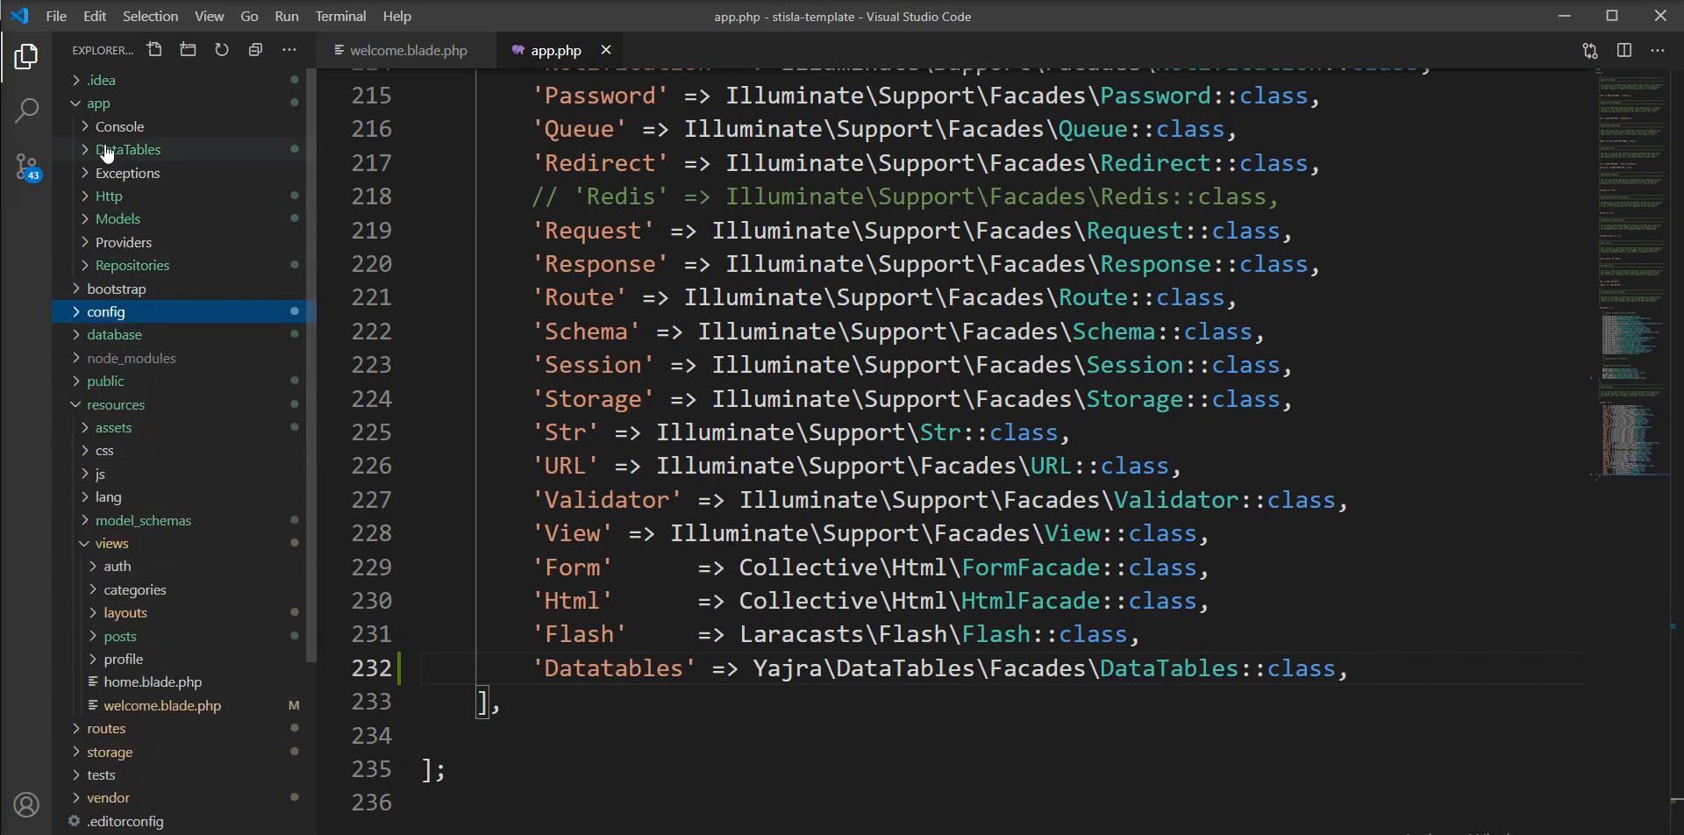
{"action": "left_click", "coordinate": [98, 103]}
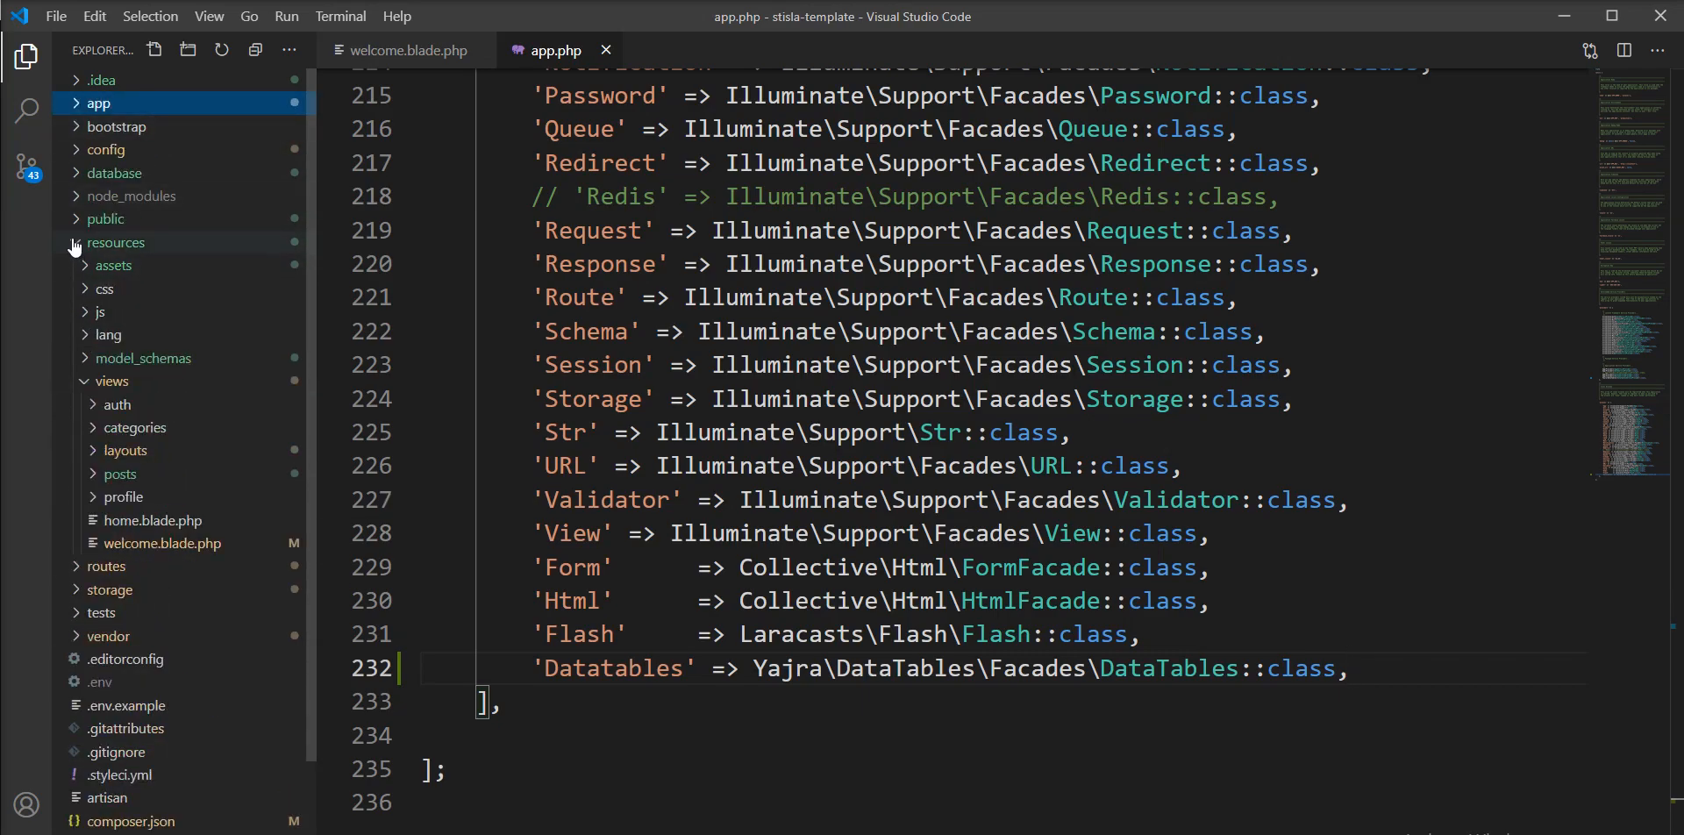
{"action": "left_click", "coordinate": [116, 242]}
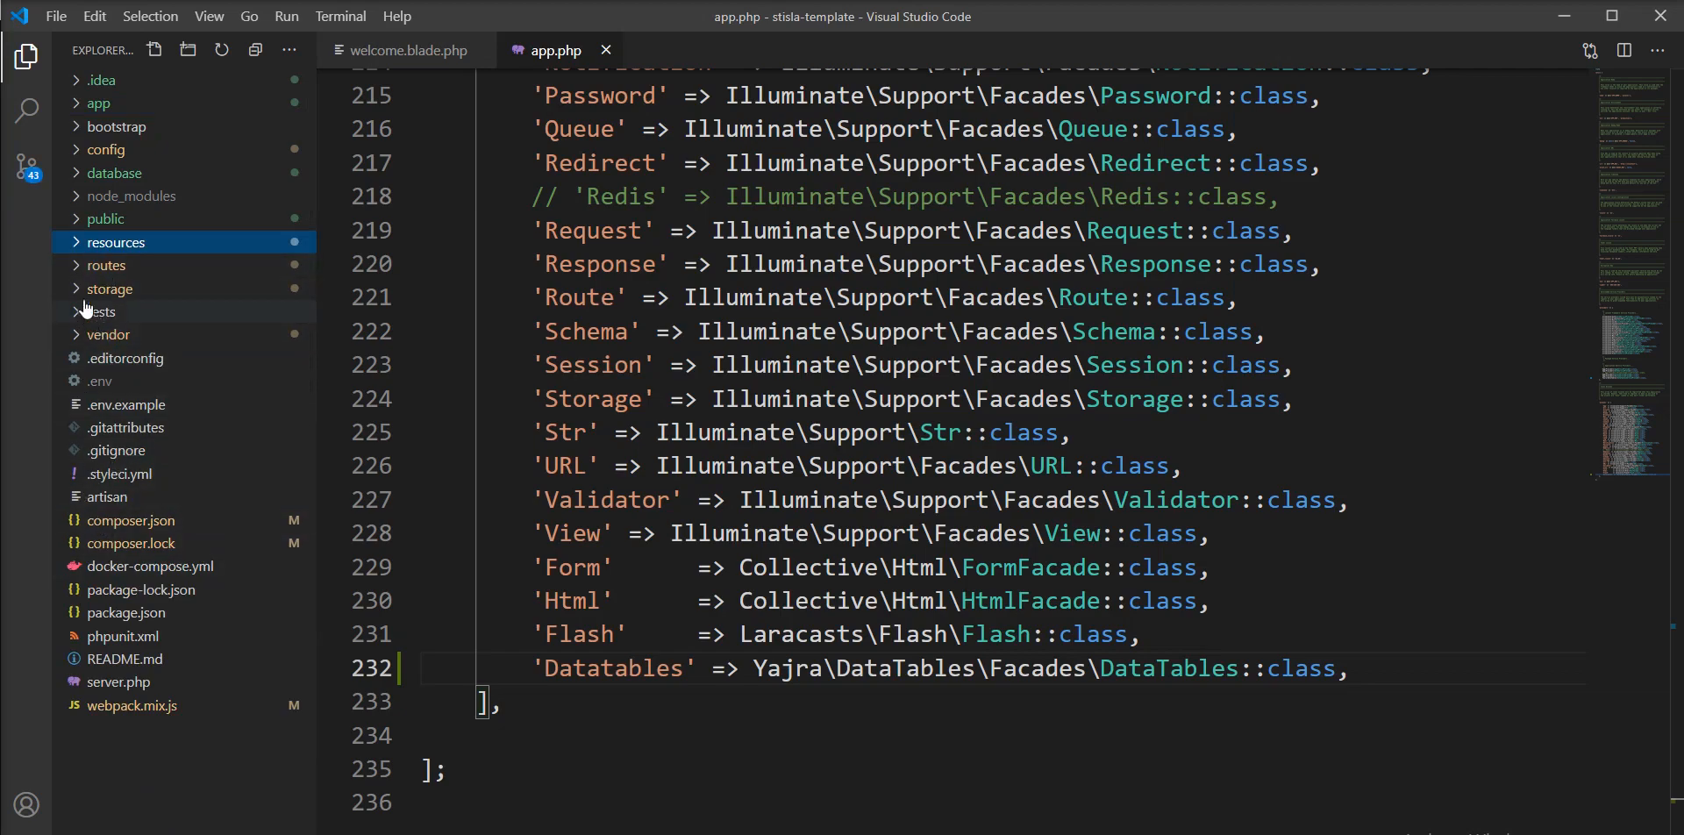
{"action": "left_click", "coordinate": [115, 242]}
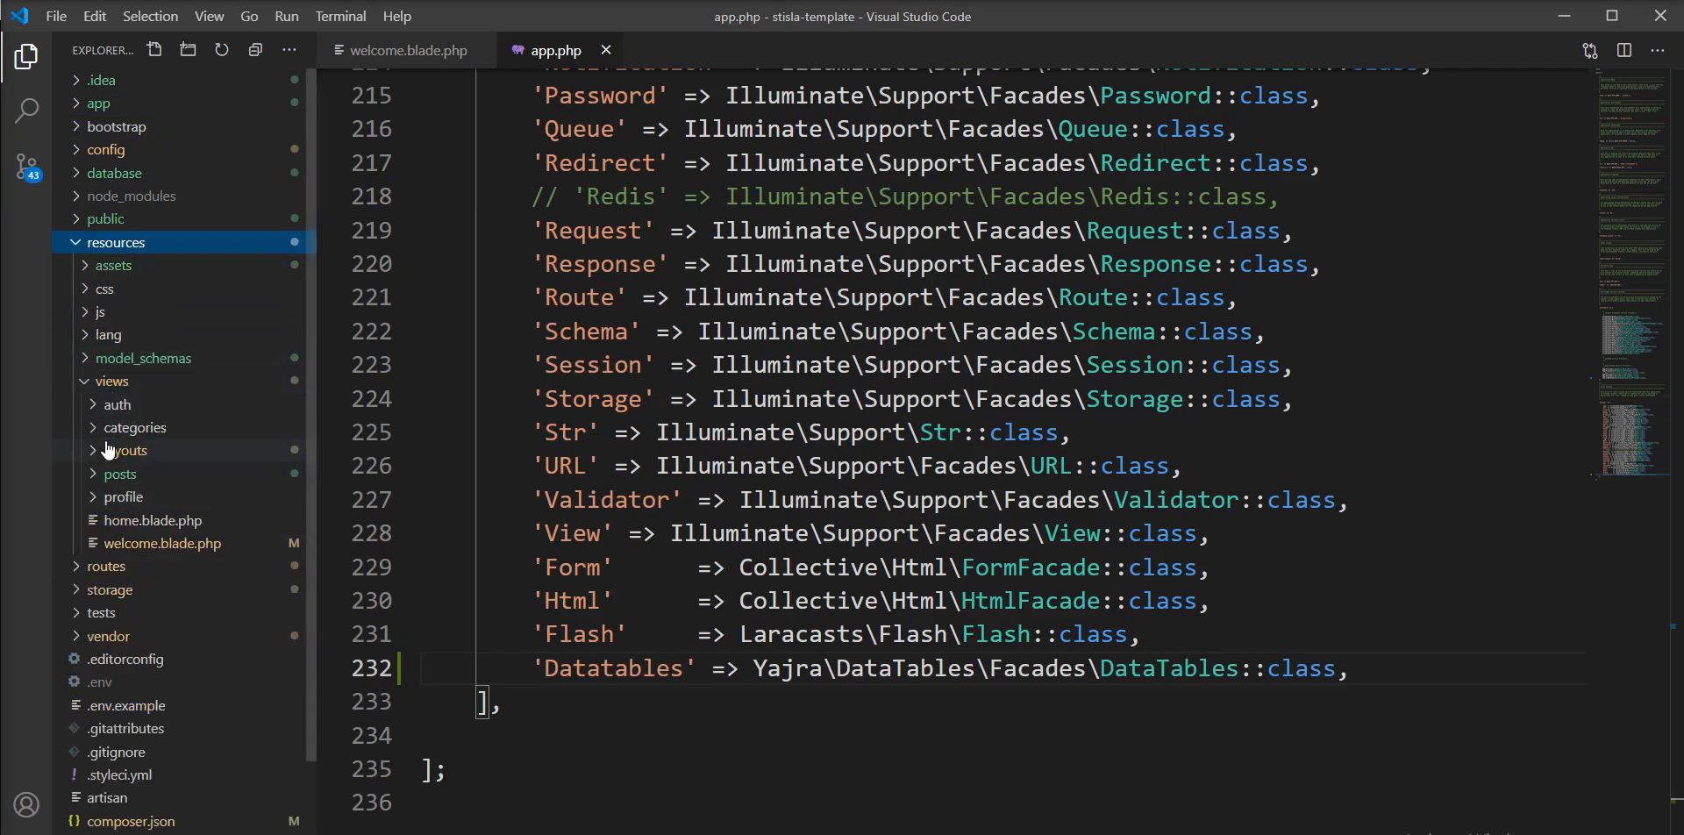
{"action": "left_click", "coordinate": [120, 474]}
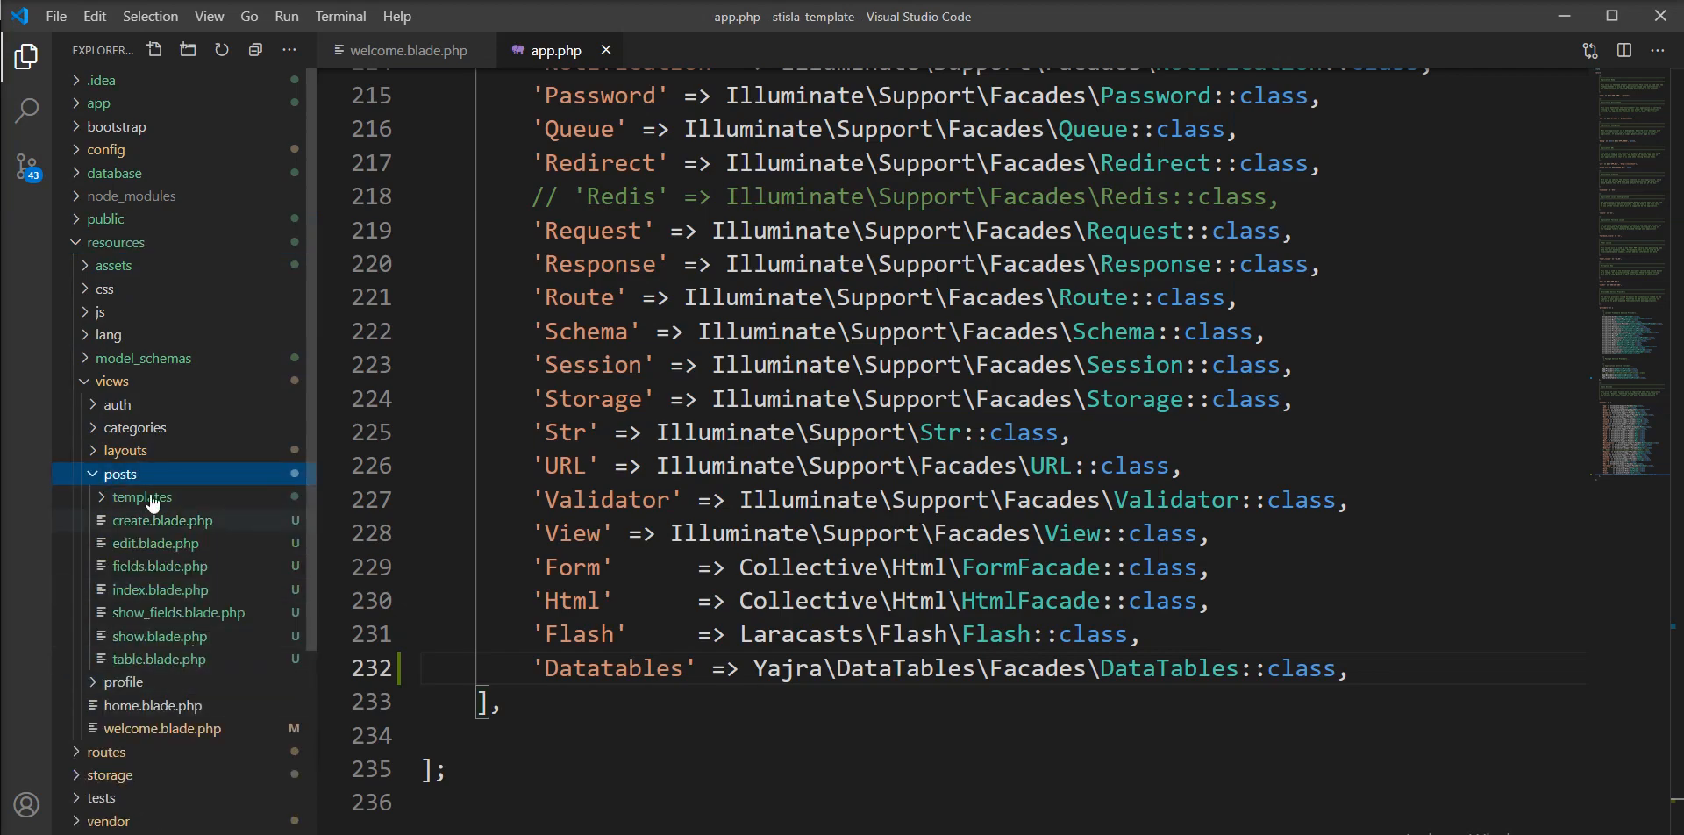
{"action": "mouse_move", "coordinate": [140, 497]}
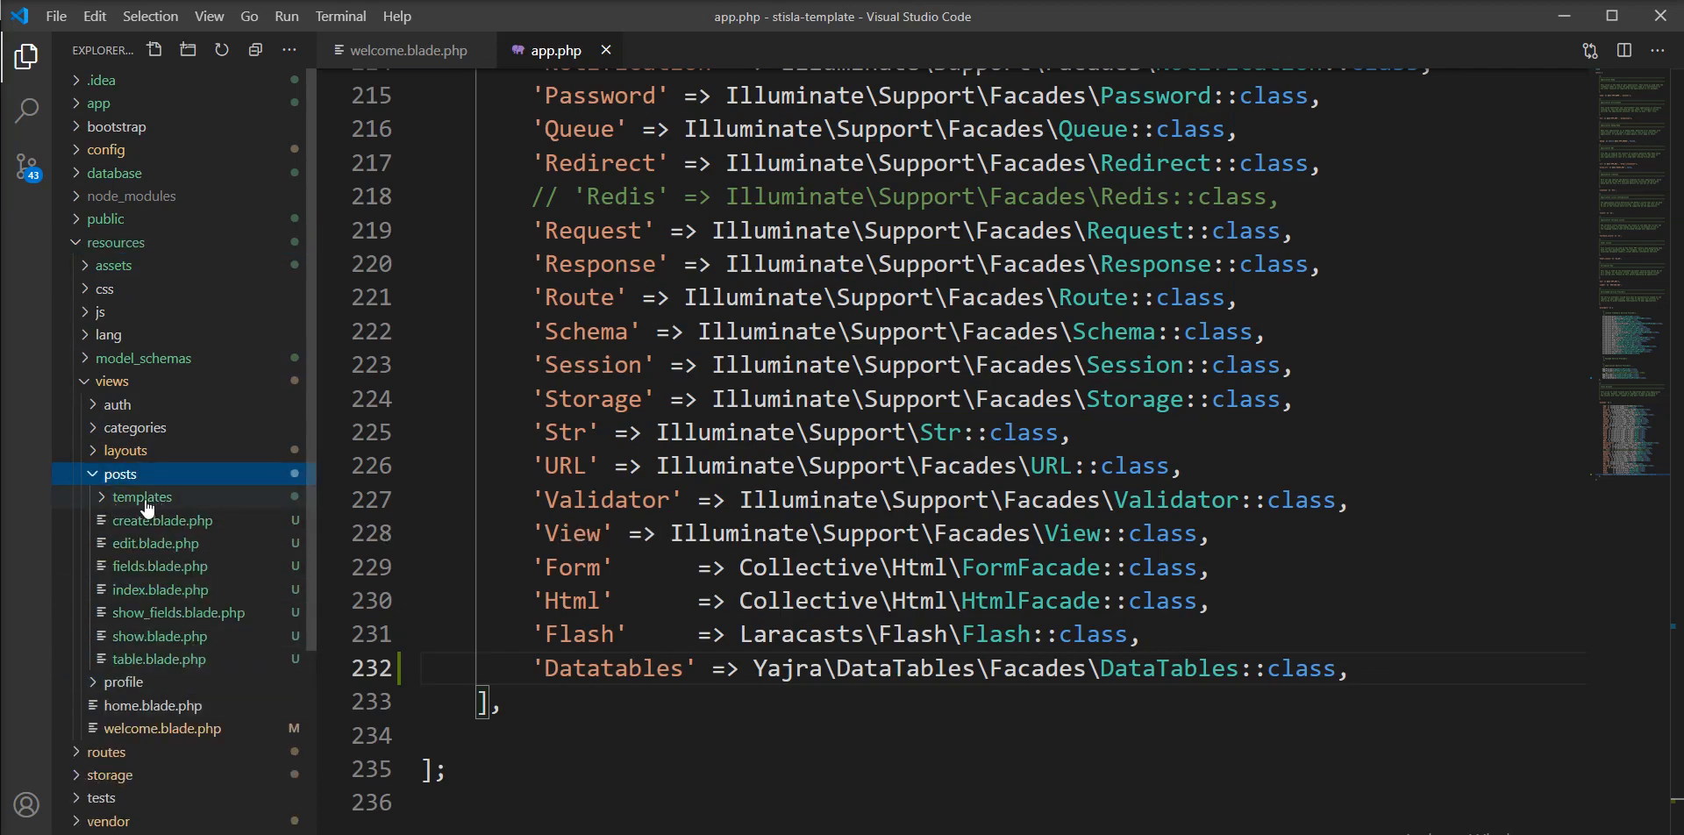
{"action": "mouse_move", "coordinate": [113, 502]}
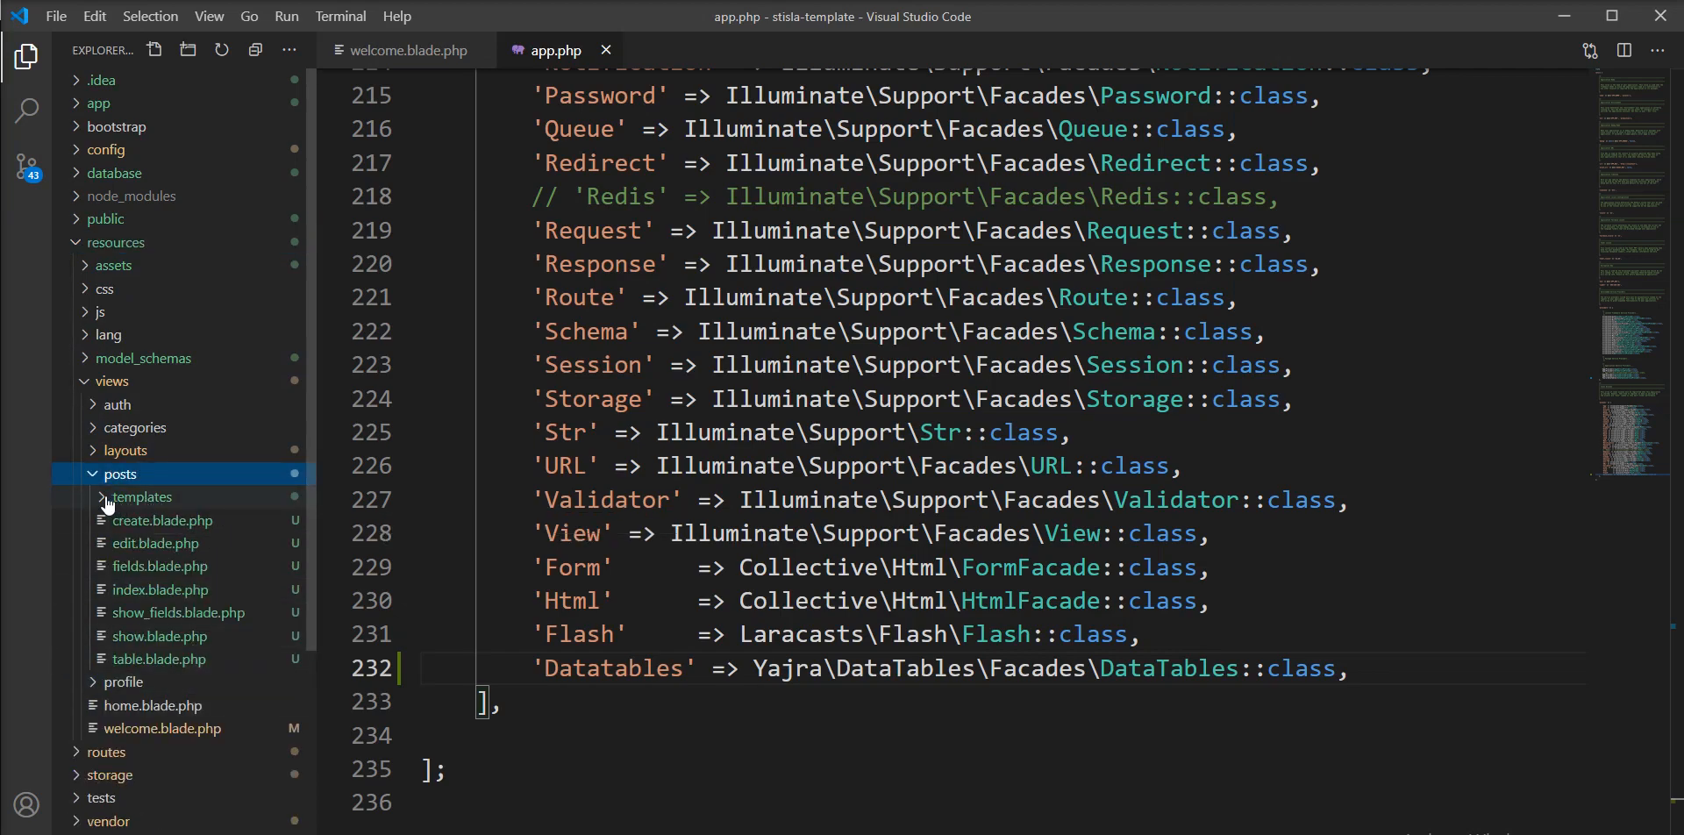
{"action": "left_click", "coordinate": [140, 496]}
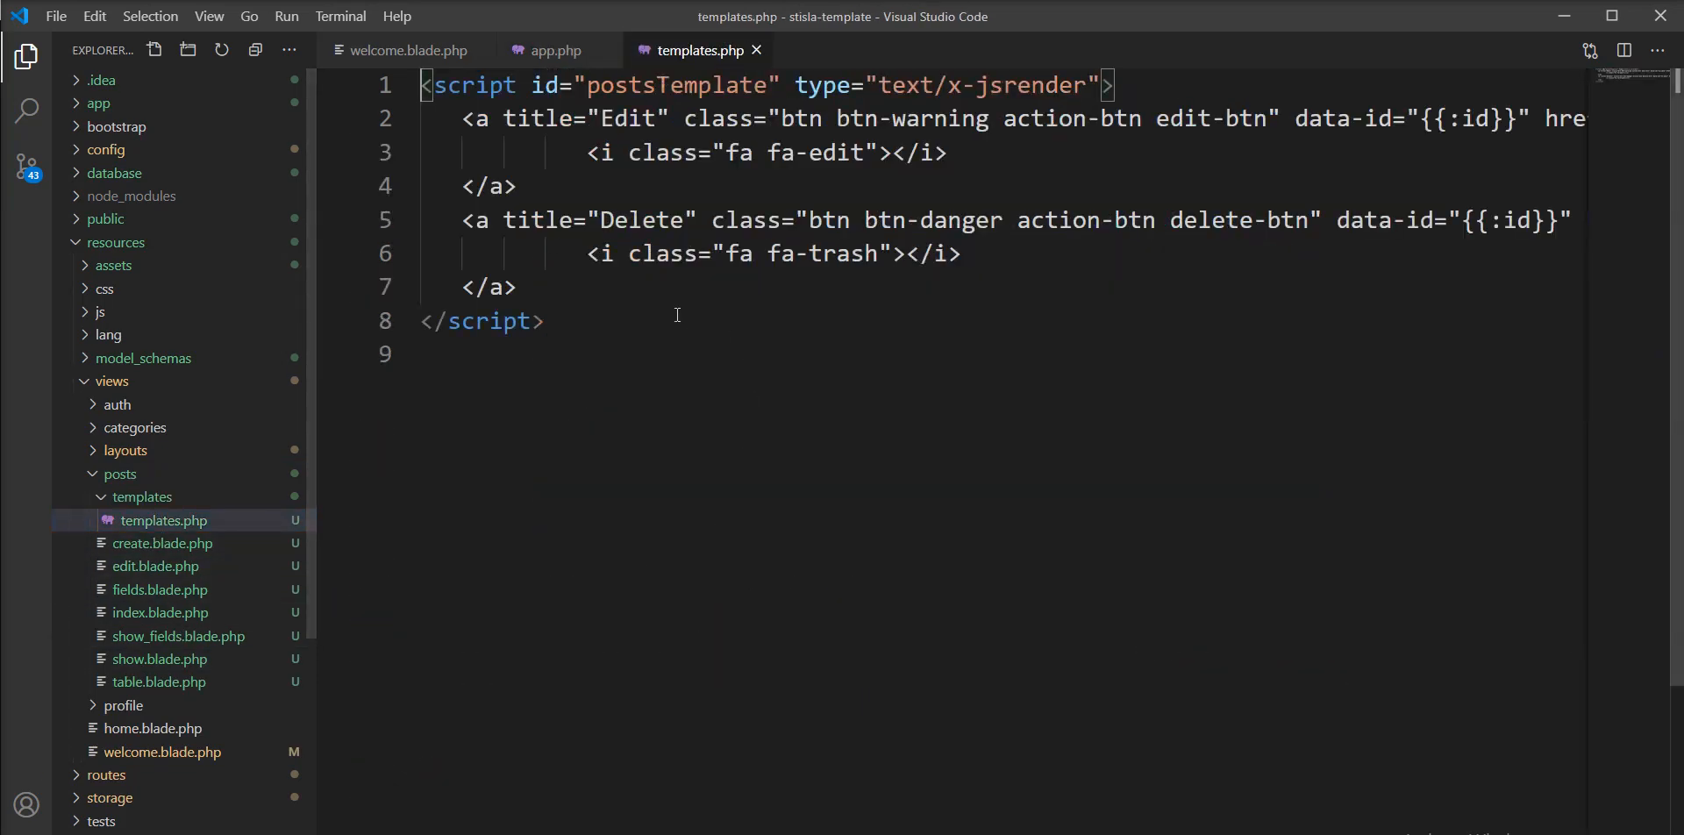
{"action": "key", "text": "ctrl+a"}
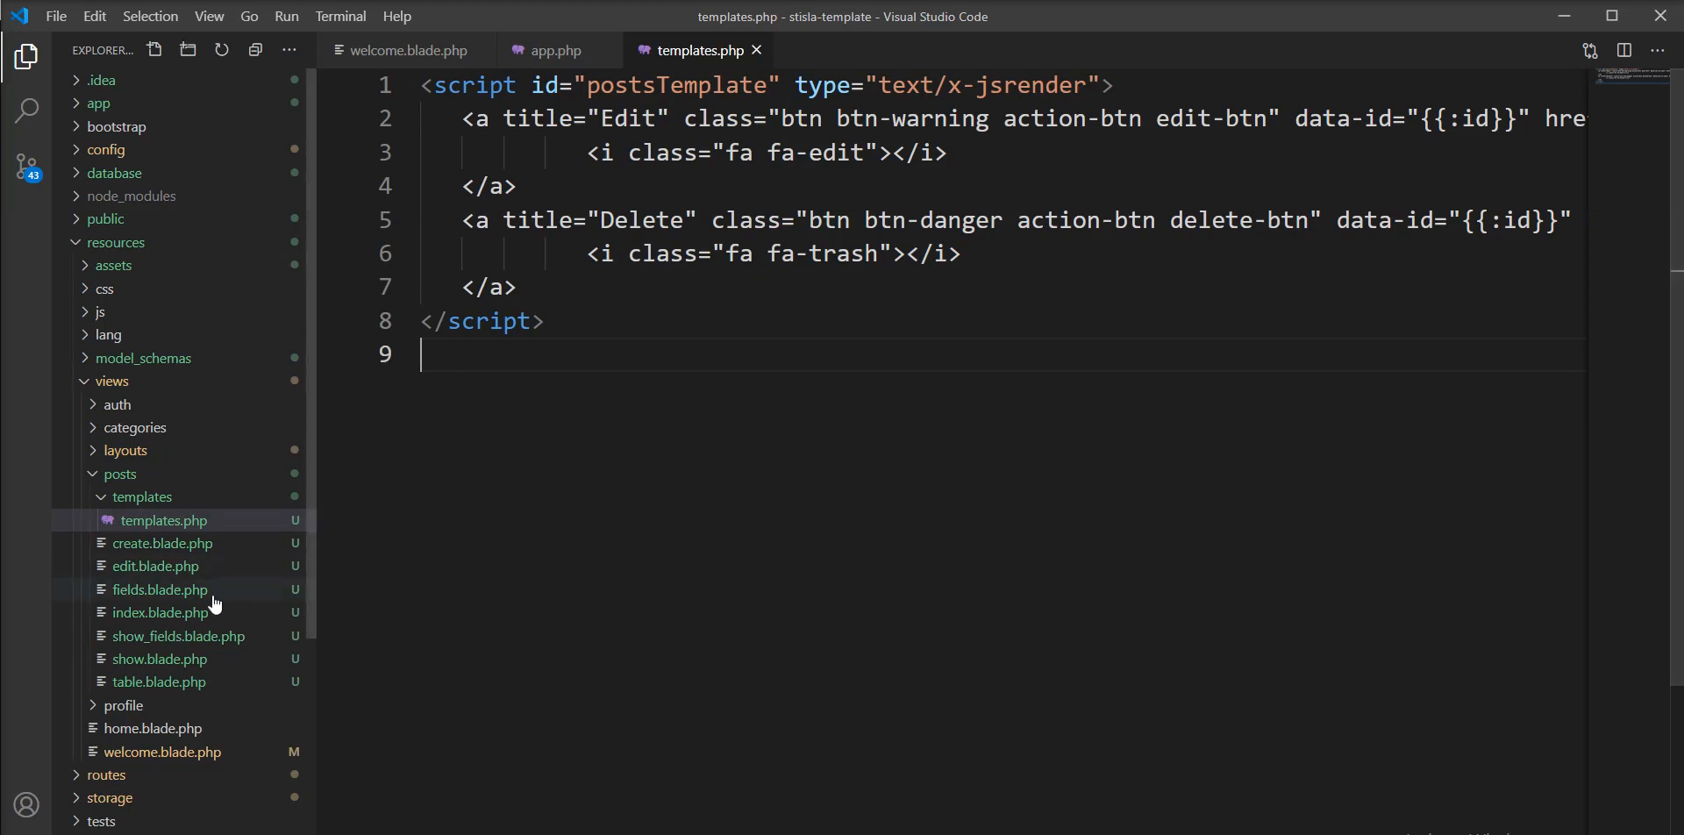
{"action": "mouse_move", "coordinate": [118, 606]}
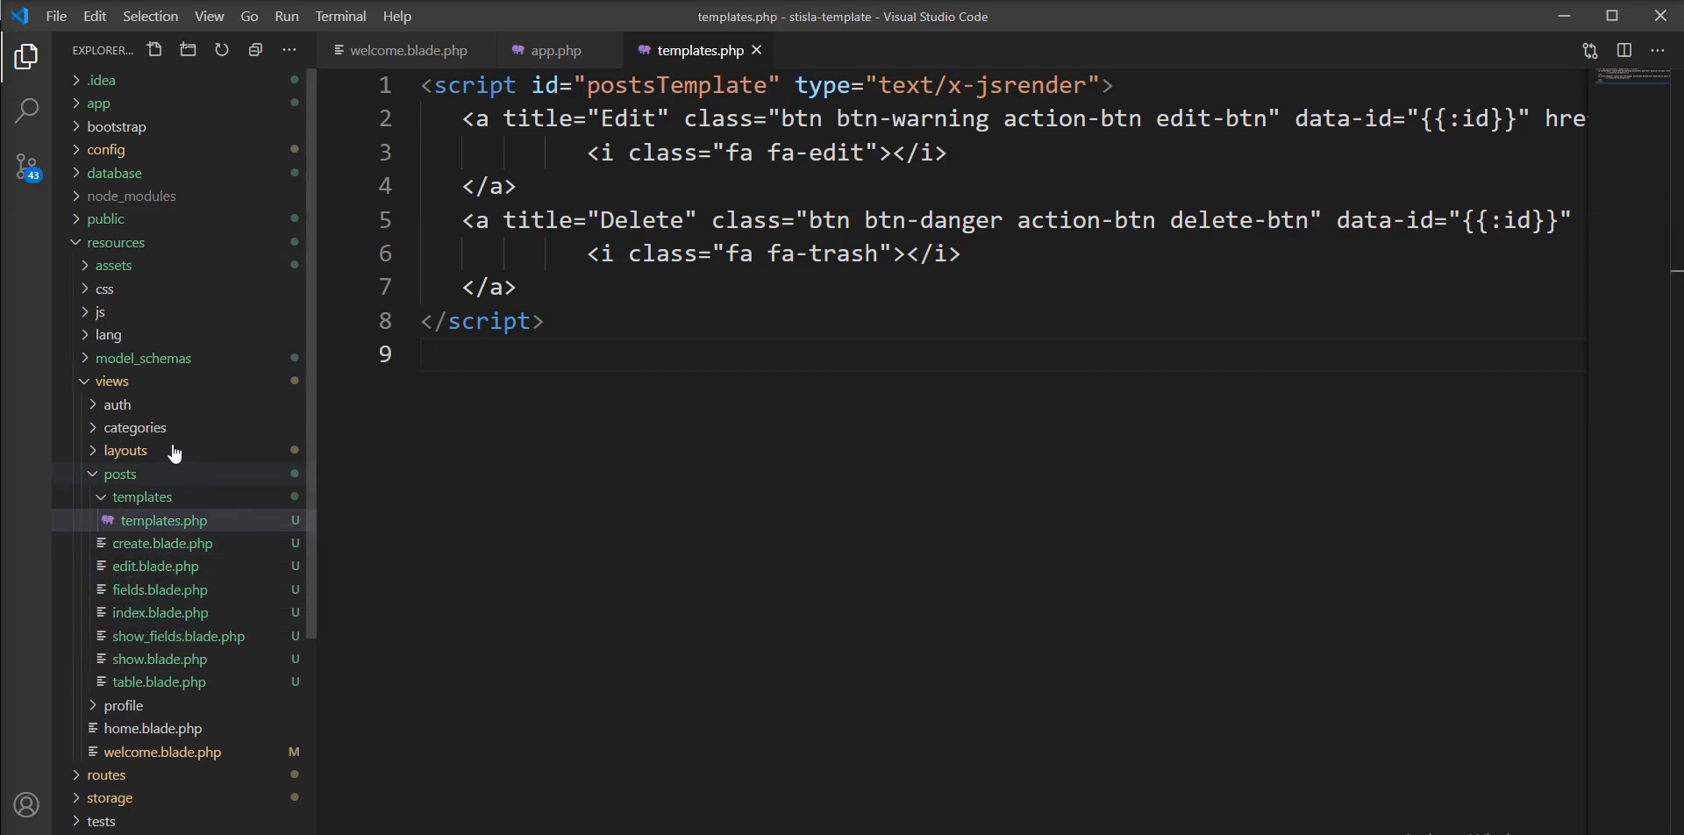
{"action": "mouse_move", "coordinate": [134, 428]}
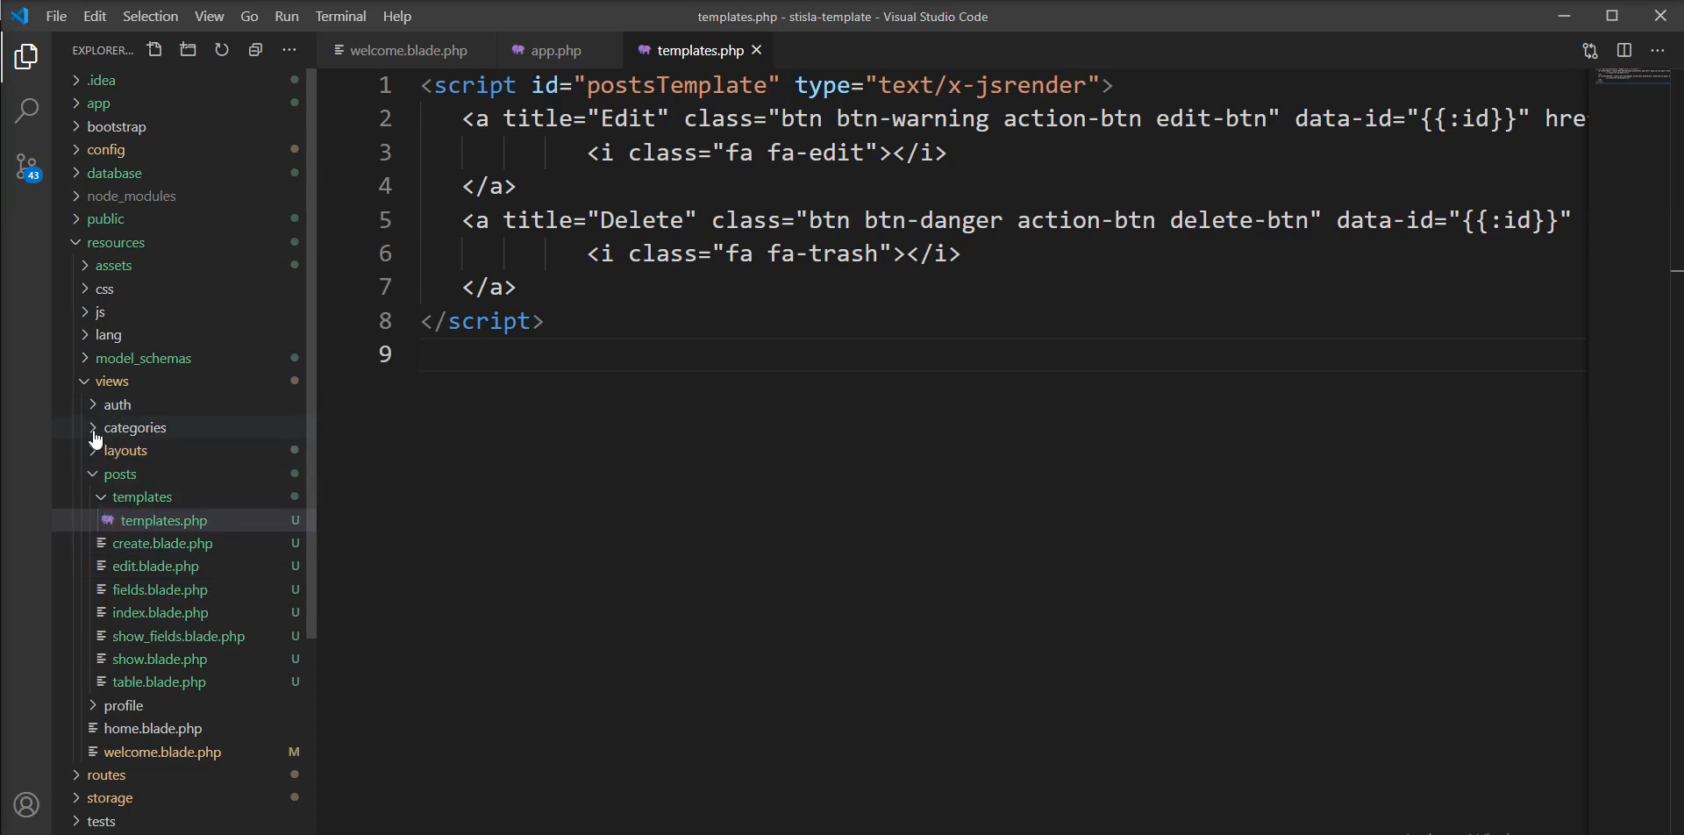
{"action": "left_click", "coordinate": [135, 428]}
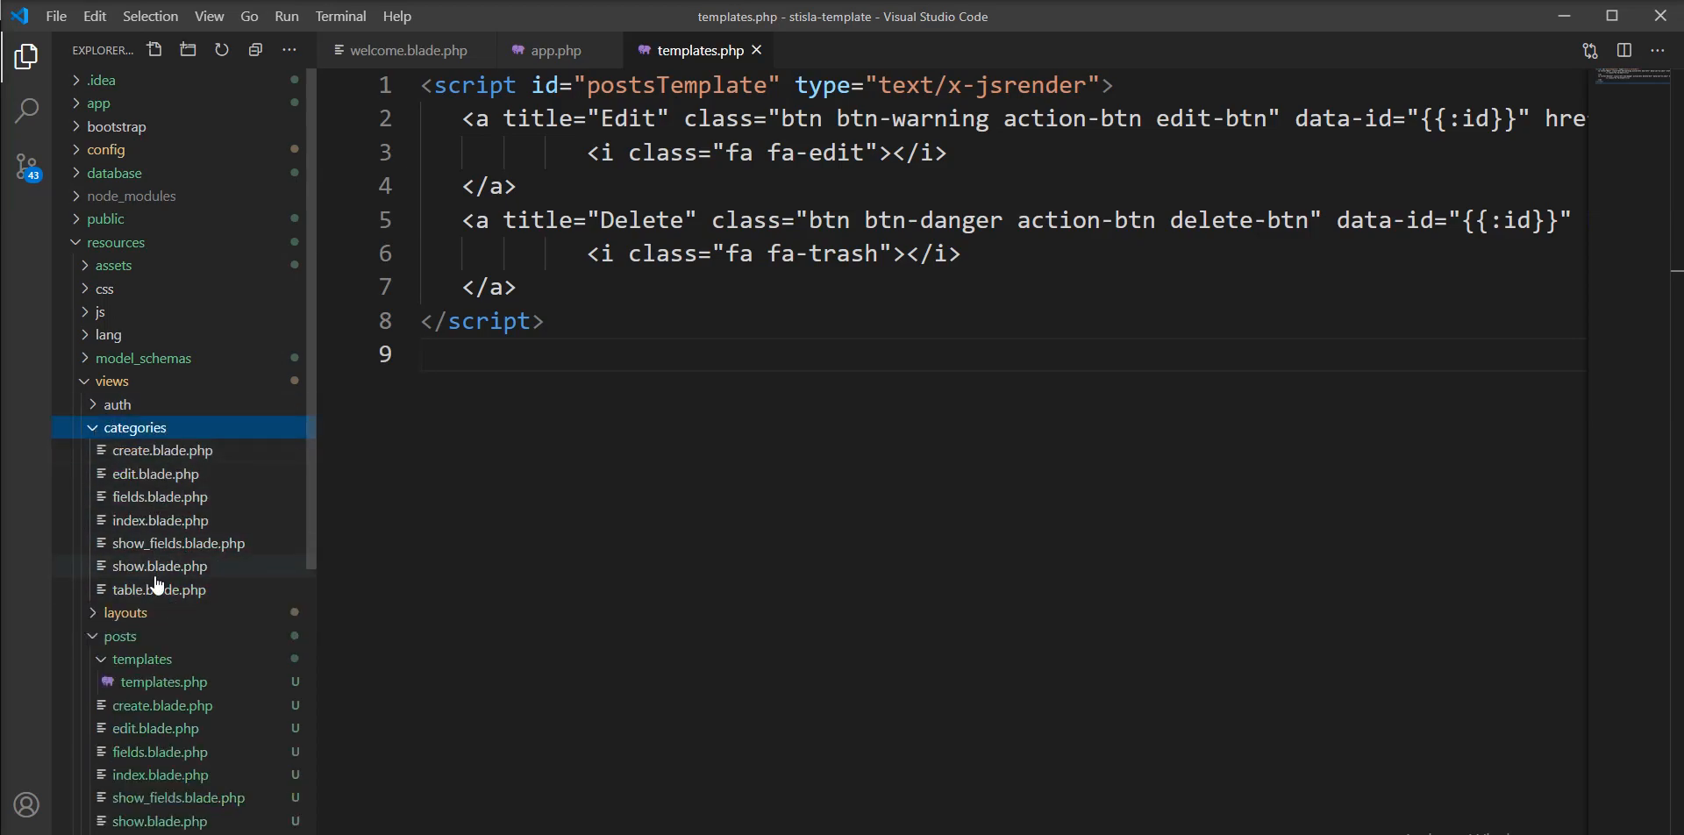
{"action": "mouse_move", "coordinate": [164, 681]}
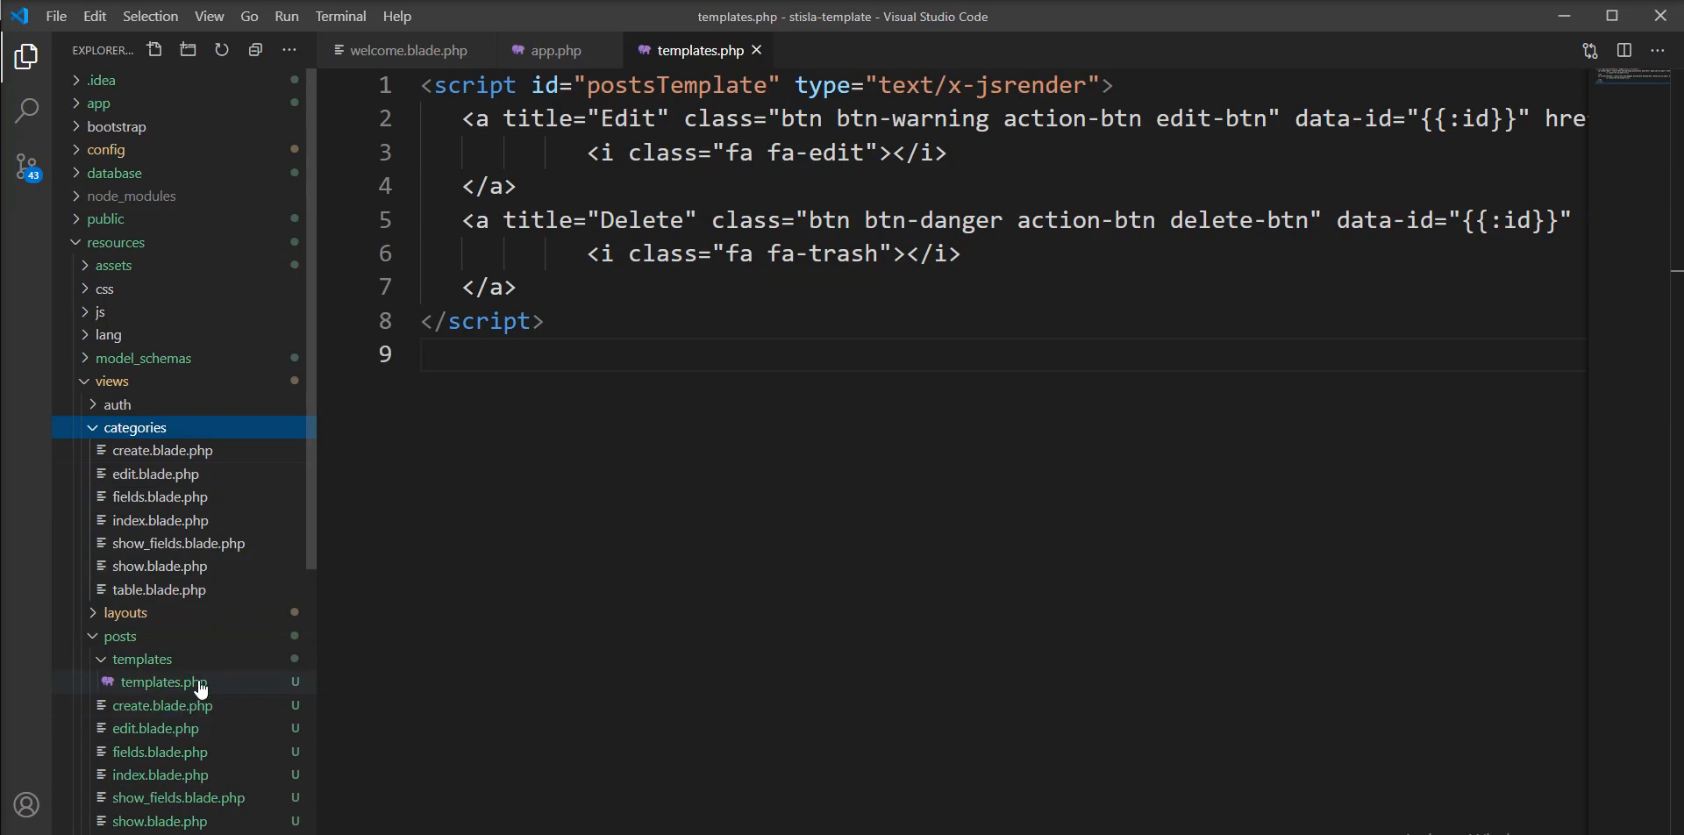
{"action": "mouse_move", "coordinate": [162, 705]}
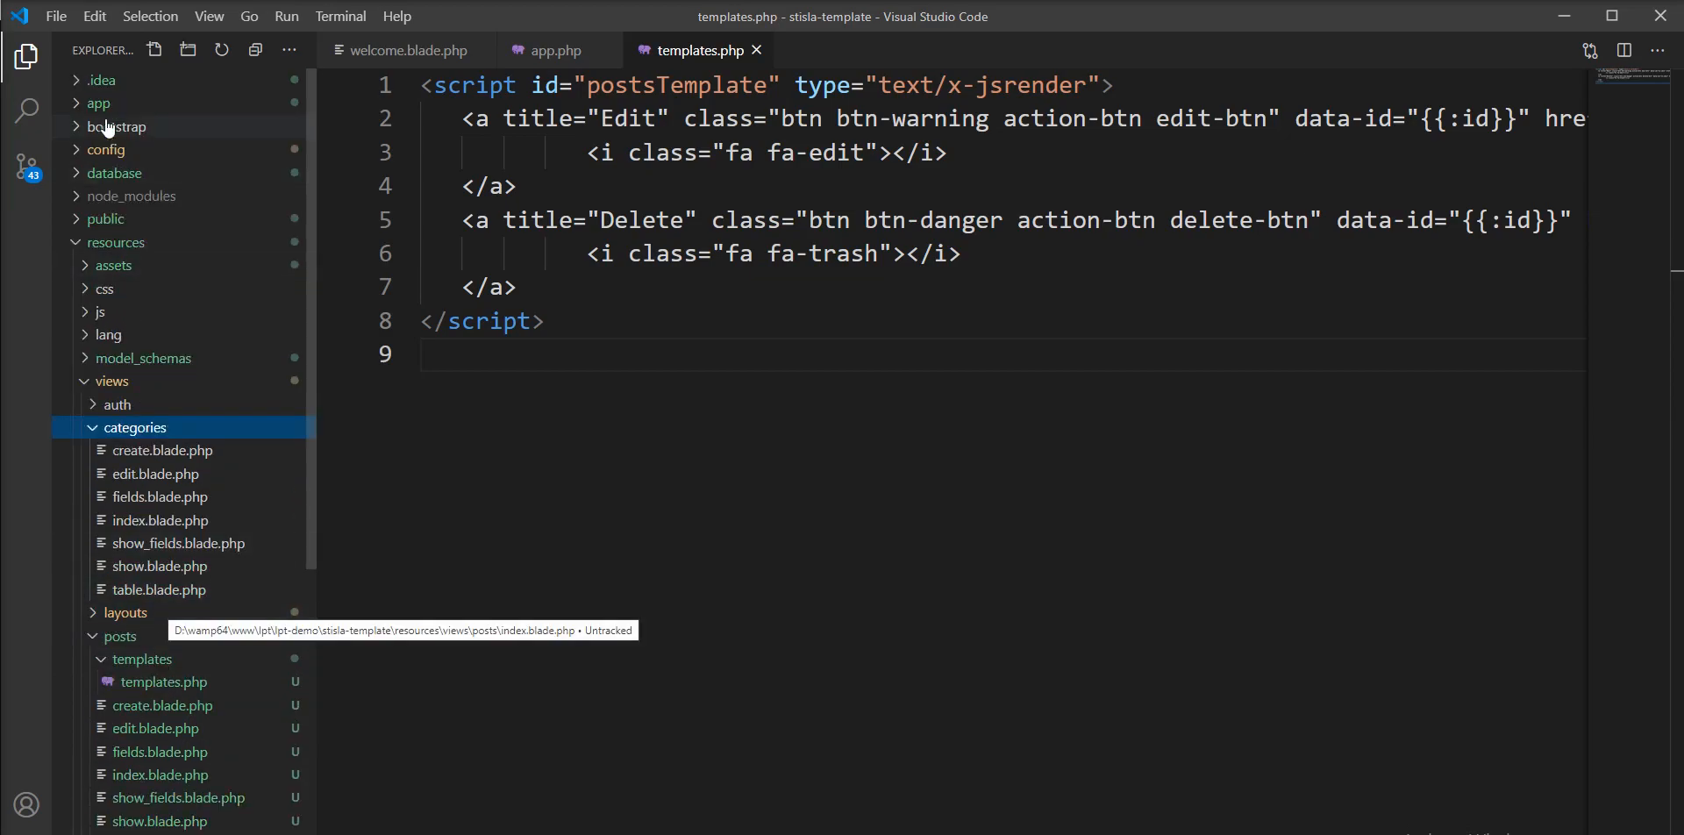
{"action": "left_click", "coordinate": [113, 266]}
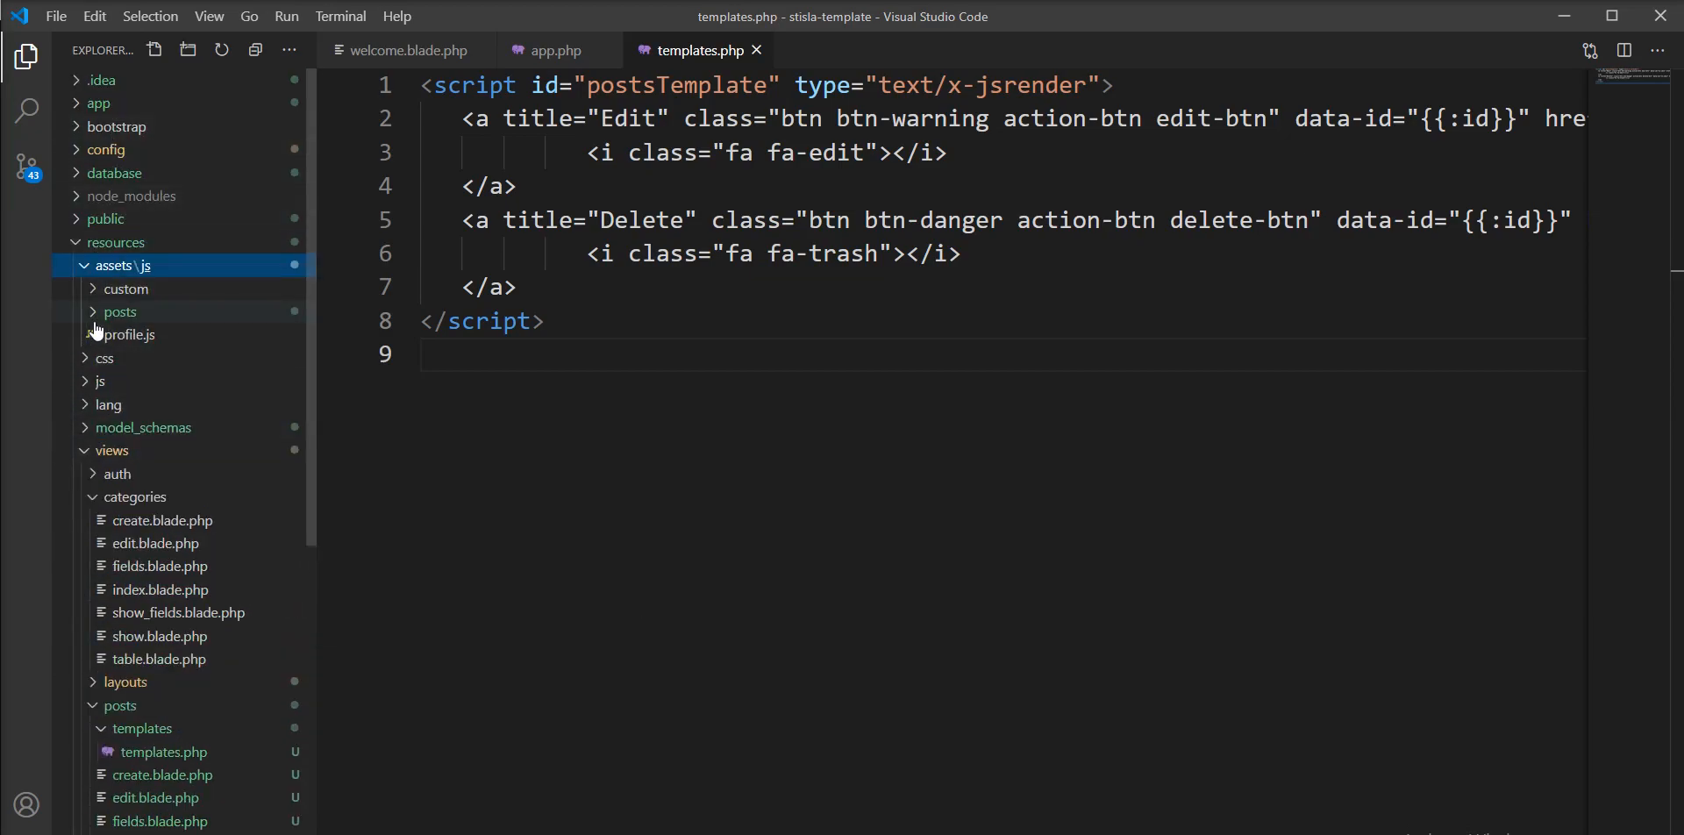
Step: Open posts.js and find the #postsTemplate reference in the DataTable columns
{"action": "left_click", "coordinate": [119, 311]}
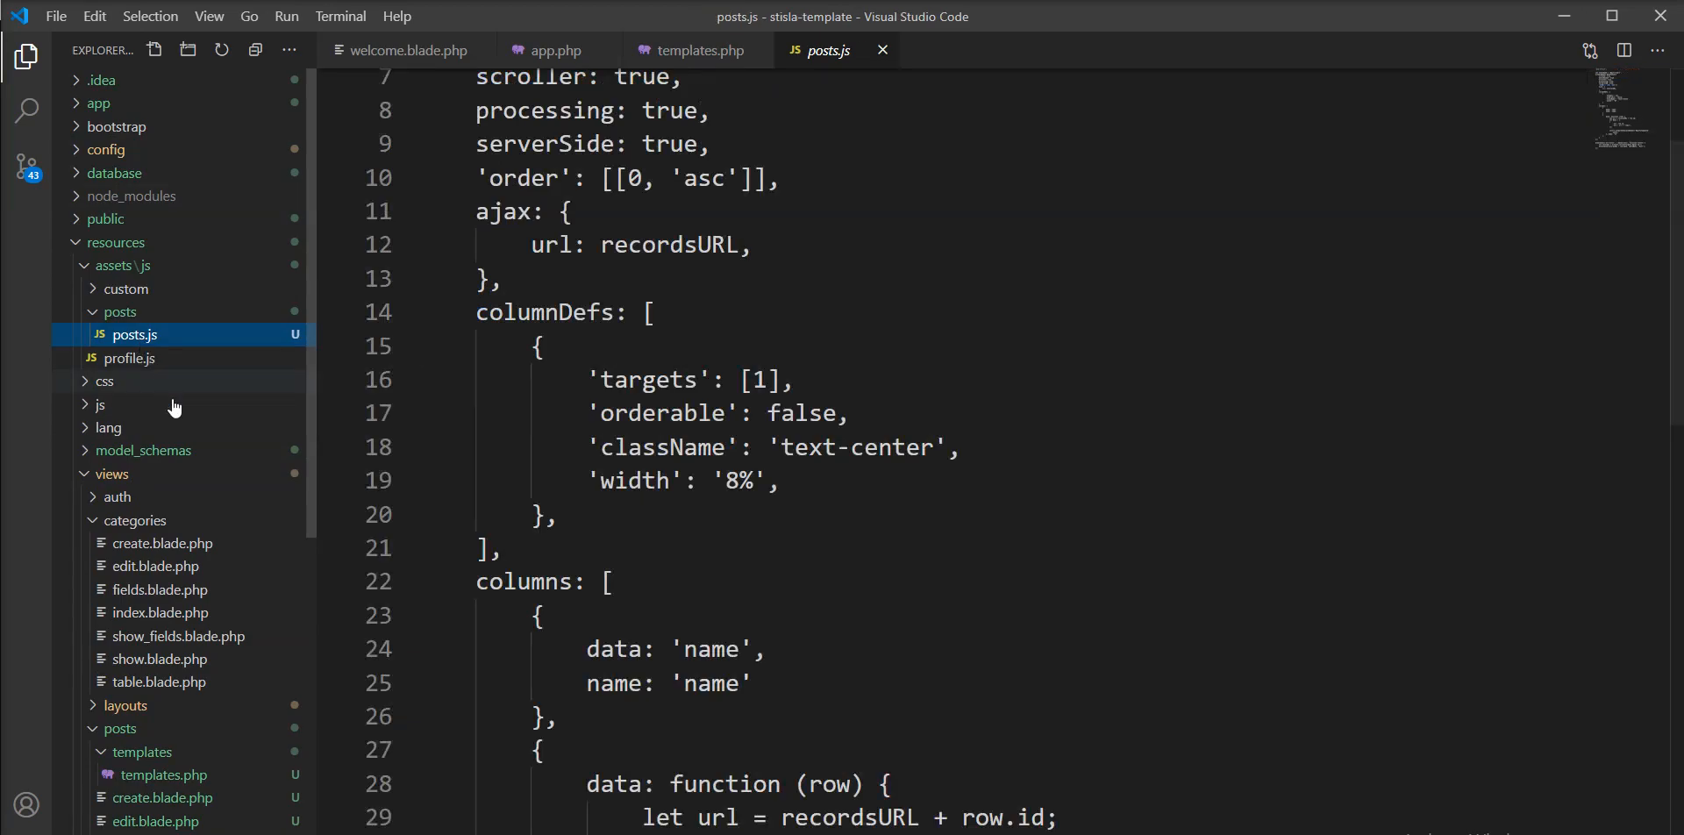
{"action": "scroll", "scroll_direction": "down", "scroll_amount": 3}
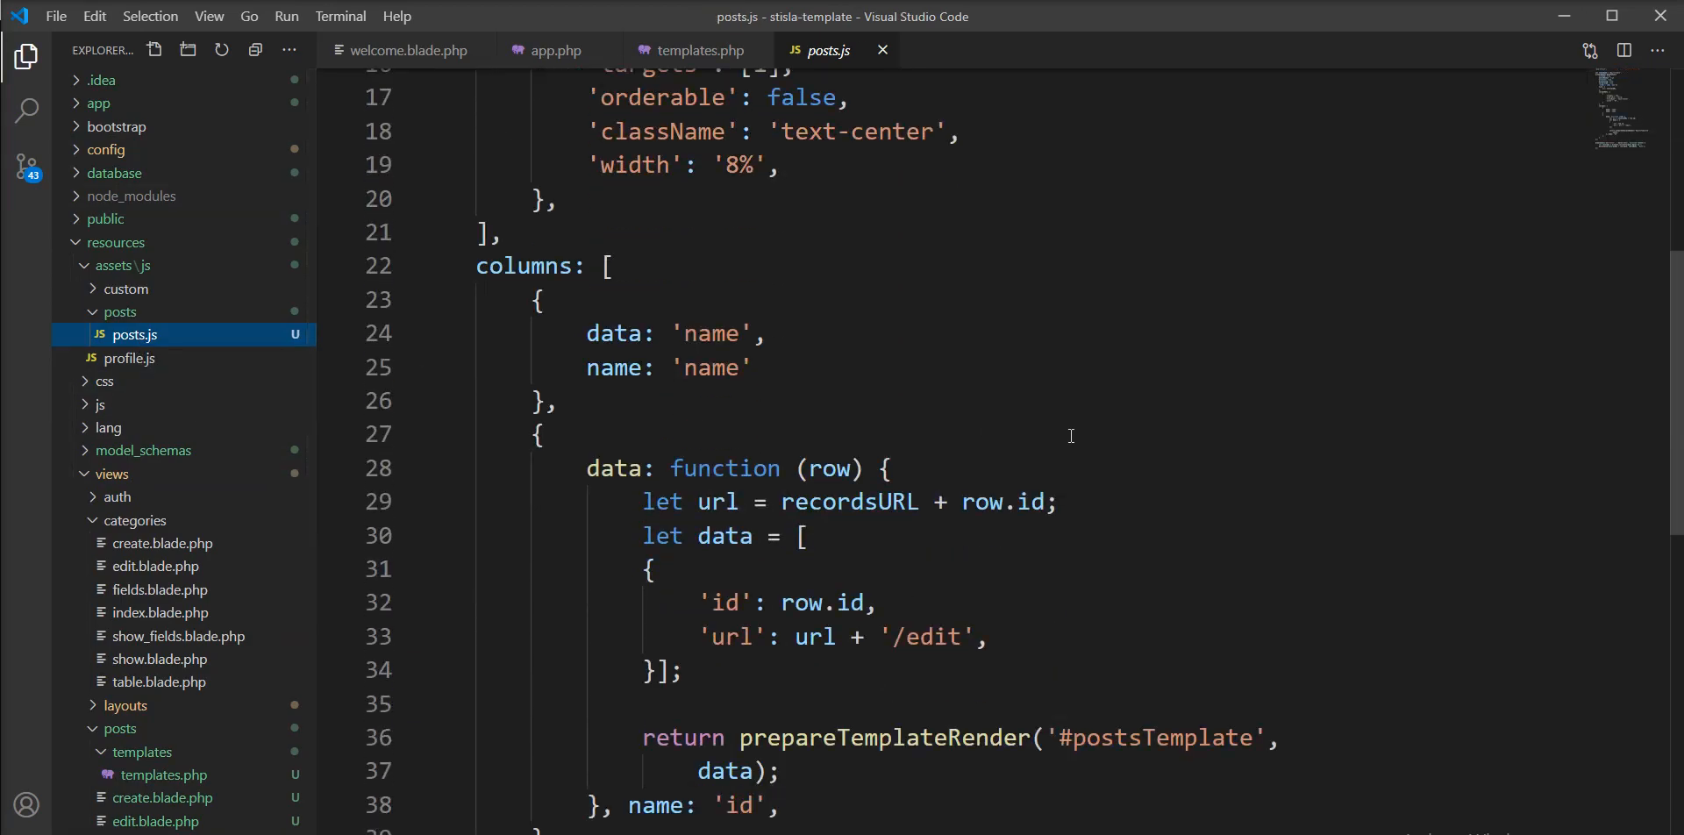
{"action": "scroll", "scroll_direction": "down", "scroll_amount": 3}
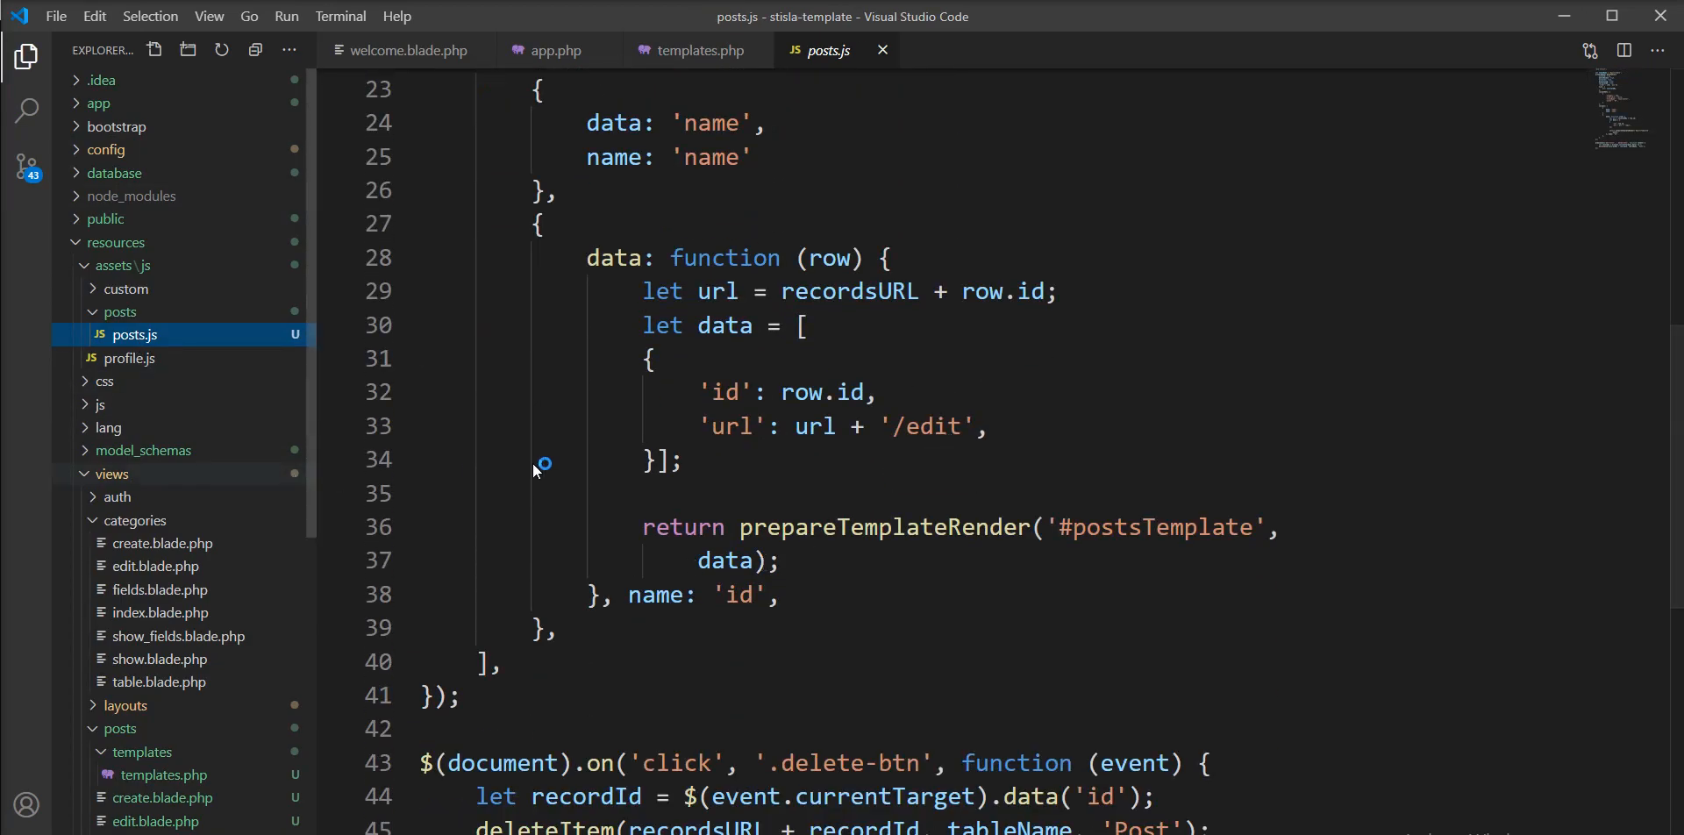
{"action": "scroll", "scroll_direction": "down", "scroll_amount": 3}
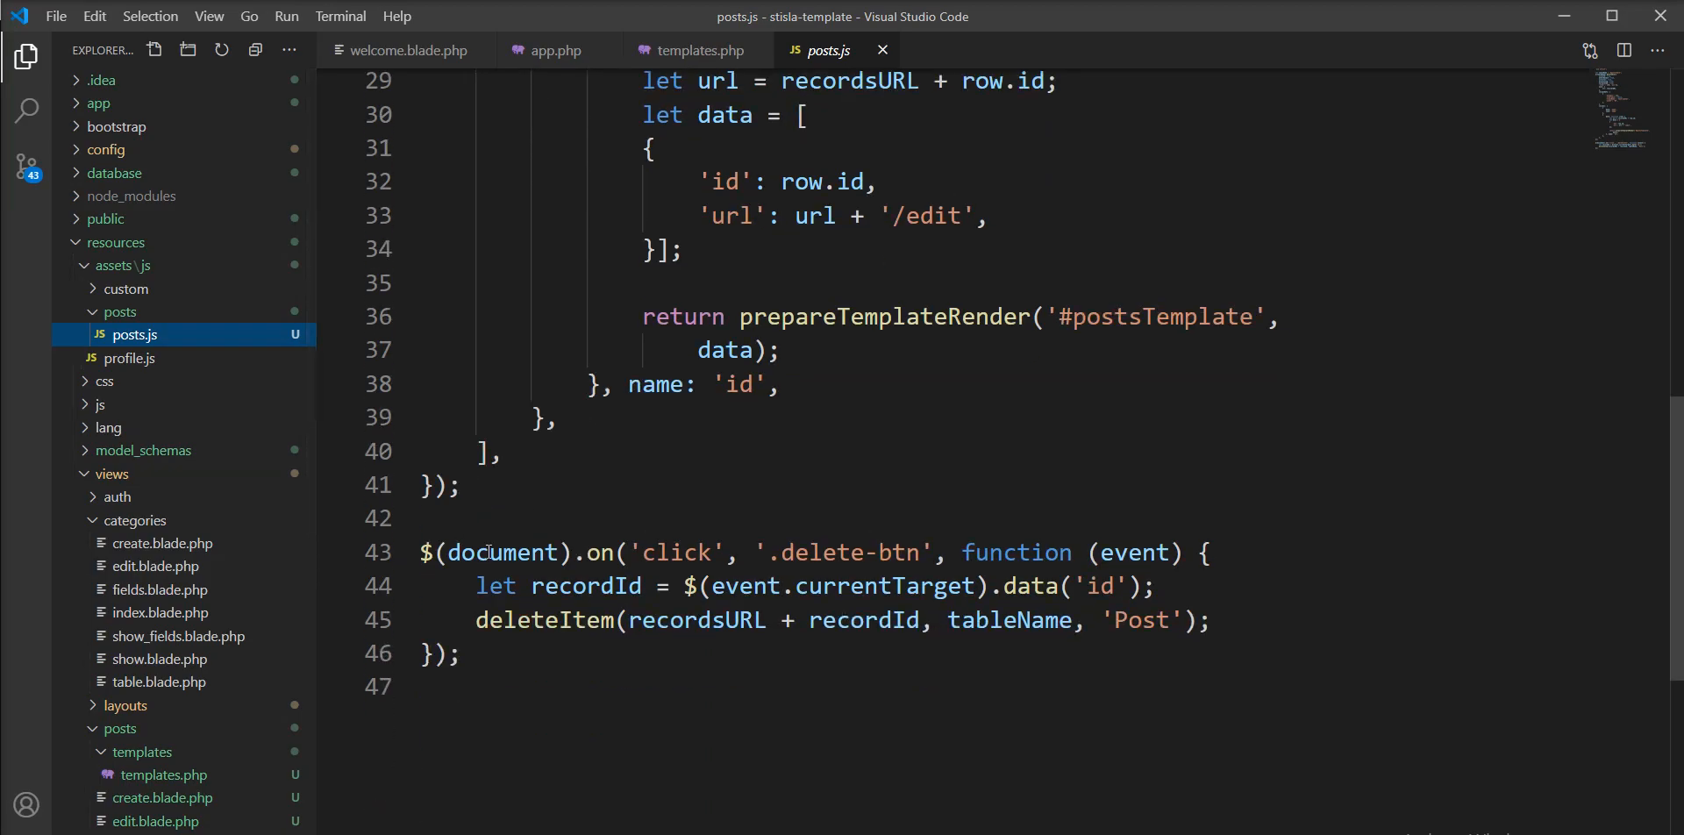
{"action": "scroll", "scroll_direction": "up", "scroll_amount": 3}
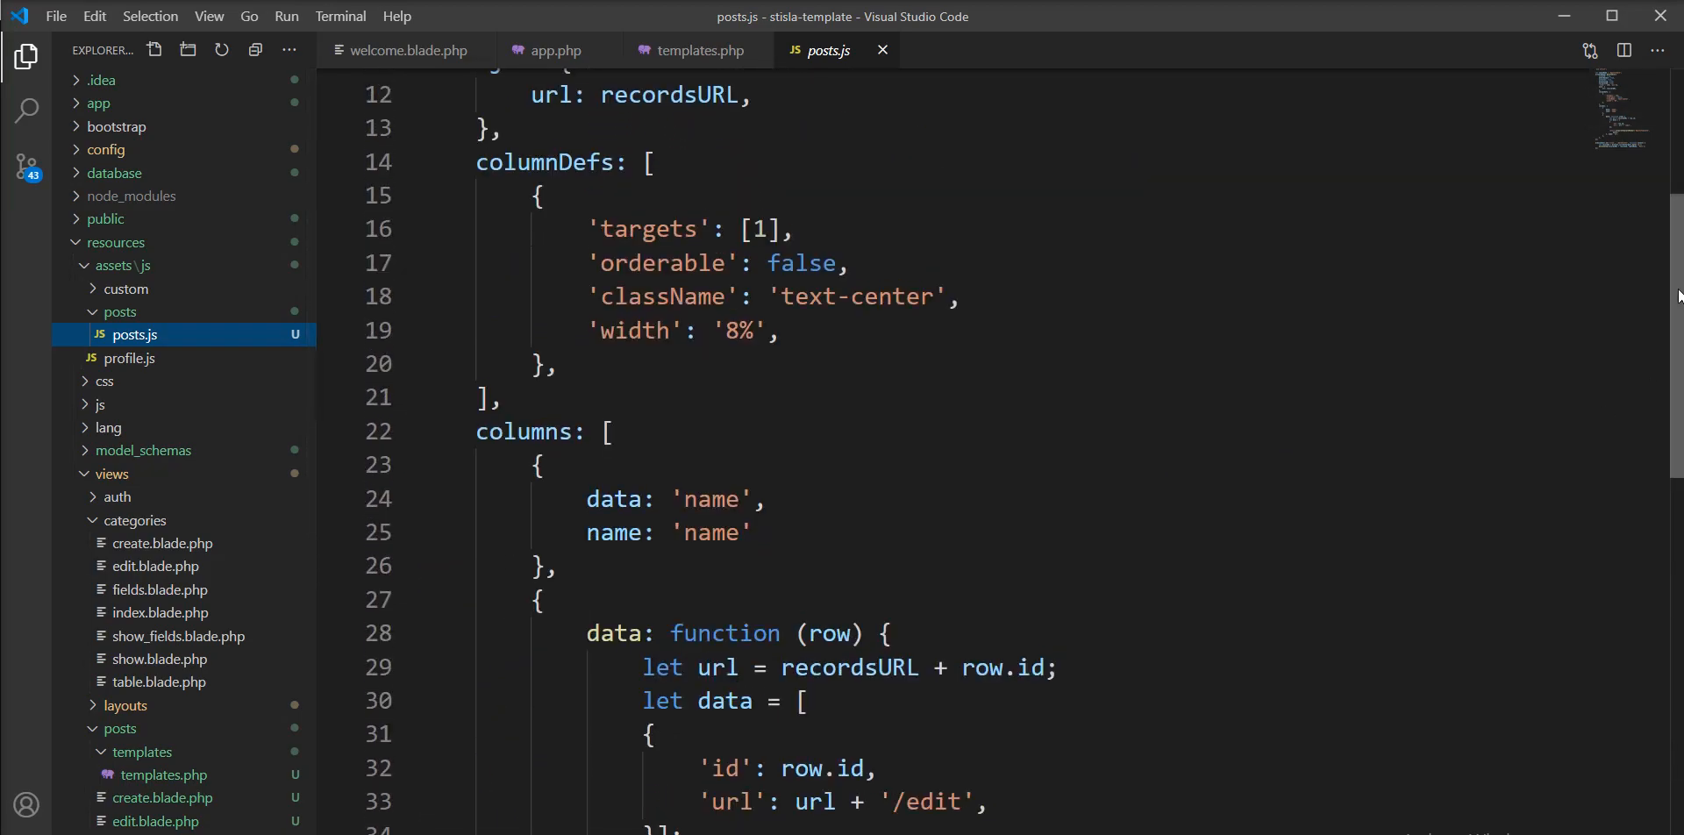
{"action": "scroll", "scroll_direction": "down", "scroll_amount": 3}
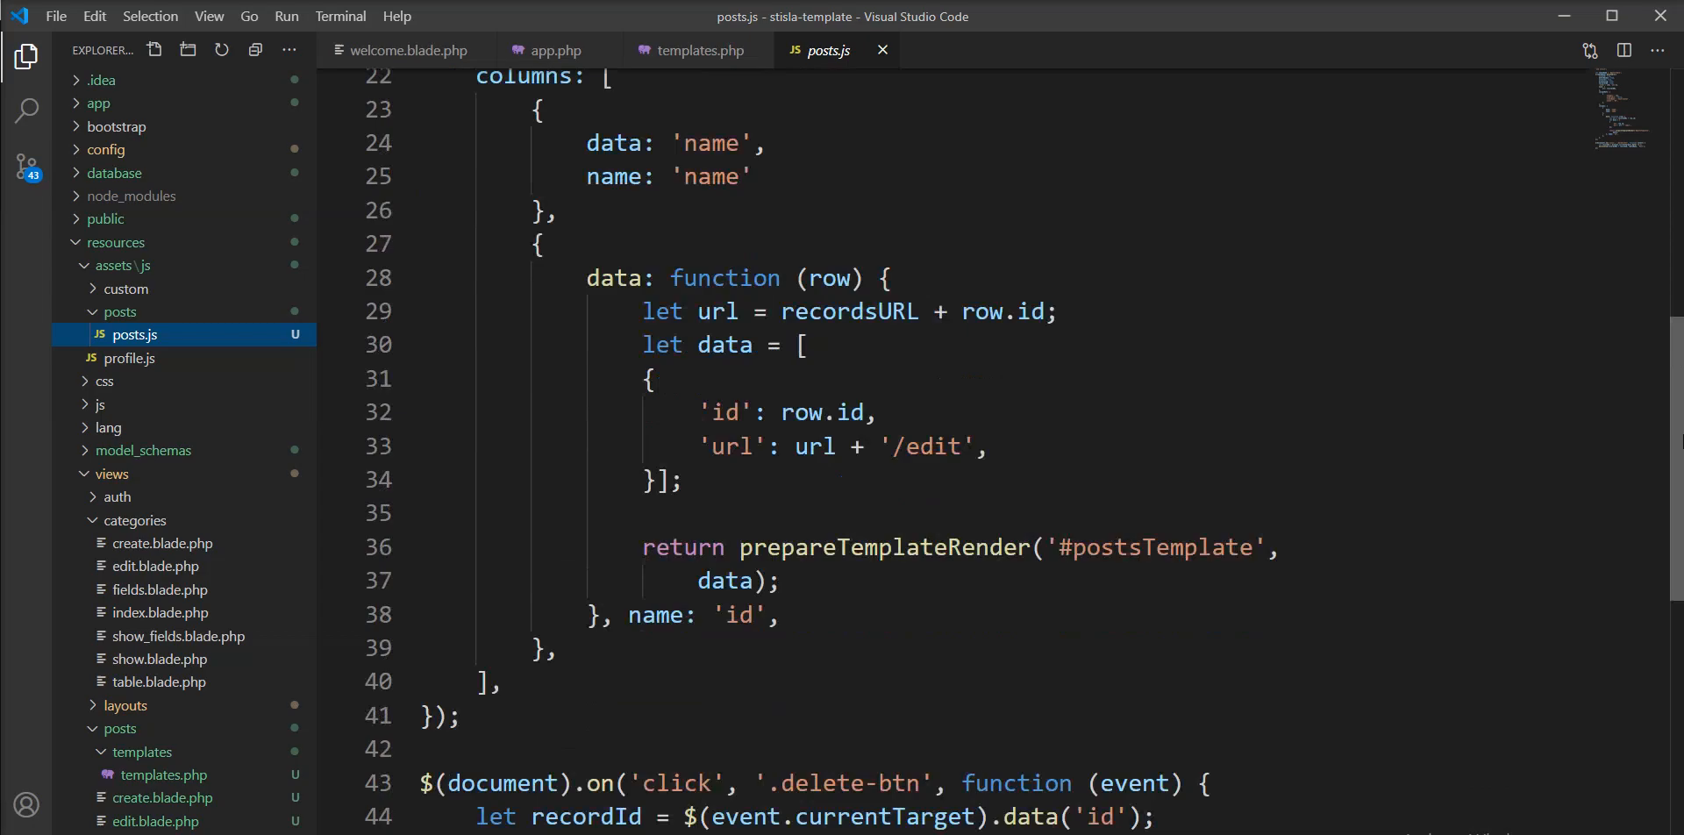
{"action": "scroll", "scroll_direction": "down", "scroll_amount": 3}
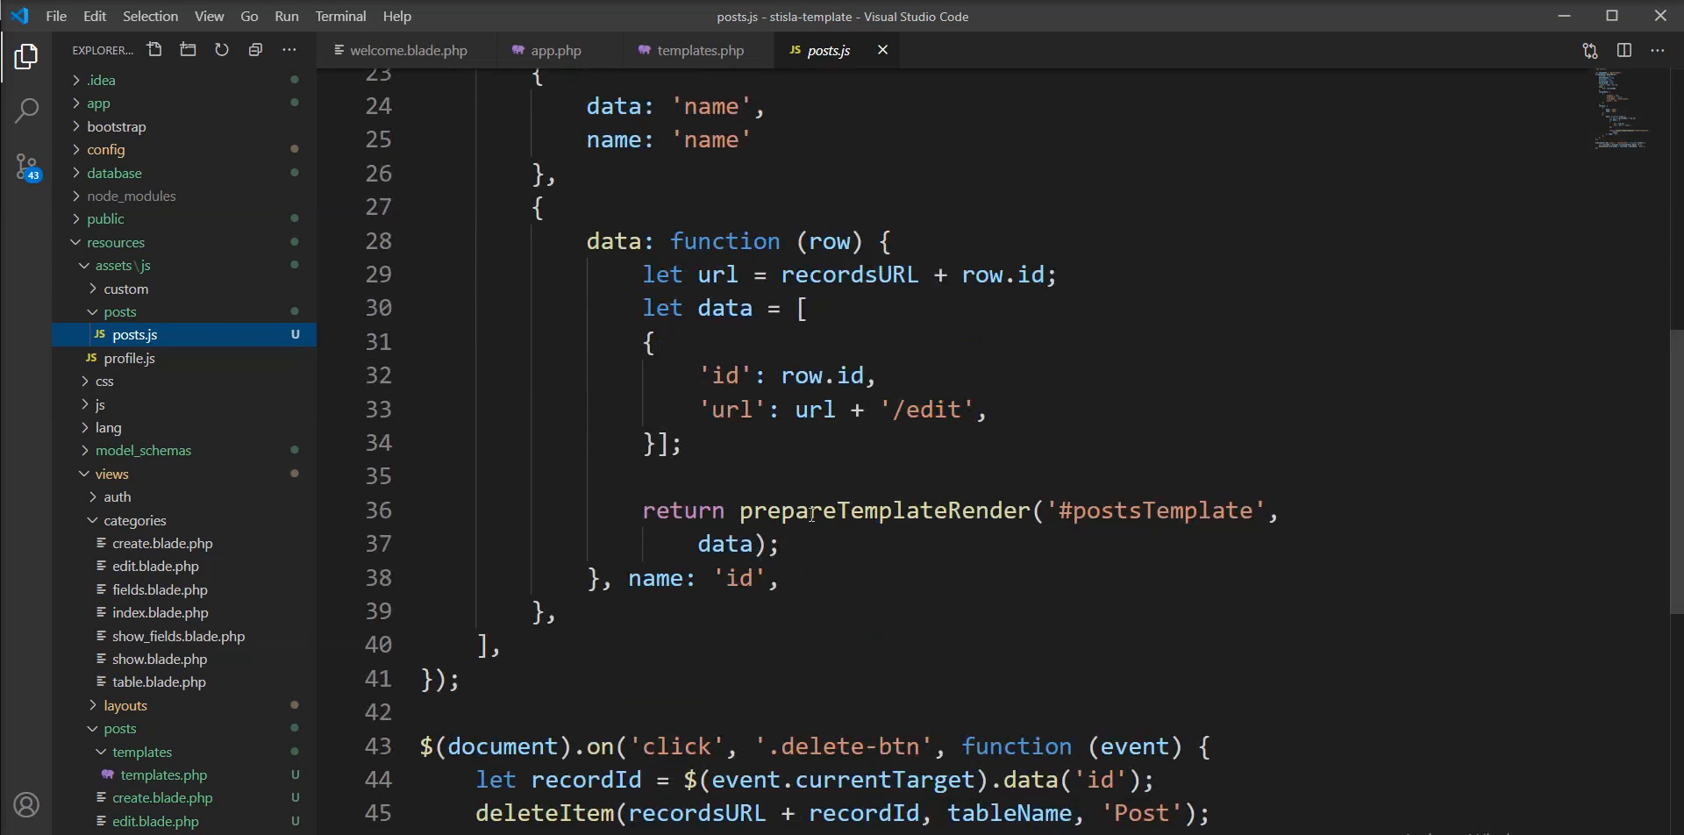
{"action": "double_click", "coordinate": [883, 511]}
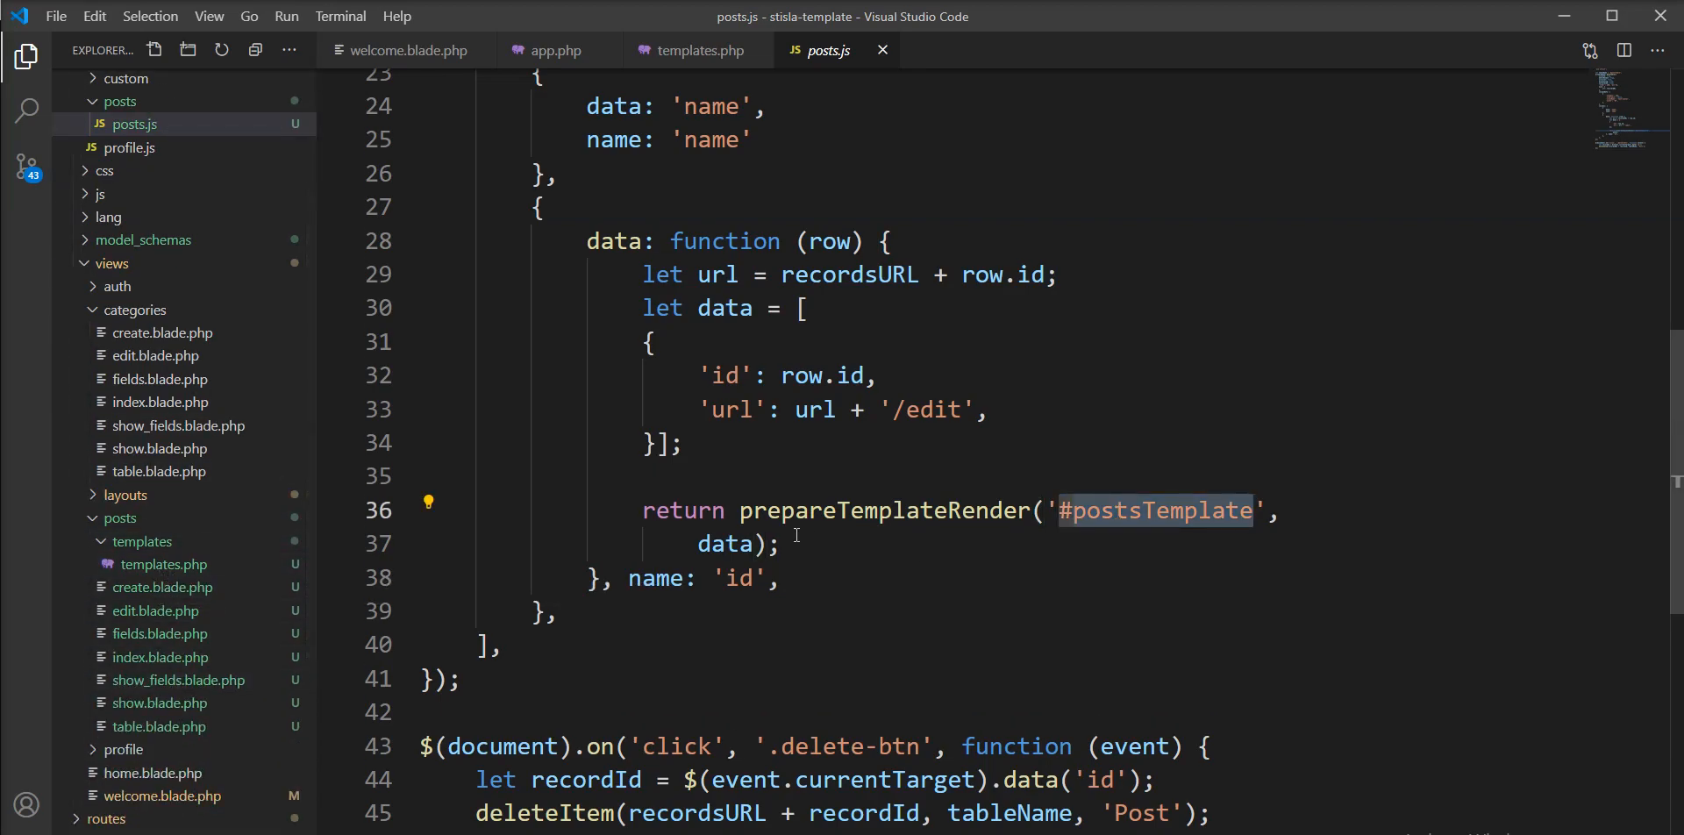
Step: Expand the app and DataTables folders in the Explorer to reveal PostDataTable.php
{"action": "scroll", "scroll_direction": "up", "scroll_amount": 3}
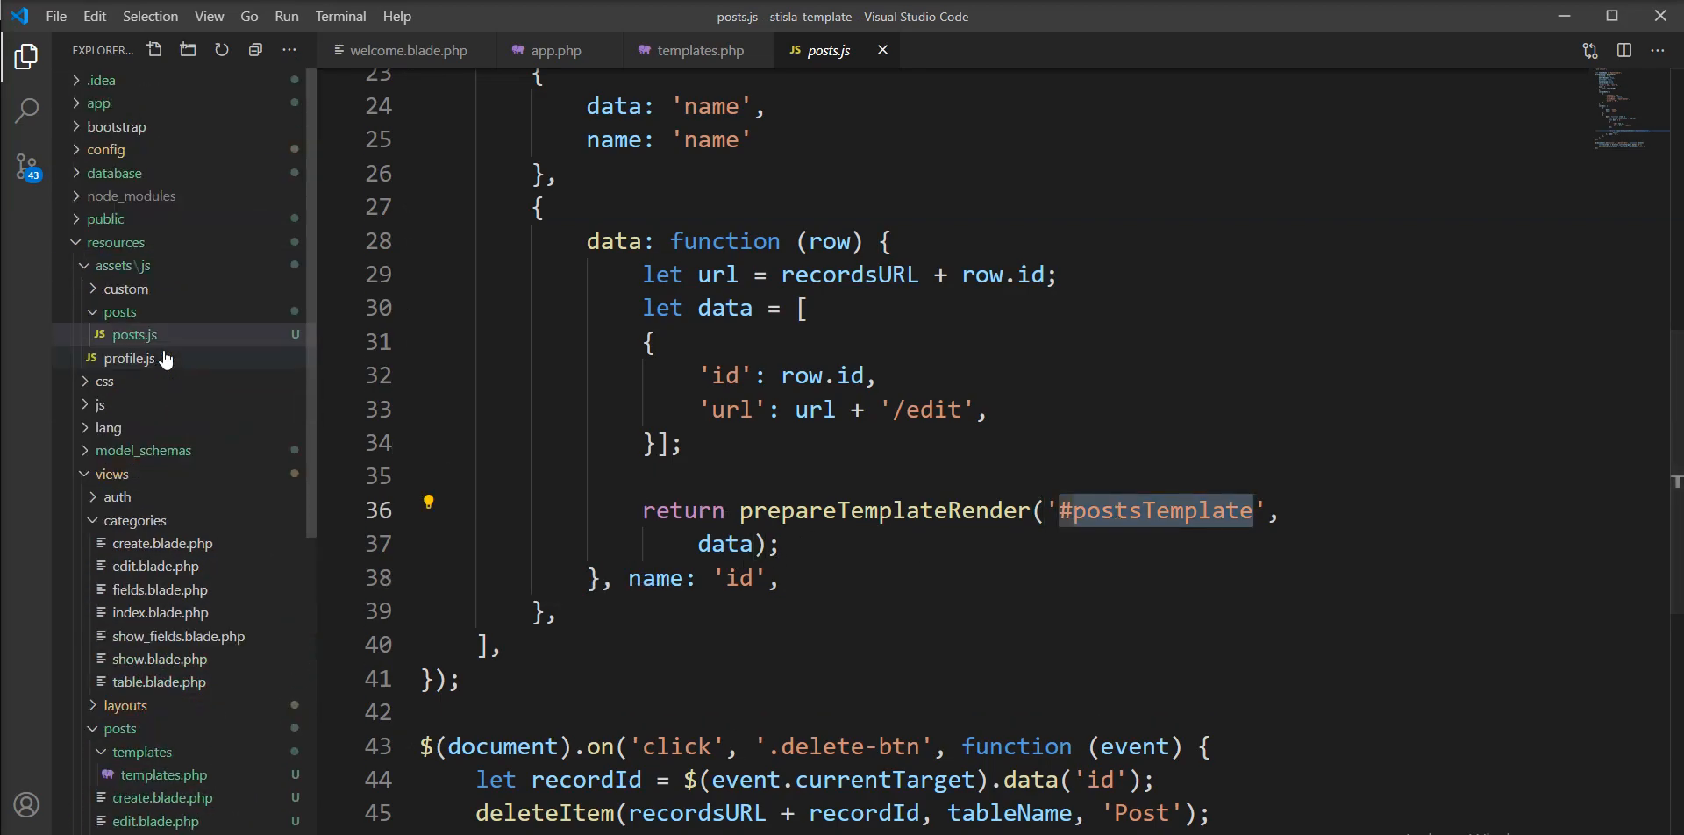
{"action": "mouse_move", "coordinate": [150, 219]}
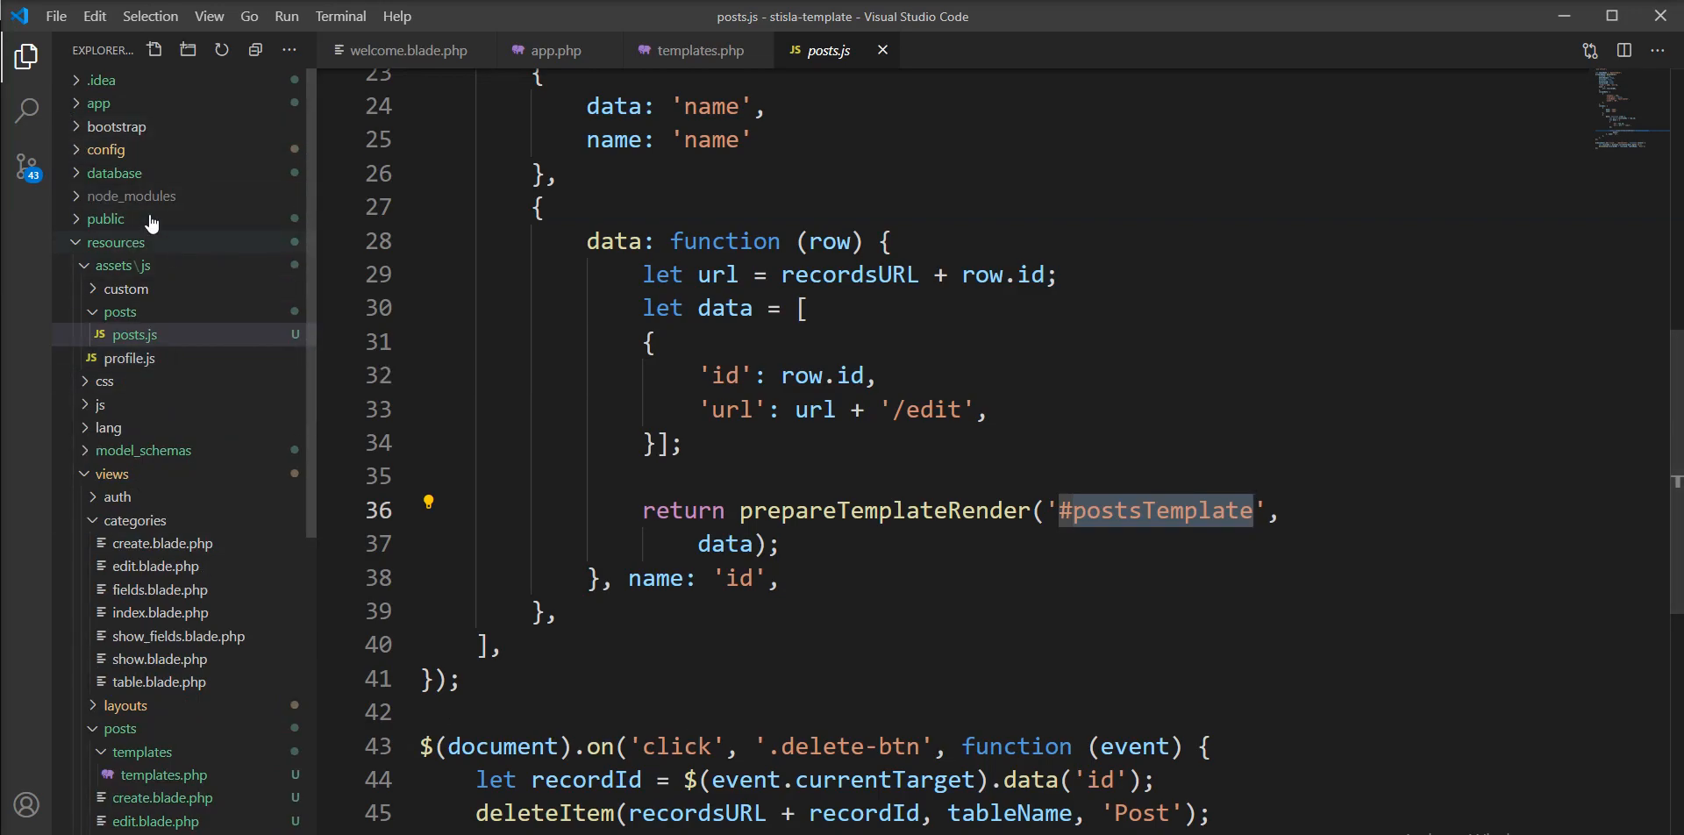
{"action": "left_click", "coordinate": [98, 103]}
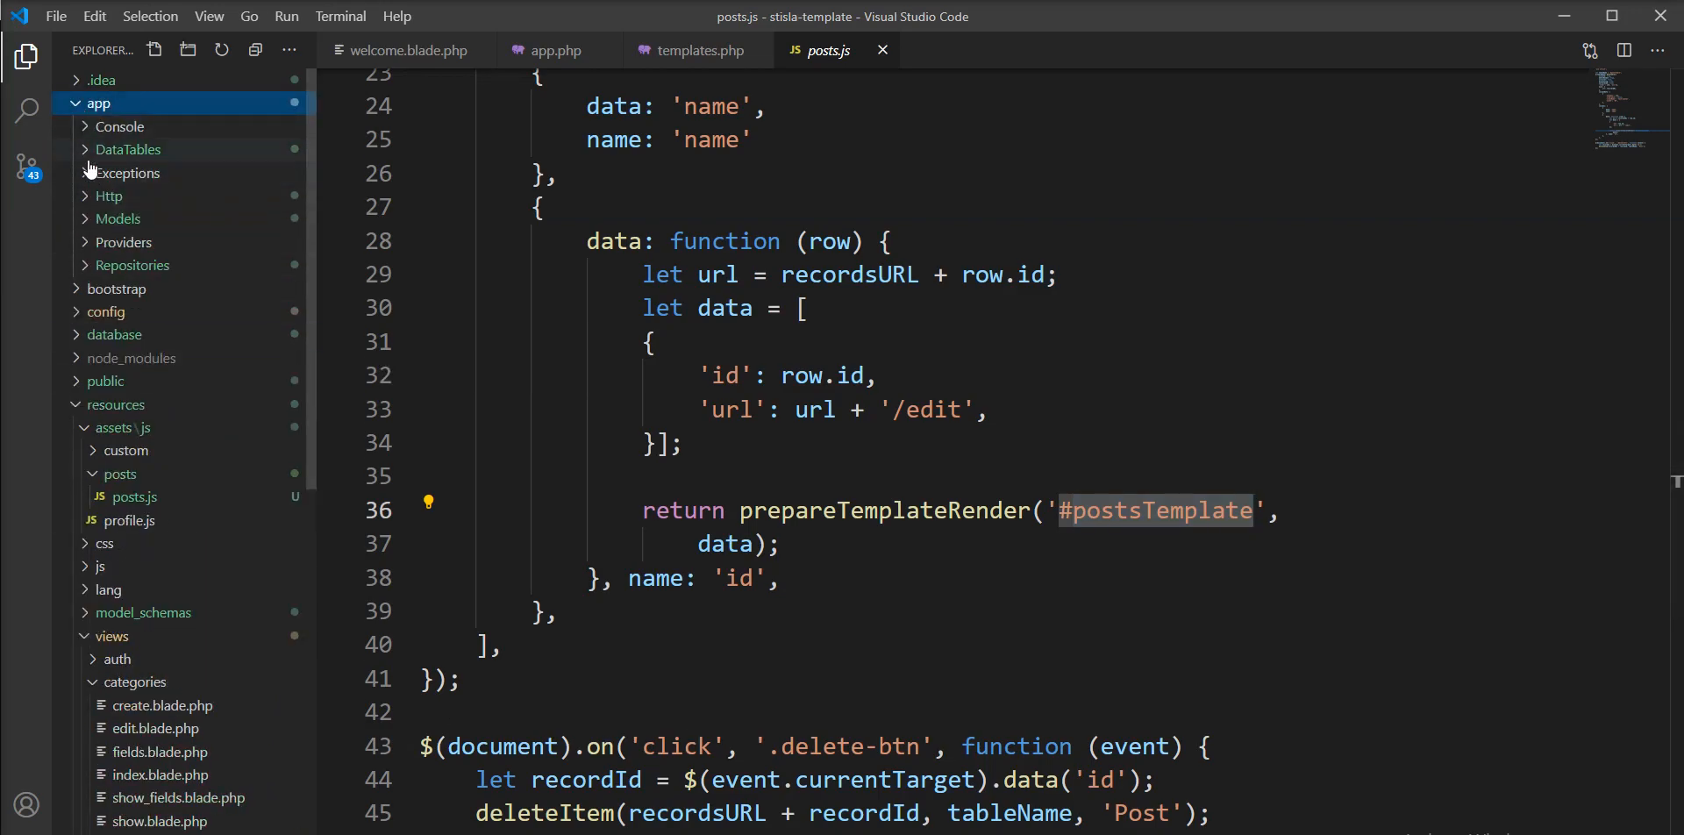
{"action": "left_click", "coordinate": [128, 149]}
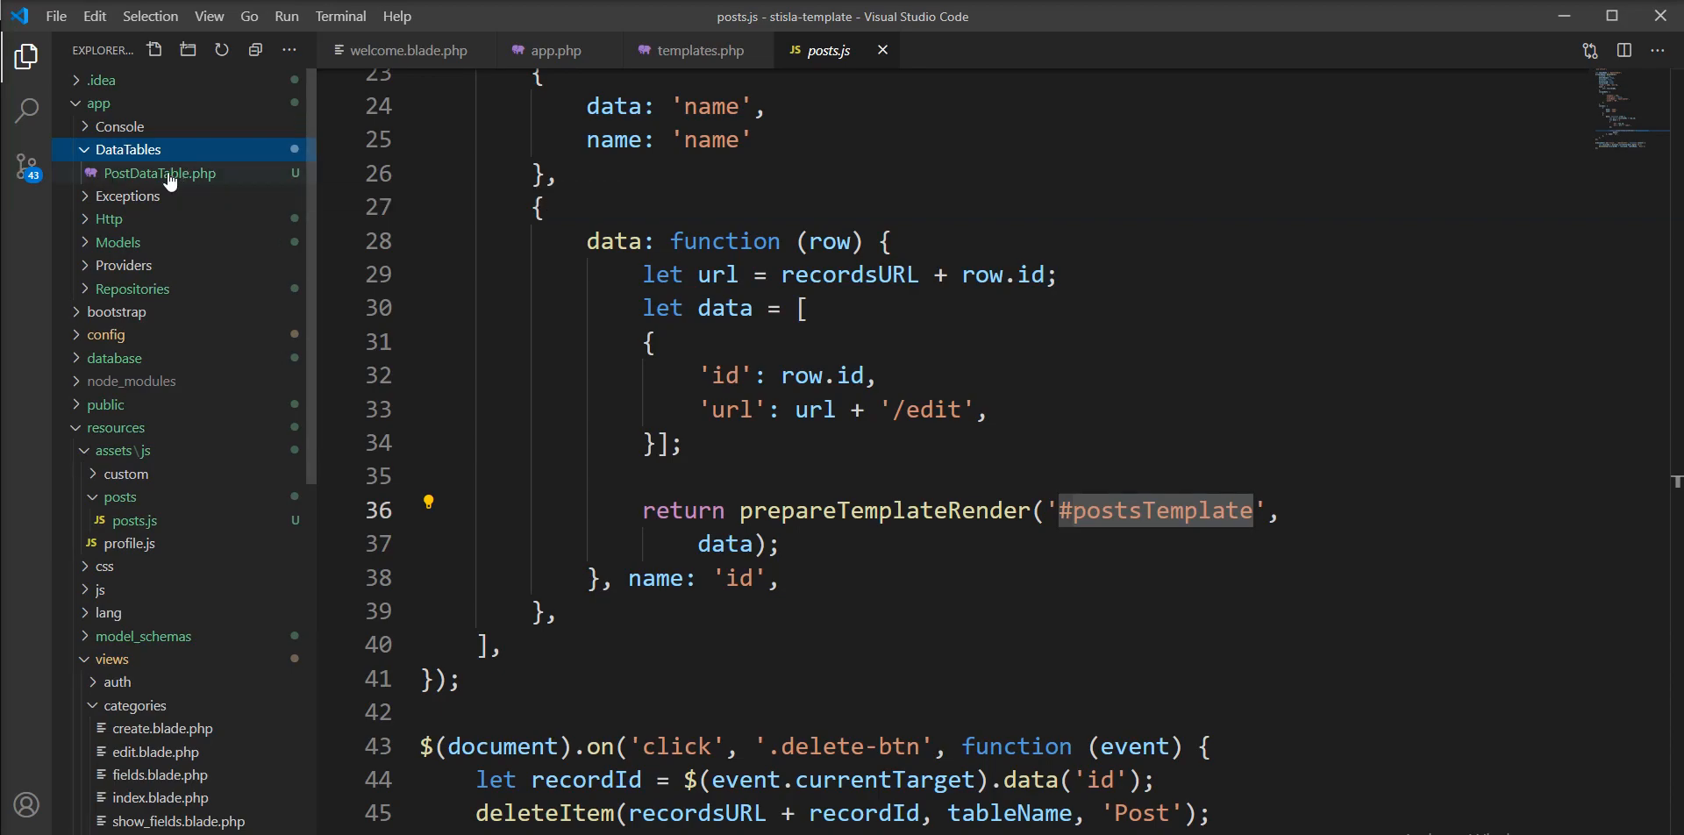
Step: Open PostDataTable.php and inspect its get function and $query variable
{"action": "left_click", "coordinate": [159, 173]}
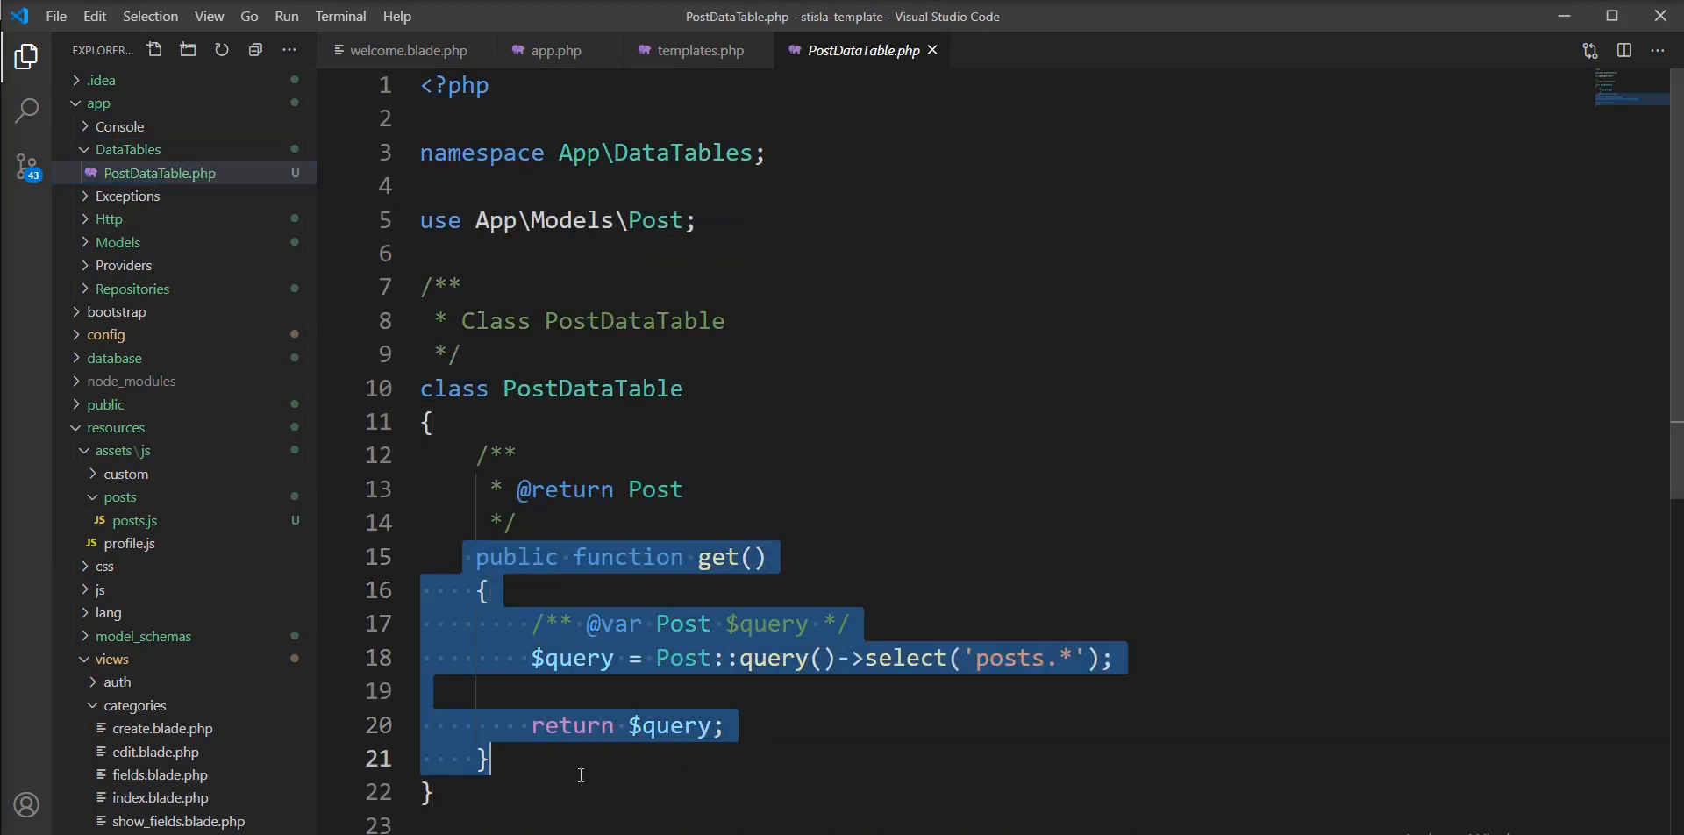
{"action": "double_click", "coordinate": [716, 557]}
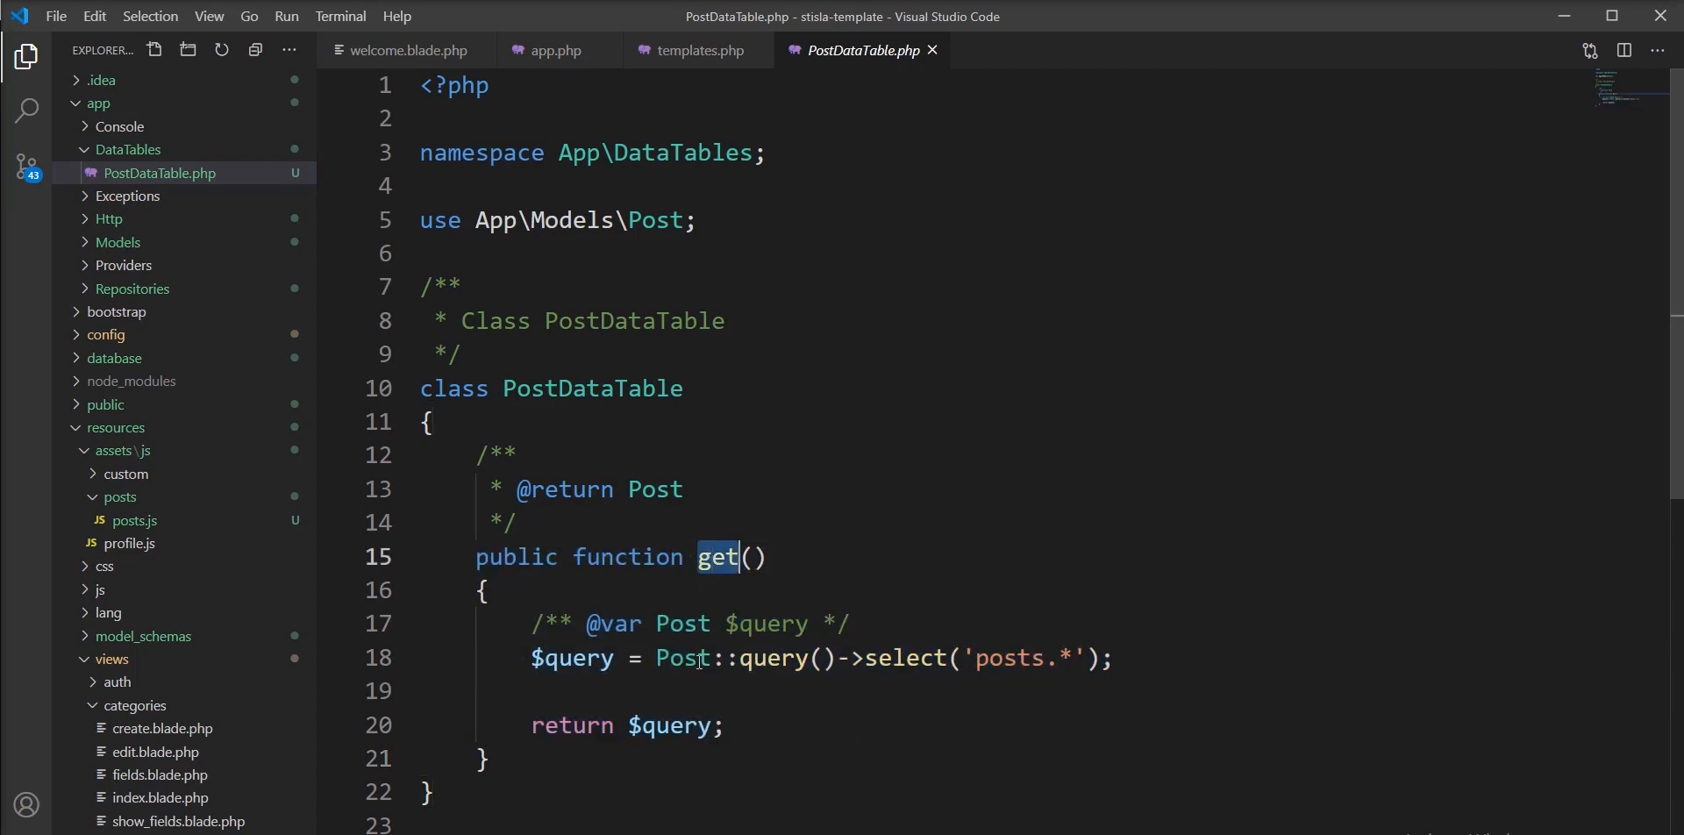
{"action": "double_click", "coordinate": [674, 725]}
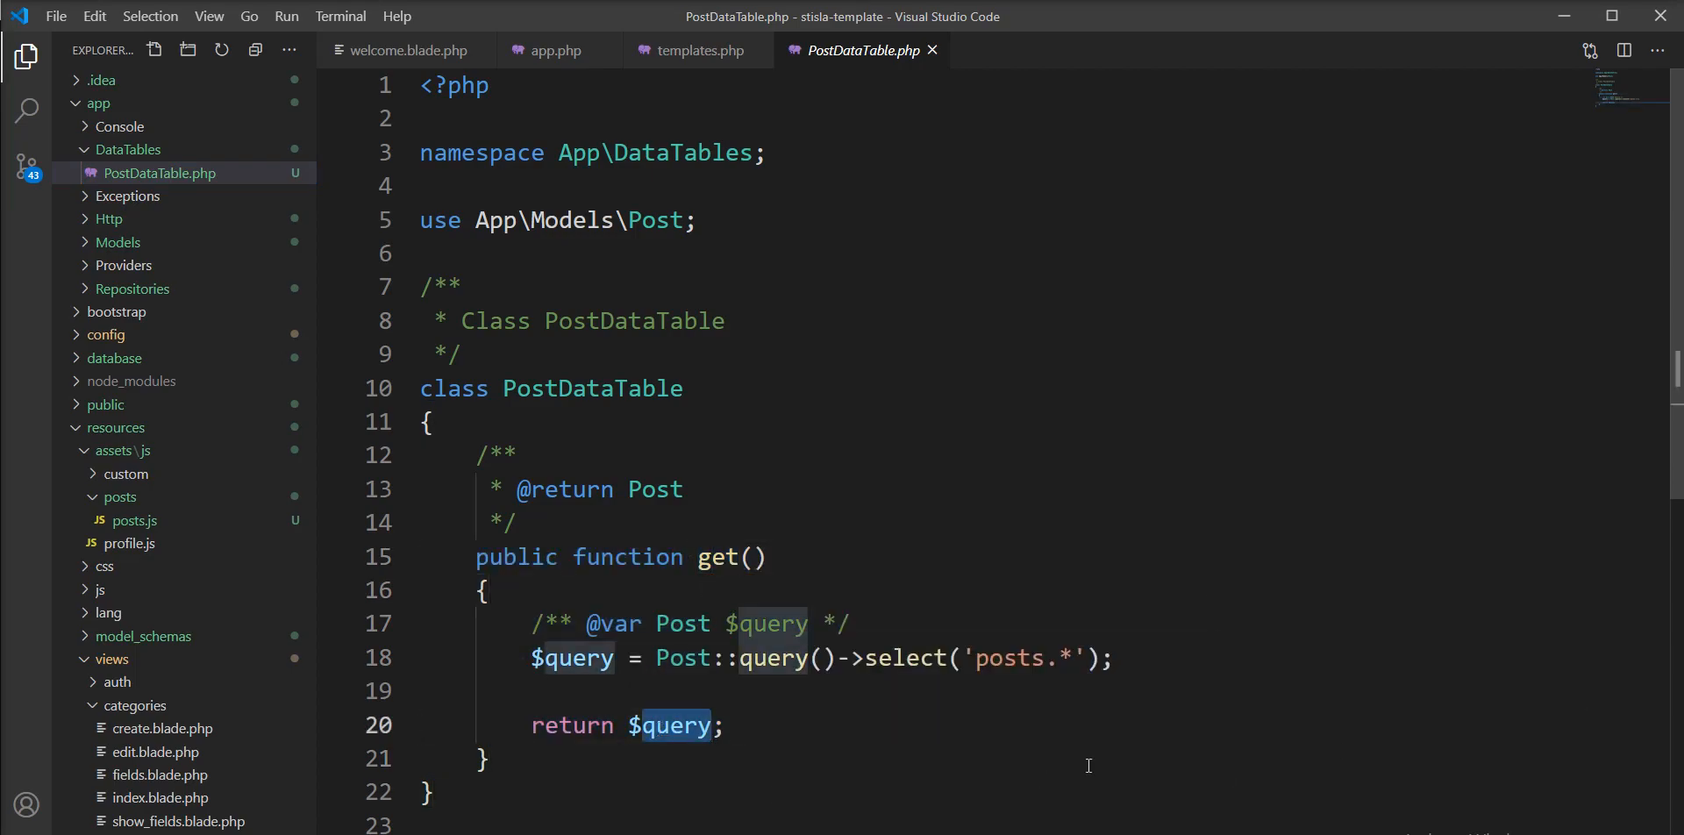
{"action": "left_click", "coordinate": [582, 624]}
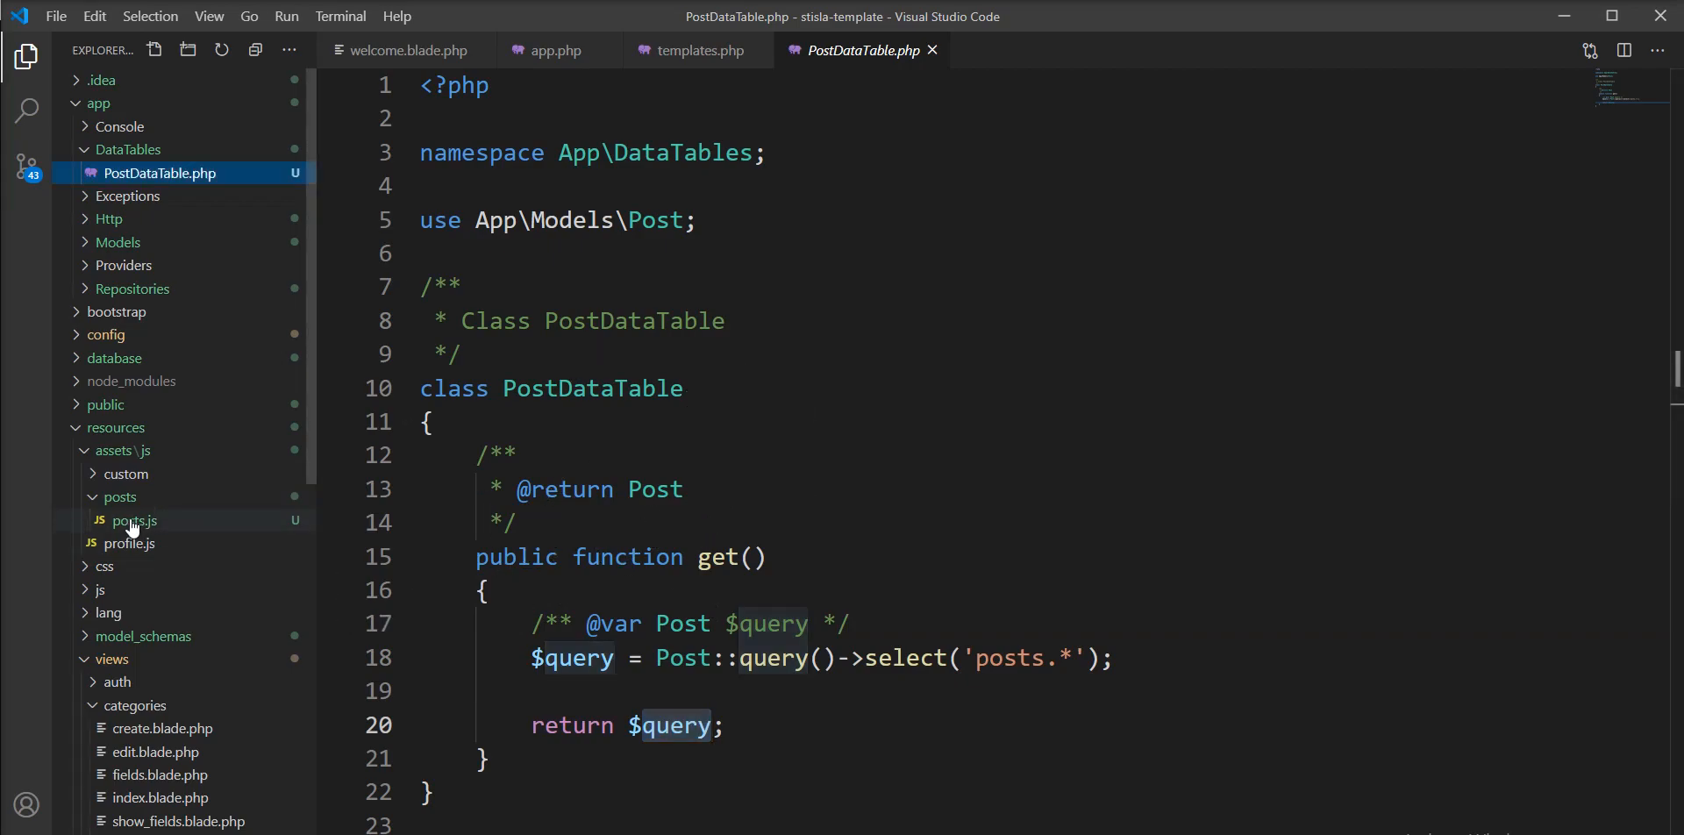
{"action": "left_click", "coordinate": [134, 520]}
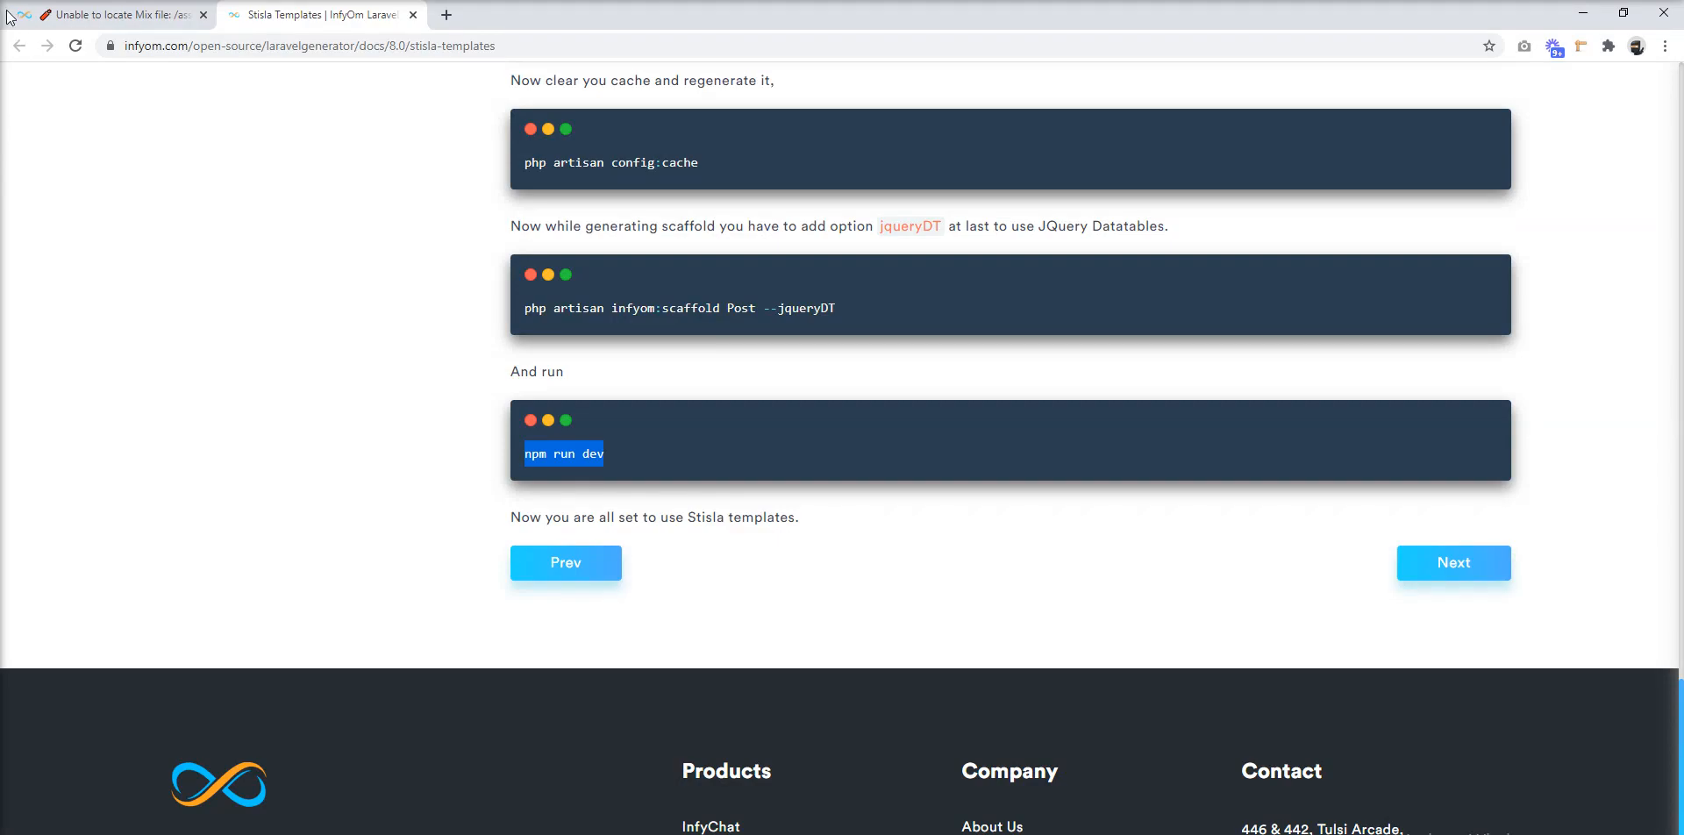
Step: Switch to the app tab showing the empty Posts DataTable at 127.0.0.1:8000/posts
{"action": "left_click", "coordinate": [120, 14]}
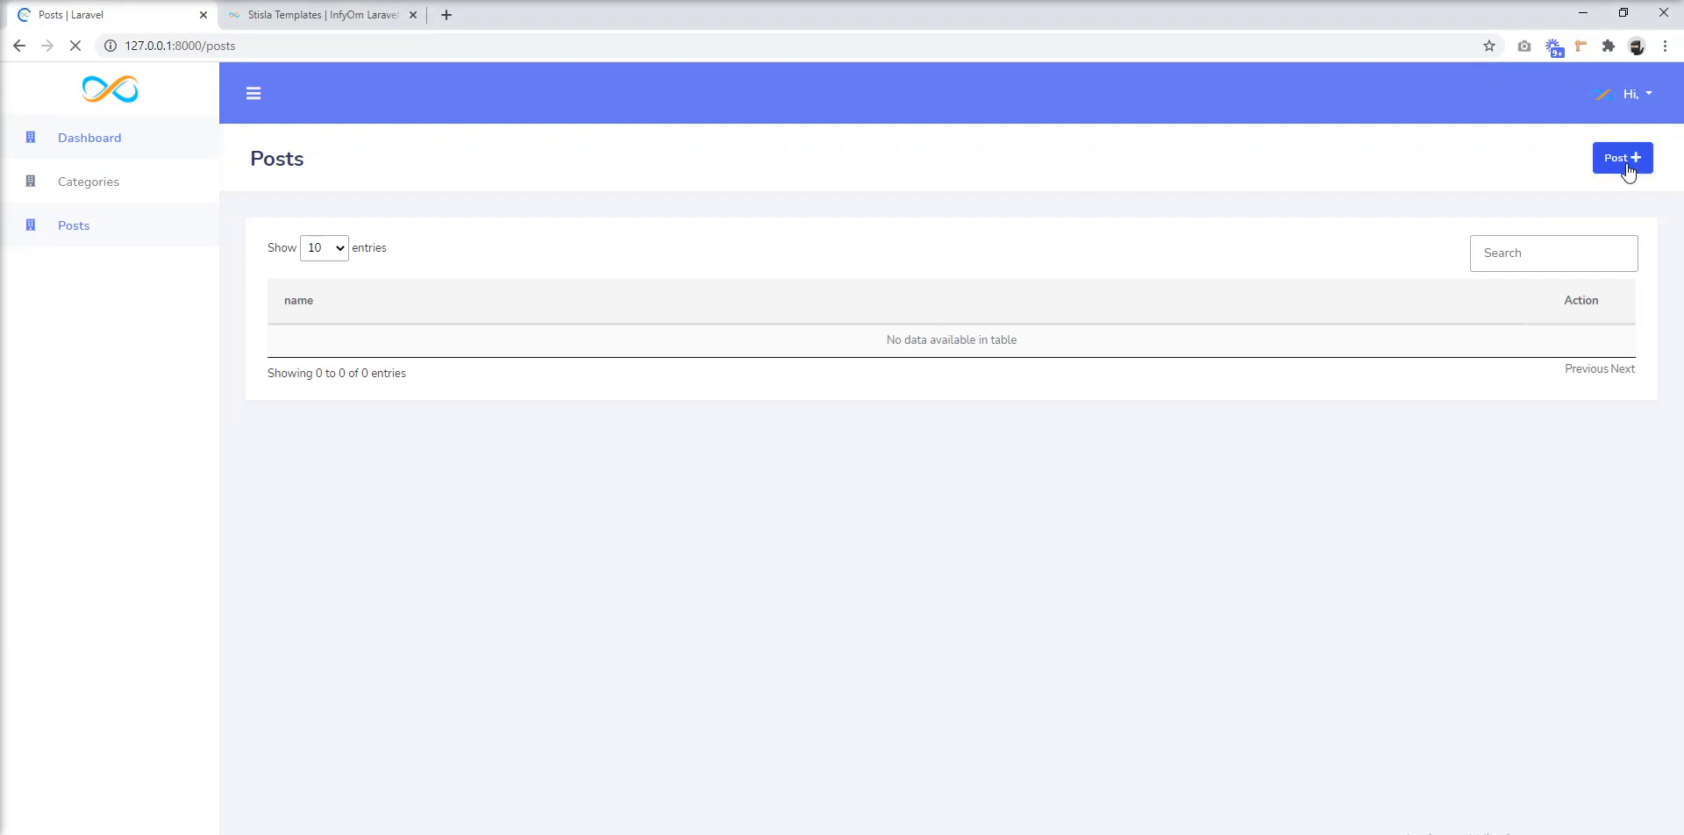
Step: Add a post named 'this is first post' through the Post + form and save it
{"action": "left_click", "coordinate": [1621, 158]}
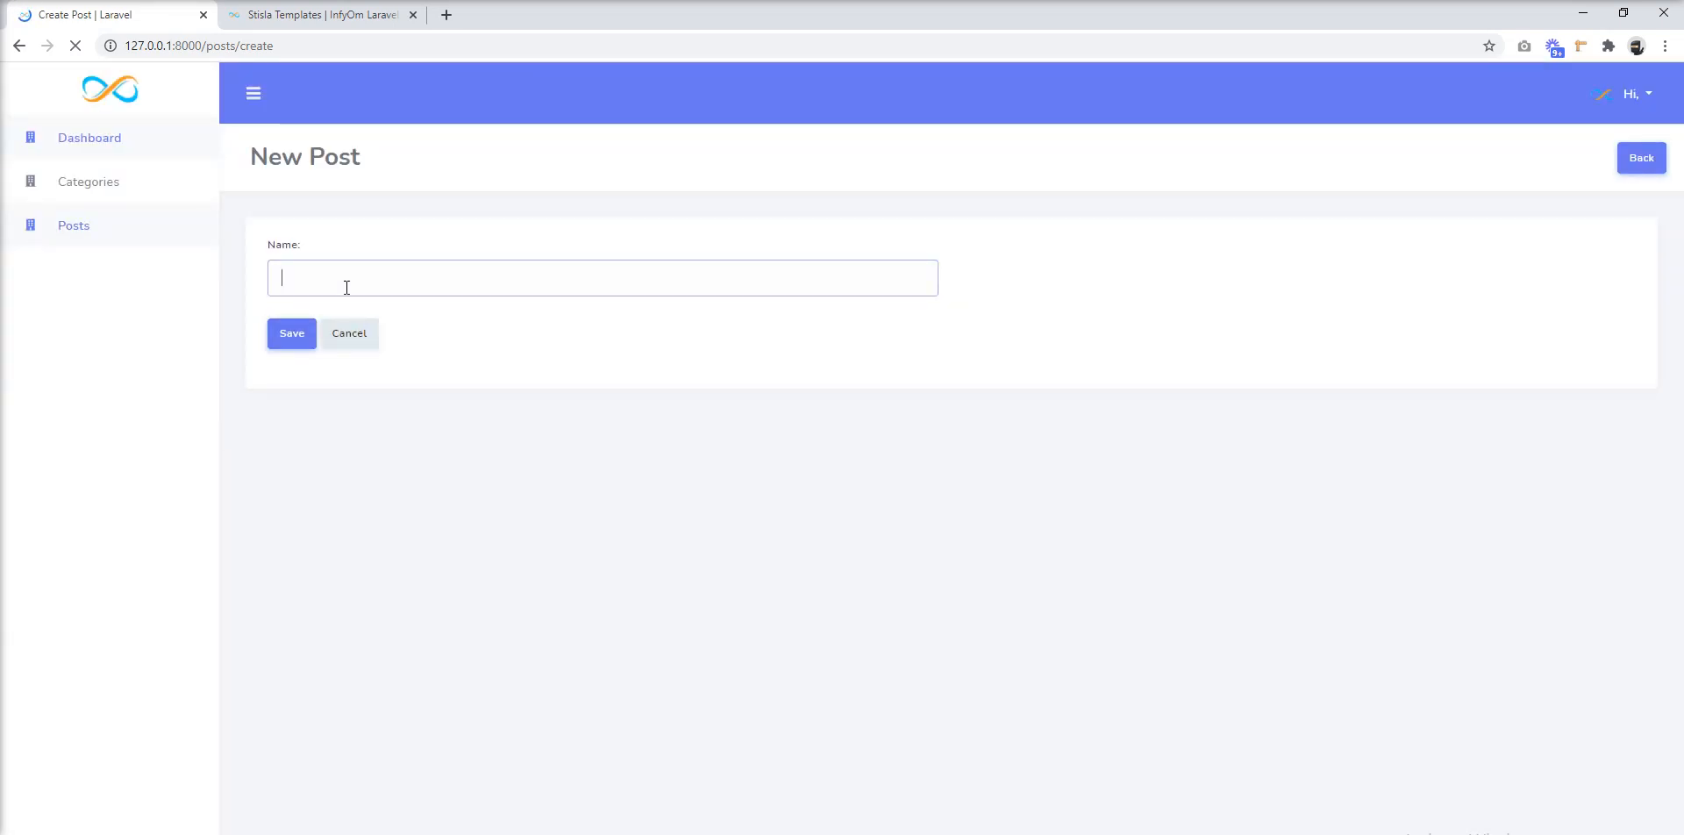
{"action": "type", "text": "this is"}
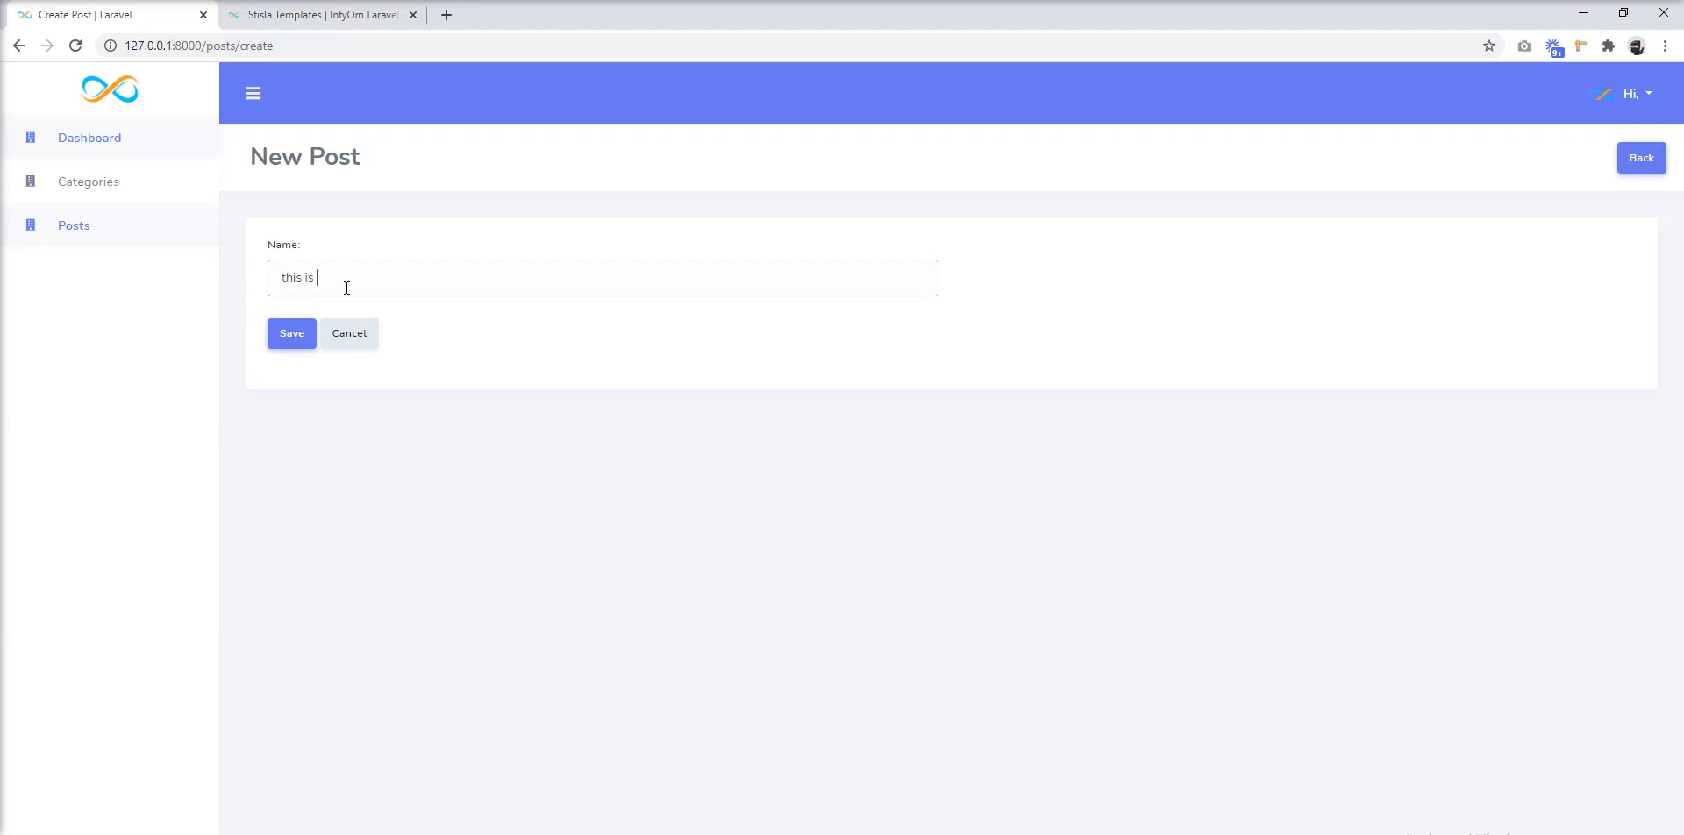
{"action": "type", "text": "first"}
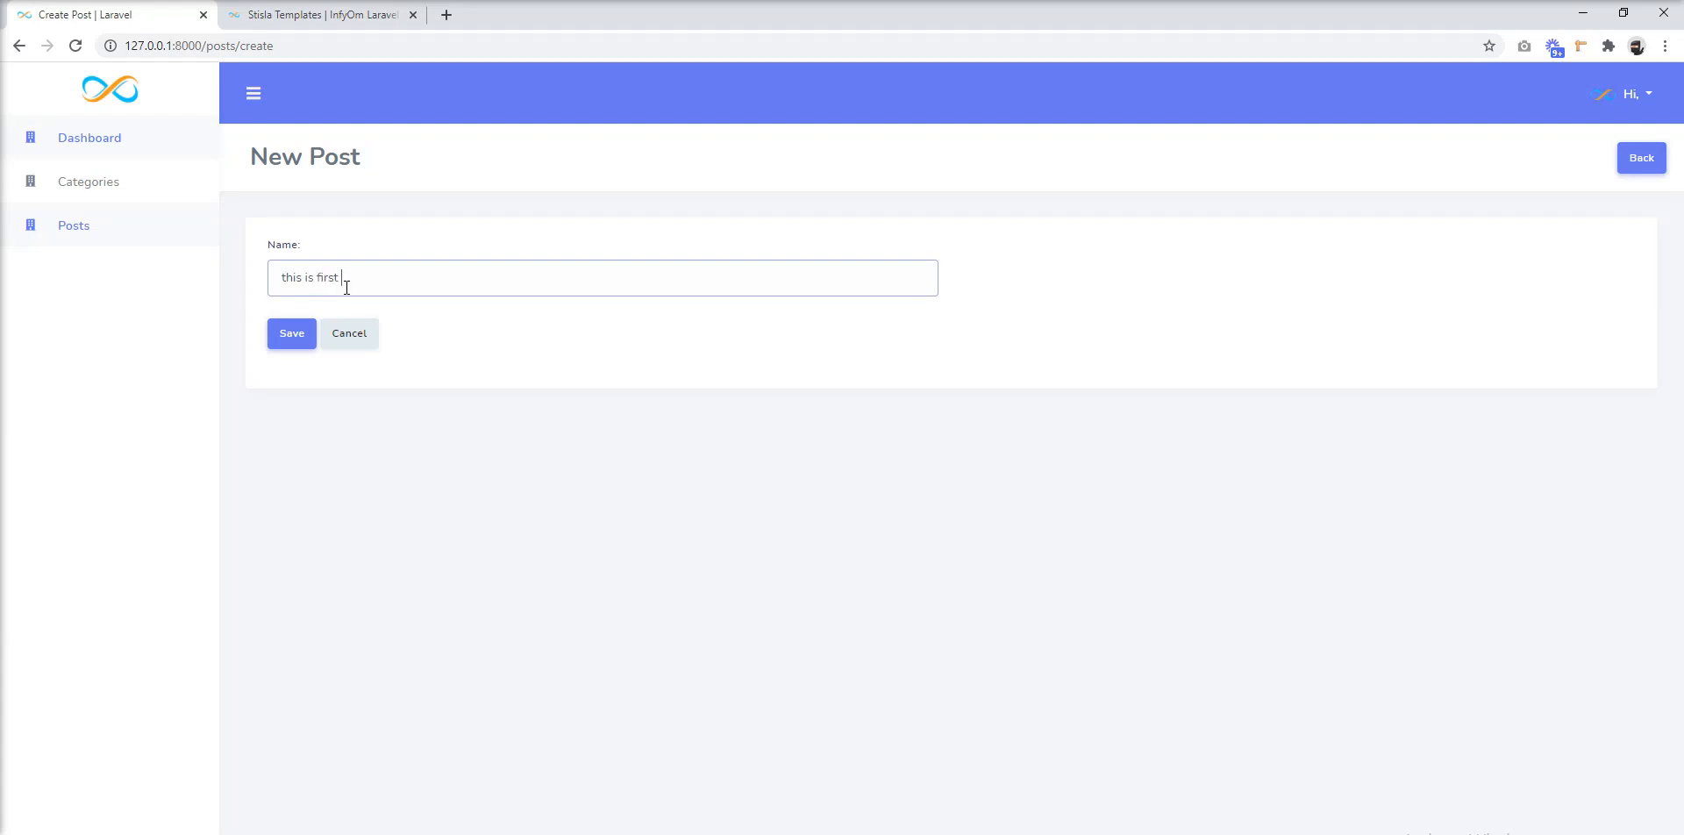
{"action": "type", "text": "pos"}
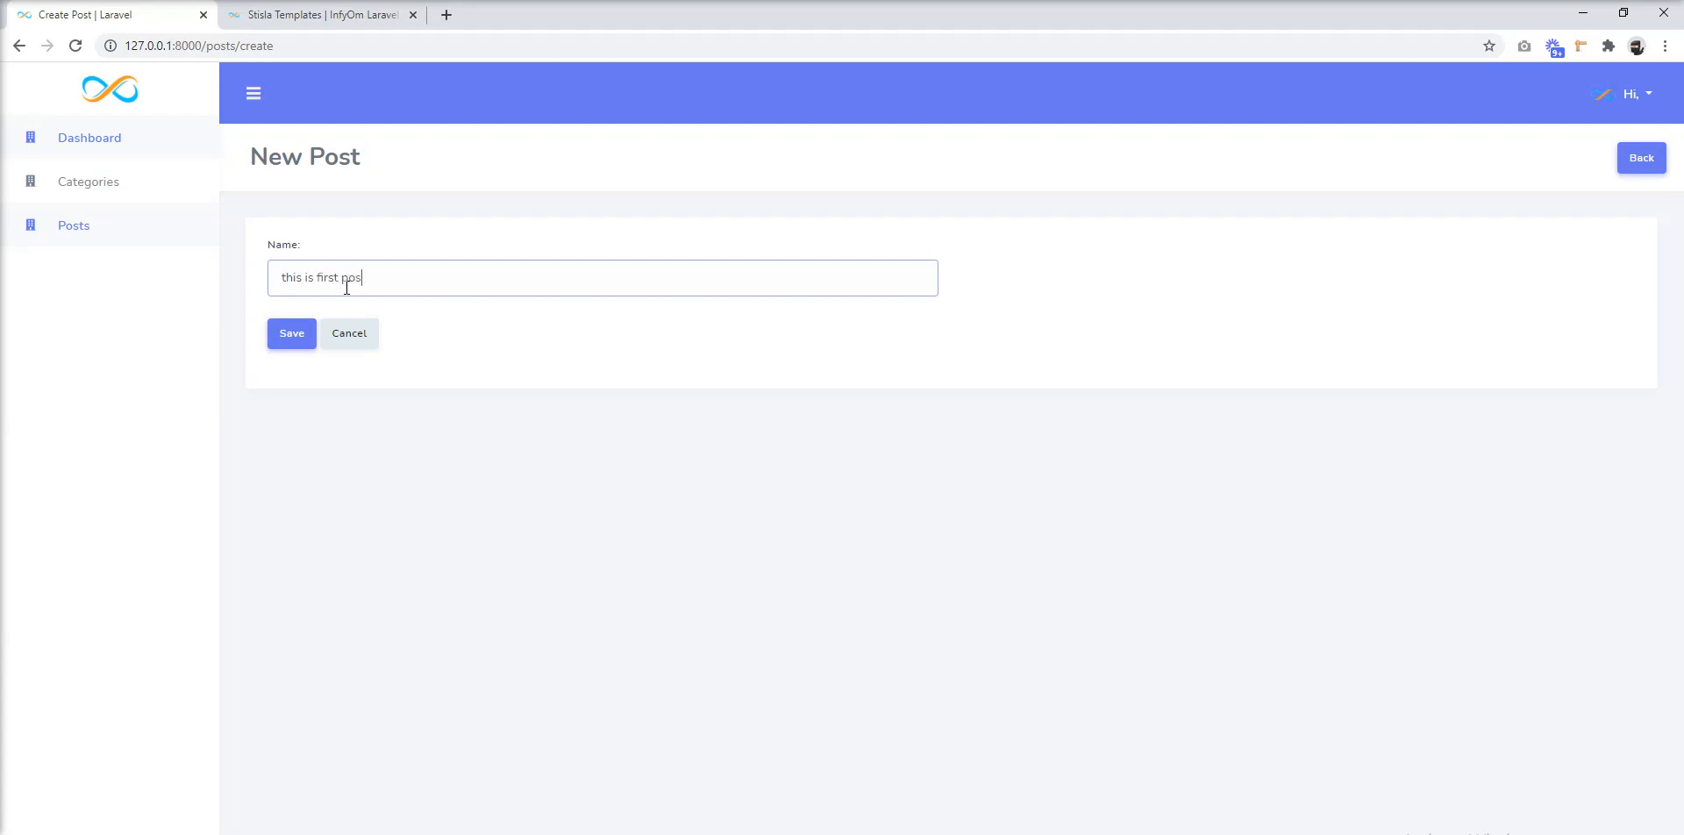
{"action": "type", "text": "t"}
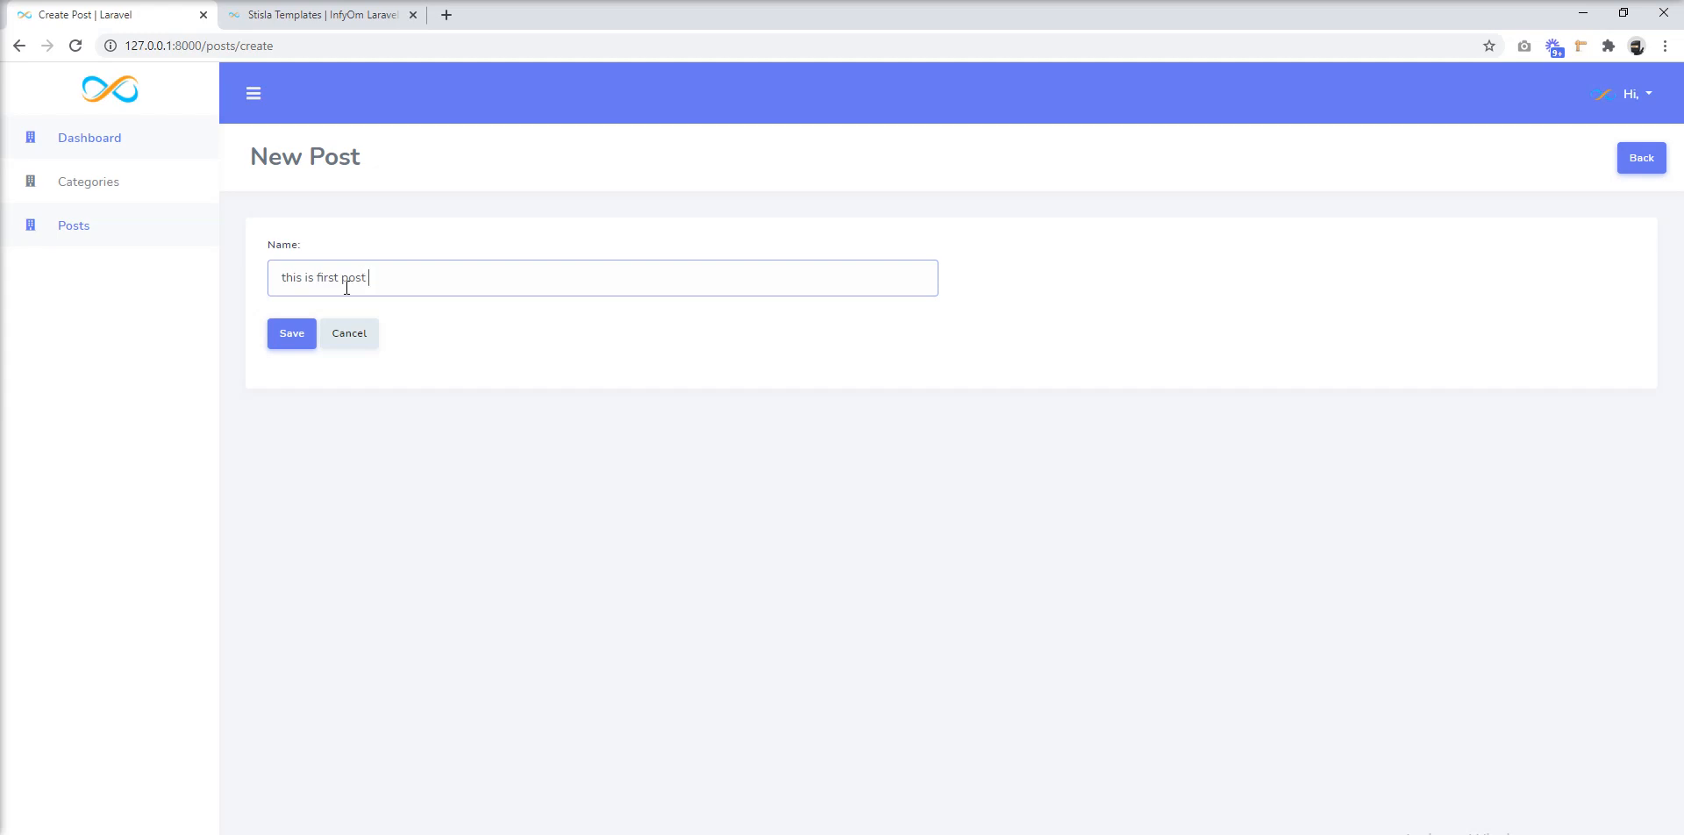
{"action": "left_click", "coordinate": [291, 333]}
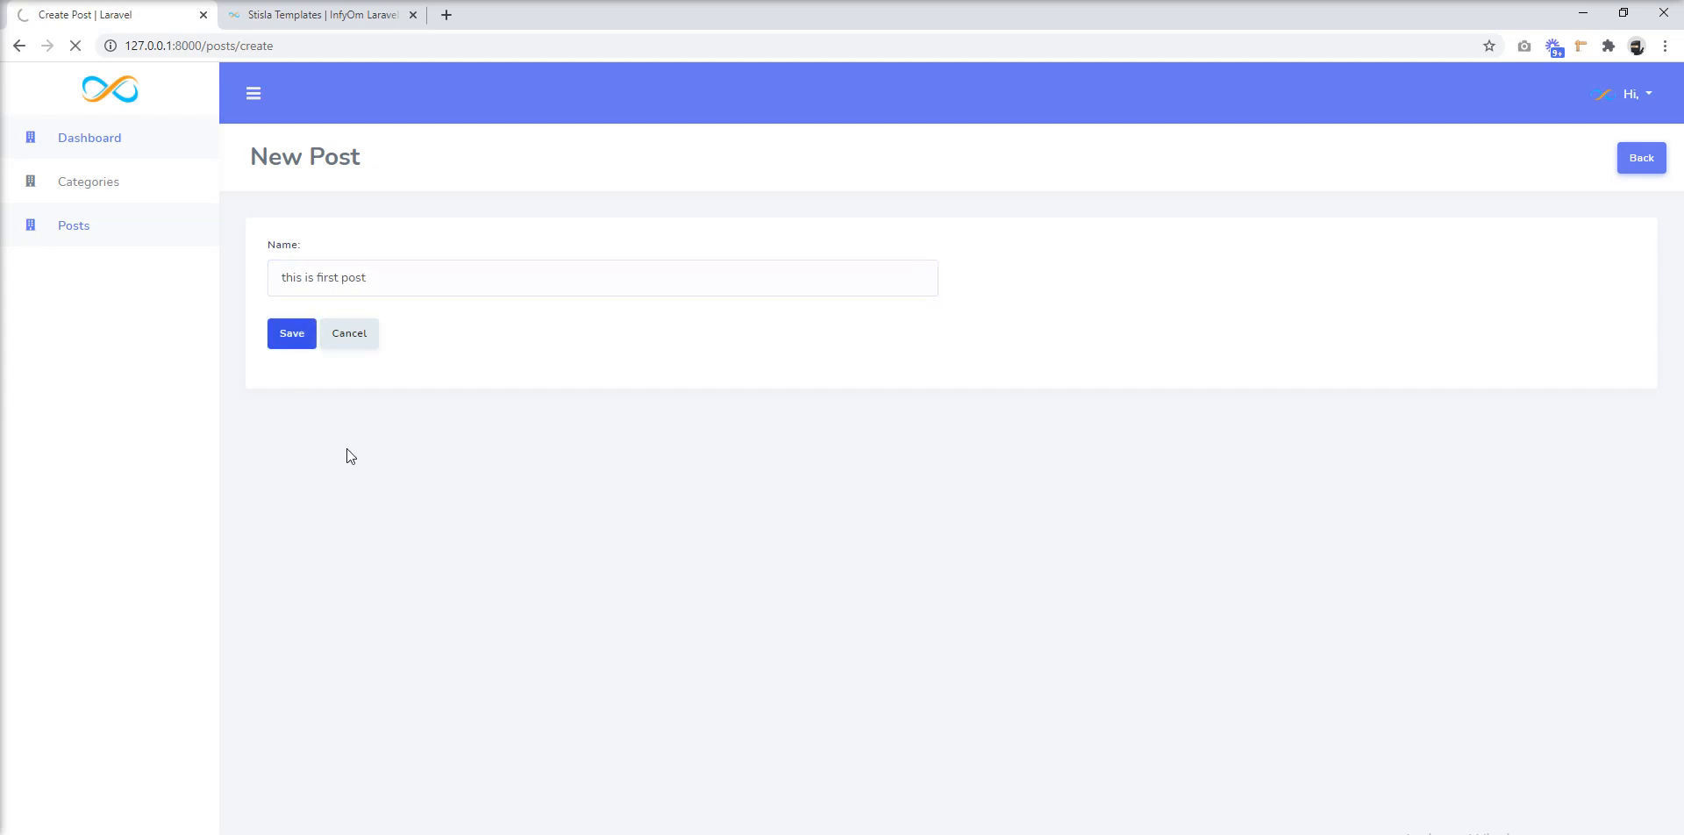
{"action": "left_click", "coordinate": [291, 333]}
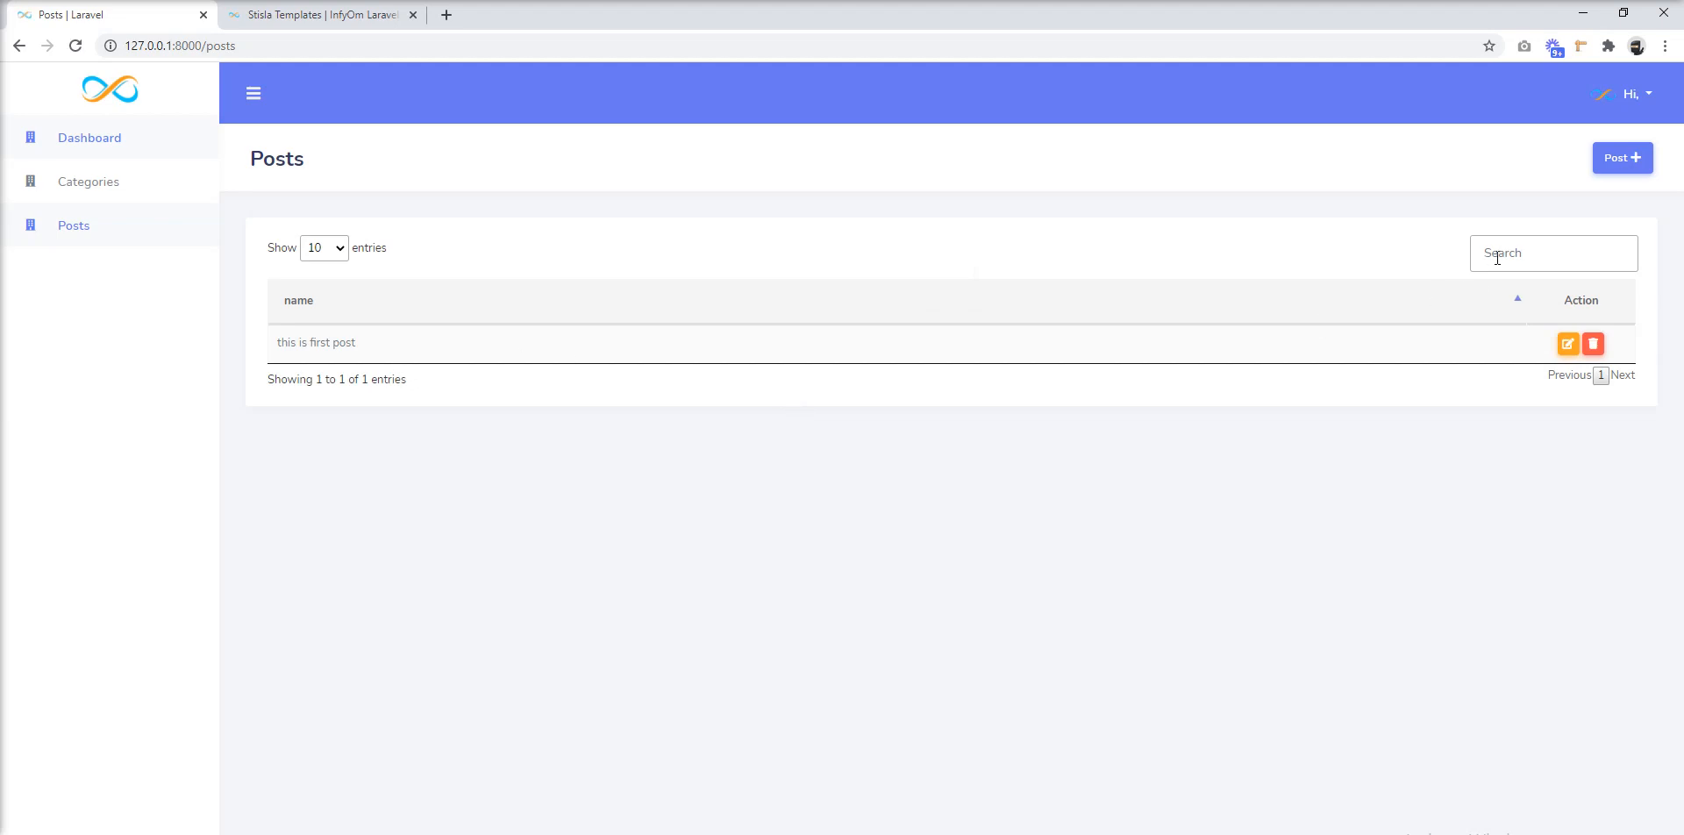
{"action": "mouse_move", "coordinate": [364, 280]}
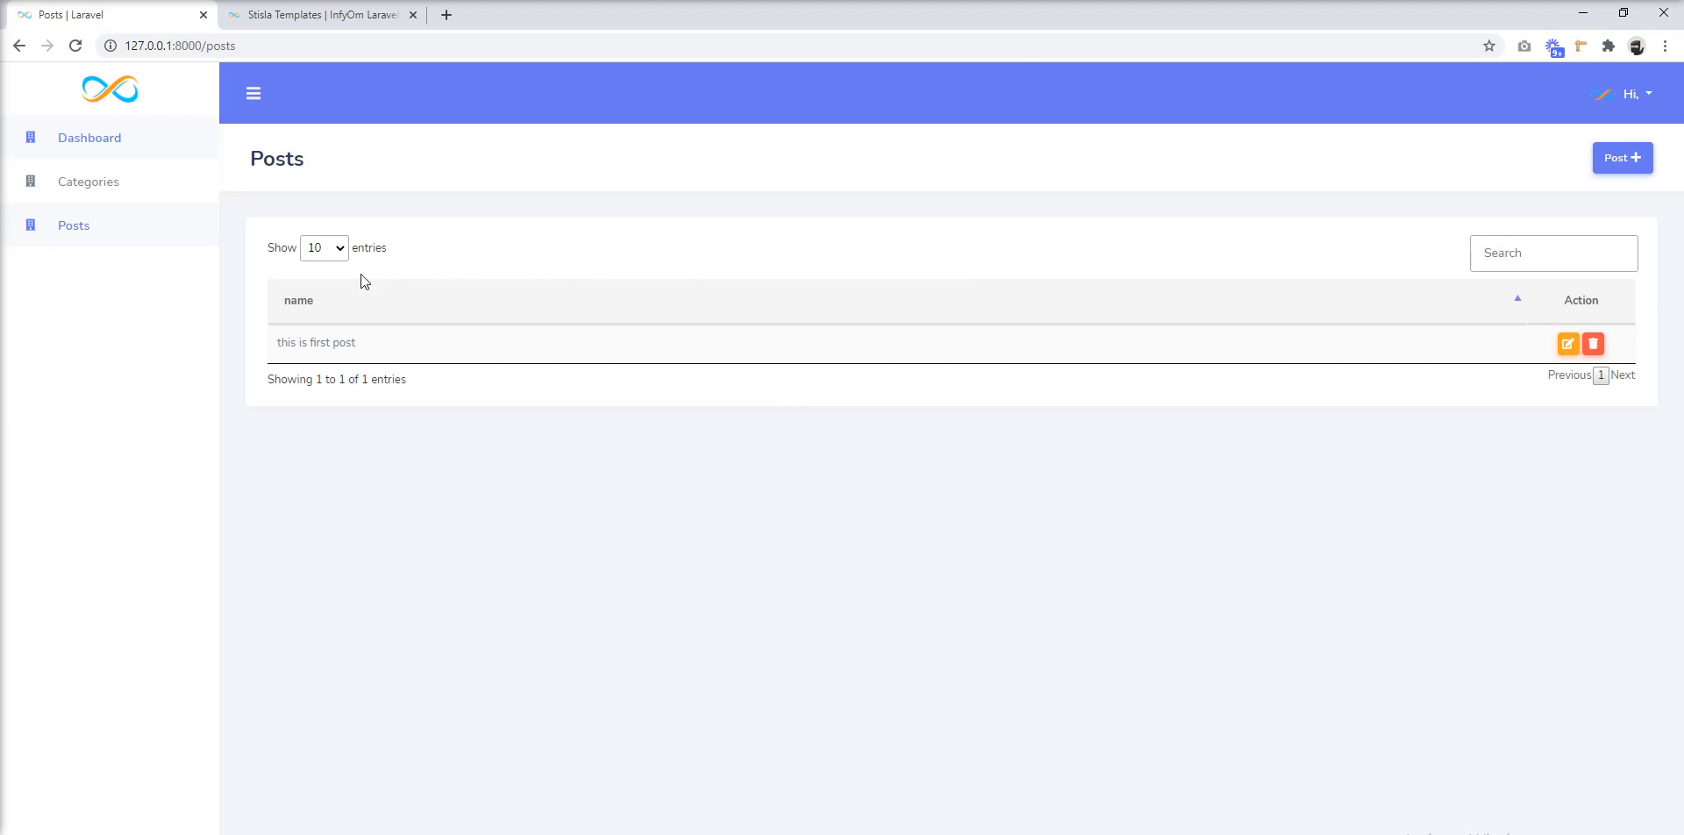
{"action": "left_click", "coordinate": [323, 248]}
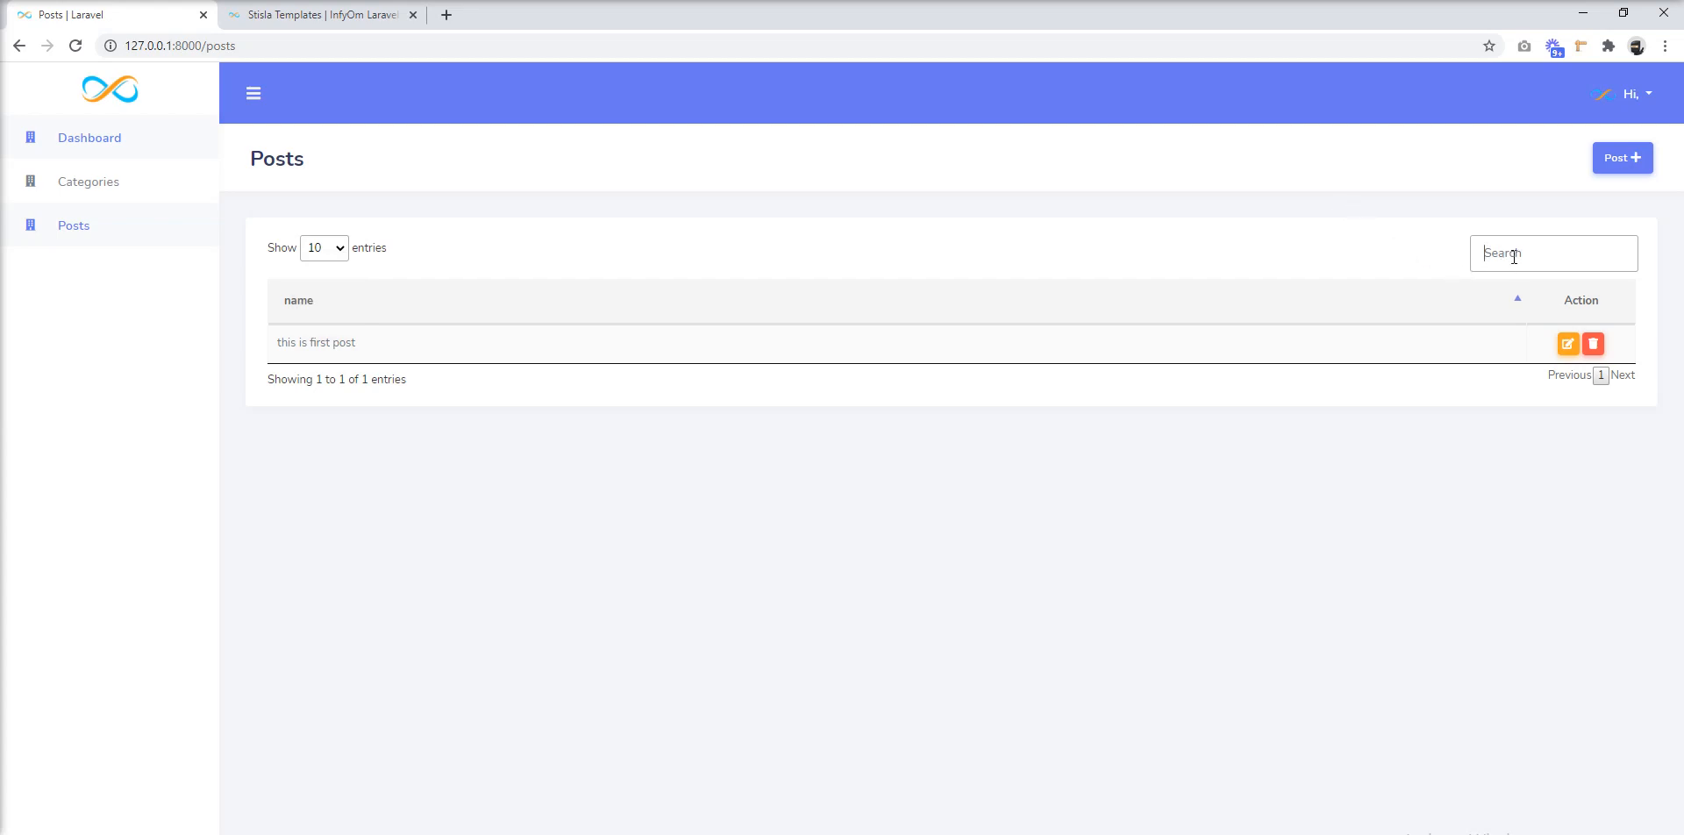
{"action": "type", "text": "first"}
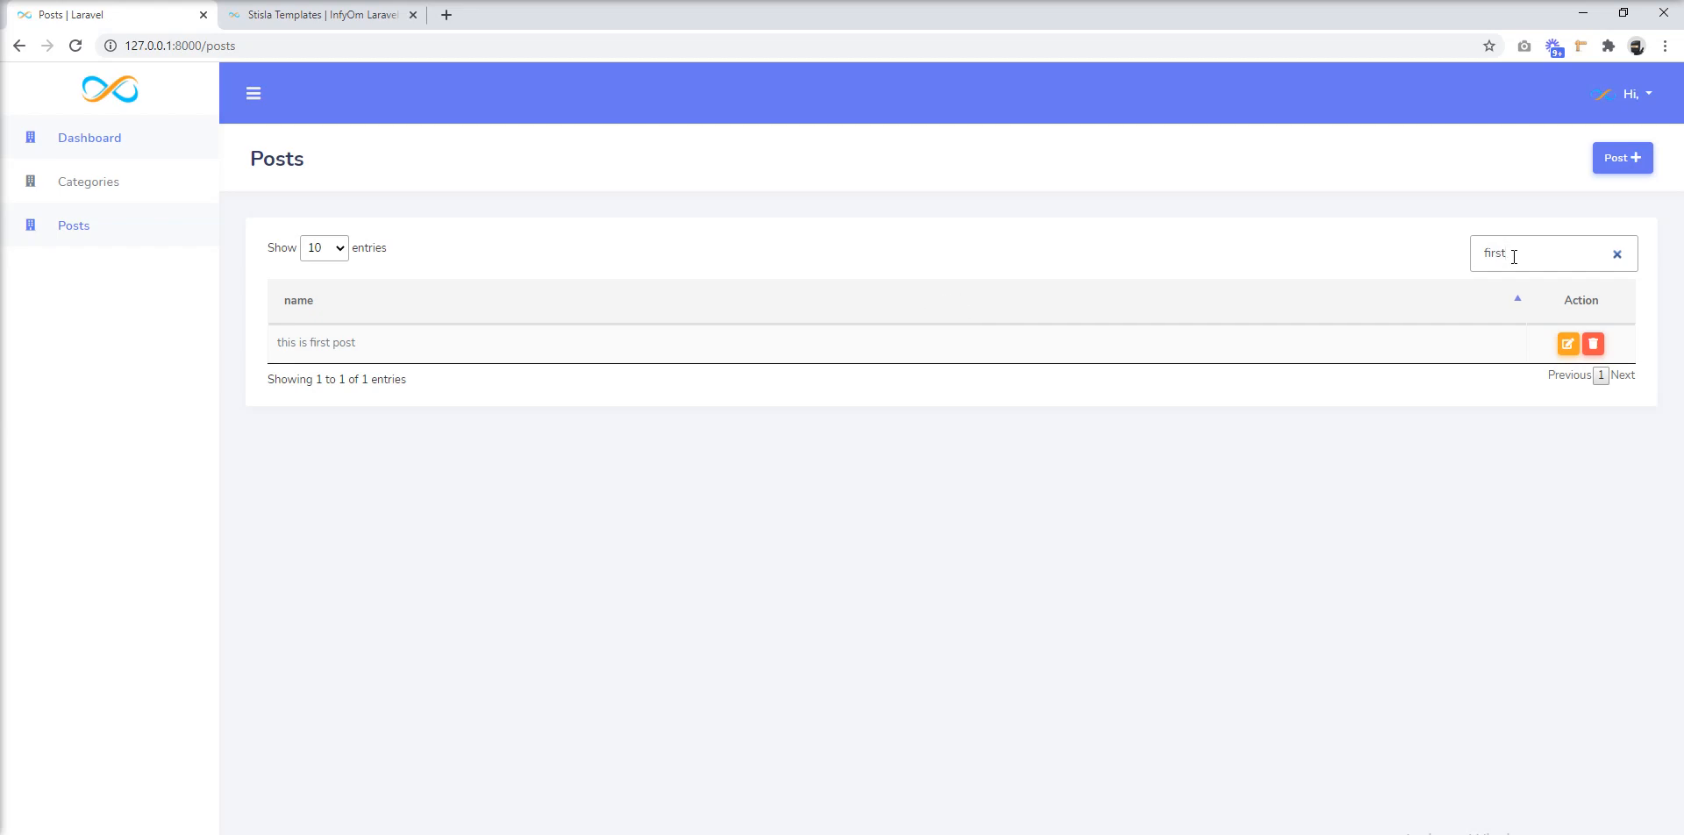
{"action": "left_click", "coordinate": [1616, 253]}
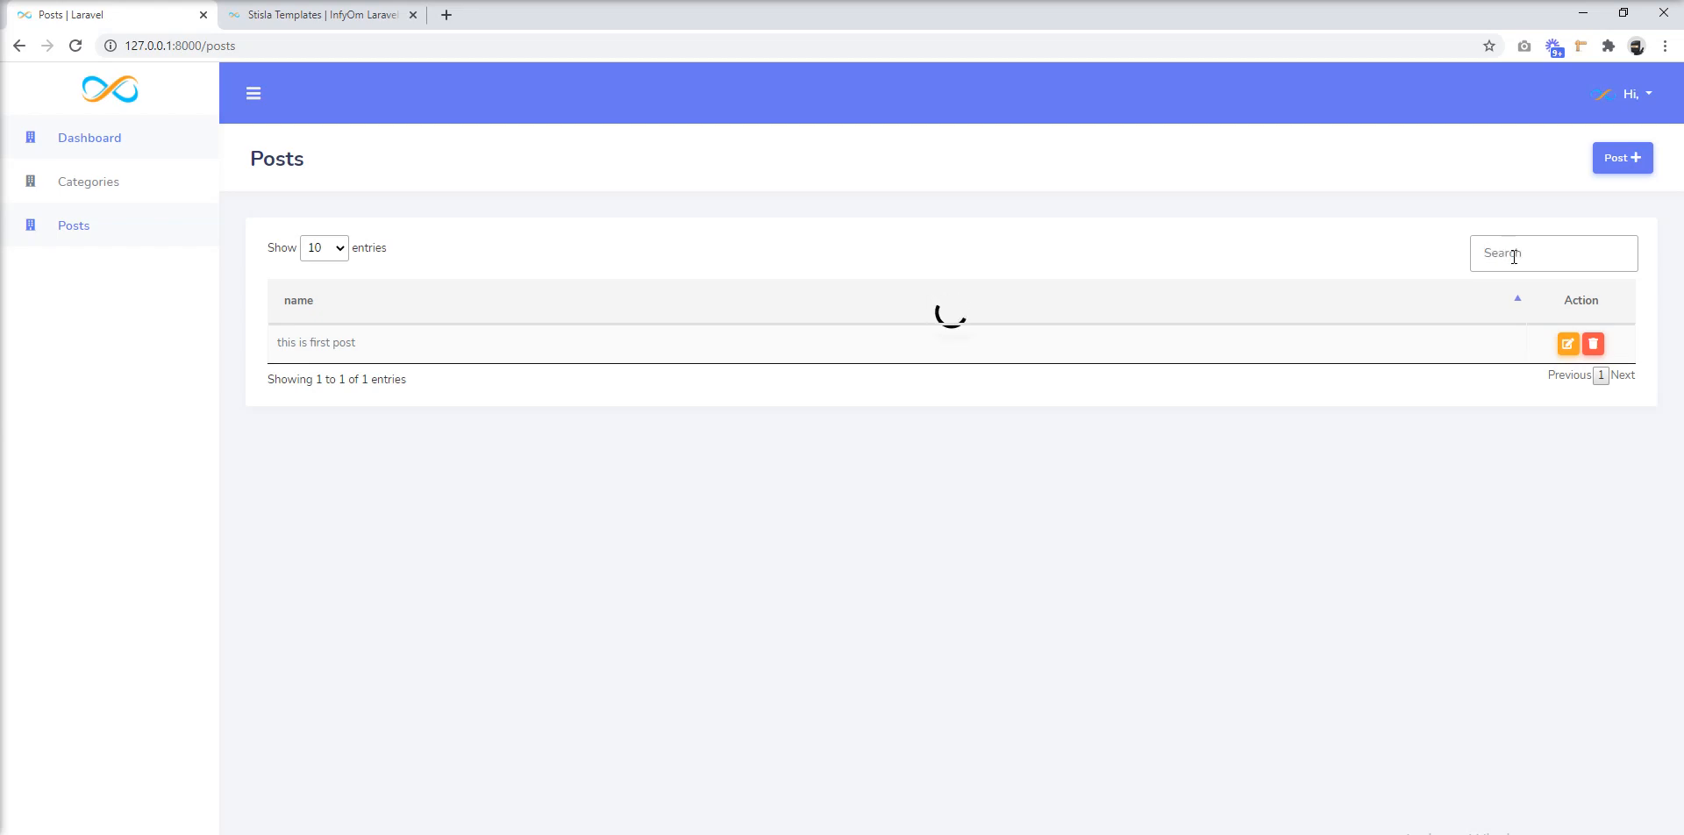
{"action": "left_click", "coordinate": [1593, 344]}
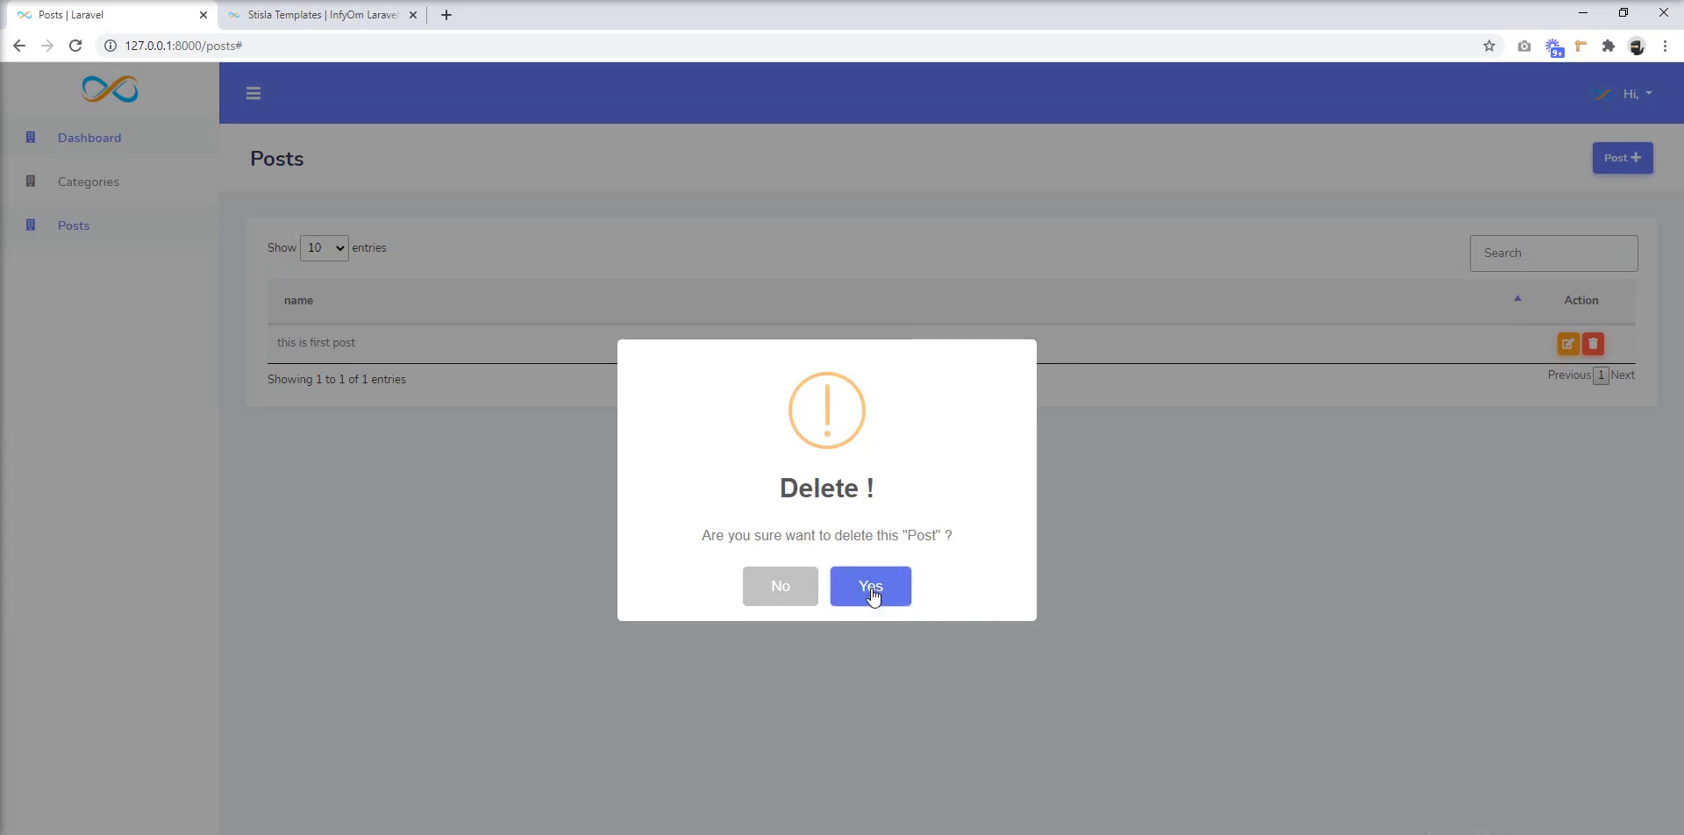
Step: Delete the 'this is first post' row, confirm with Yes, and dismiss the success message
{"action": "left_click", "coordinate": [870, 586]}
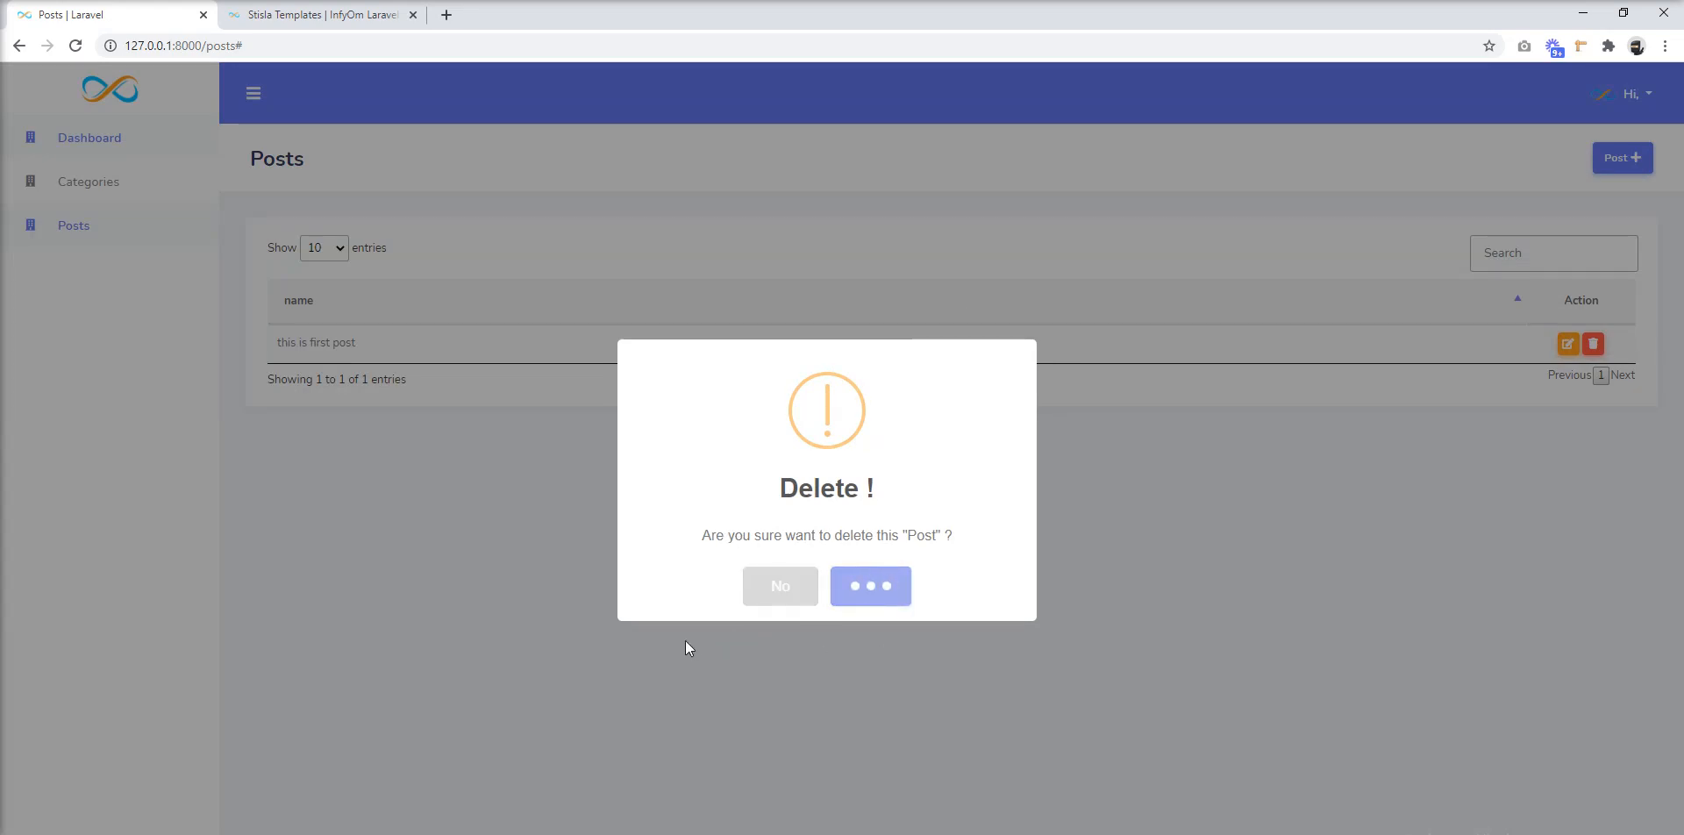
{"action": "left_click", "coordinate": [869, 586]}
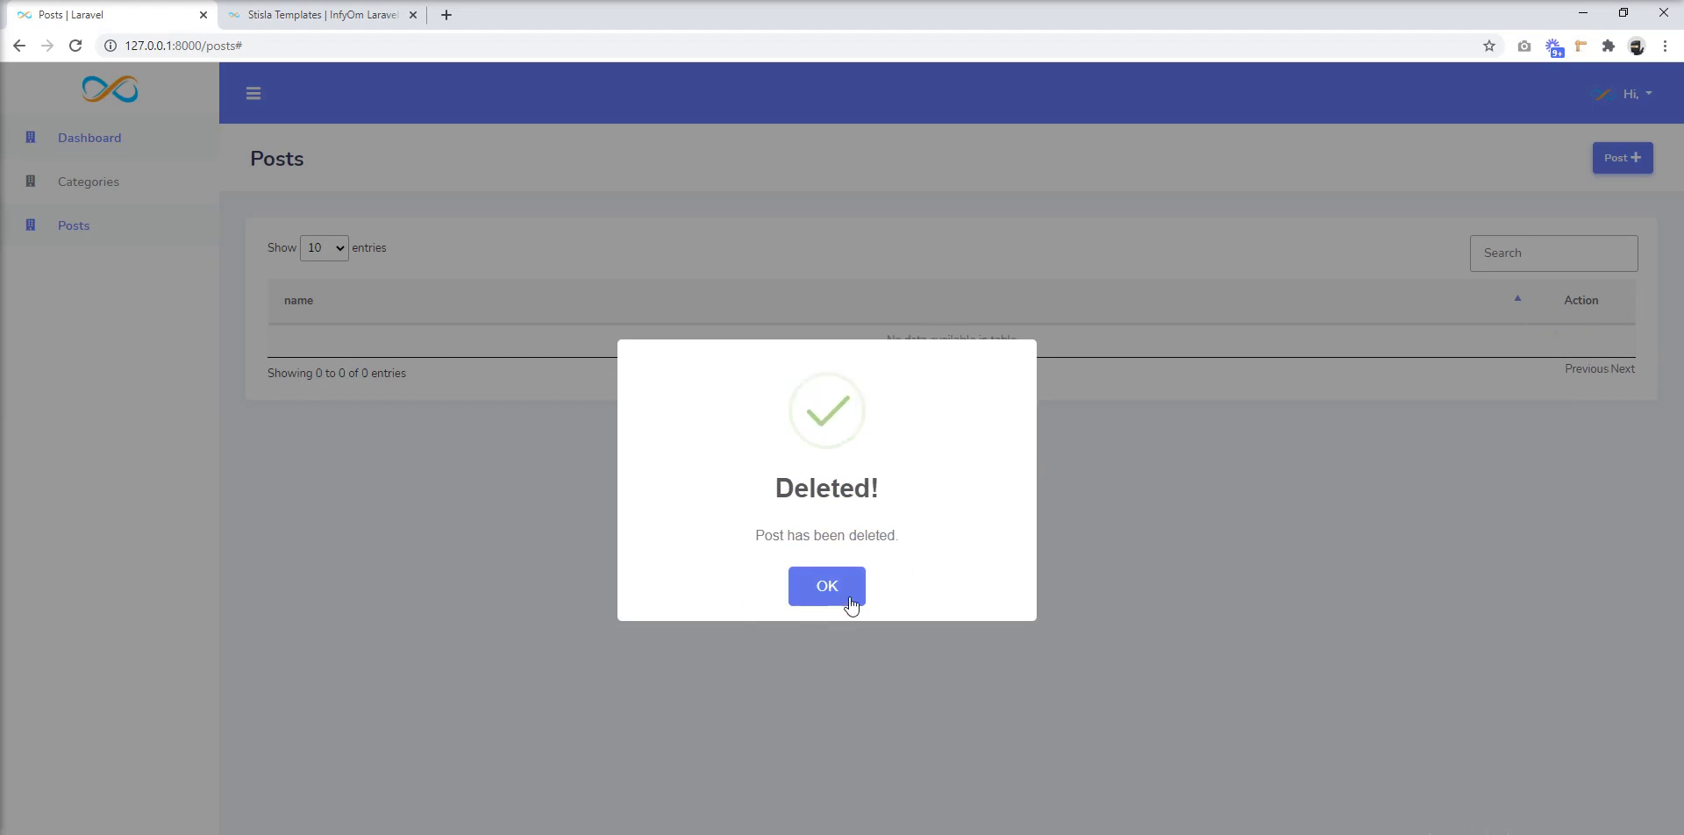
{"action": "left_click", "coordinate": [826, 585]}
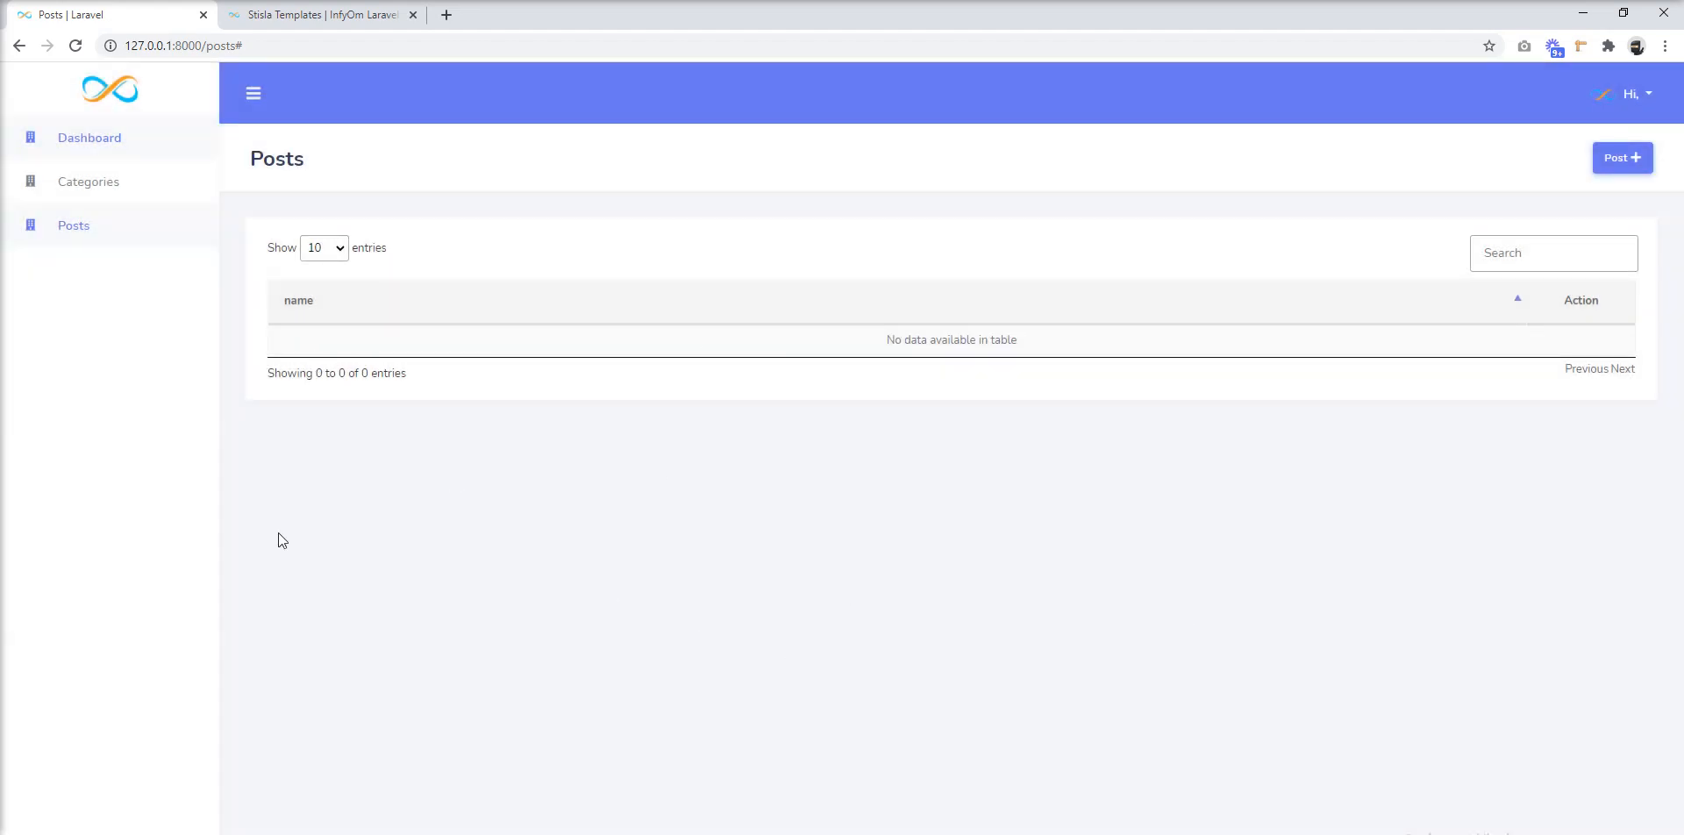
{"action": "mouse_move", "coordinate": [306, 583]}
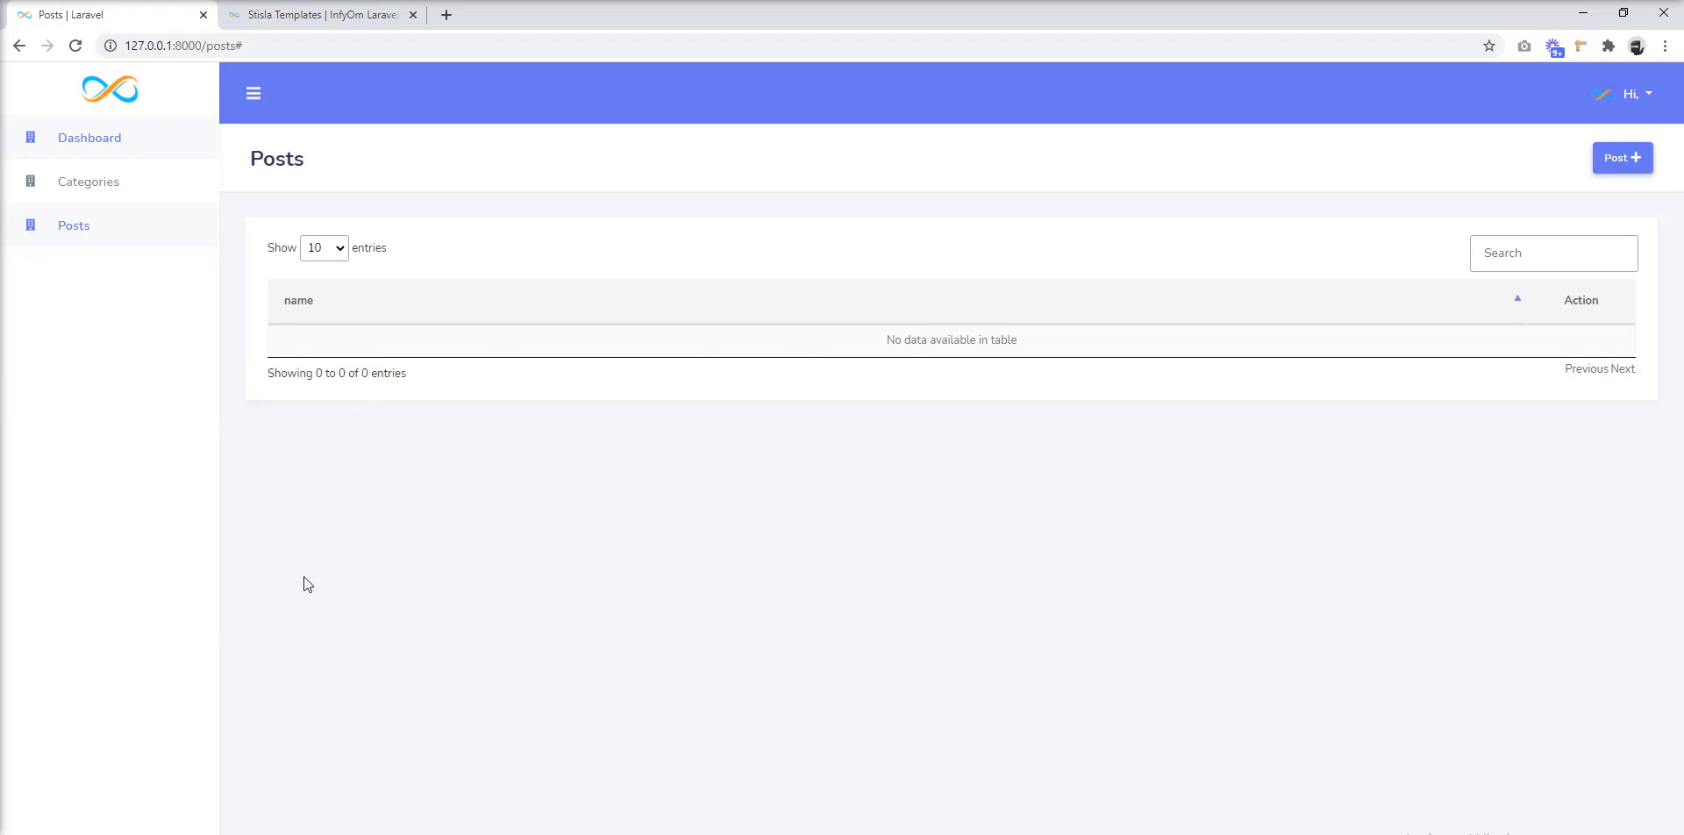
{"action": "mouse_move", "coordinate": [439, 564]}
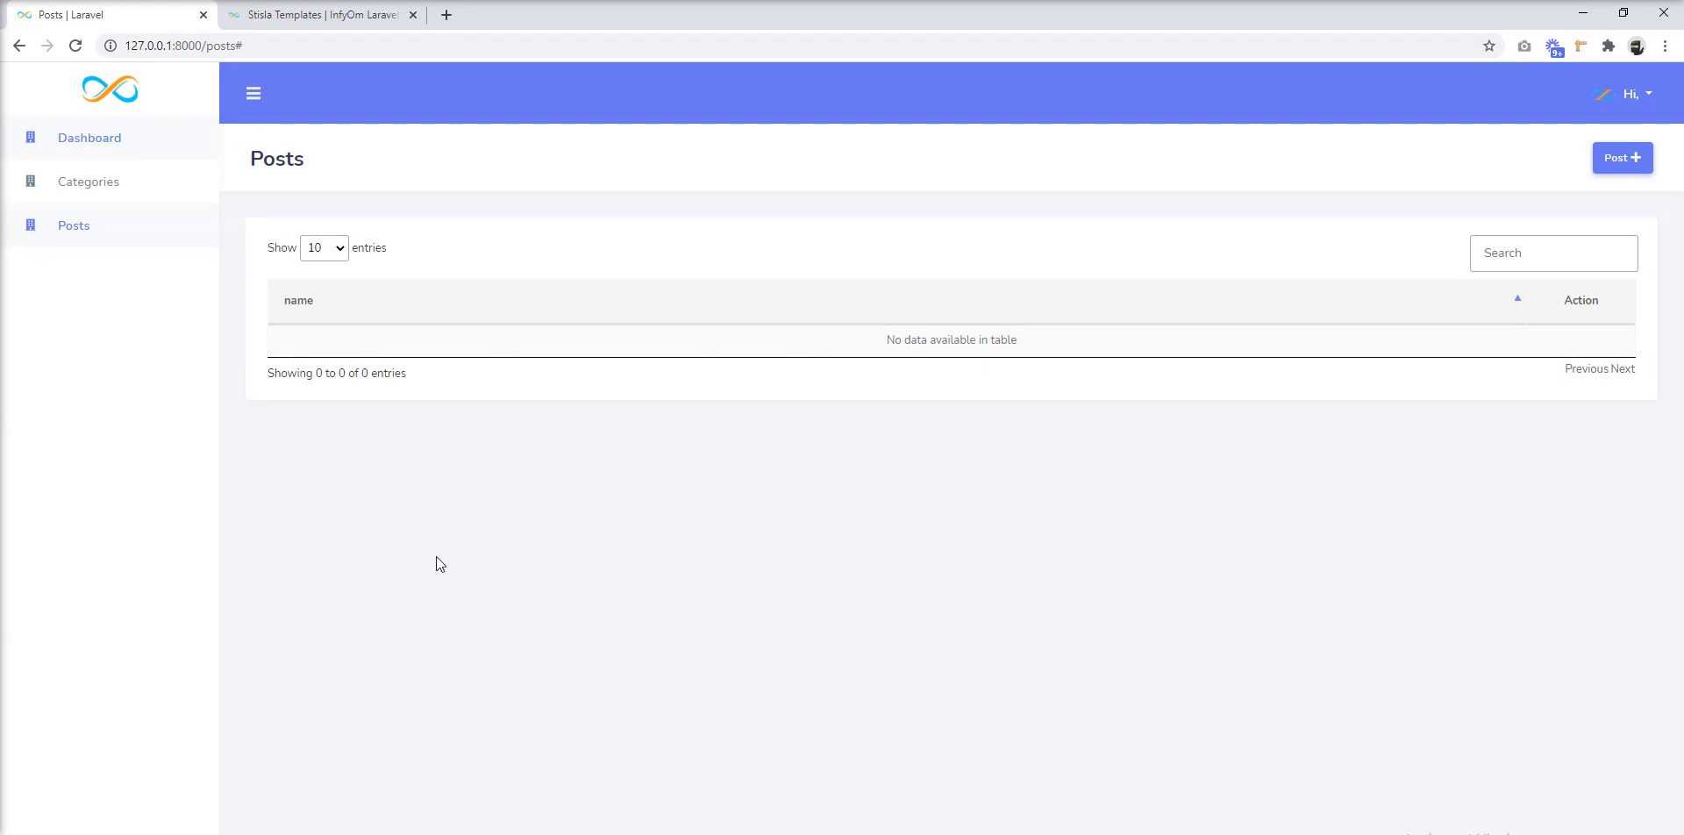